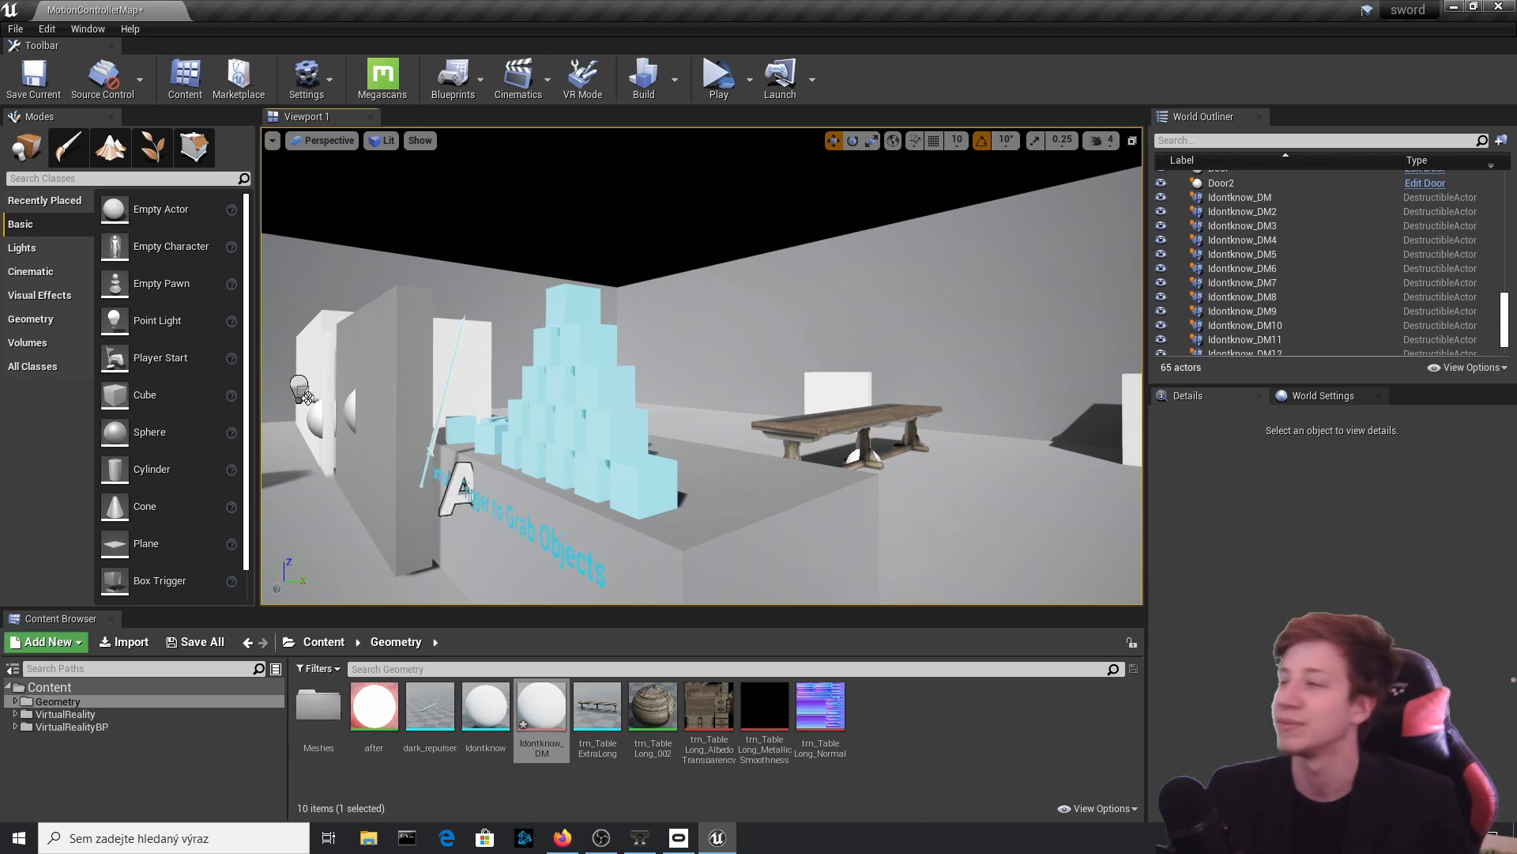
- Switch back to the 53-actor level version that has no destructible sphere copies
click(716, 77)
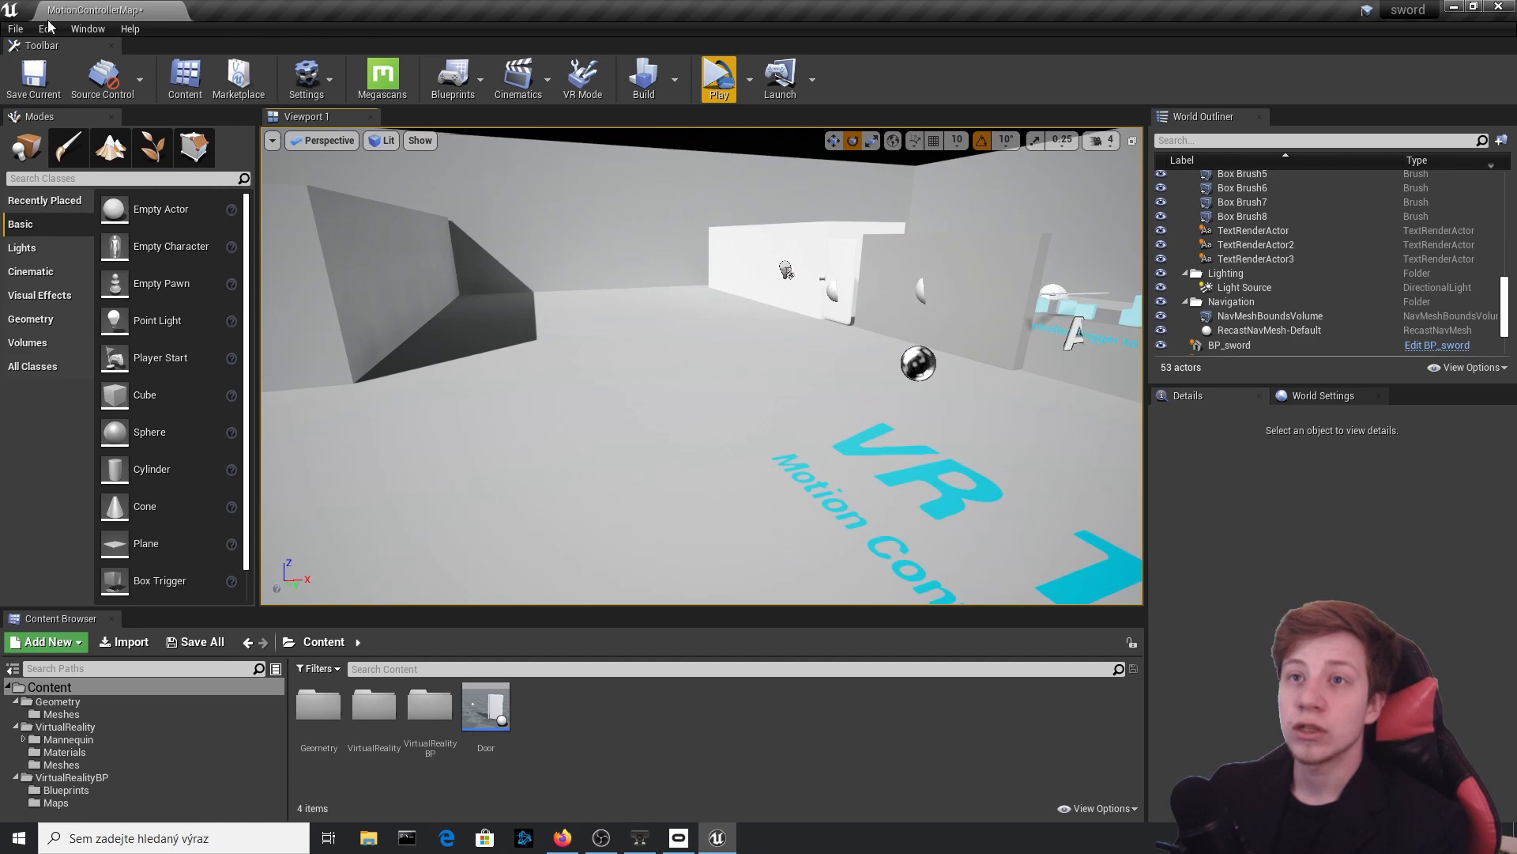
- Show Project Settings on the Engine Input page with the HMDTeleport, Teleport and Grab mappings
click(46, 28)
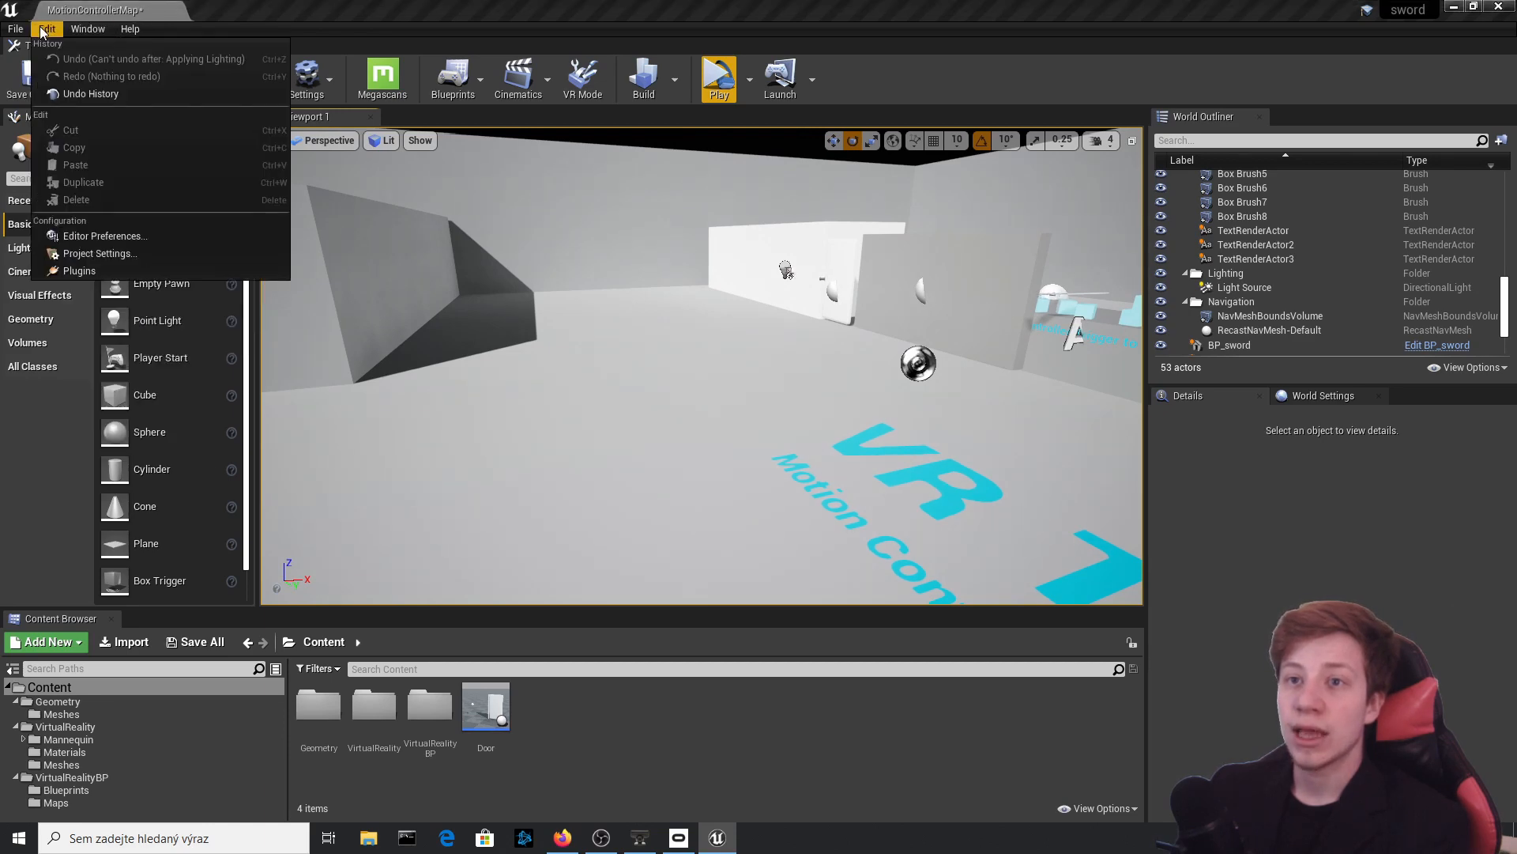
click(100, 253)
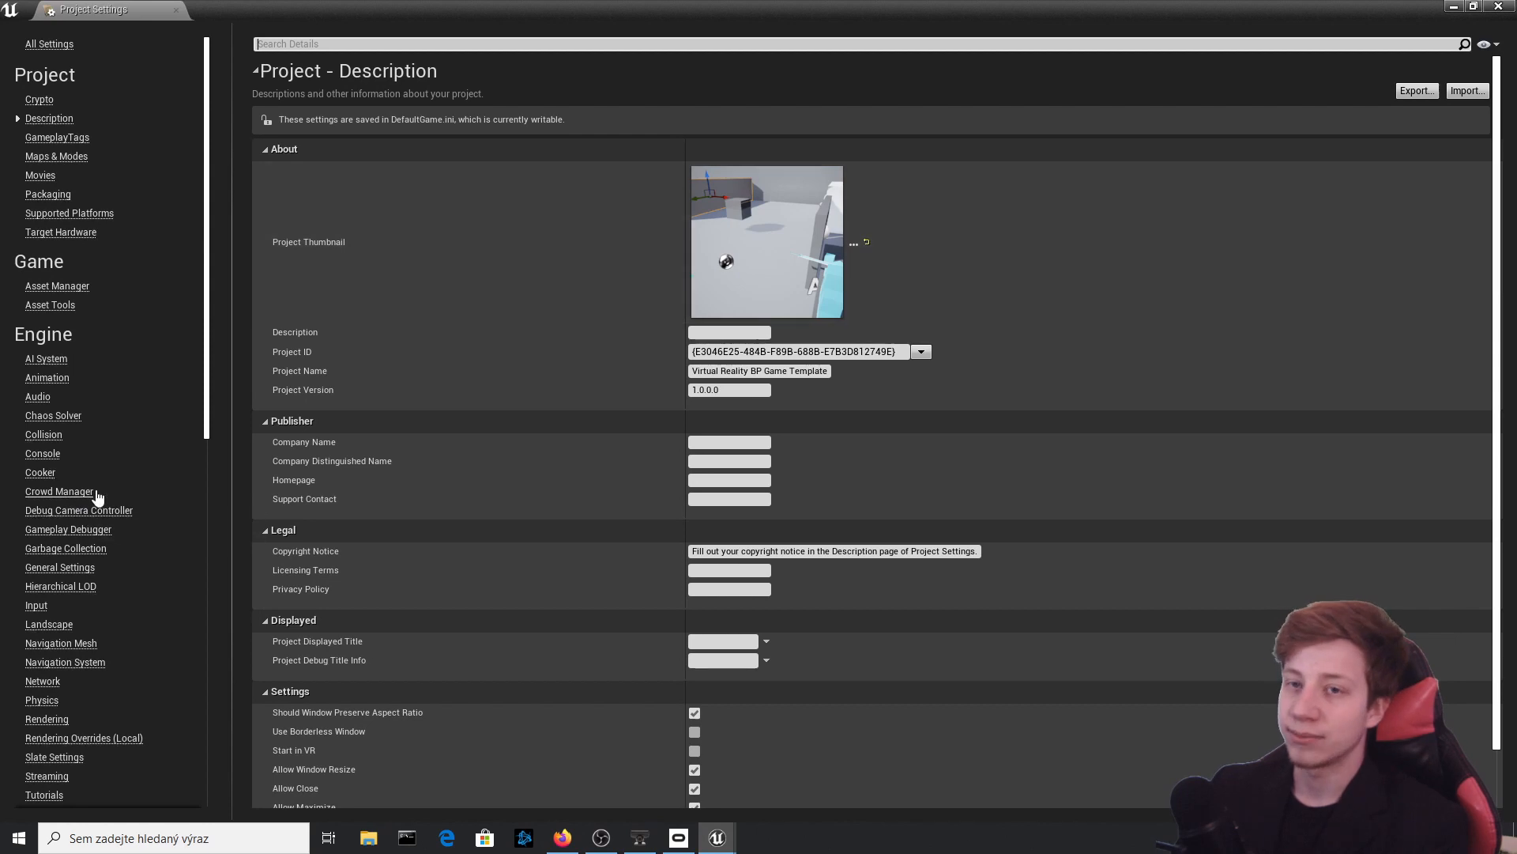
mouse_move(35, 604)
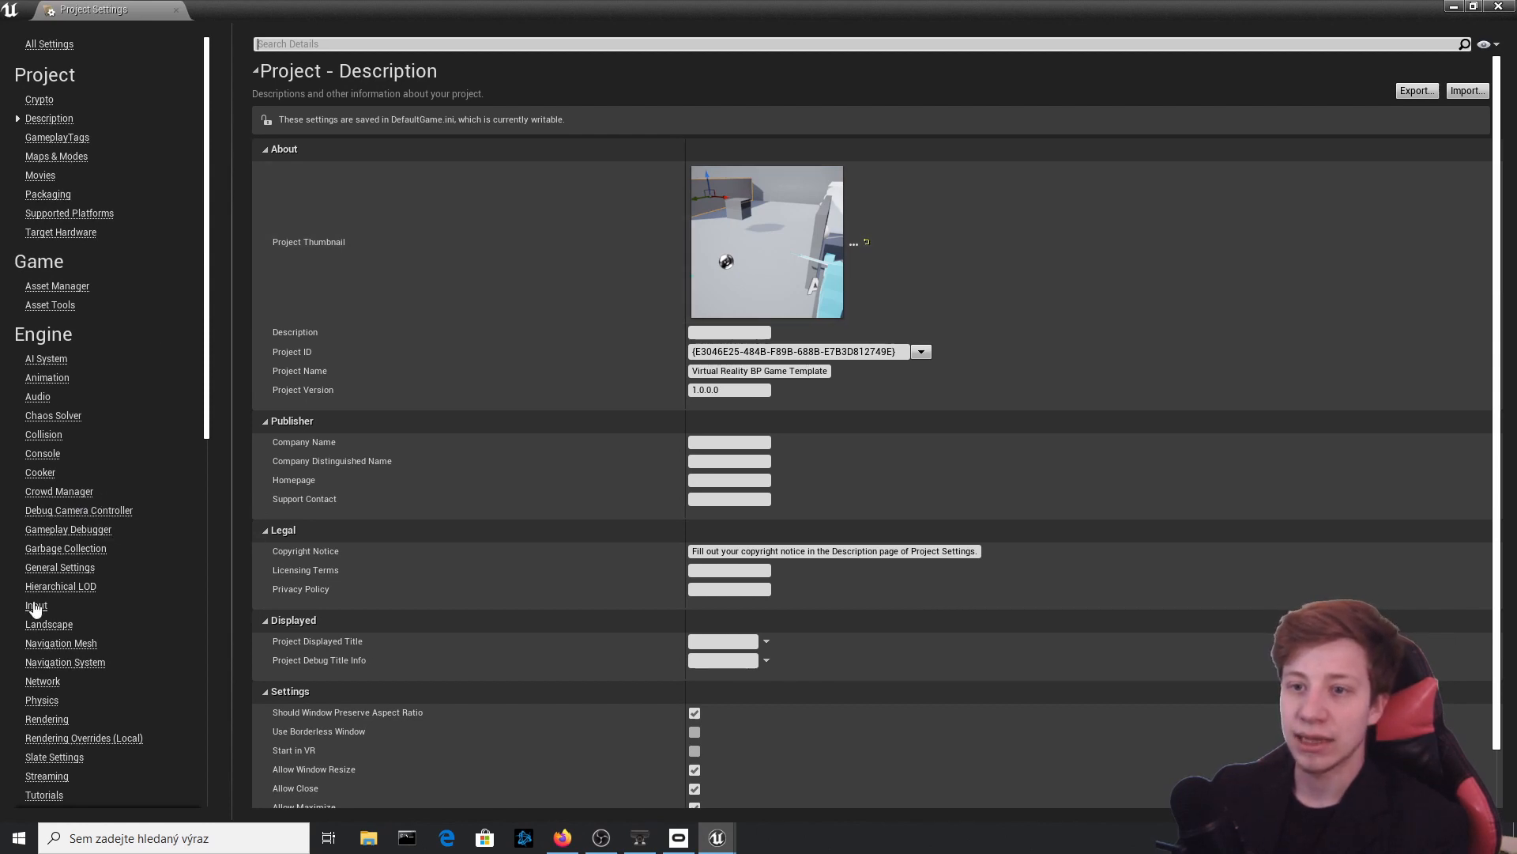
click(35, 604)
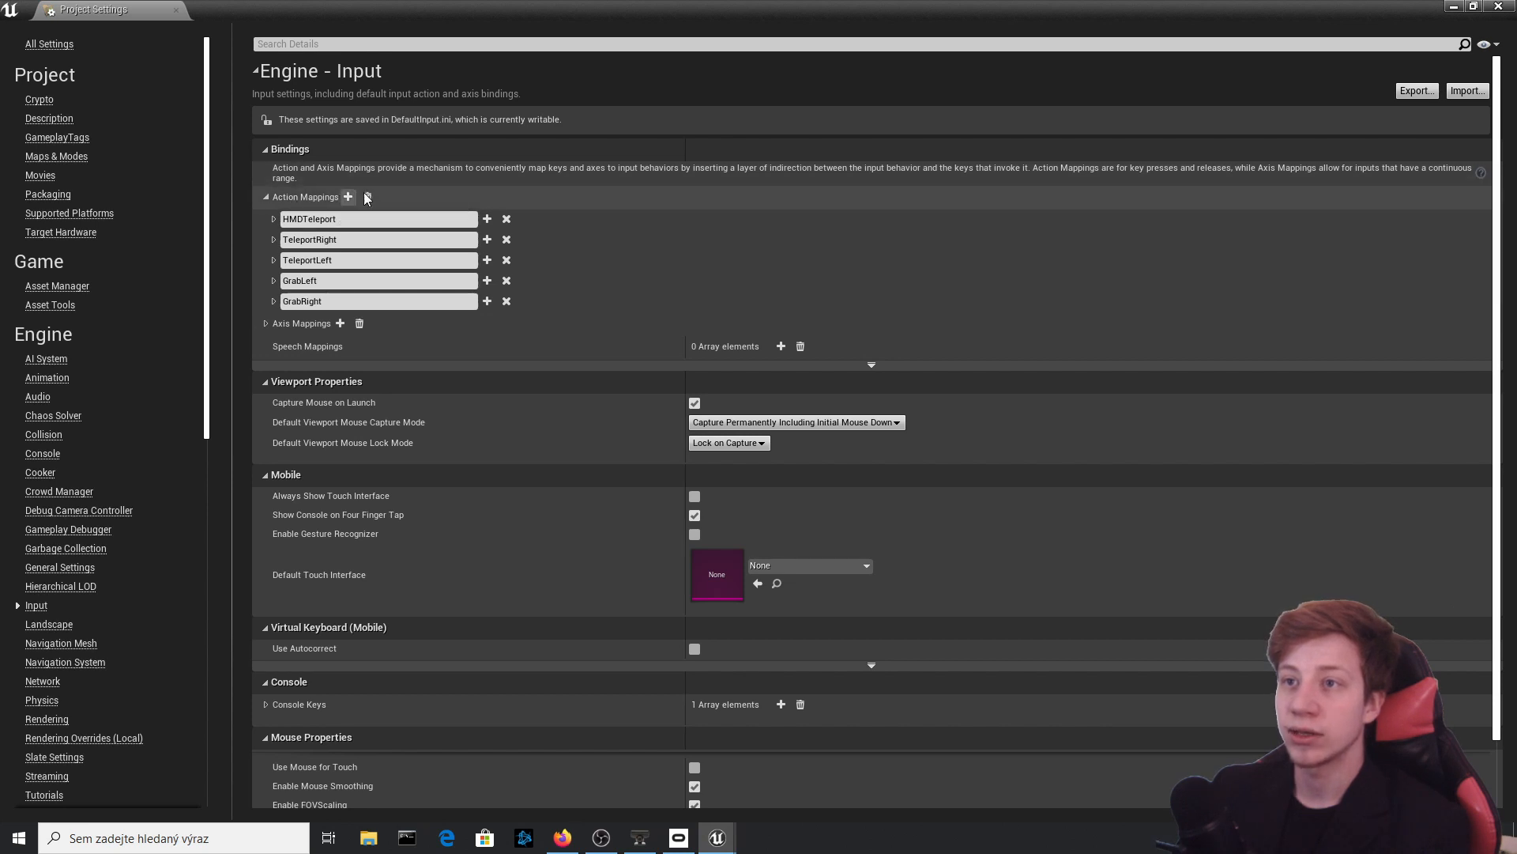
- Add a SlowMotion action mapping bound to the Oculus Touch (L) Trigger
click(348, 198)
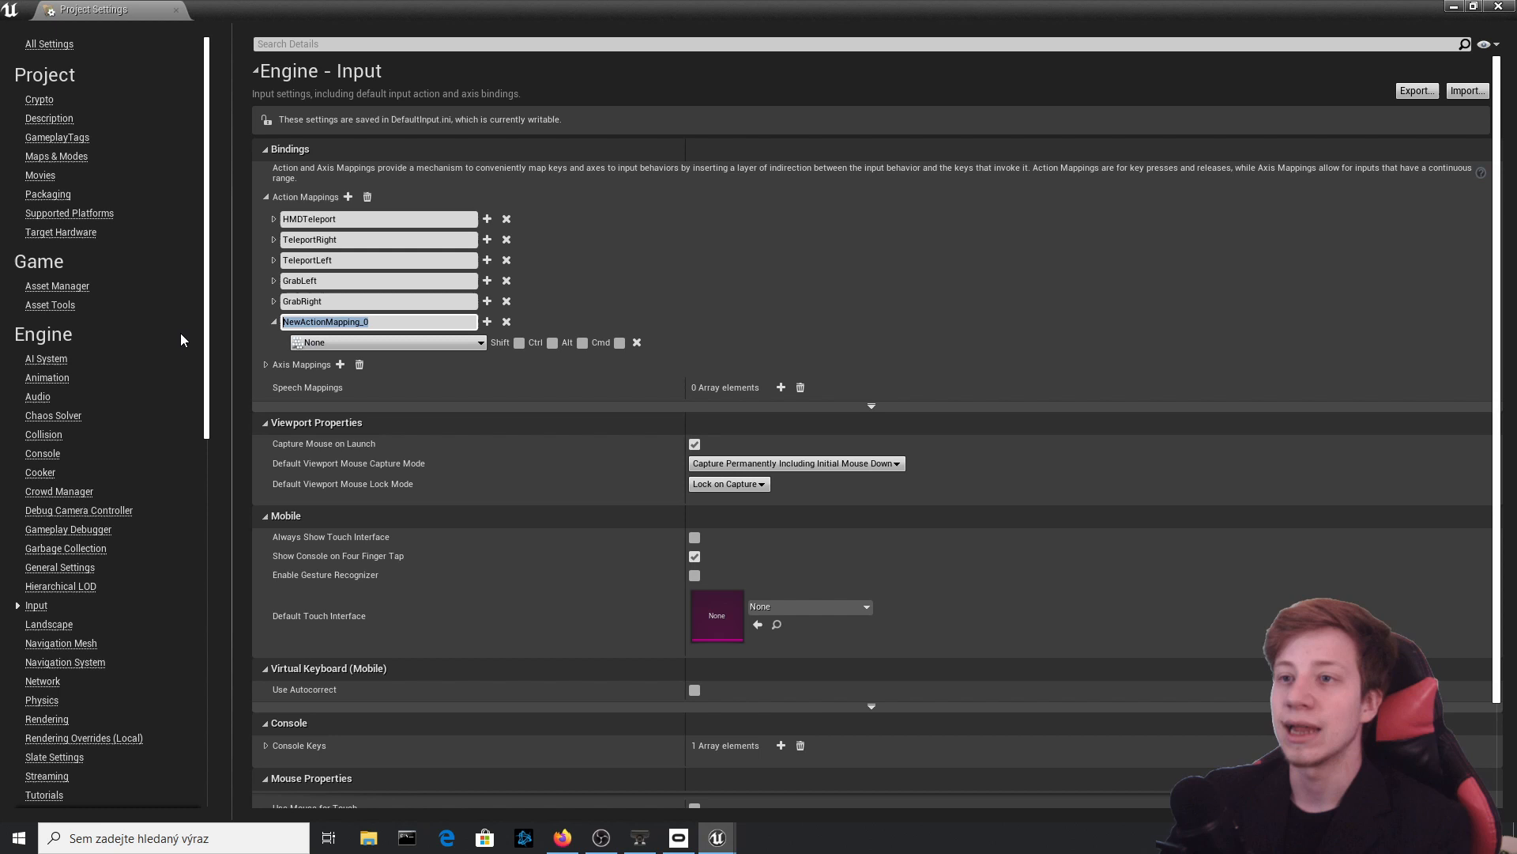
text(S)
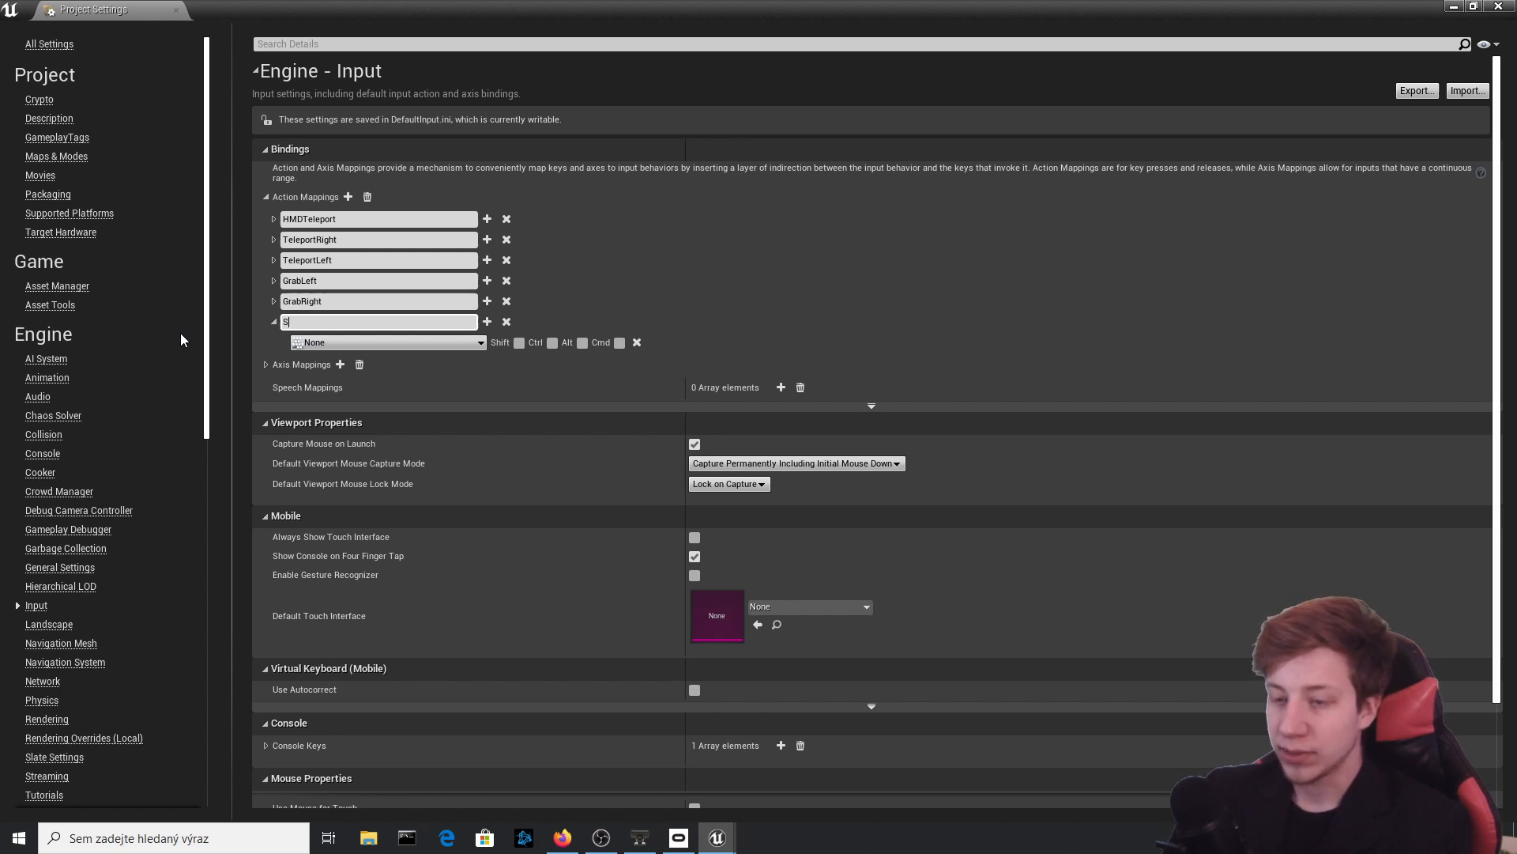
text(lowMotion)
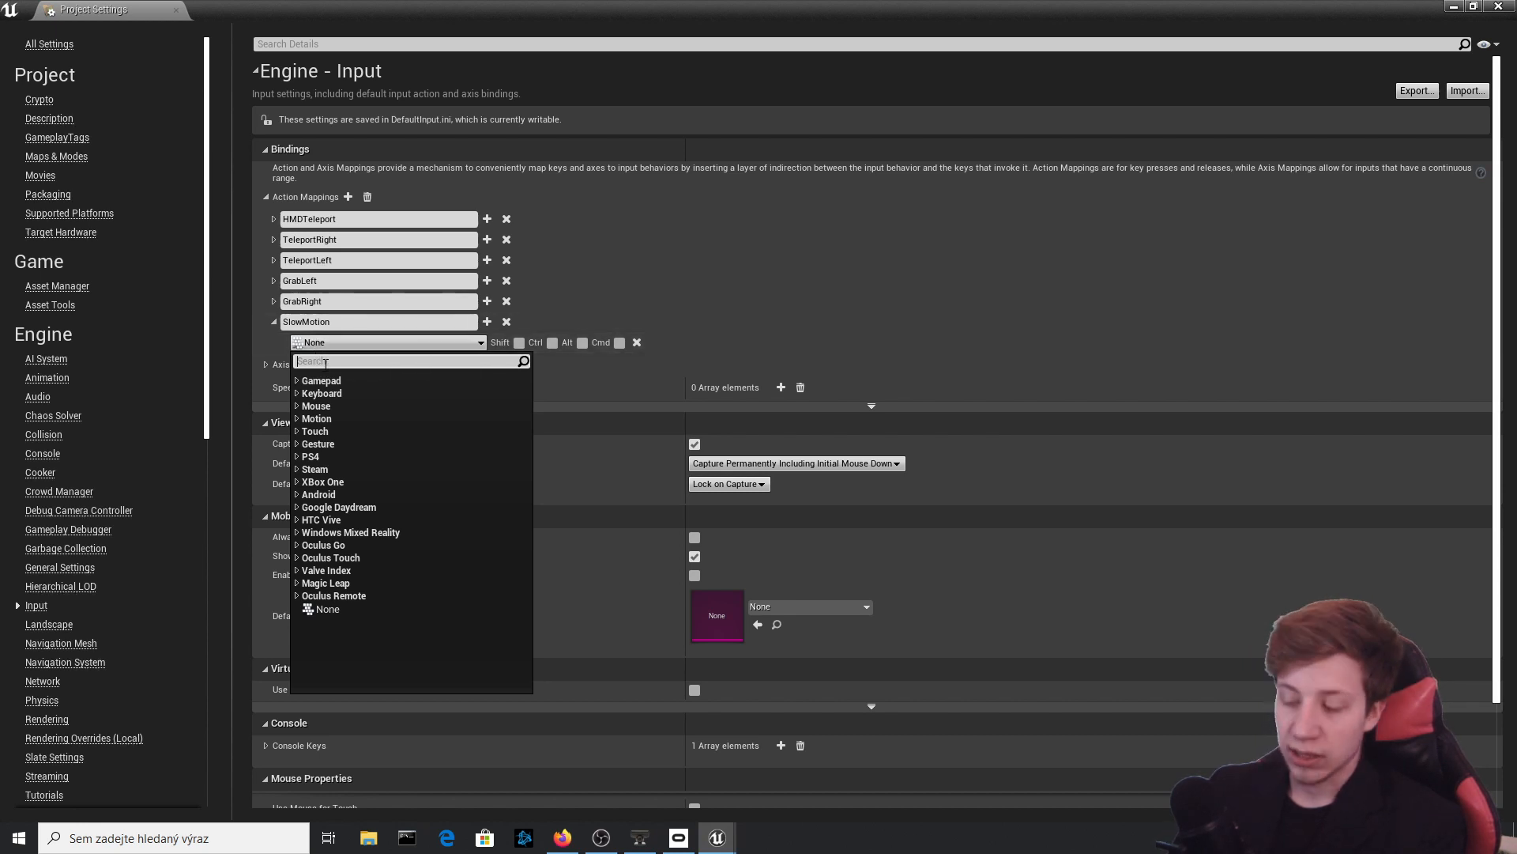
text(oculu)
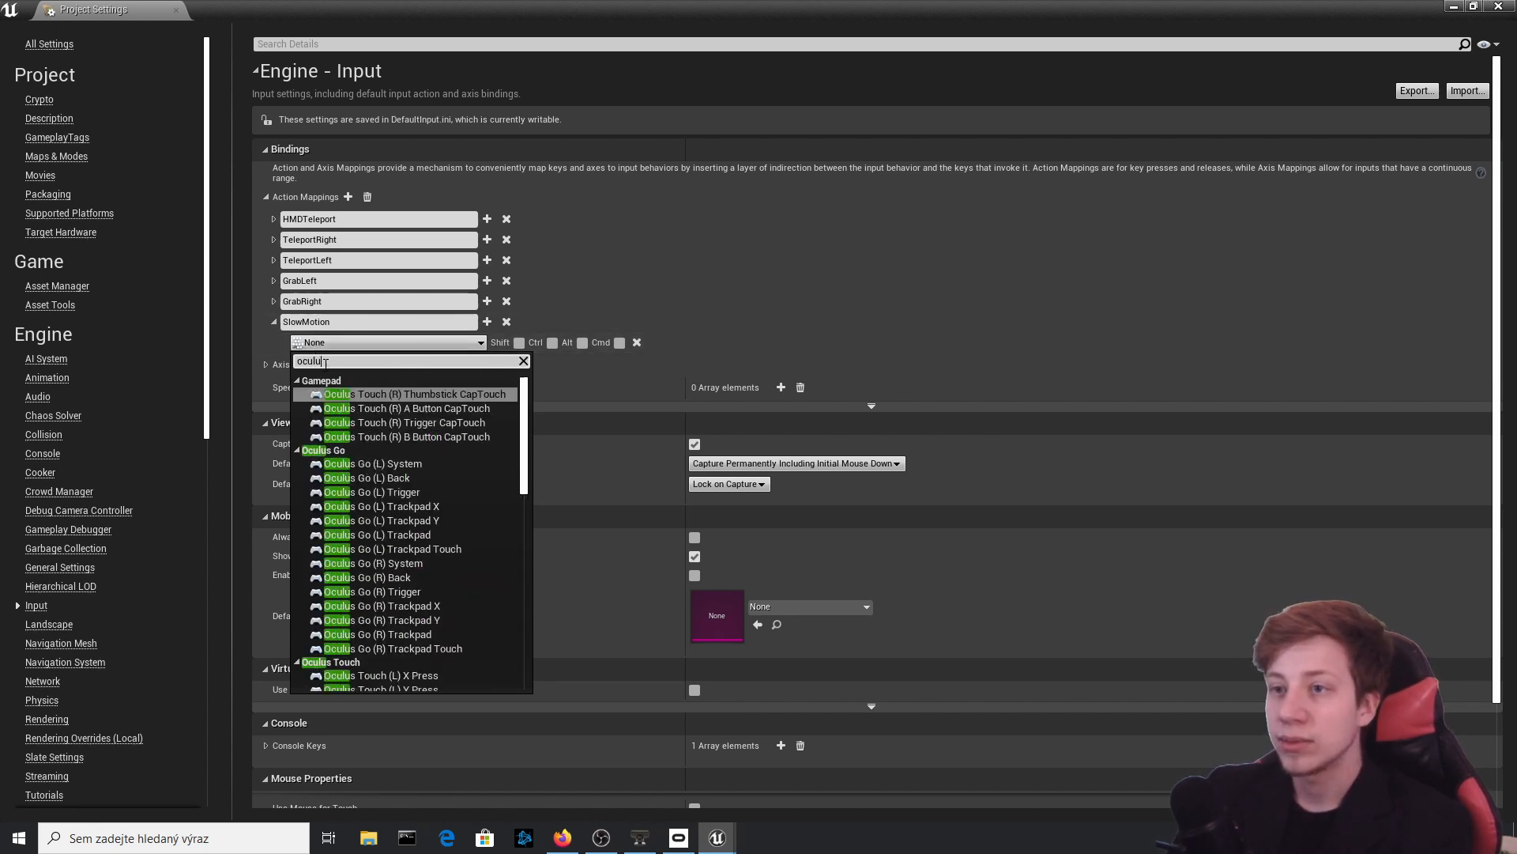
mouse_move(400, 422)
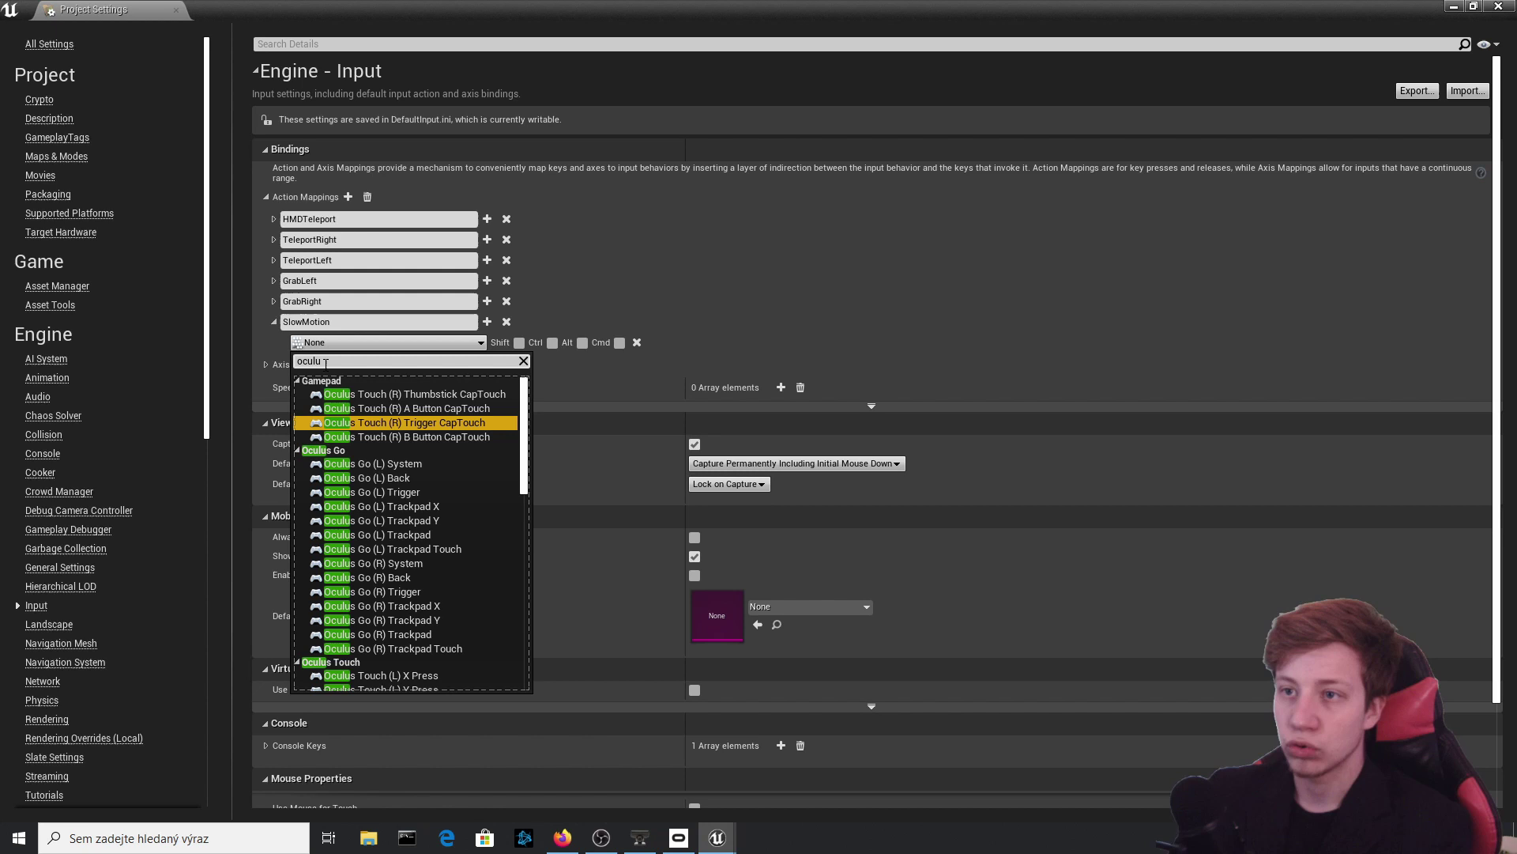
click(521, 361)
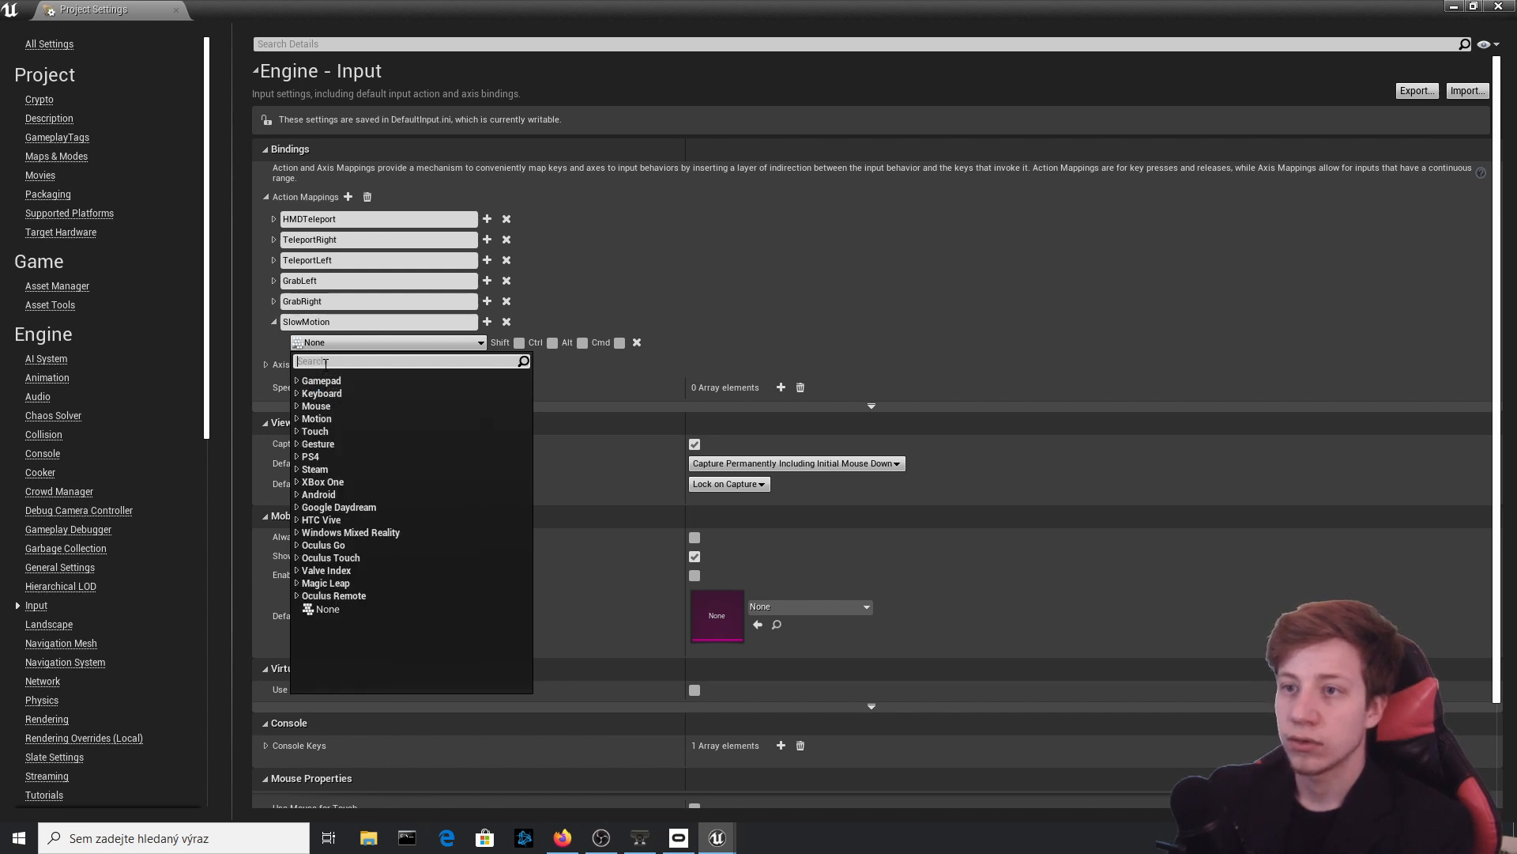
text(oculus)
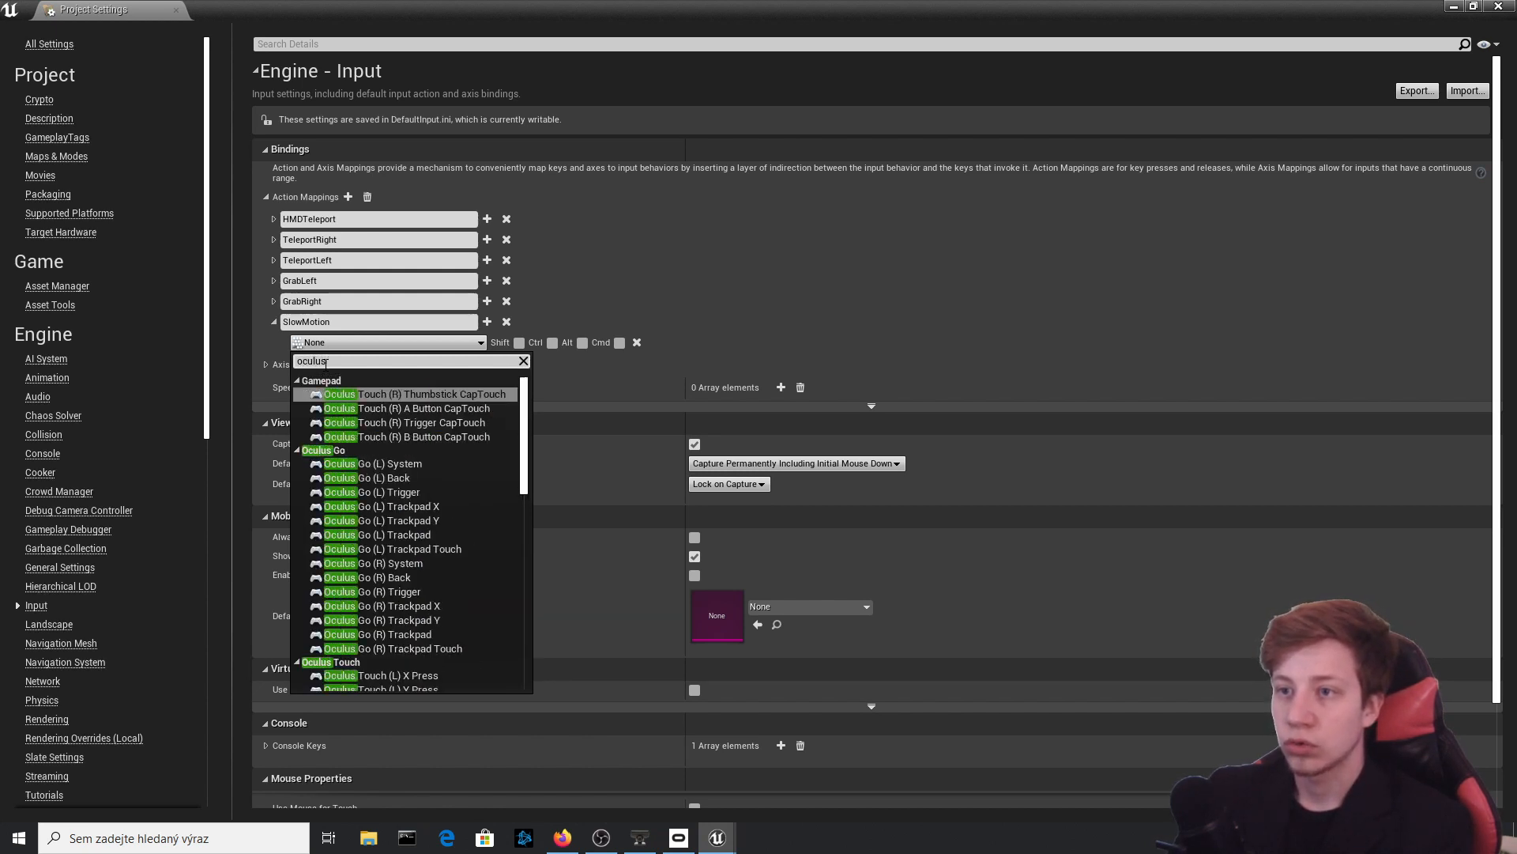
text(touch trig)
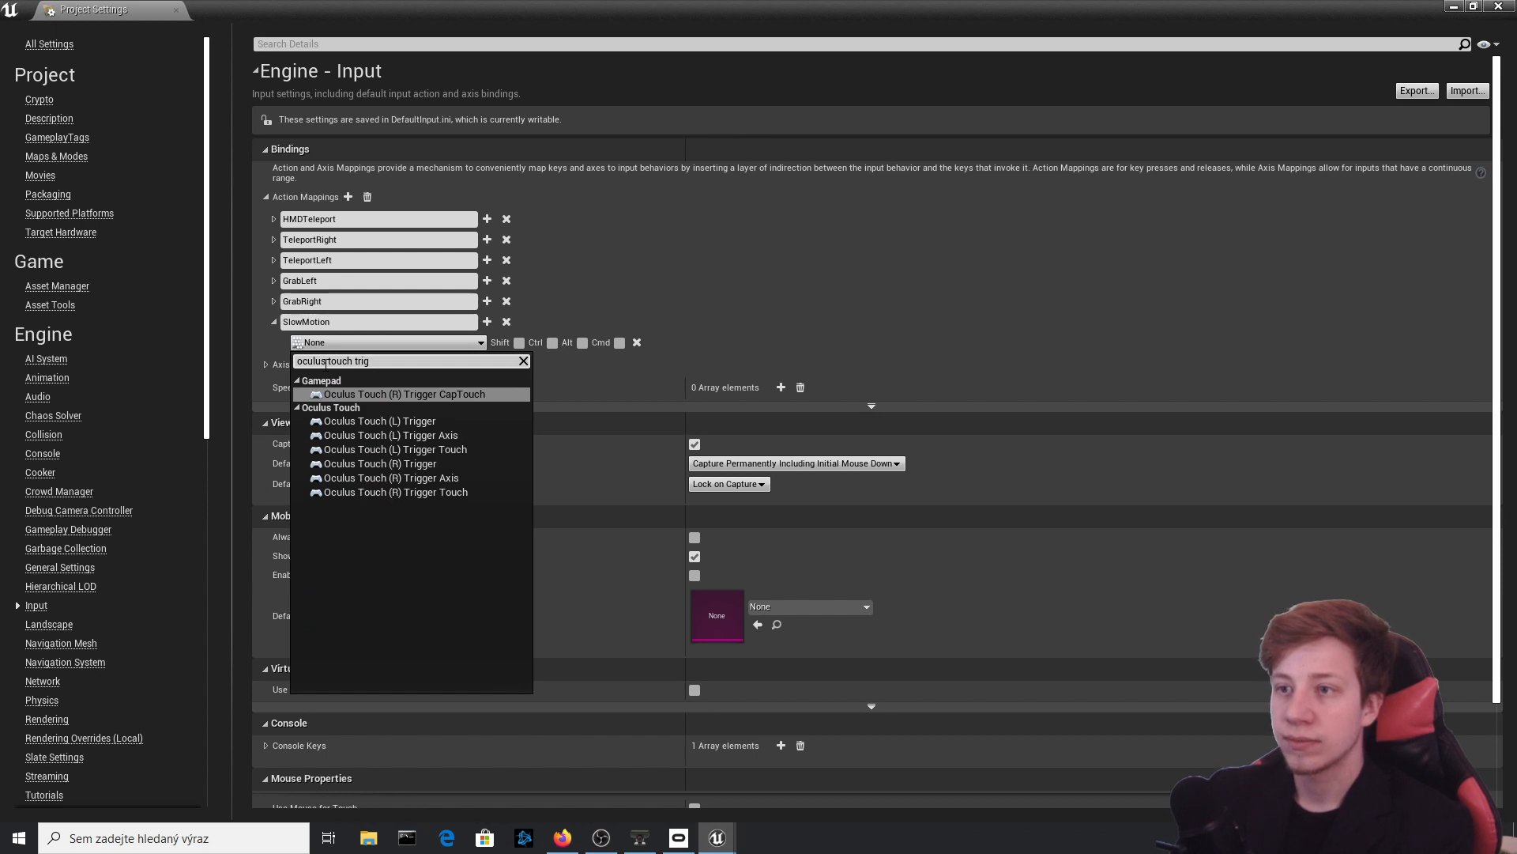
mouse_move(379, 420)
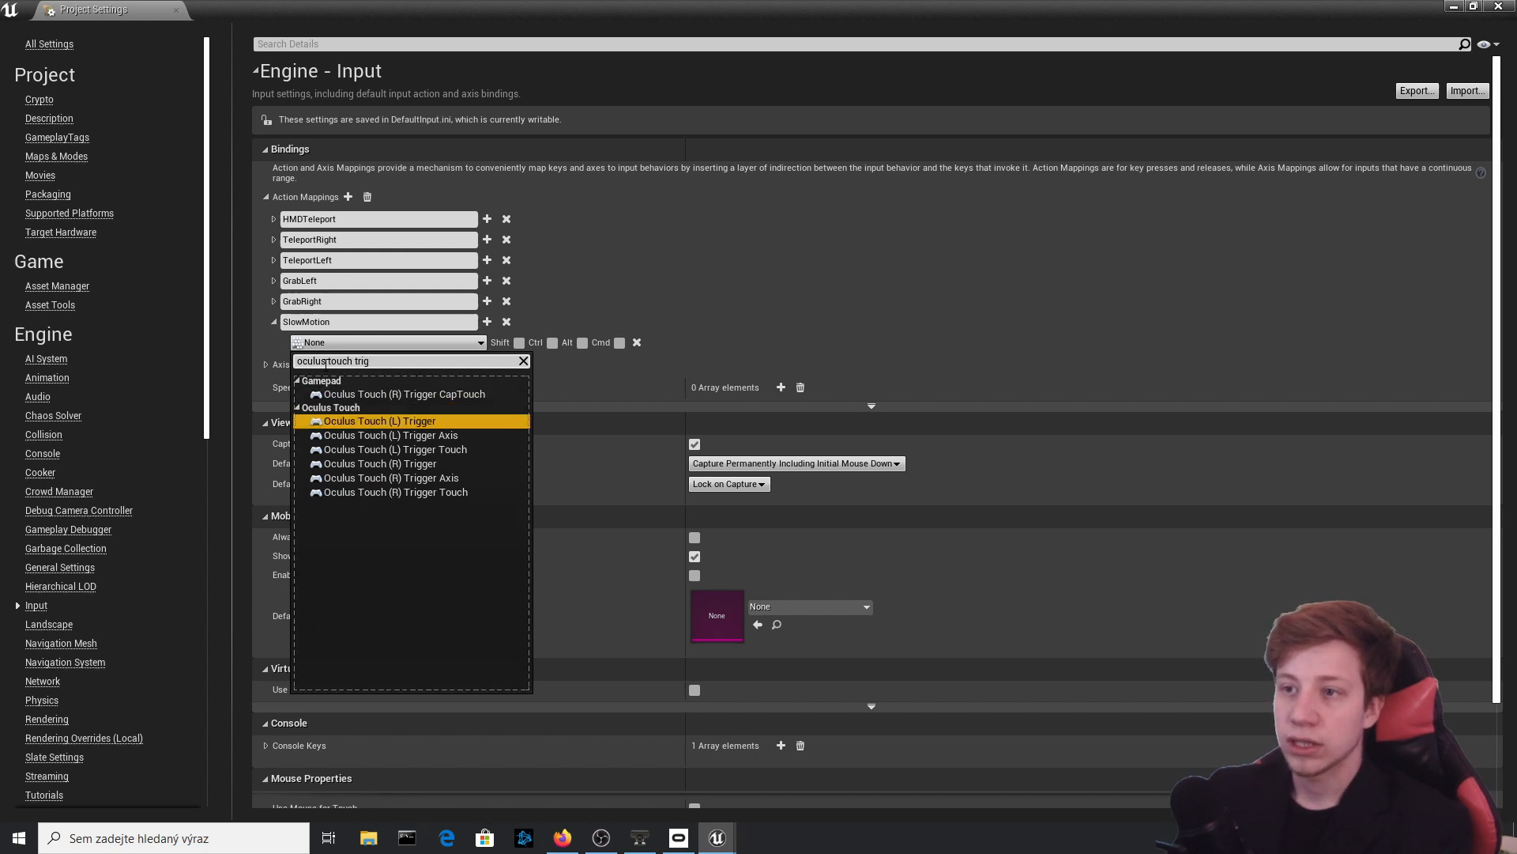
click(379, 420)
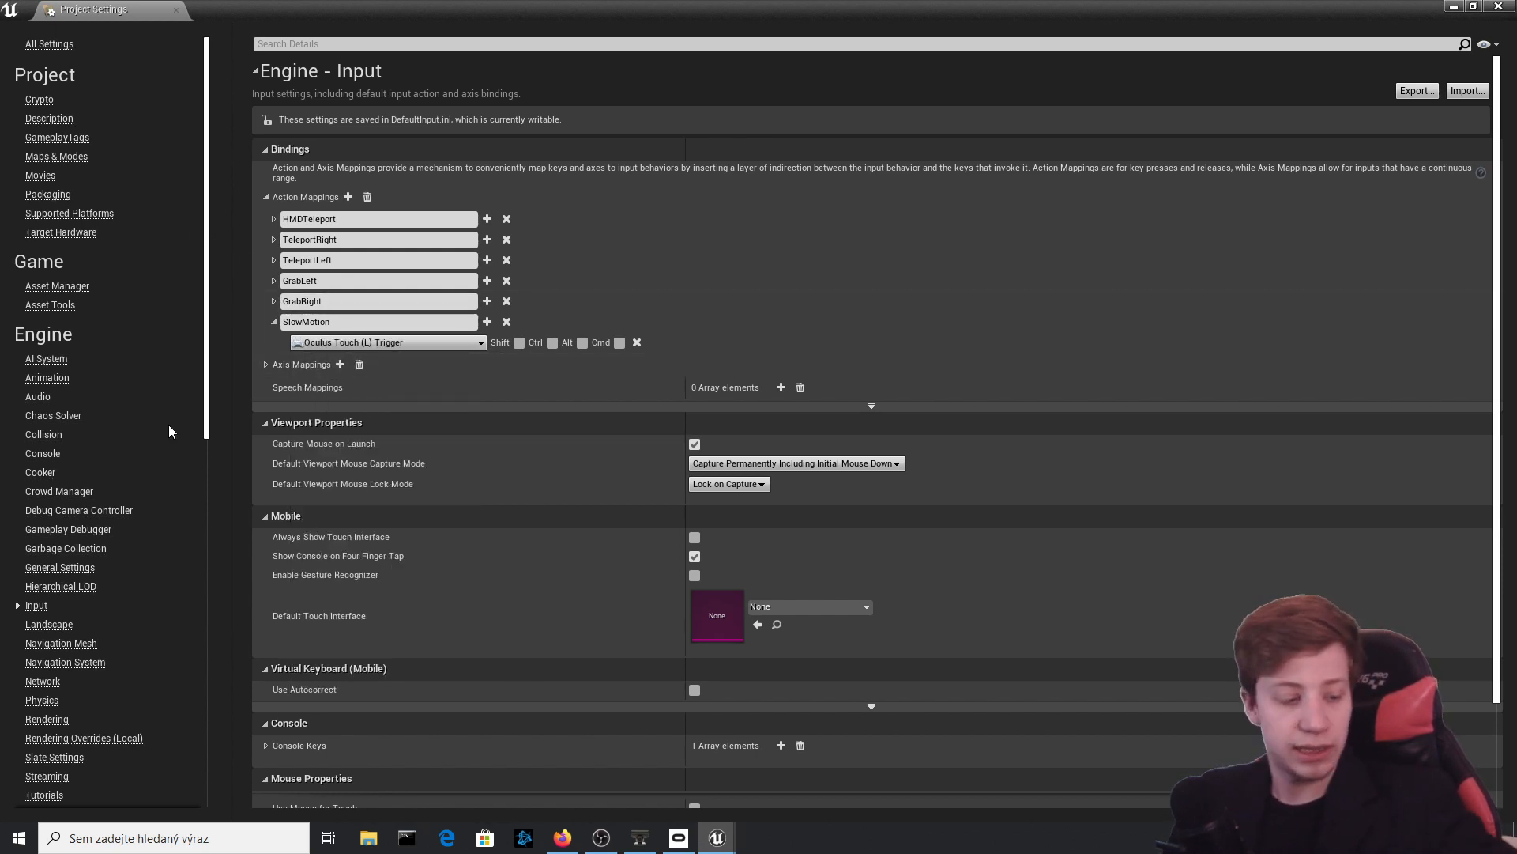
mouse_move(101, 300)
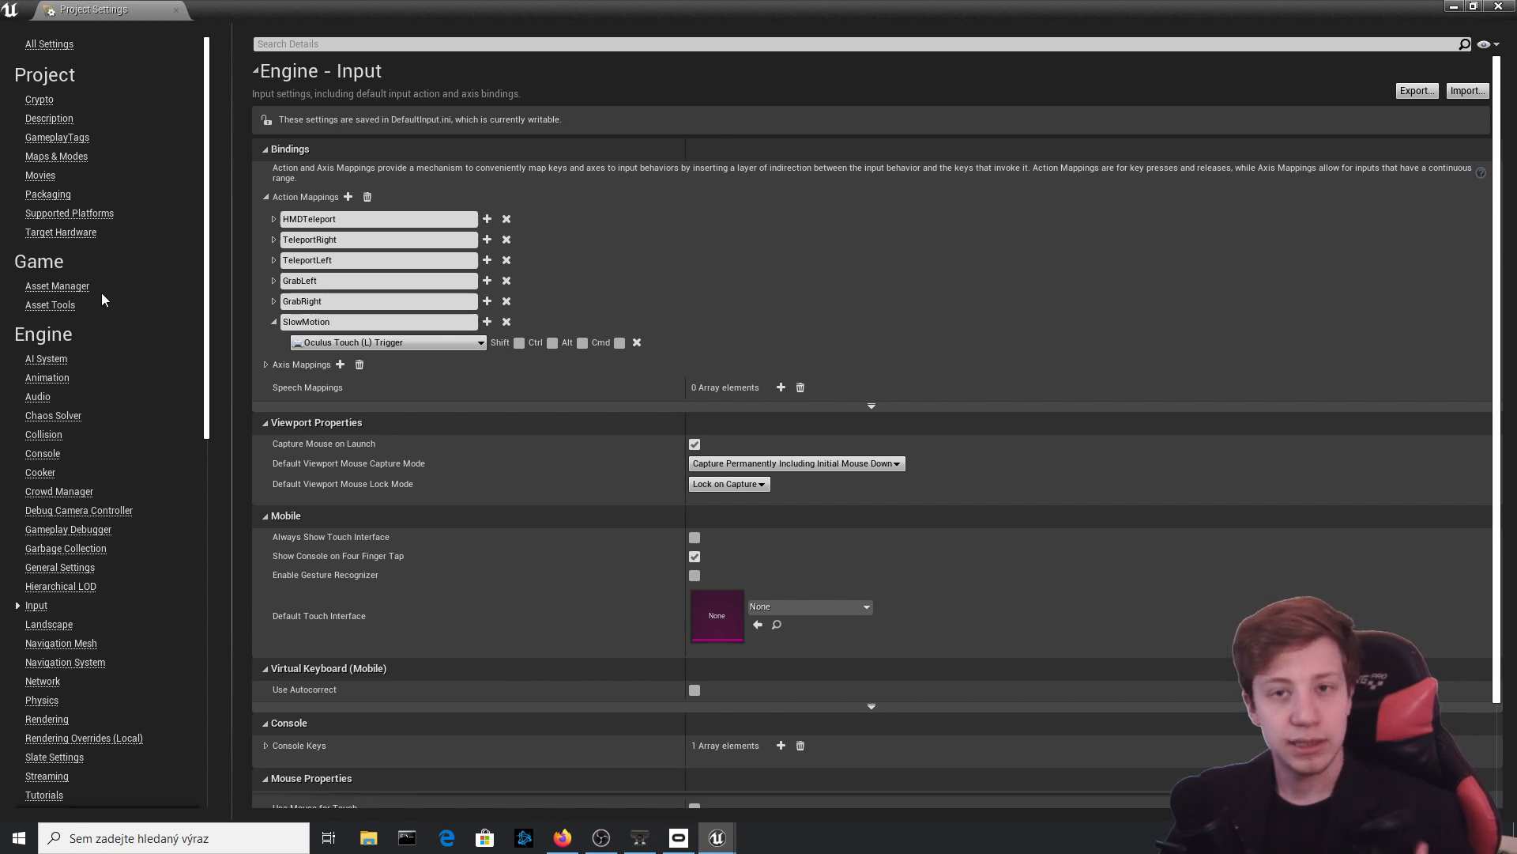
mouse_move(91, 231)
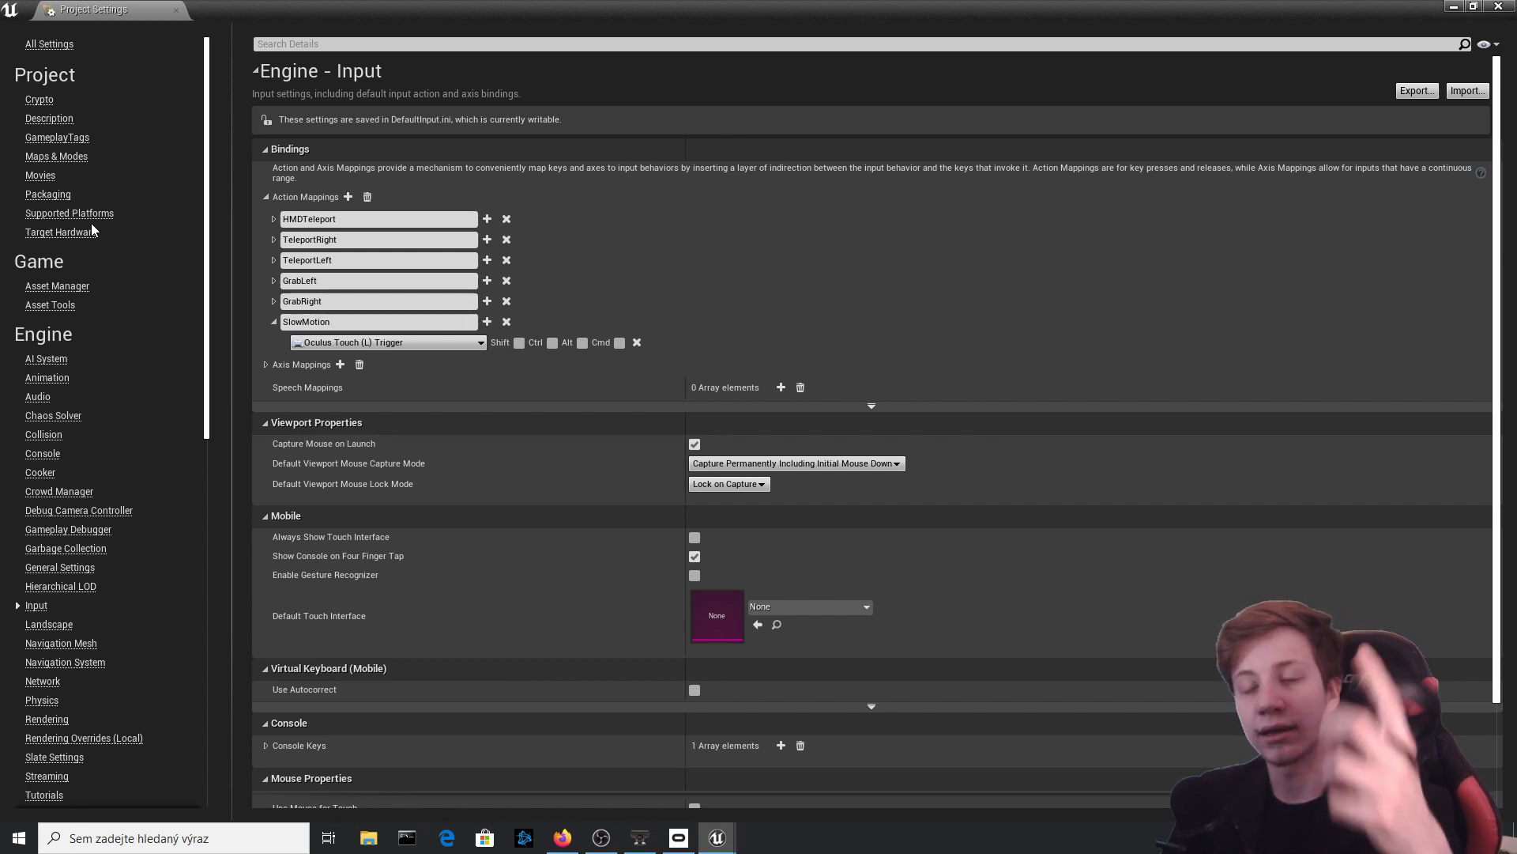
mouse_move(663, 336)
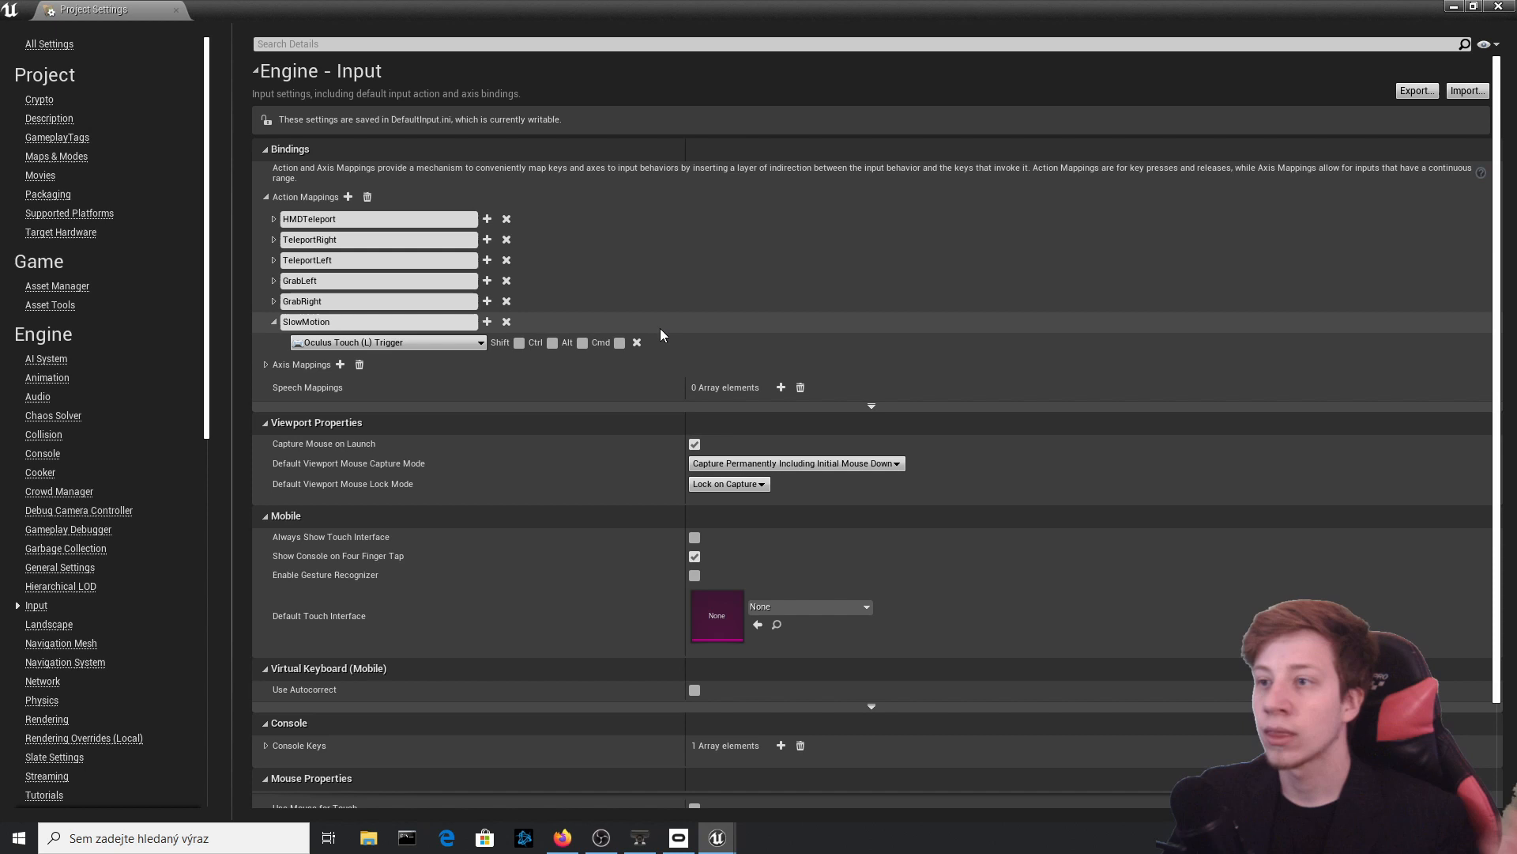
- Bind Valve Index (L) Trigger to SlowMotion as a second key and close Project Settings
click(378, 322)
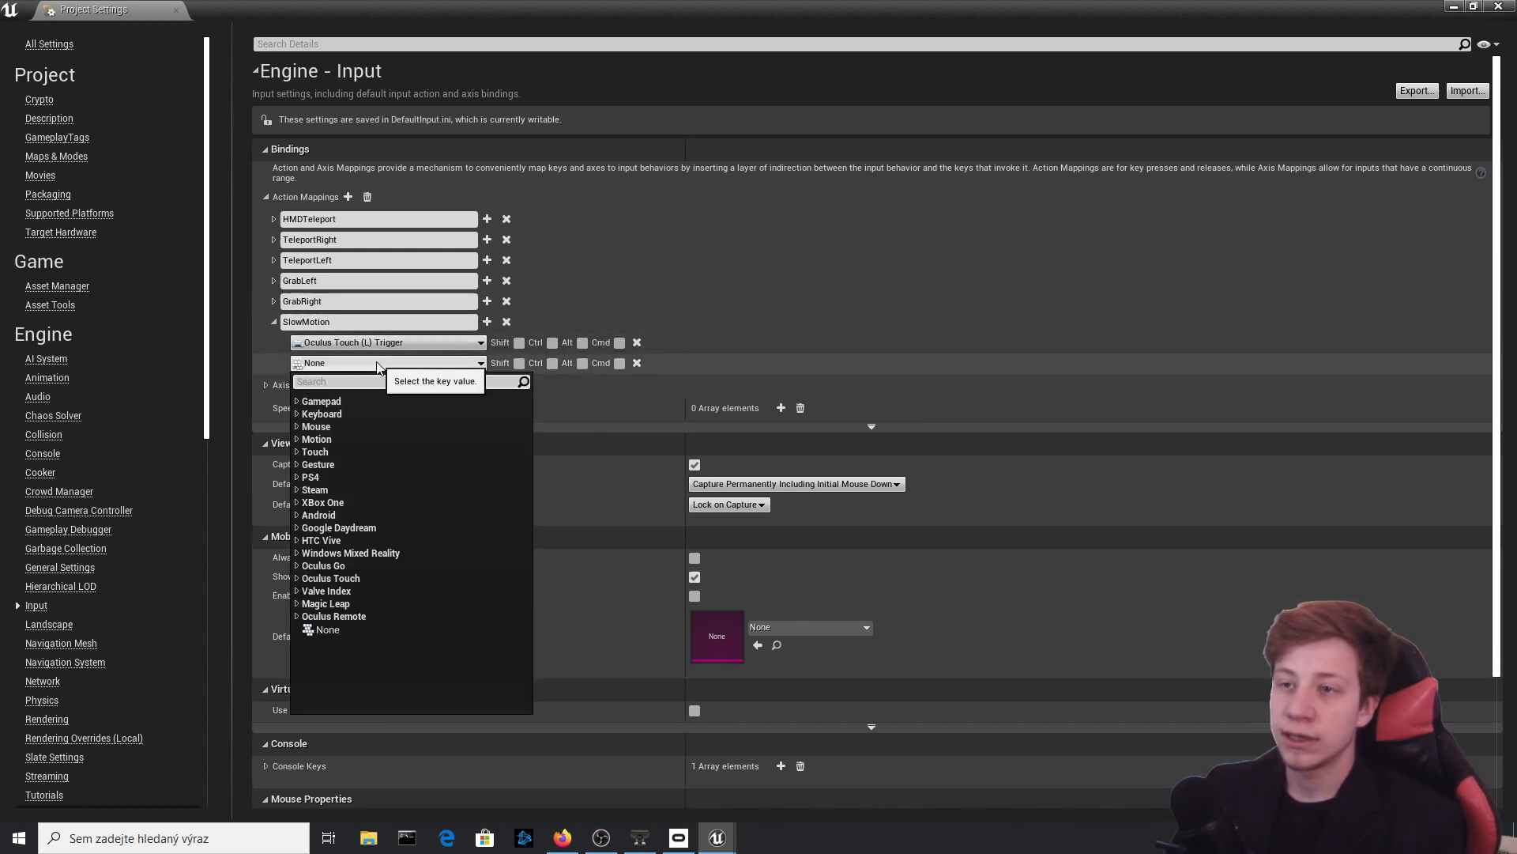
text(val)
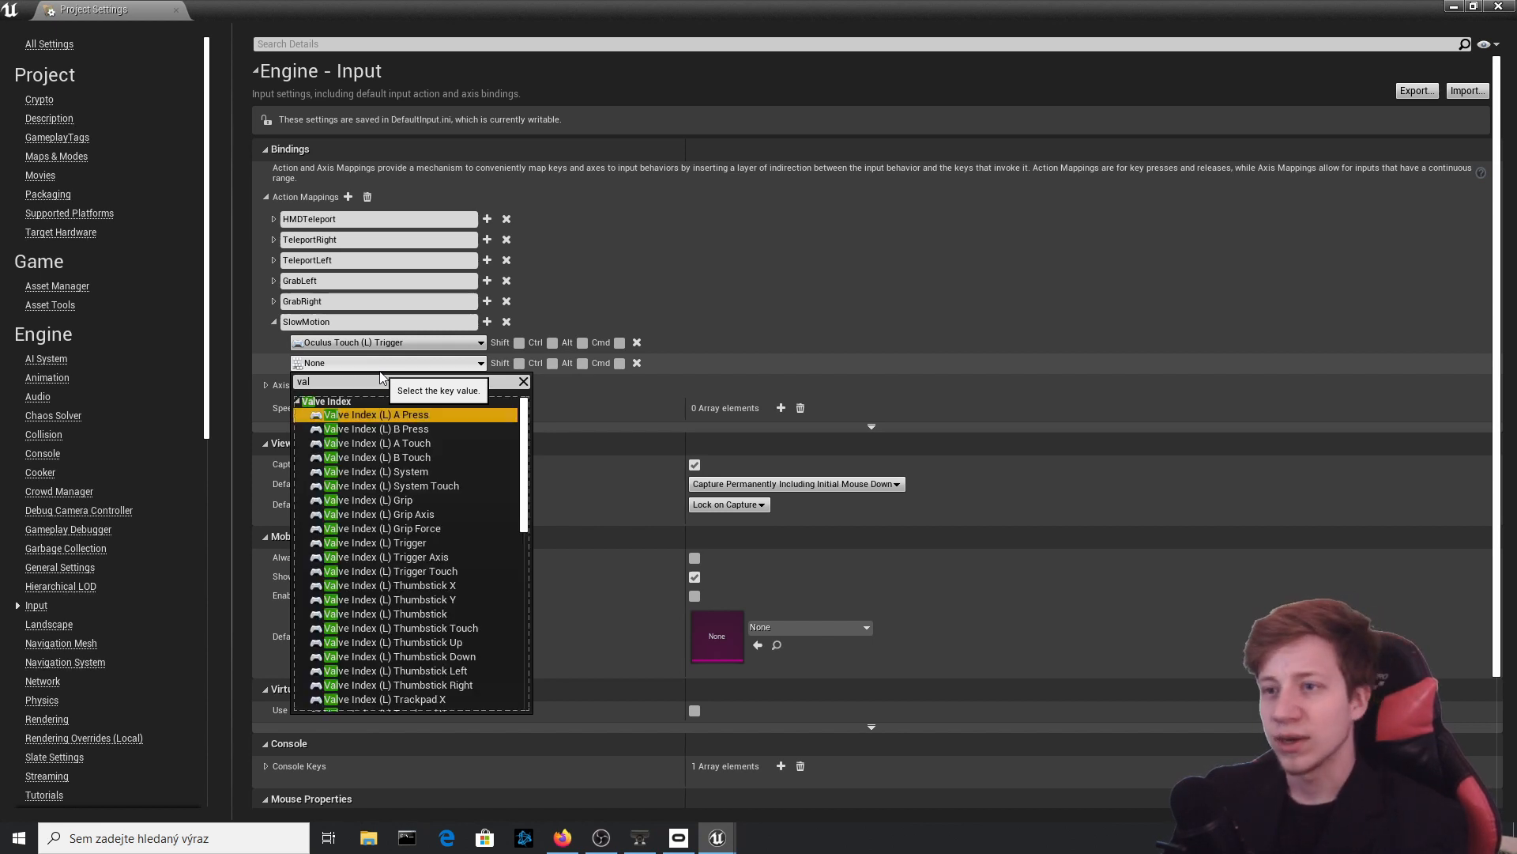
mouse_move(391, 556)
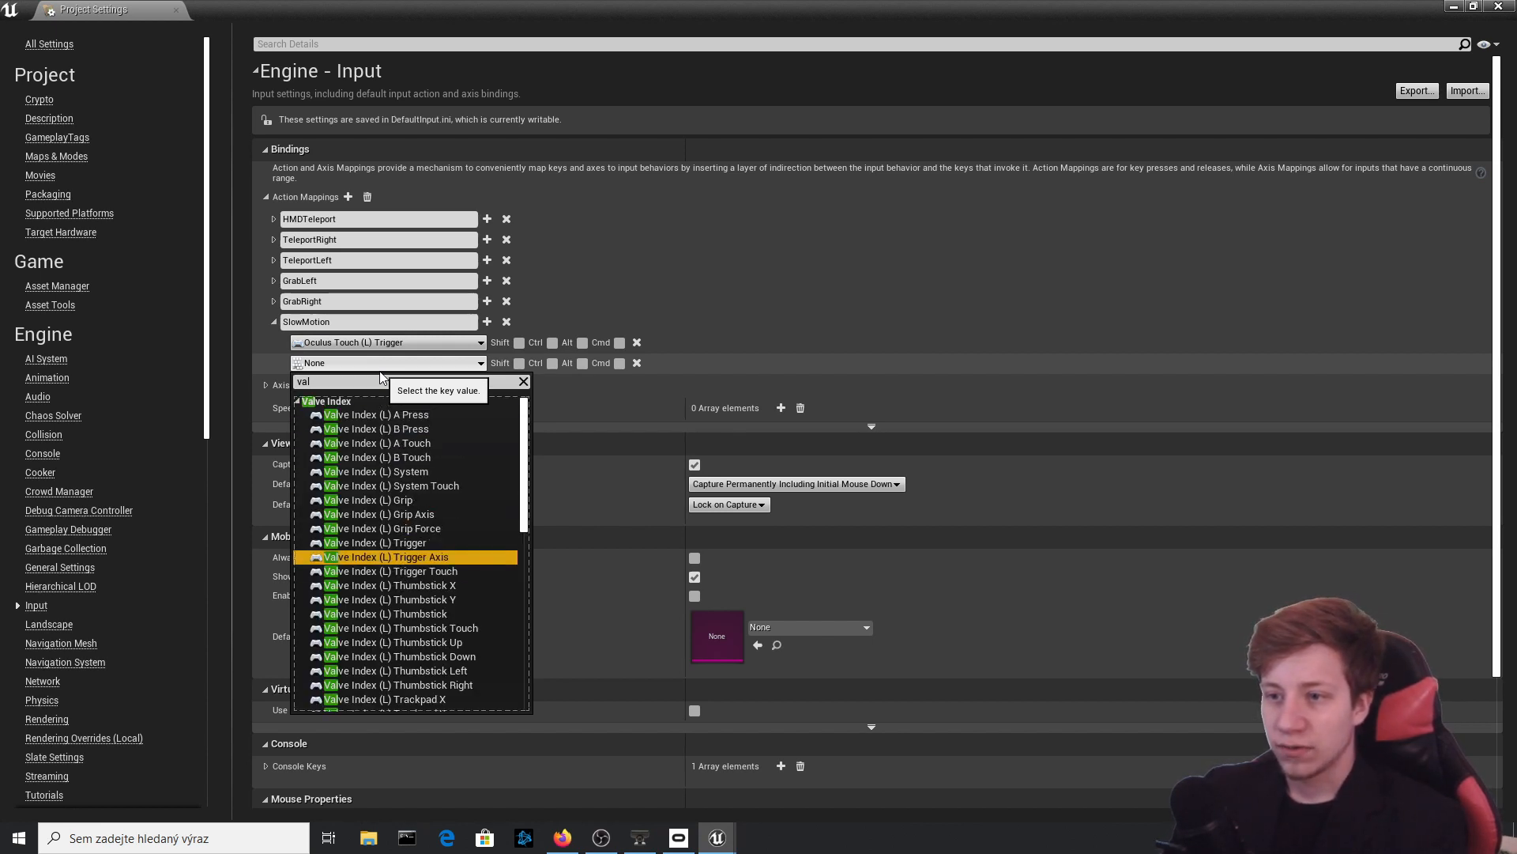
click(379, 543)
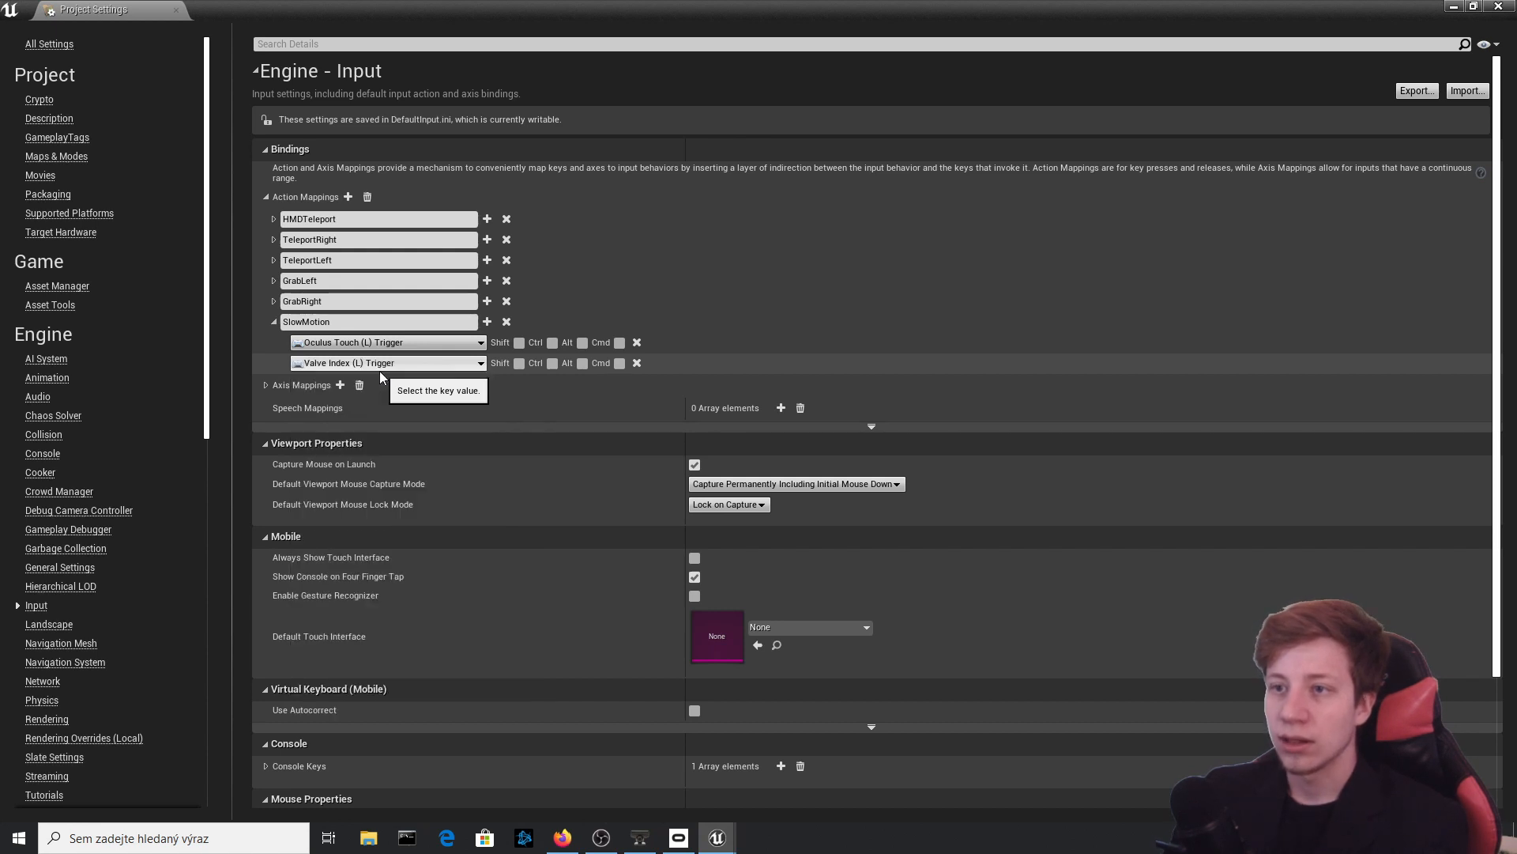
click(387, 362)
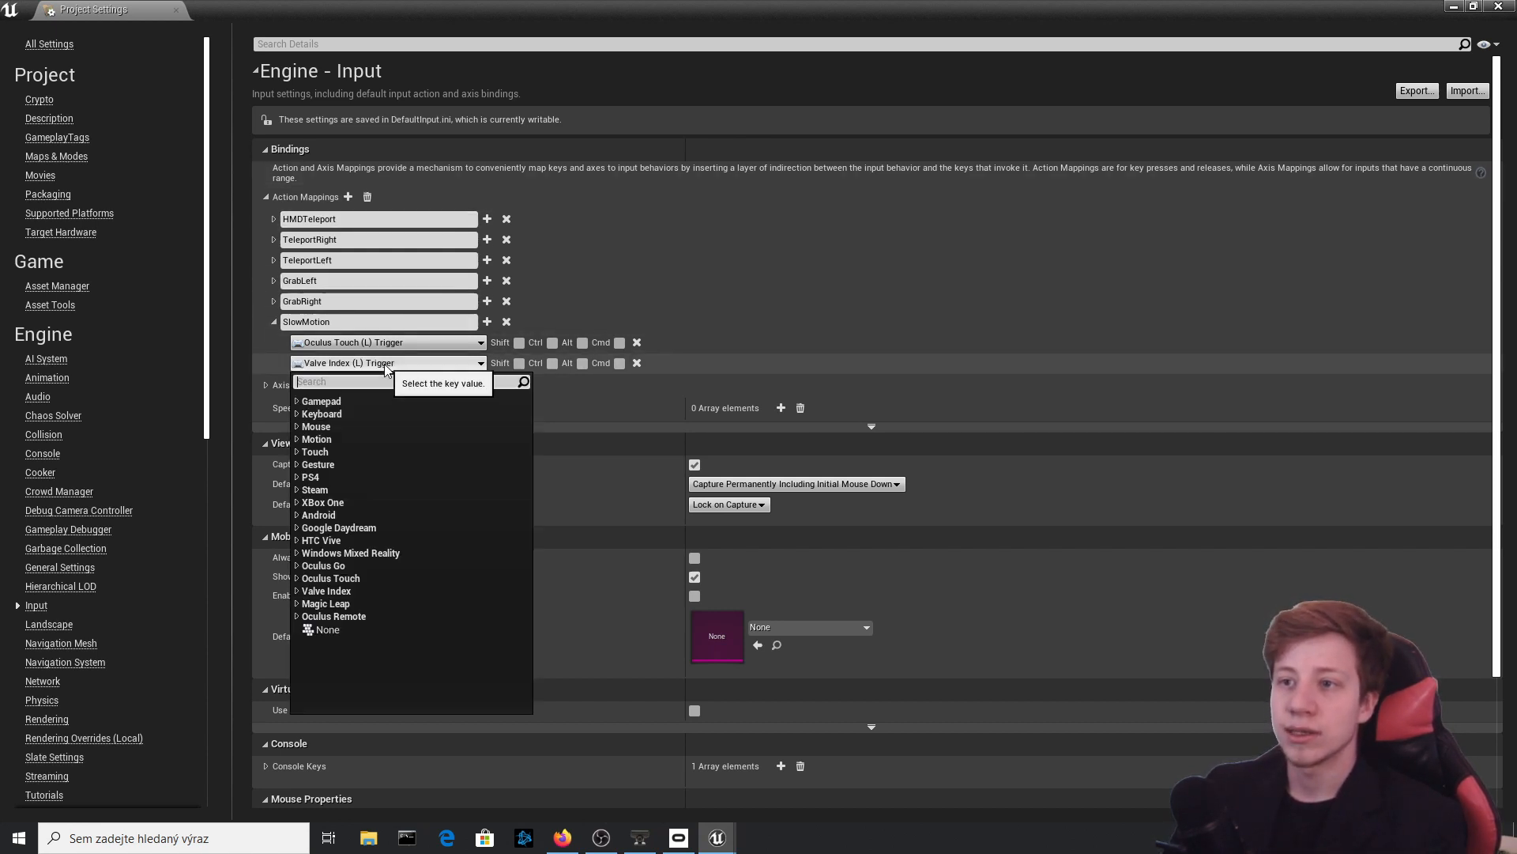
mouse_move(964, 290)
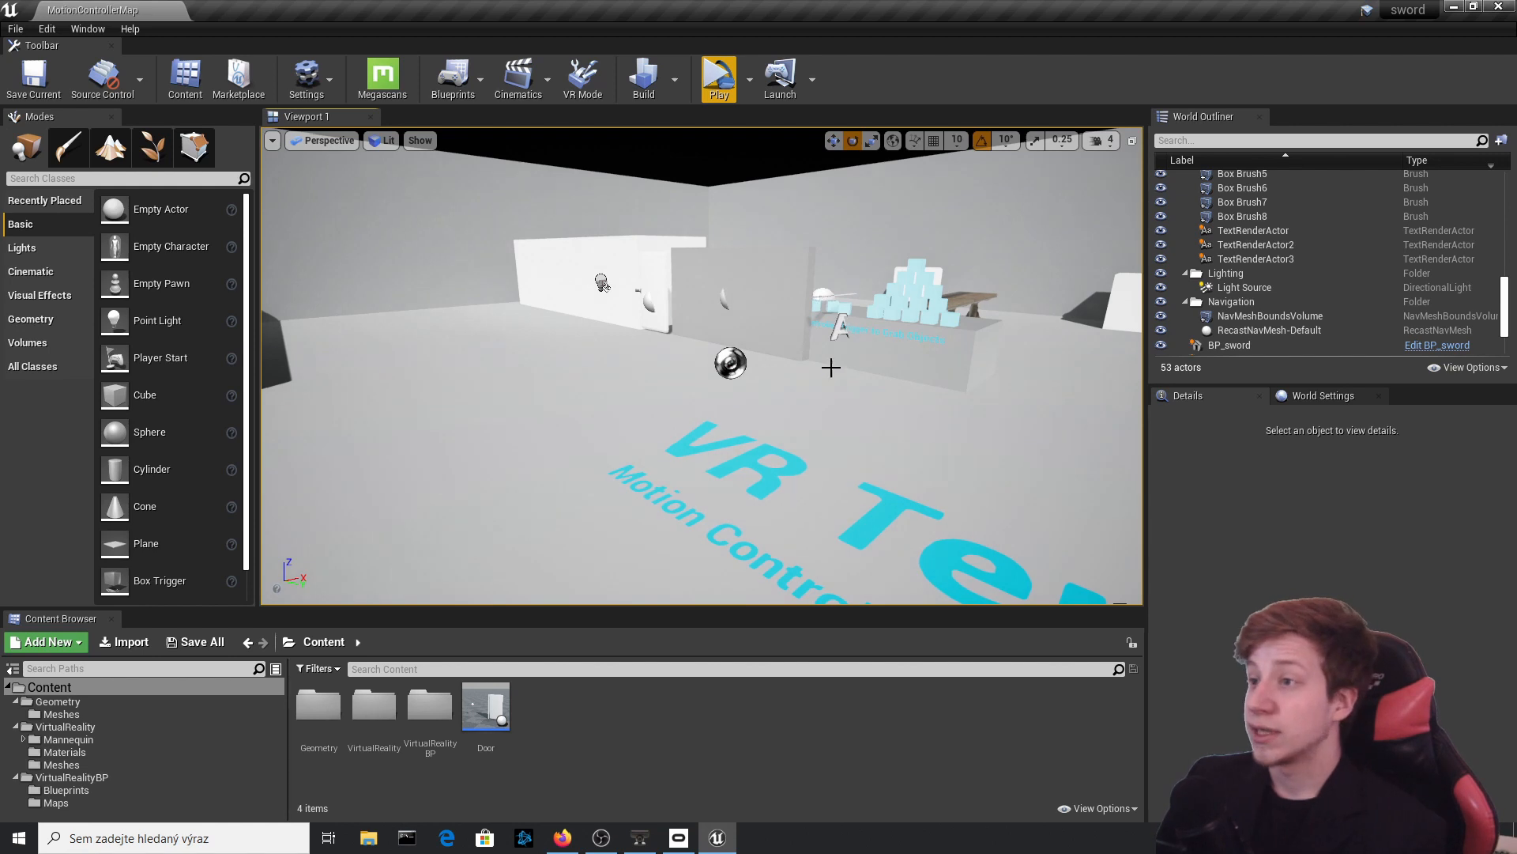
- Open MotionControllerPawn from the VR blueprints folder and bring empty Event Graph space into view
click(66, 777)
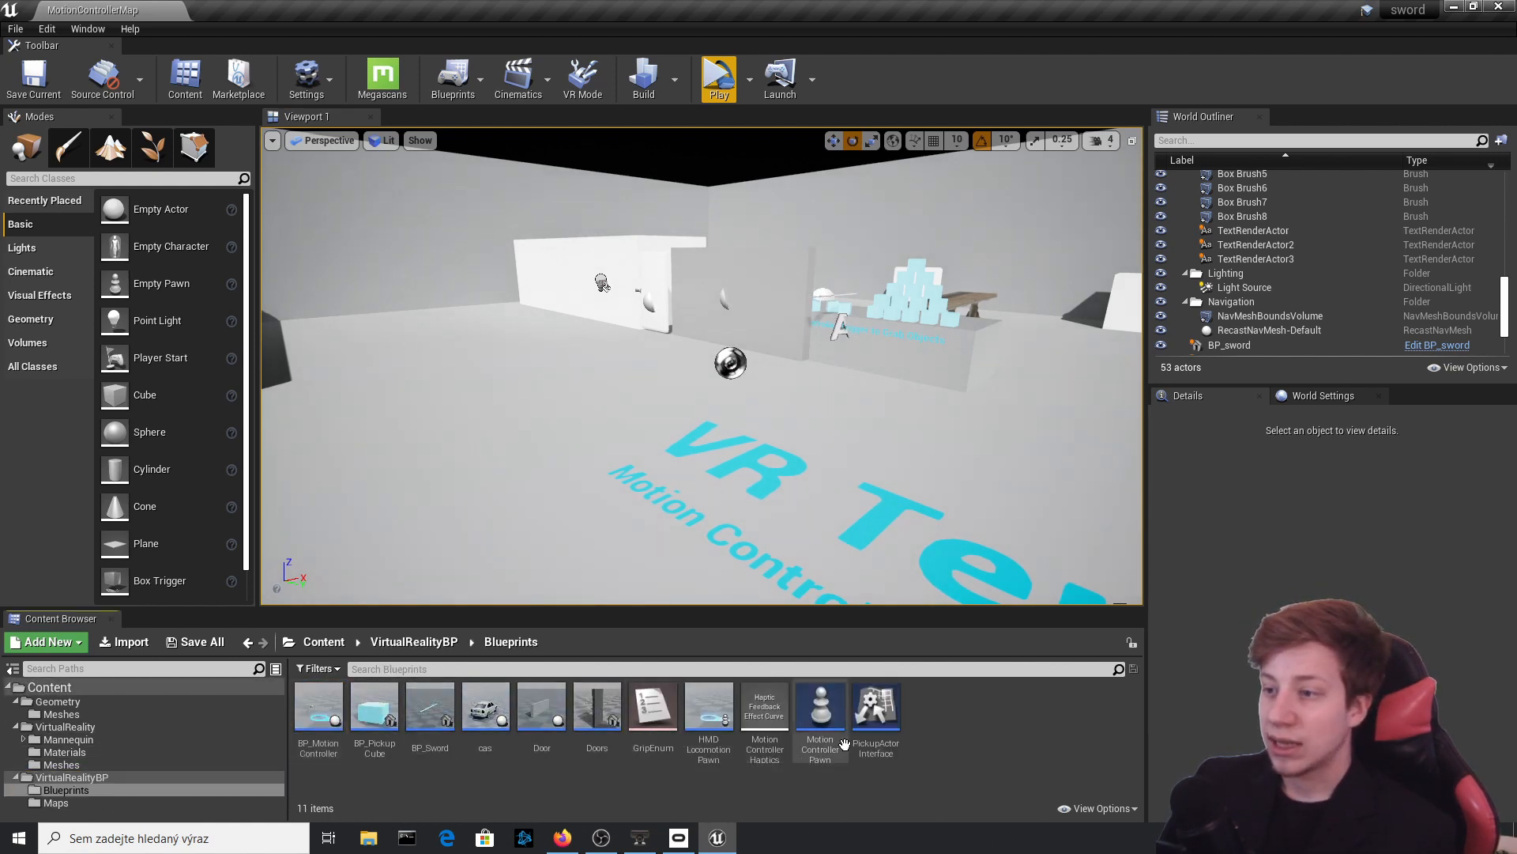
click(819, 707)
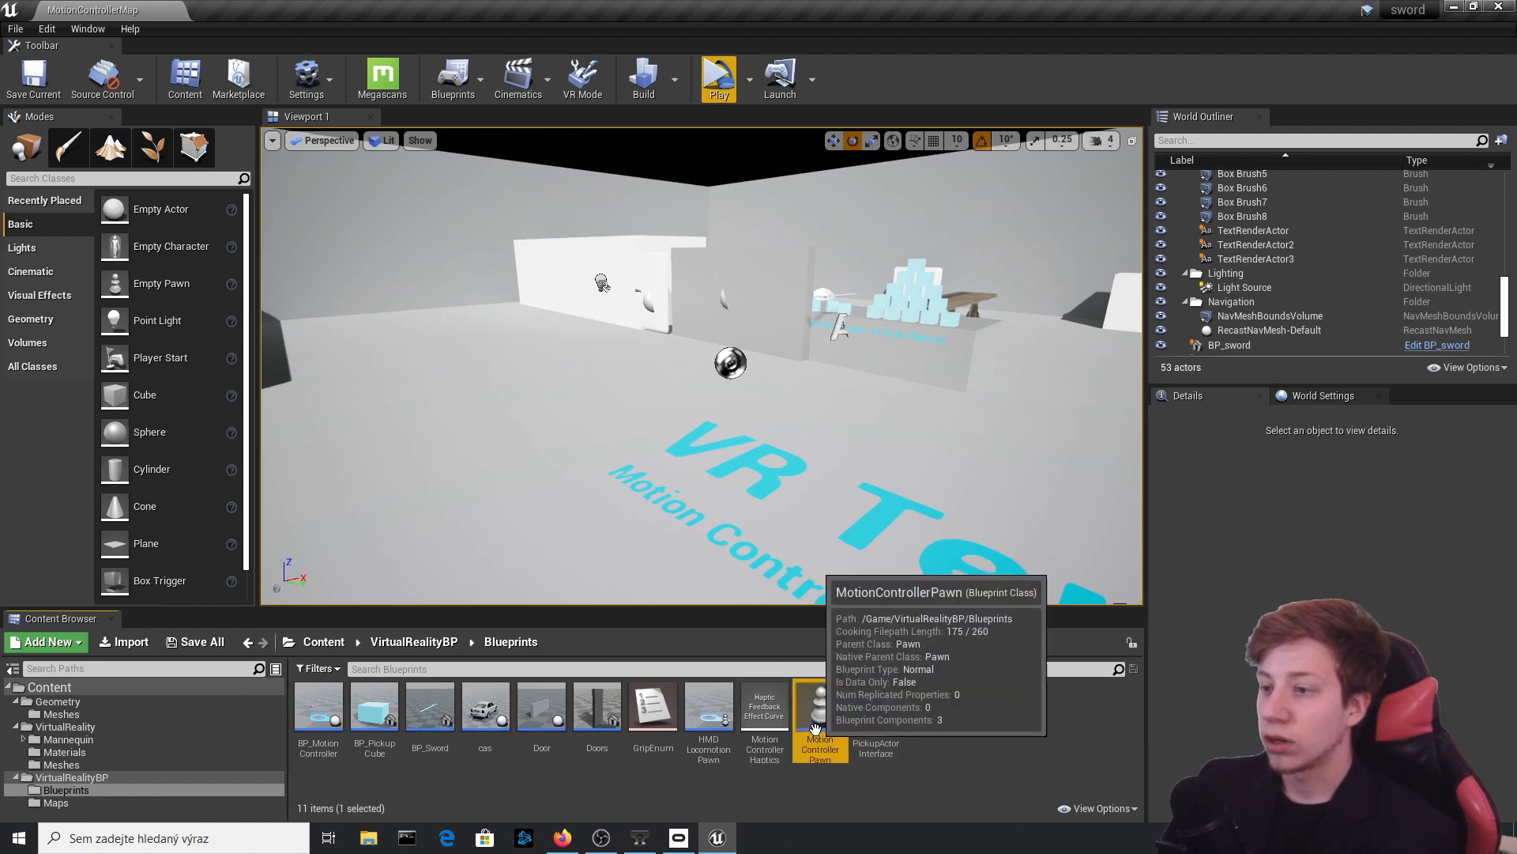
double_click(819, 711)
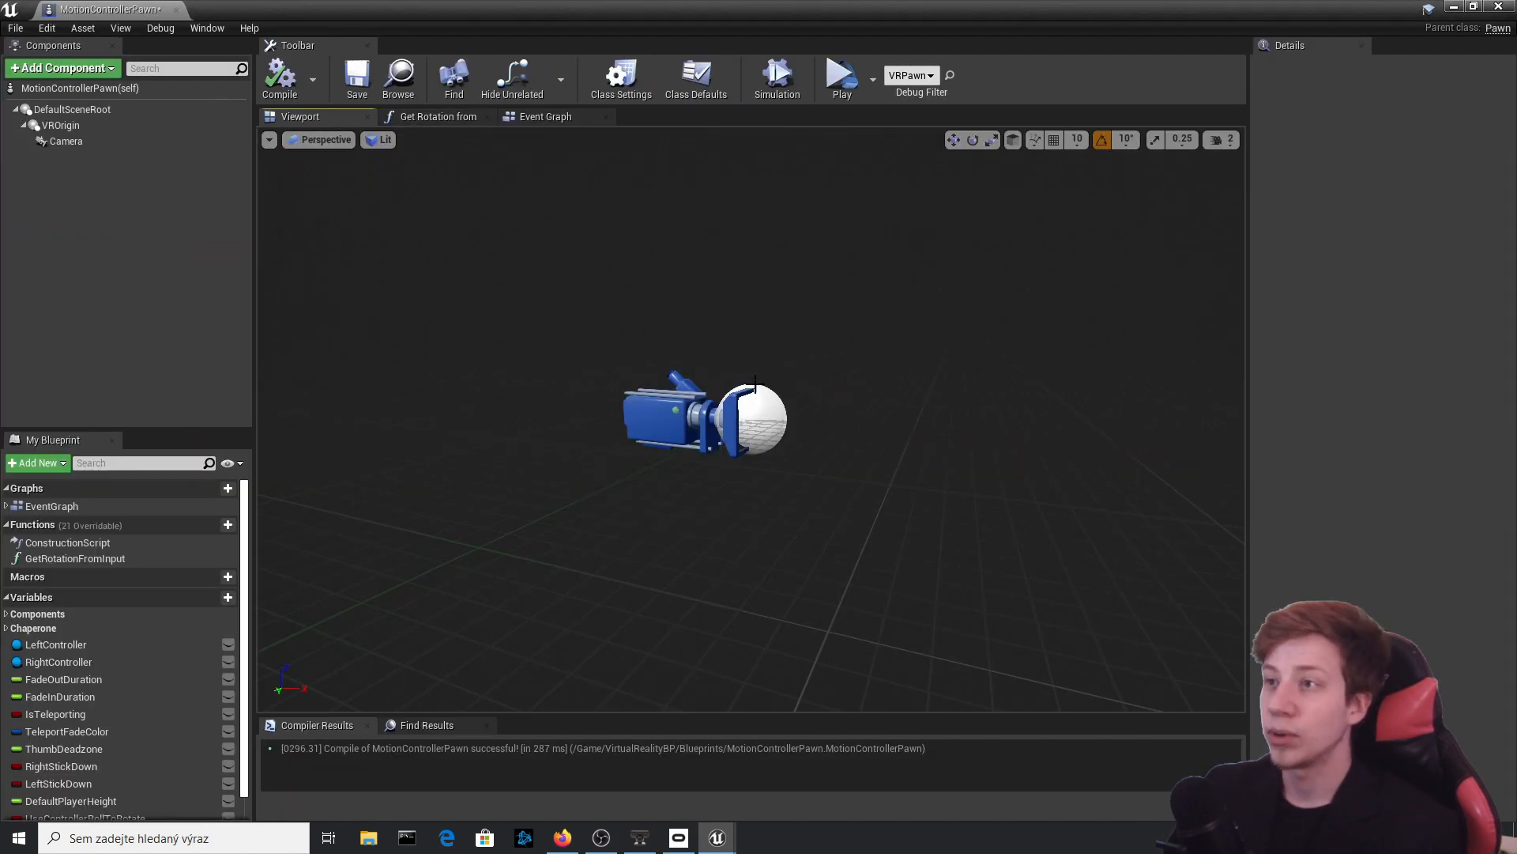
click(544, 116)
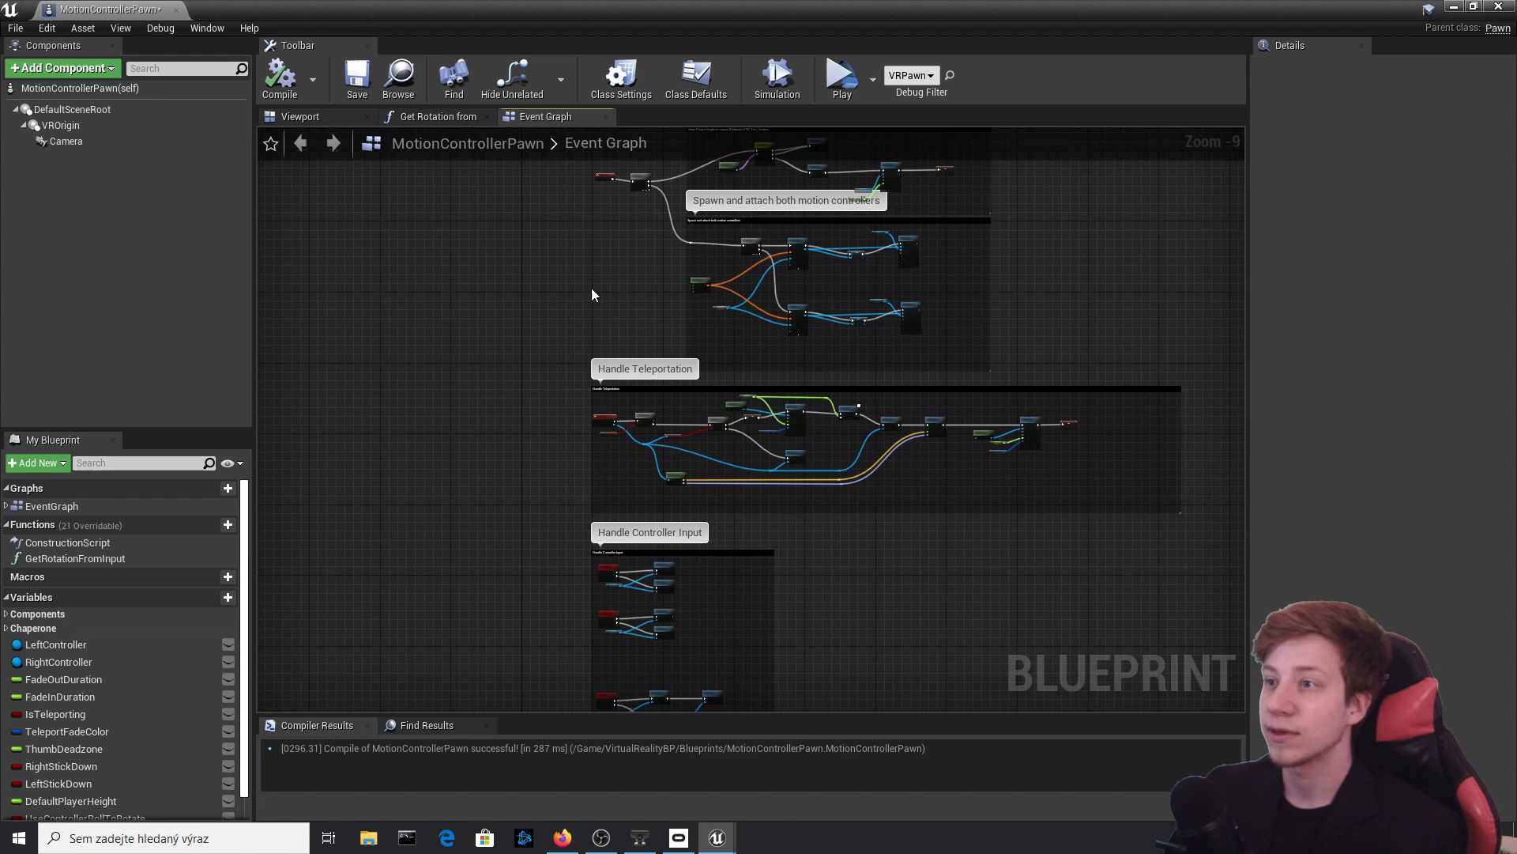
scroll(down, 3)
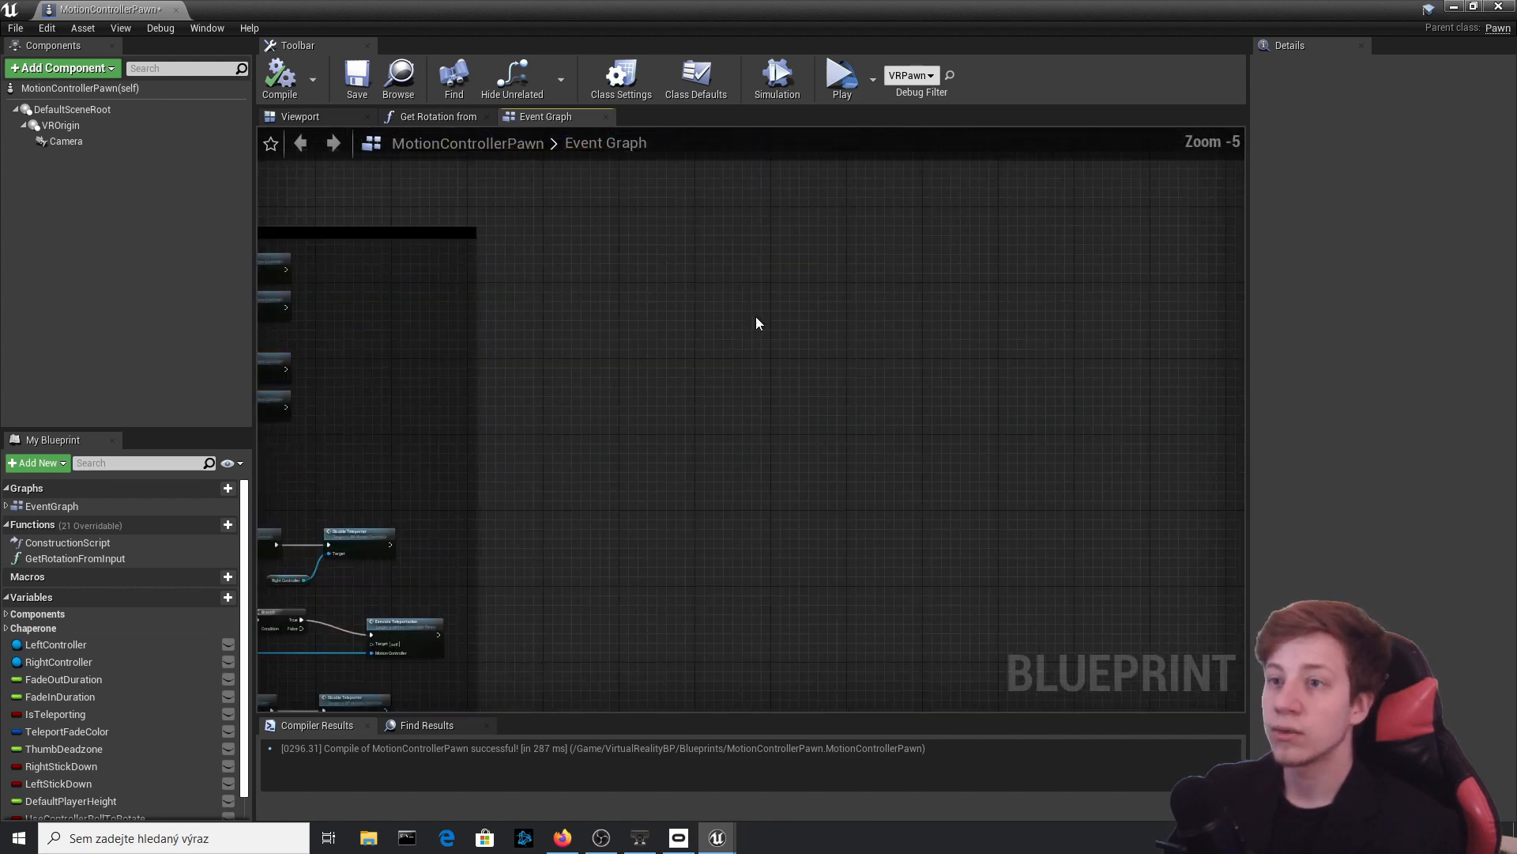
scroll(down, 3)
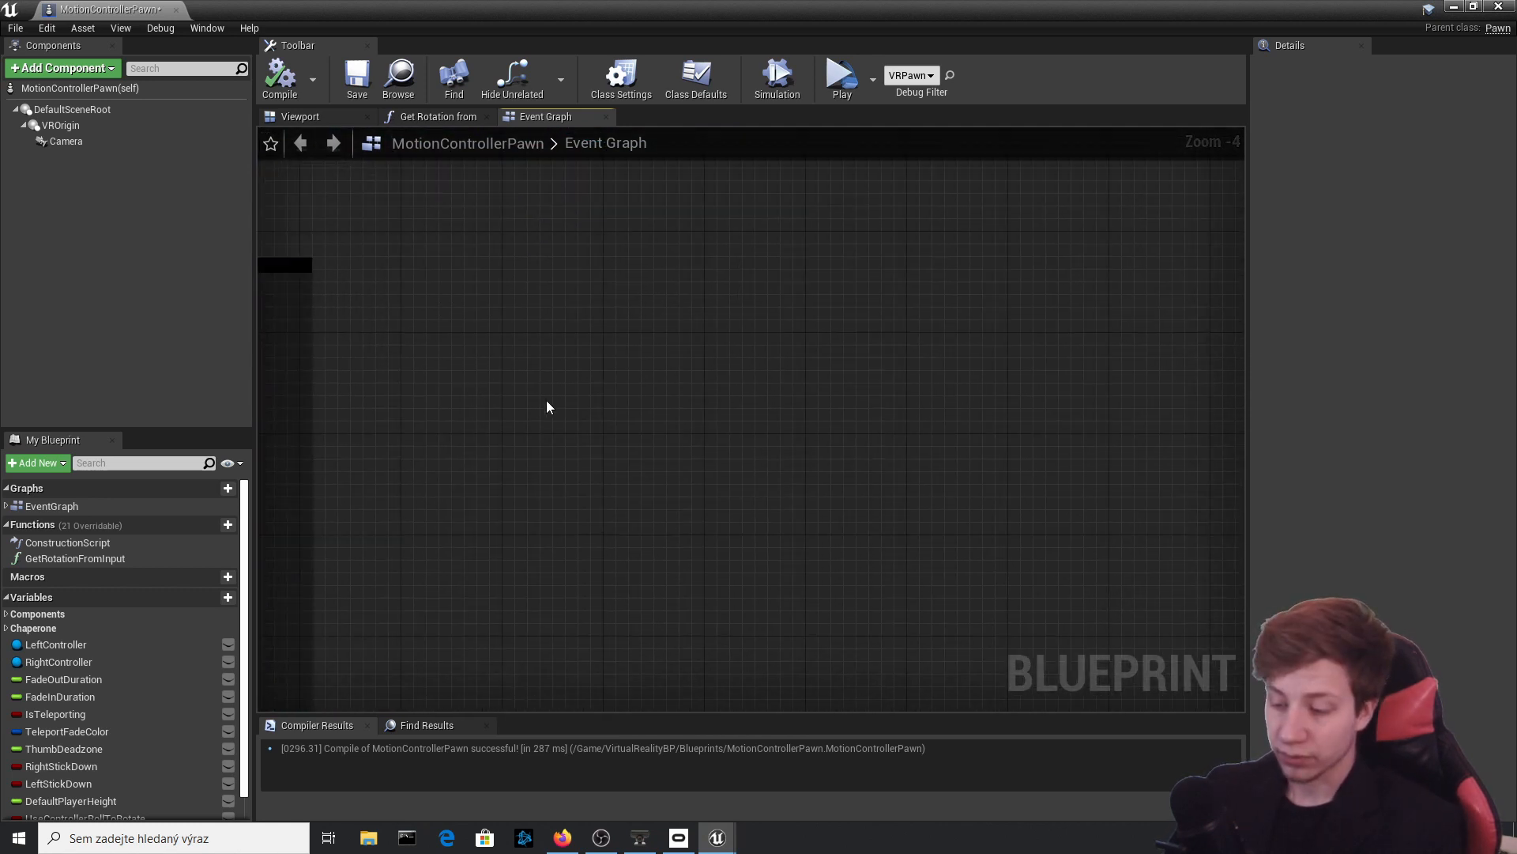
- Add an InputAction SlowMotion event feeding a Set Global Time Dilation node from Pressed
right_click(548, 406)
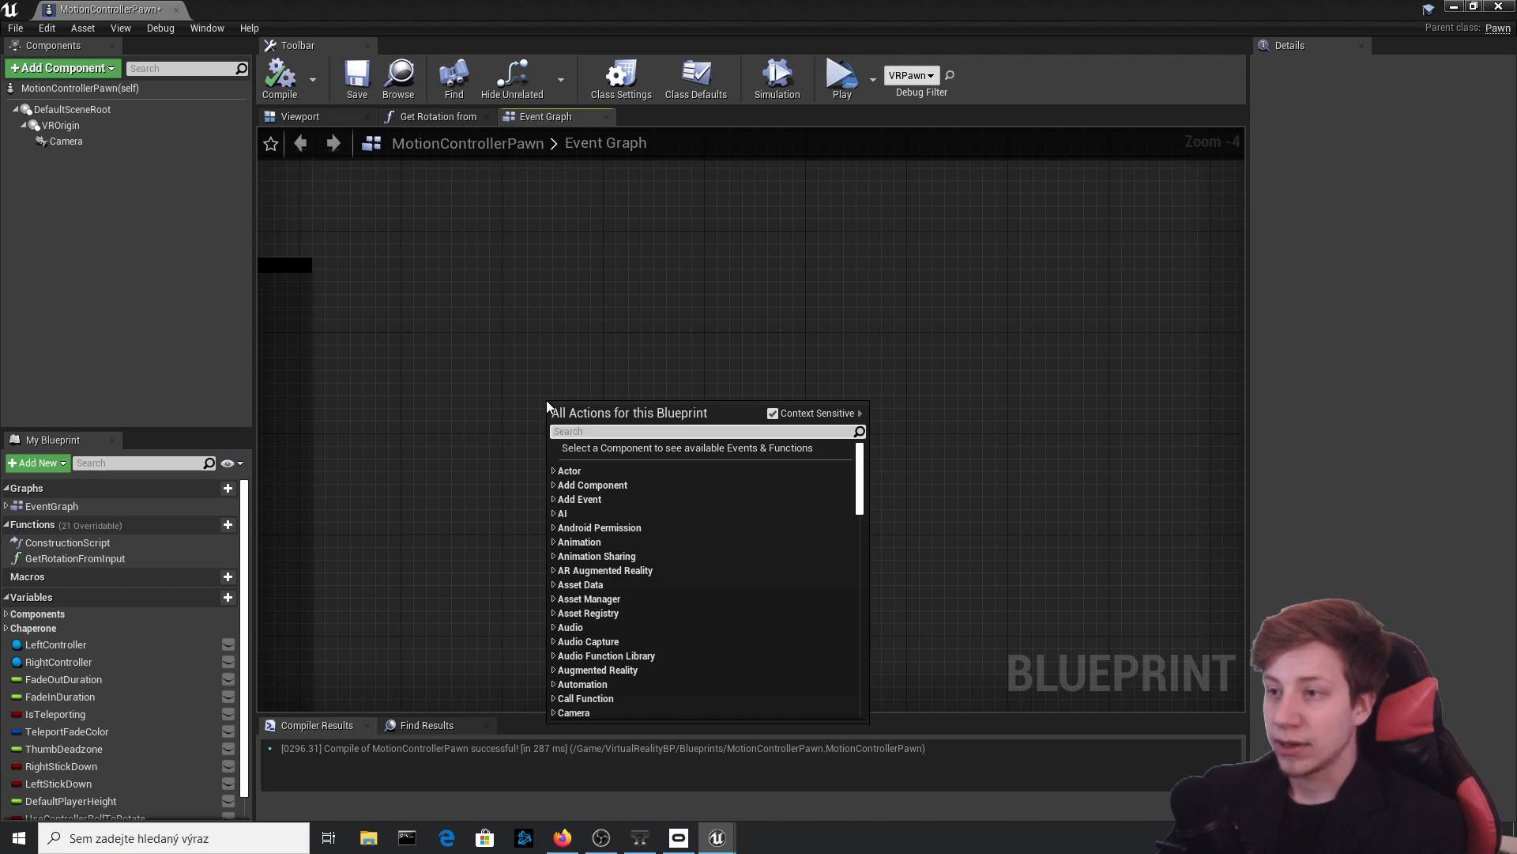
text(event)
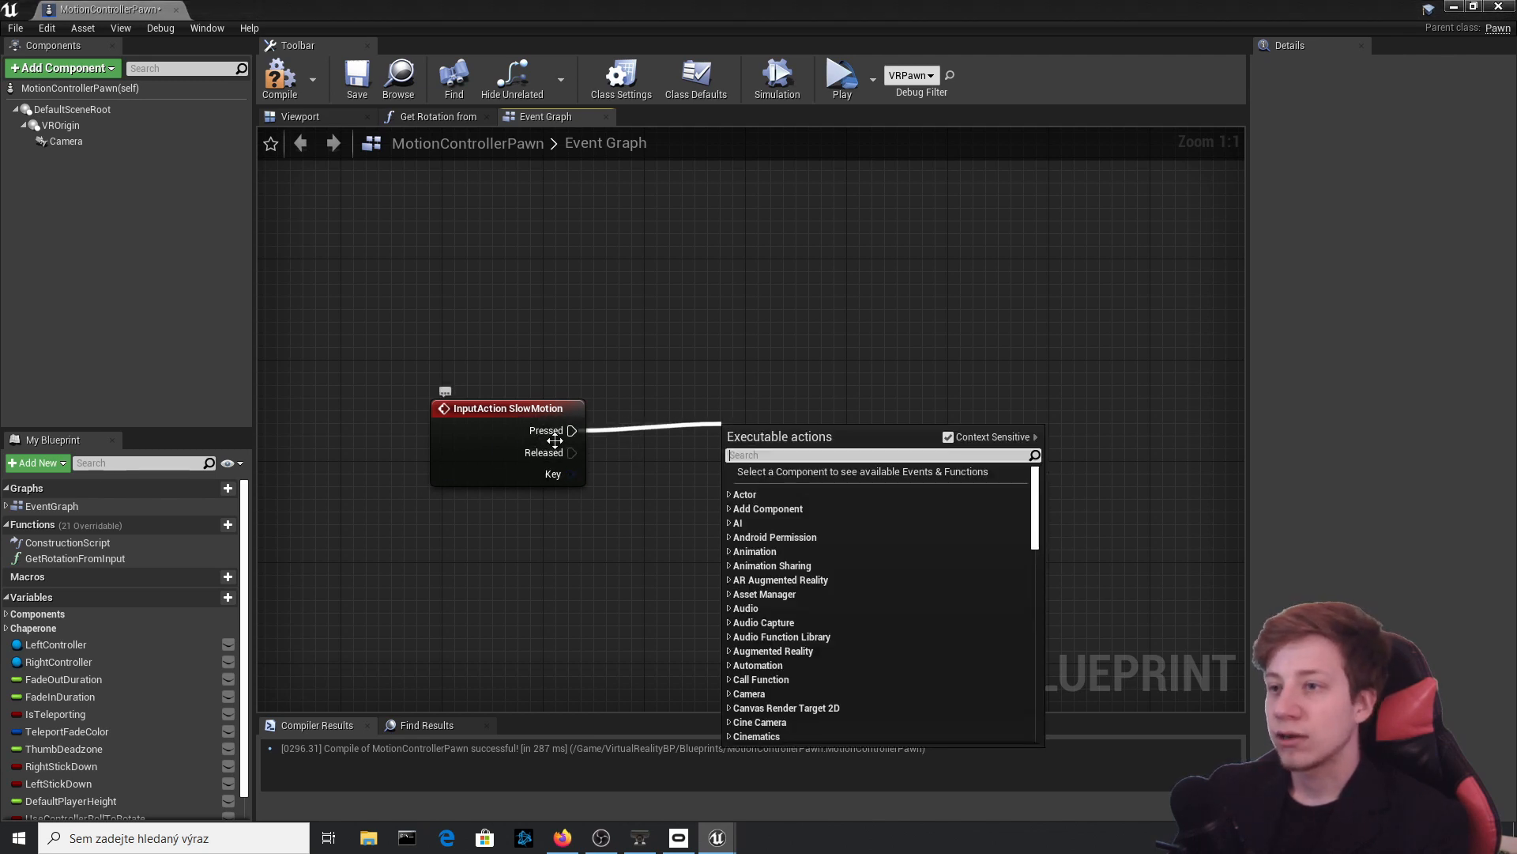
text(set)
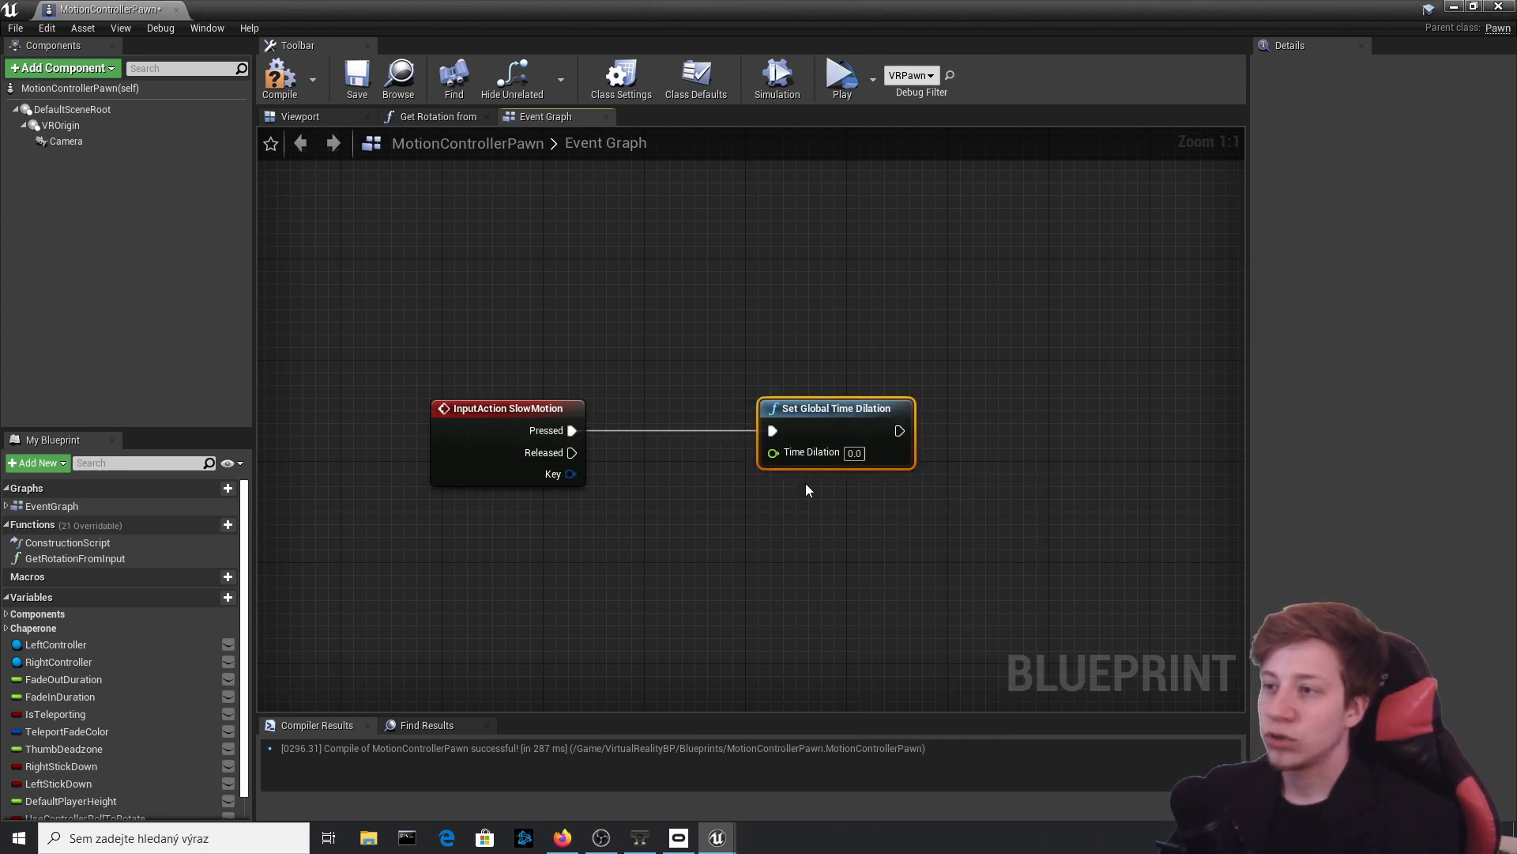
mouse_move(854, 452)
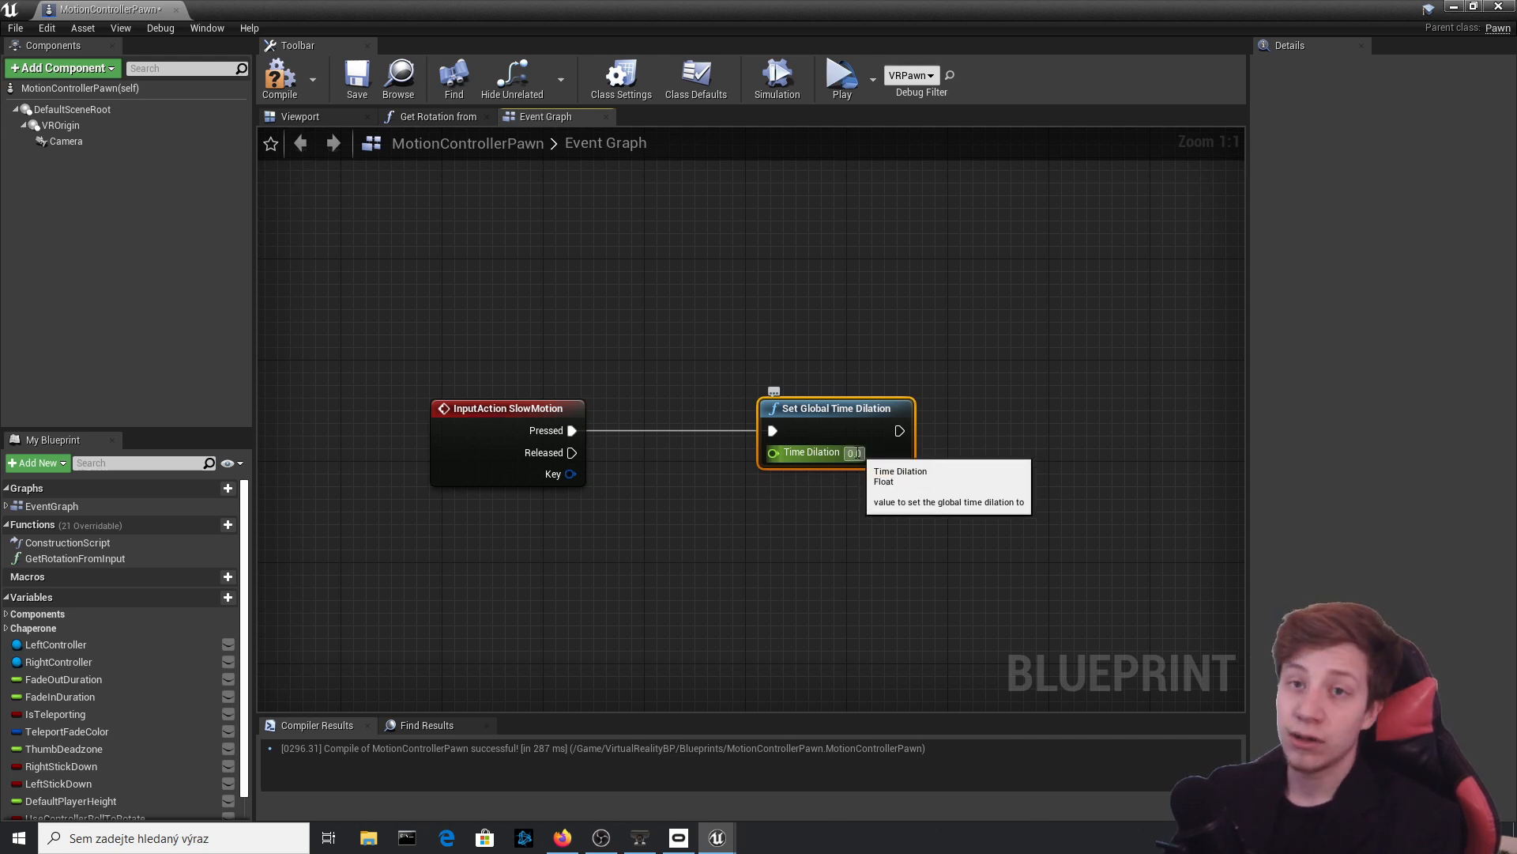
mouse_move(1208, 354)
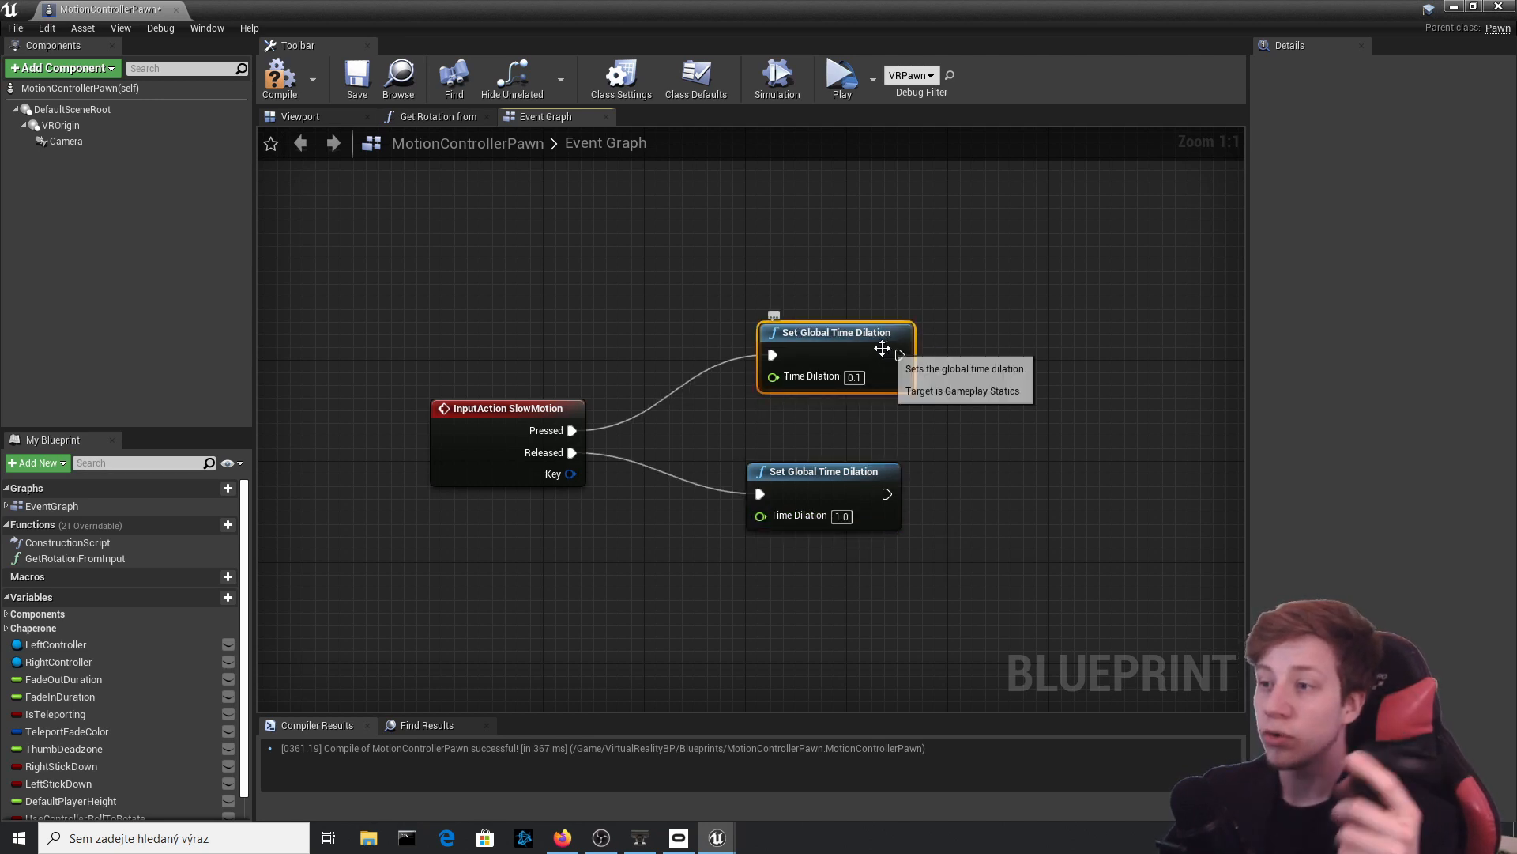
mouse_move(552, 399)
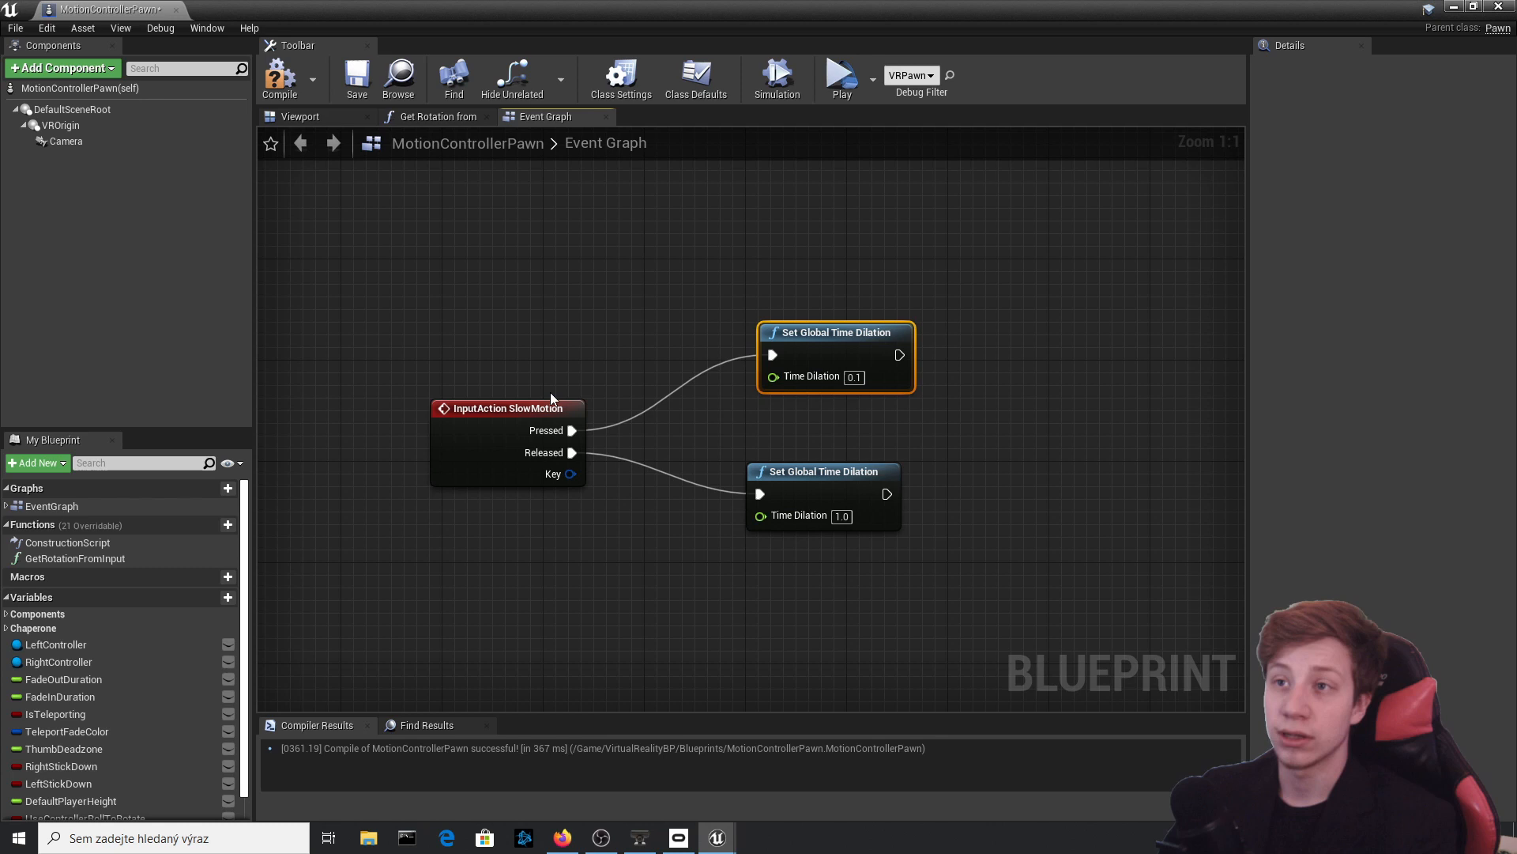
mouse_move(282, 78)
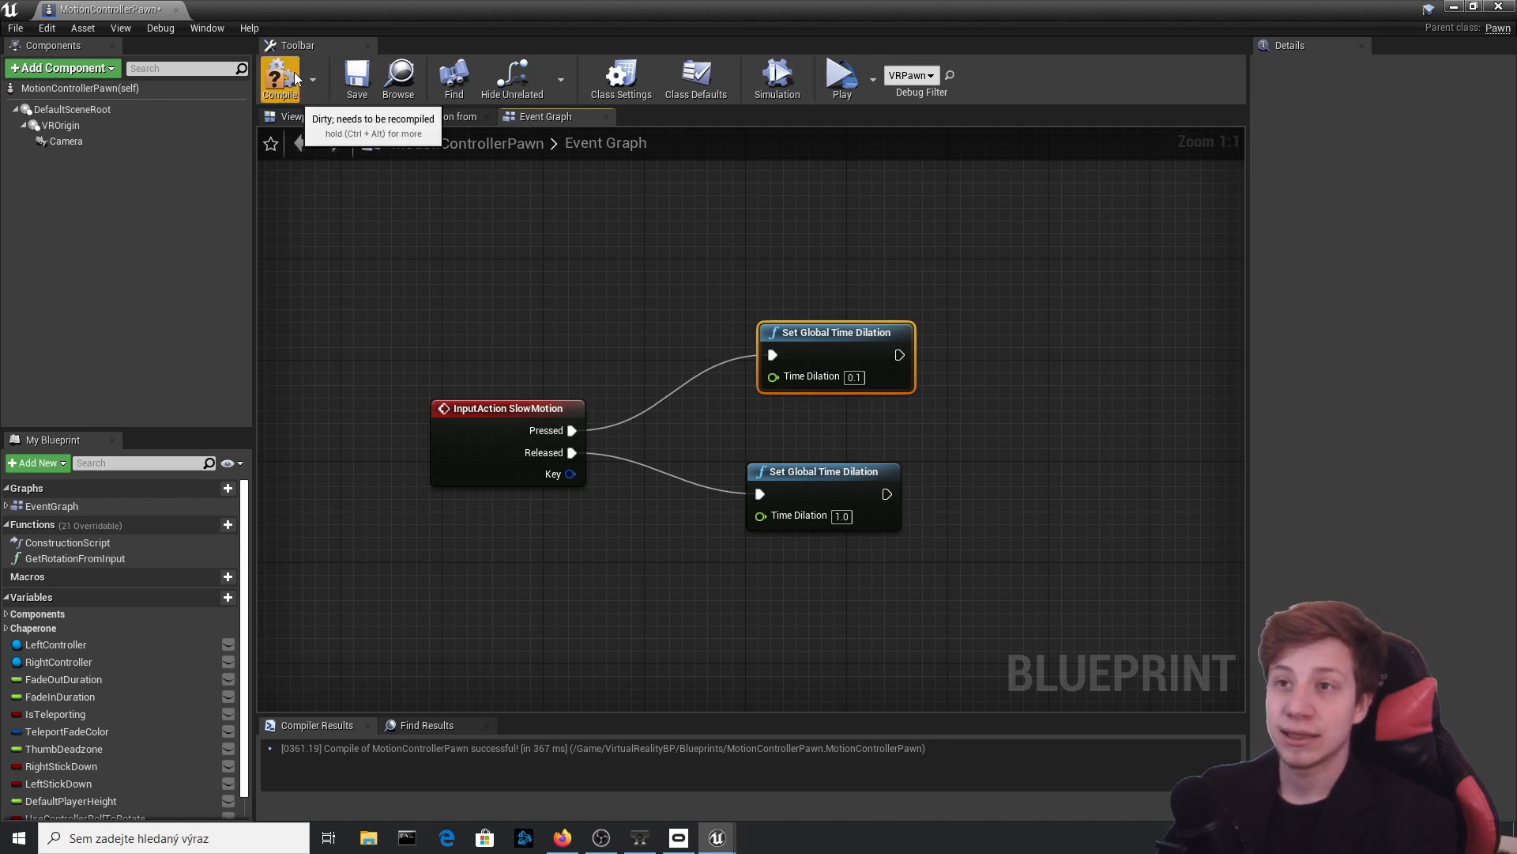
- Compile the MotionControllerPawn blueprint, then reopen it from the Content Browser
click(281, 77)
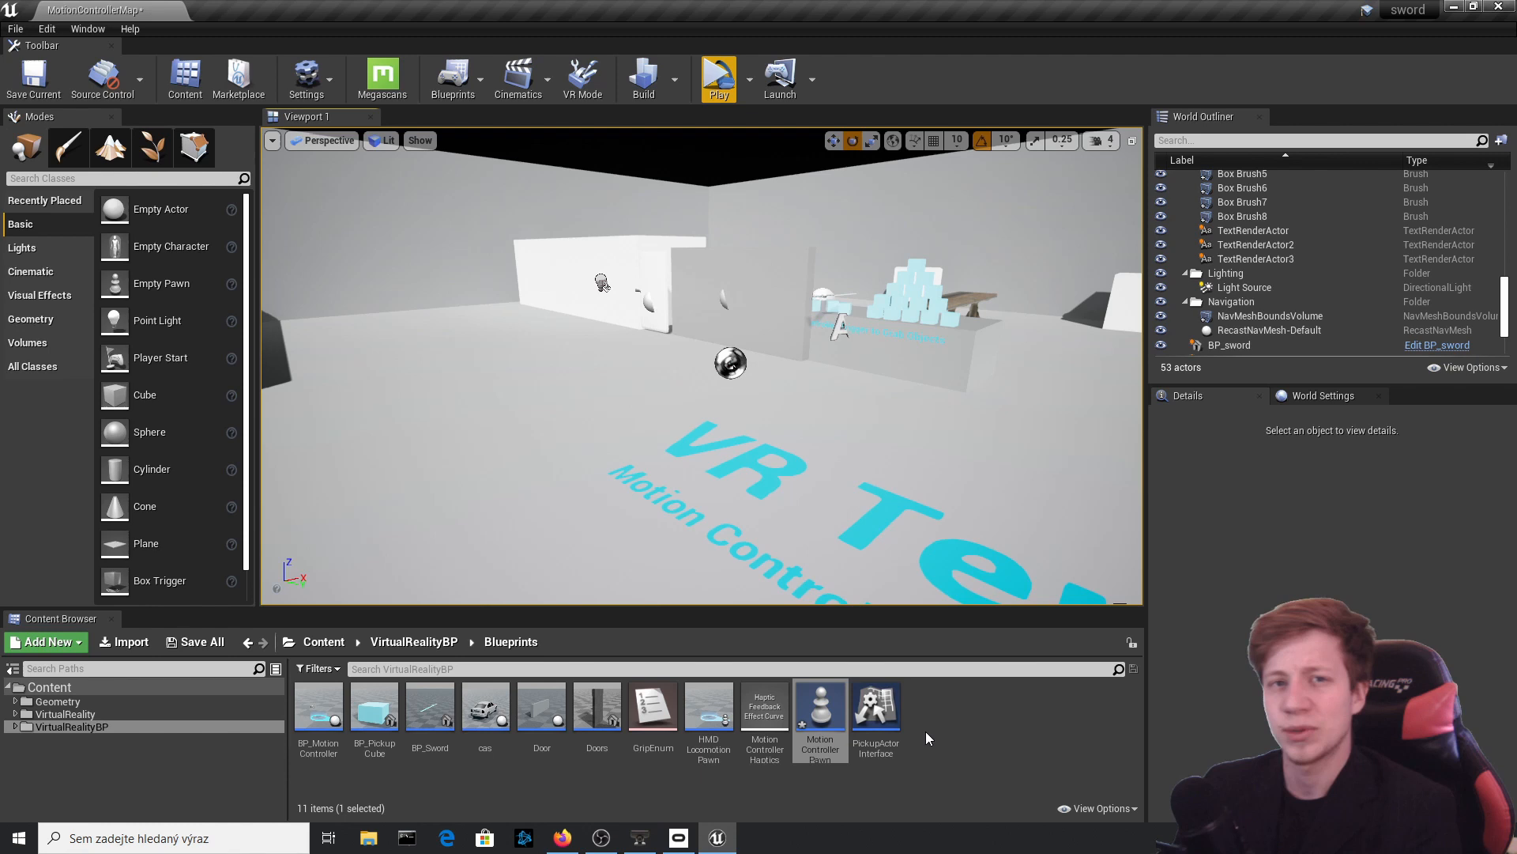
mouse_move(926, 701)
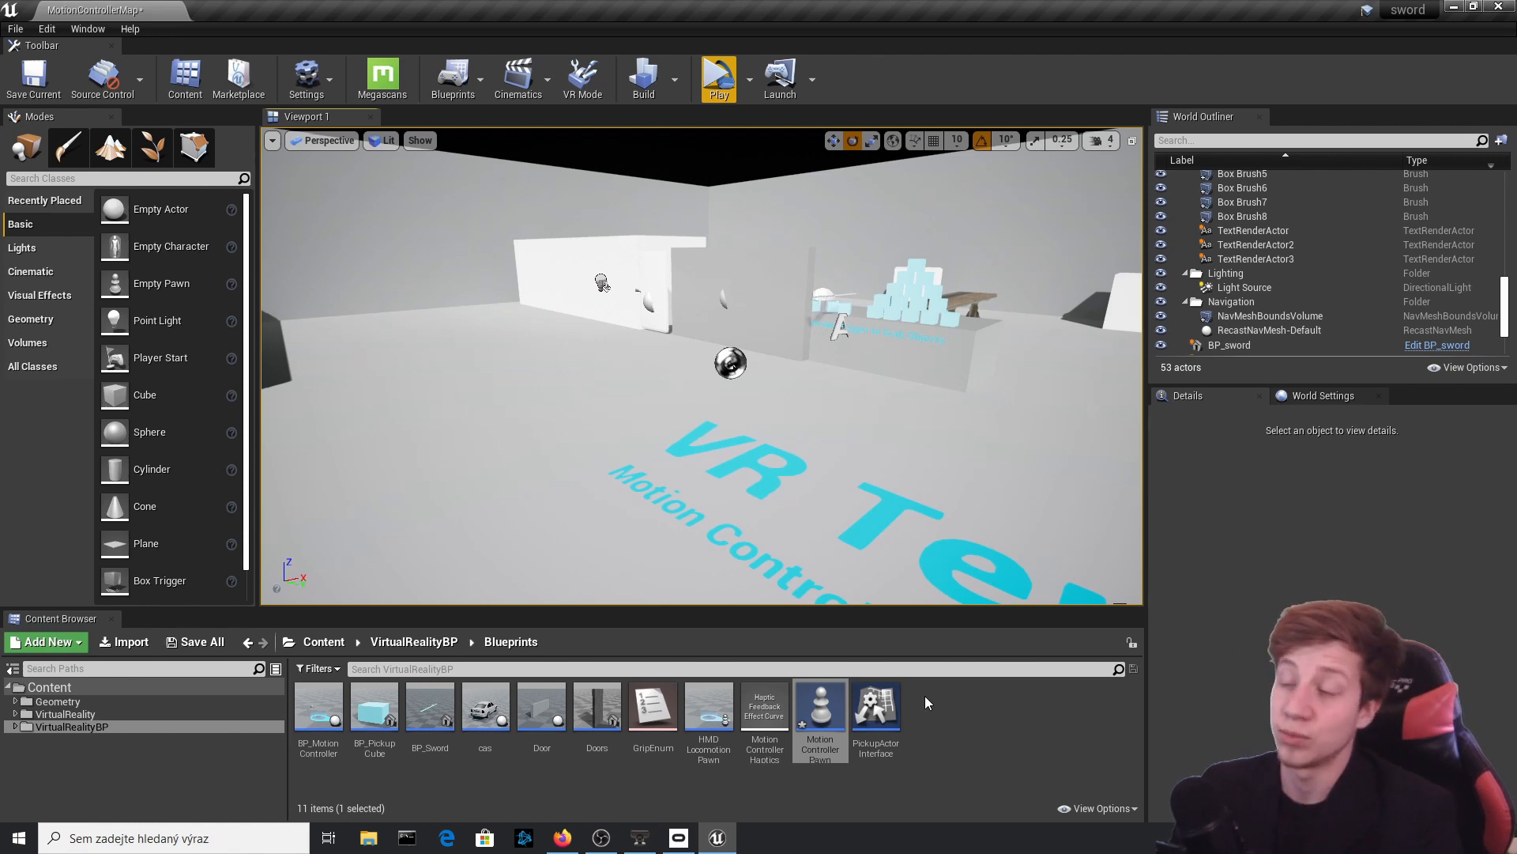
mouse_move(820, 706)
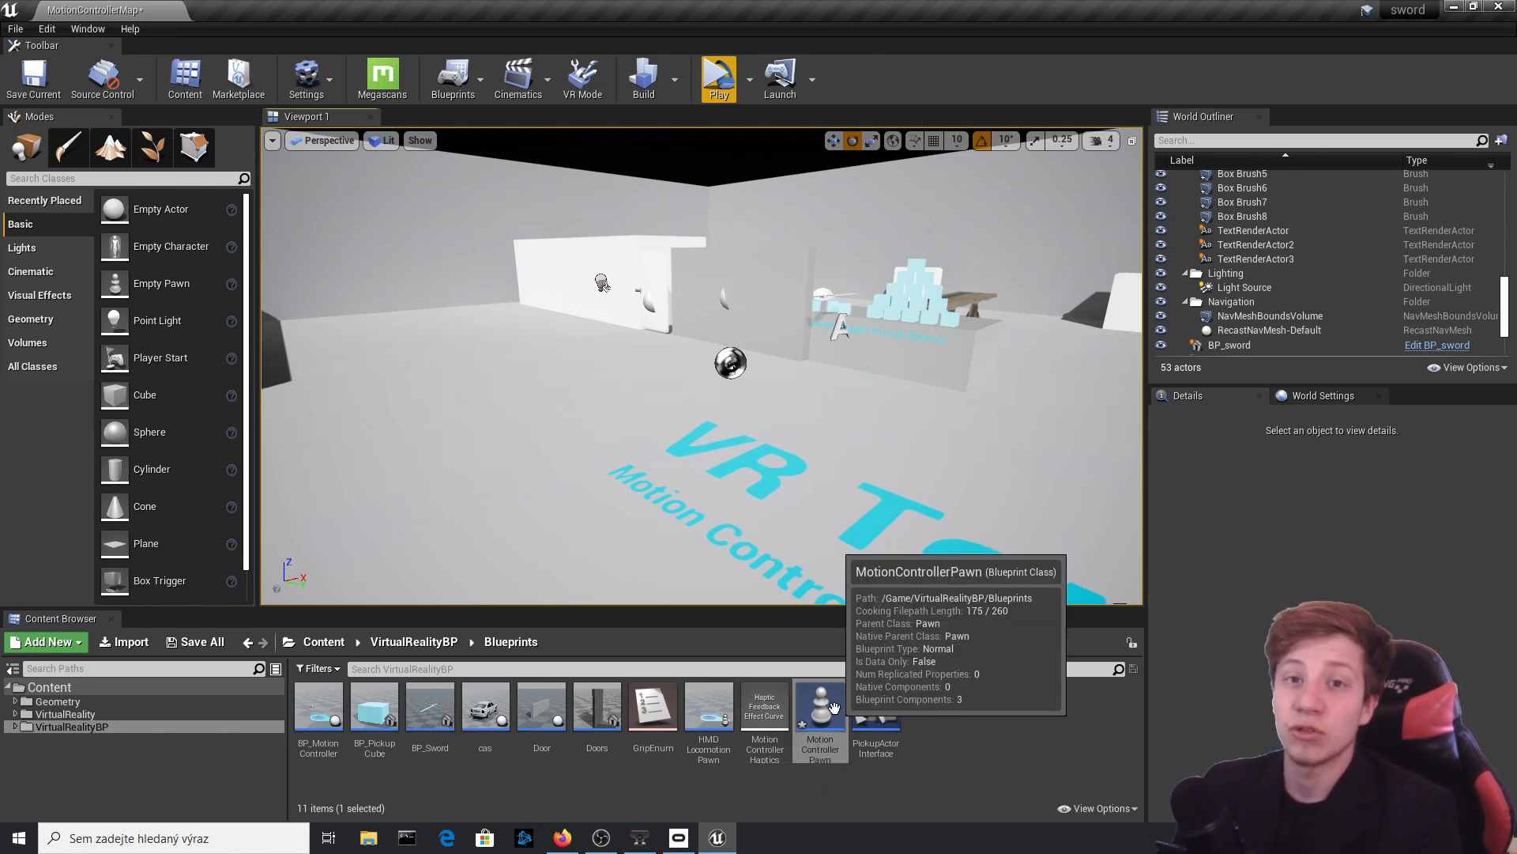
double_click(820, 705)
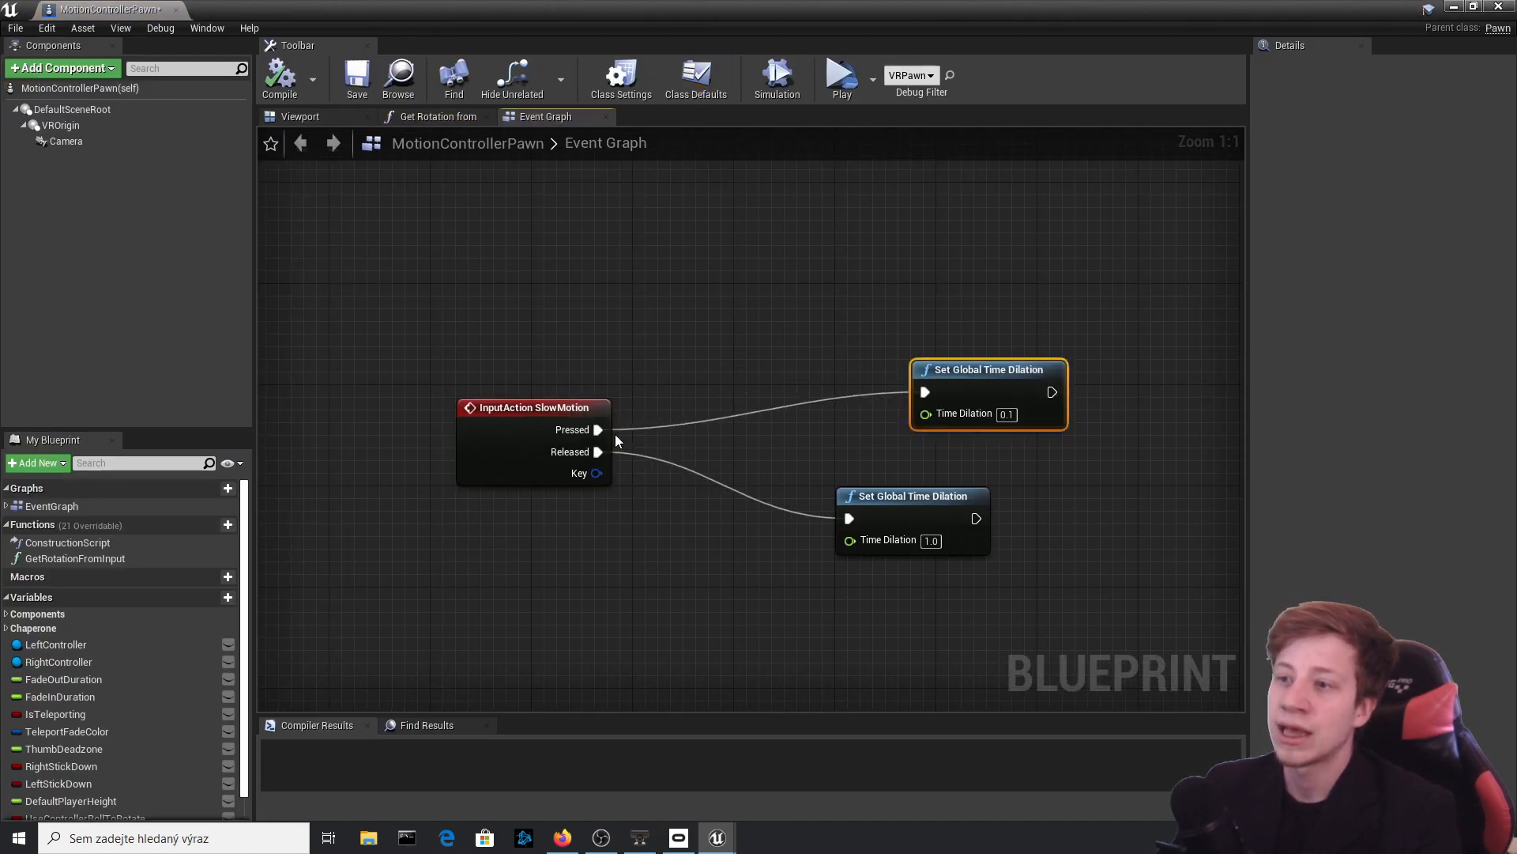
mouse_move(599, 430)
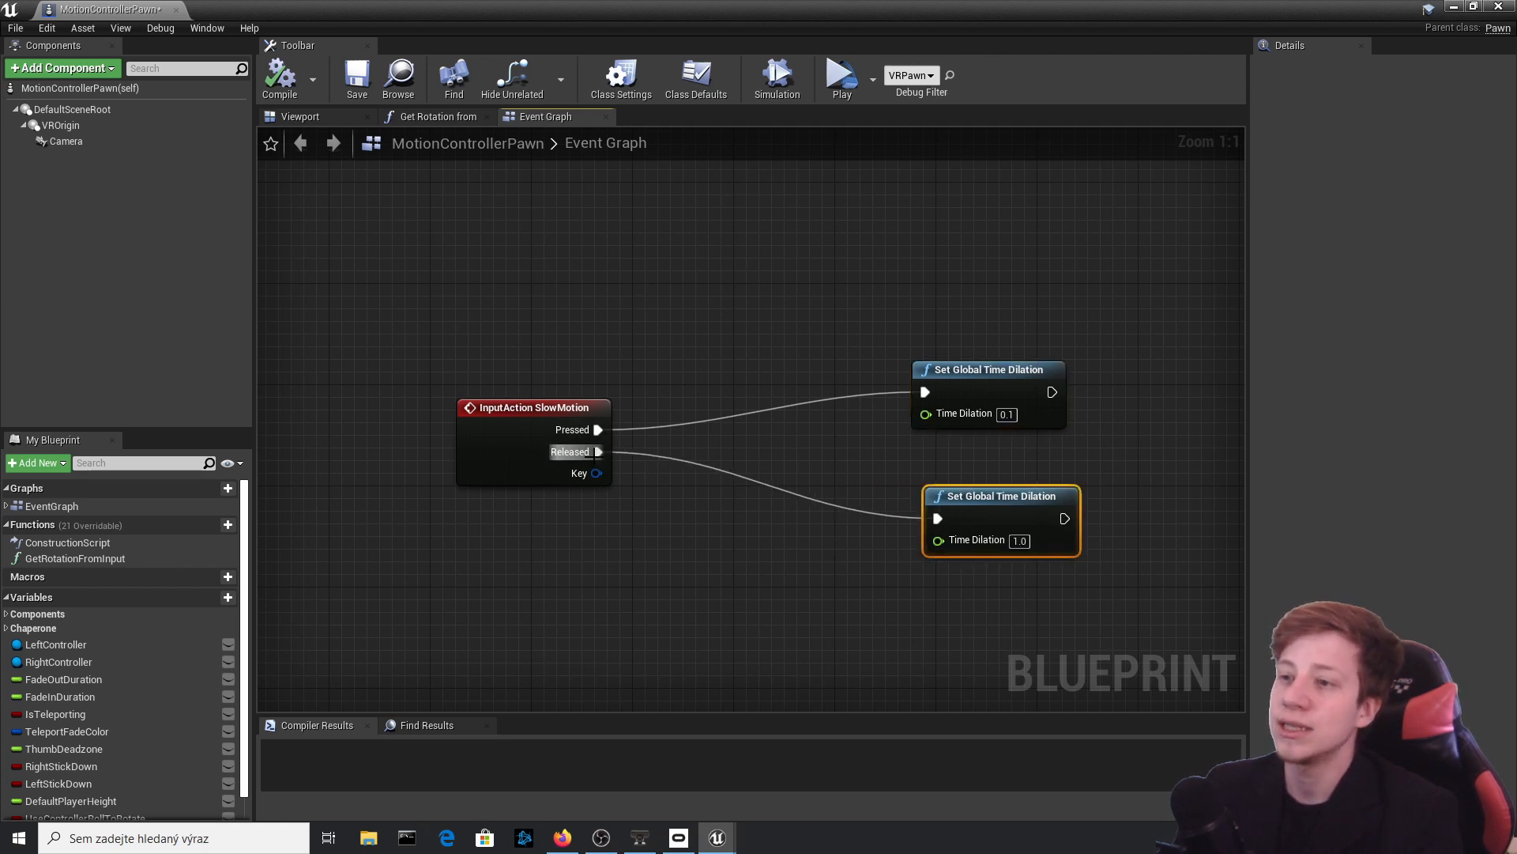
mouse_move(598, 430)
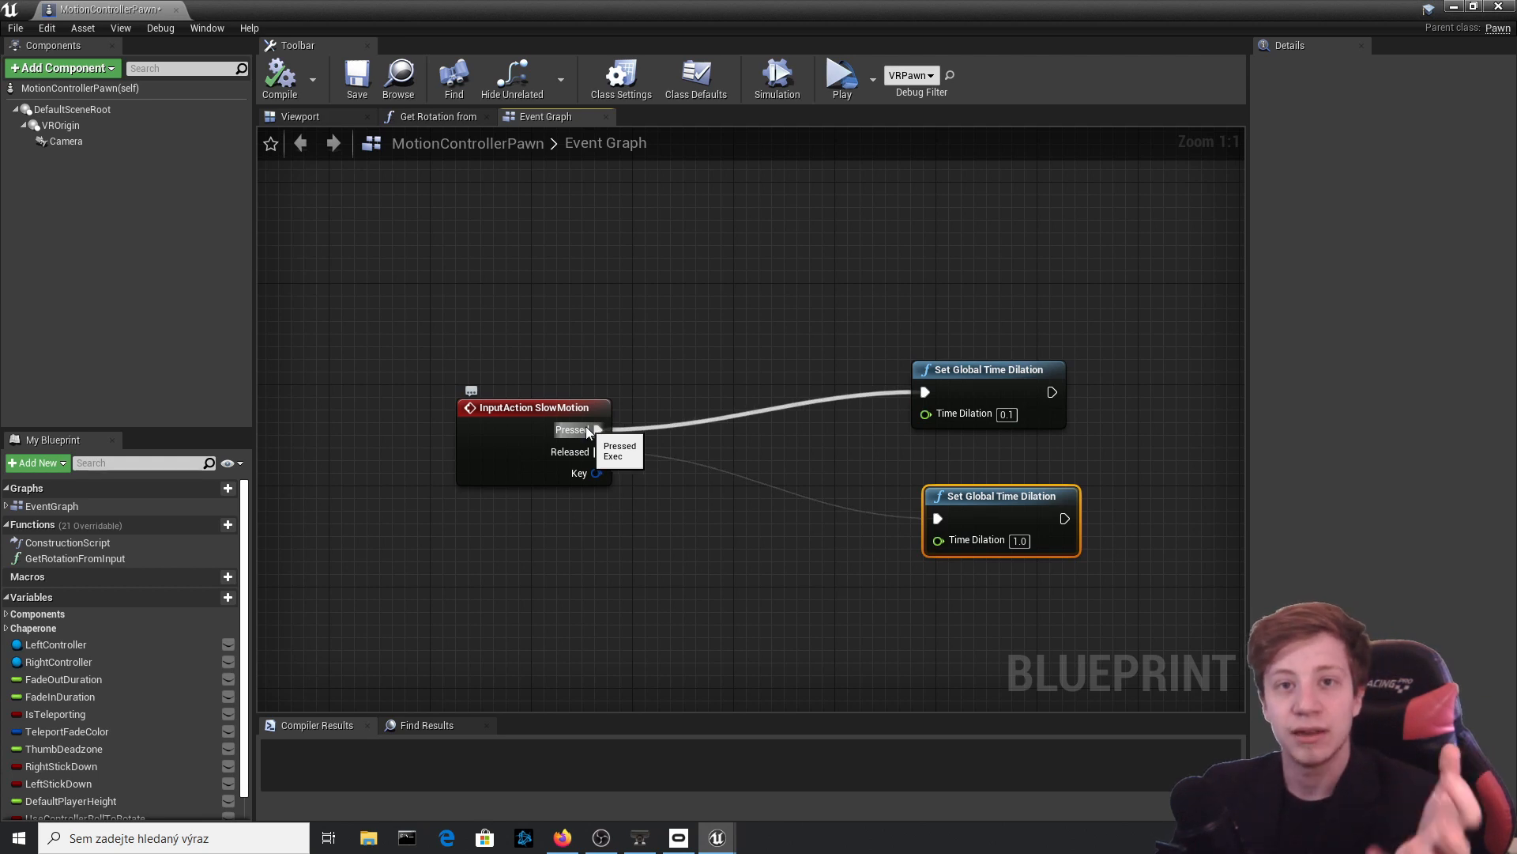
mouse_move(598, 430)
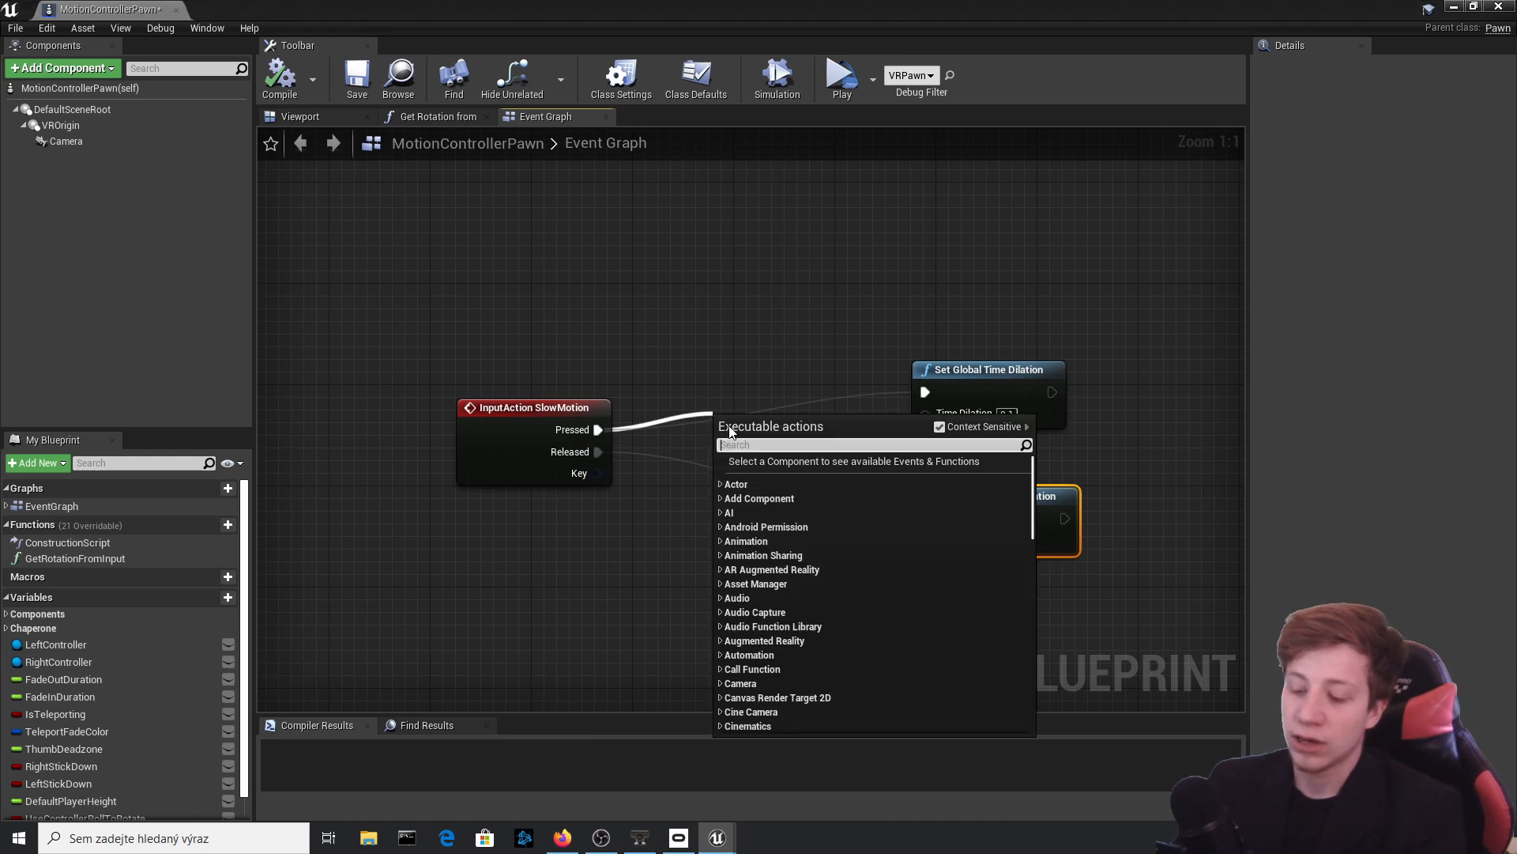
- Insert a Flip Flop node after the SlowMotion Pressed output
text(flip)
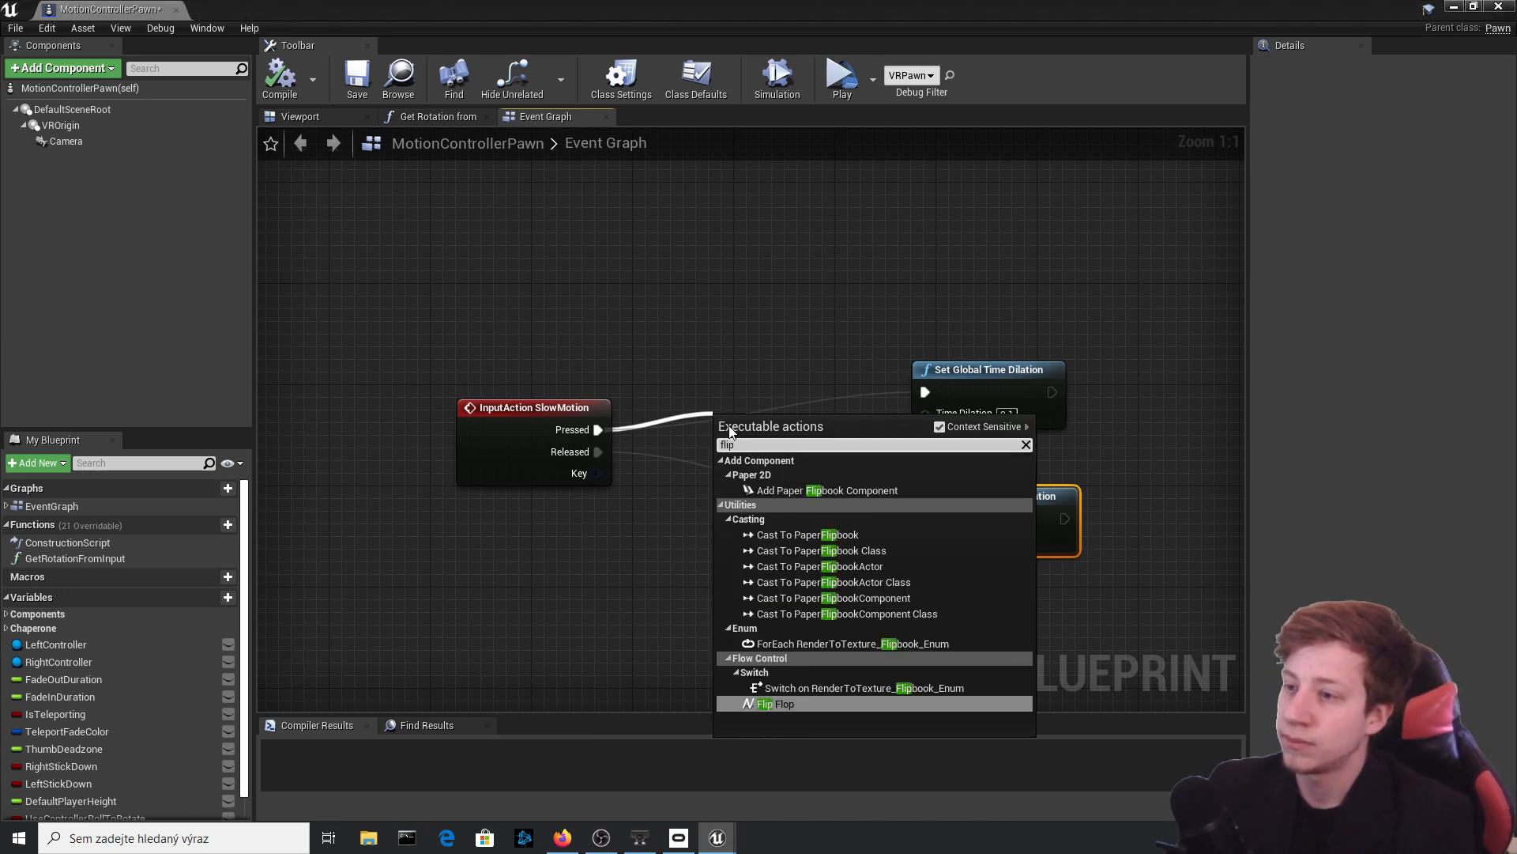
click(781, 704)
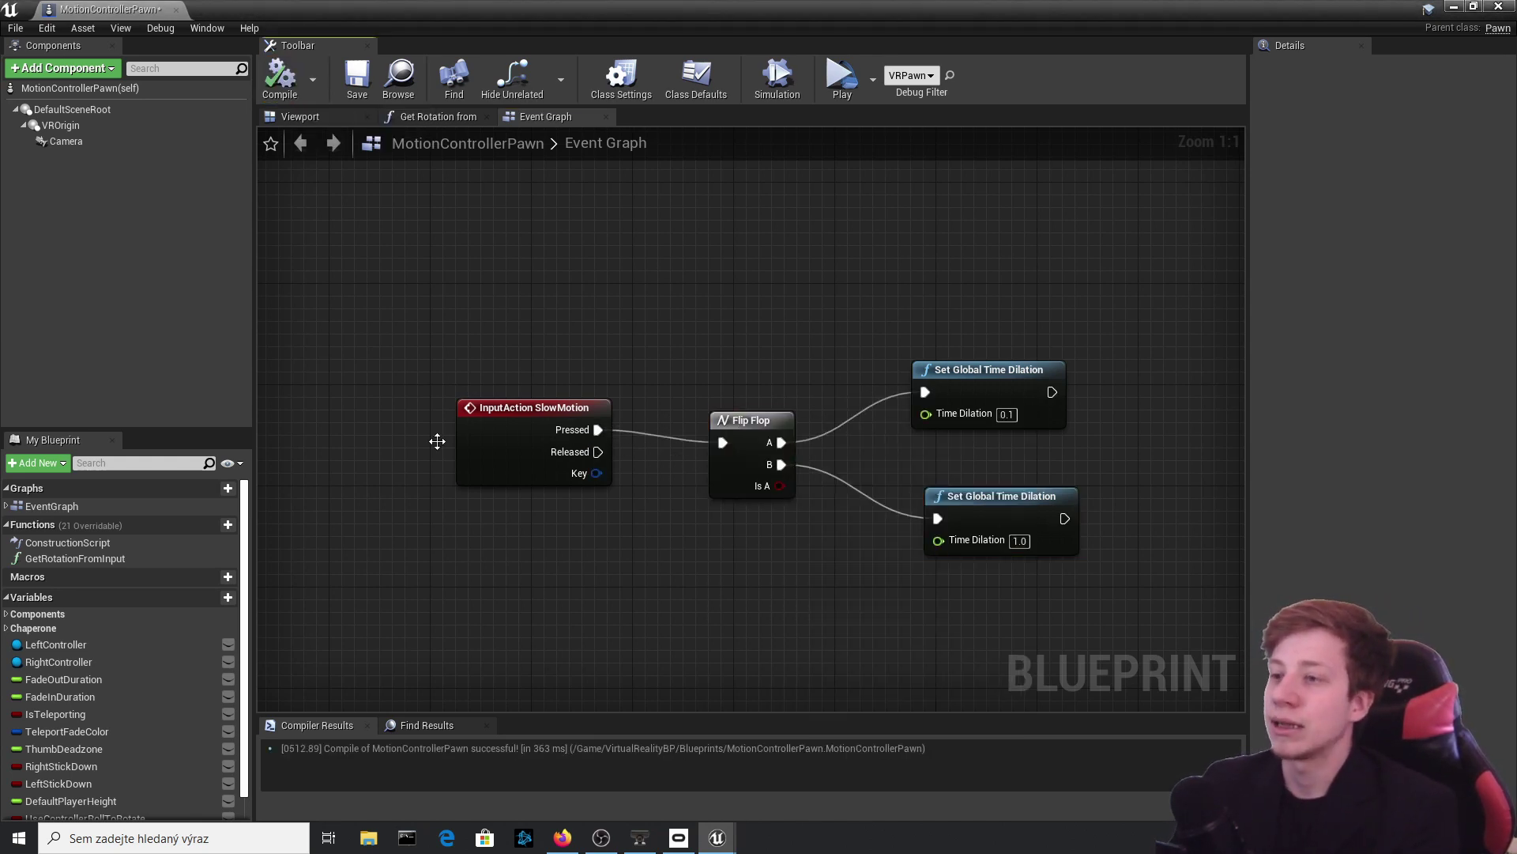
mouse_move(706, 445)
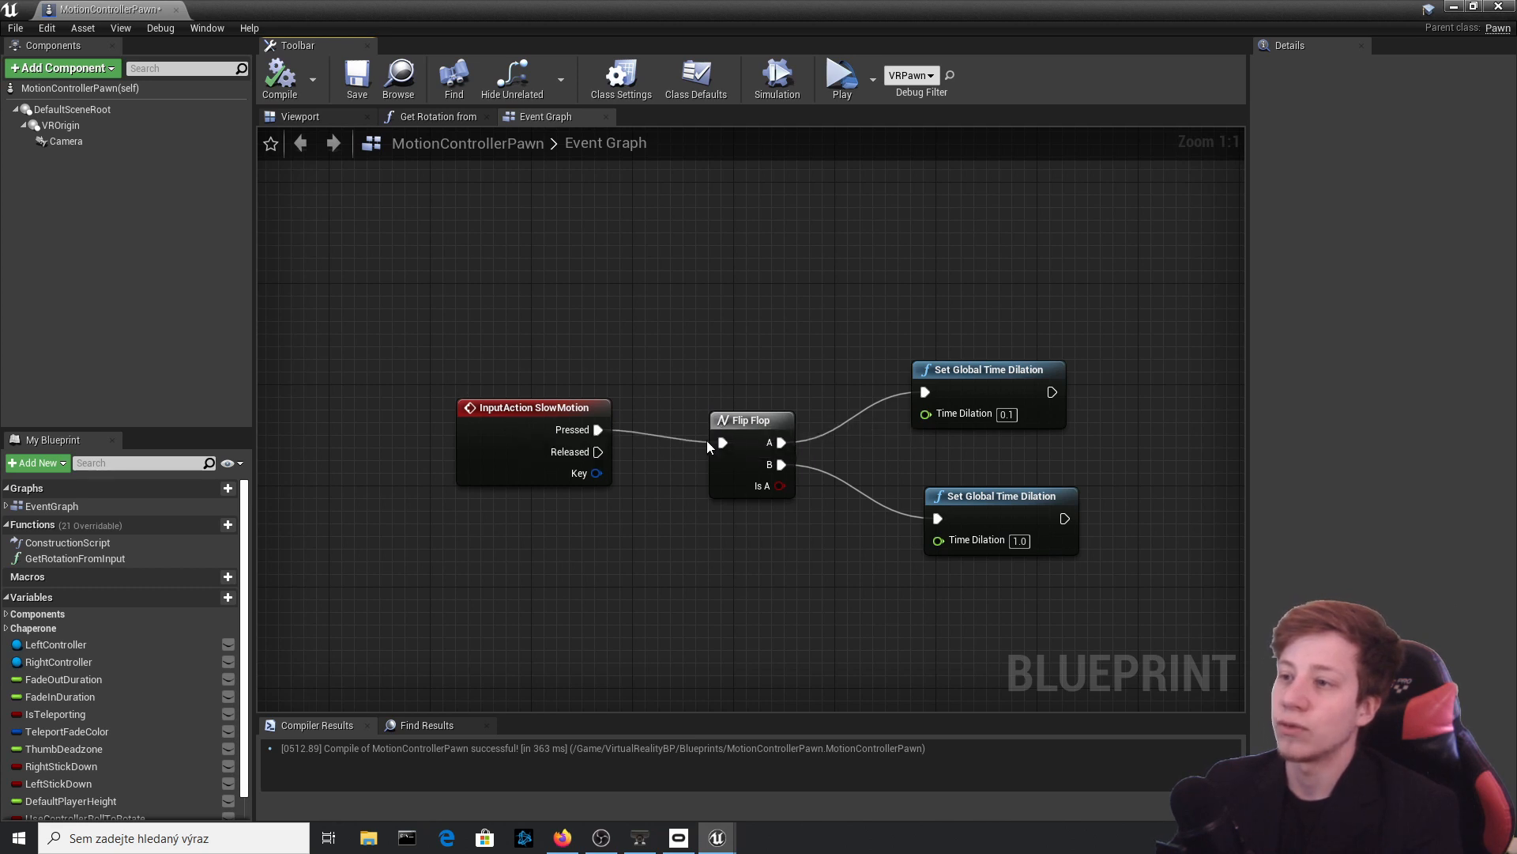
mouse_move(505, 451)
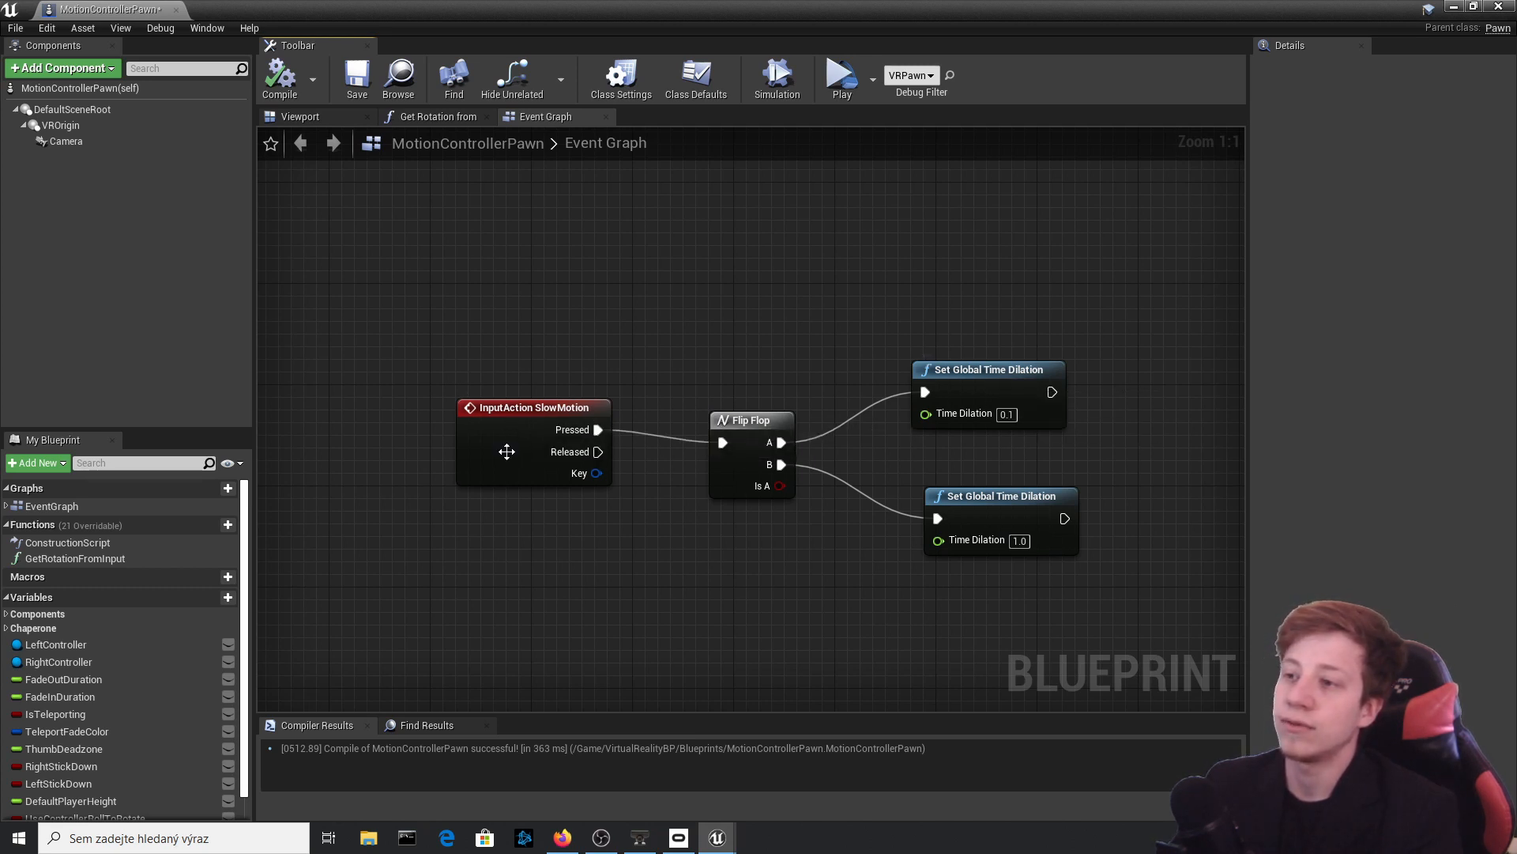
mouse_move(1028, 565)
text(0.01)
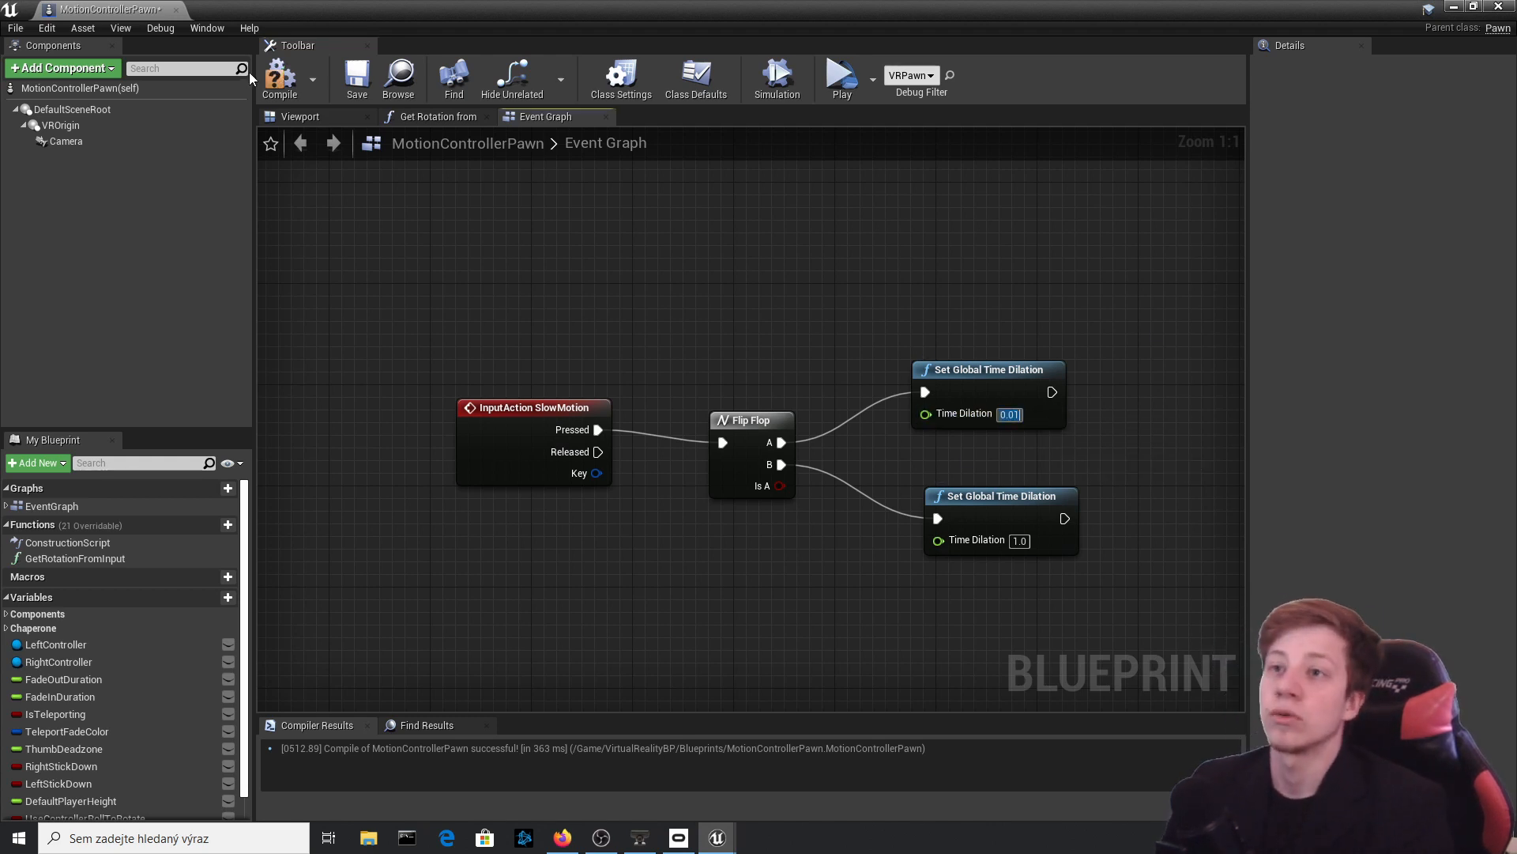
mouse_move(280, 79)
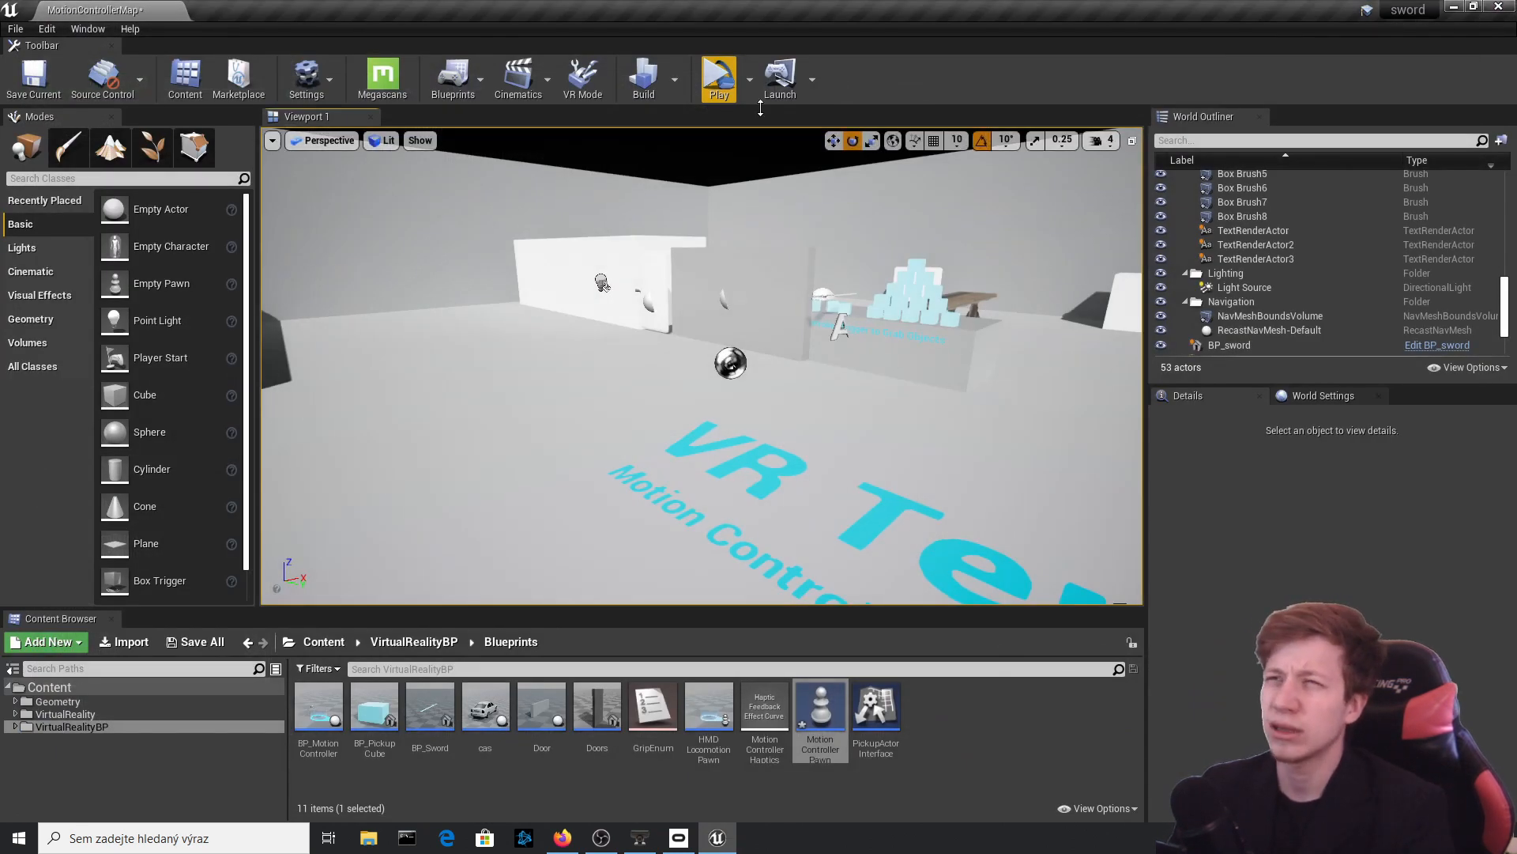
mouse_move(719, 79)
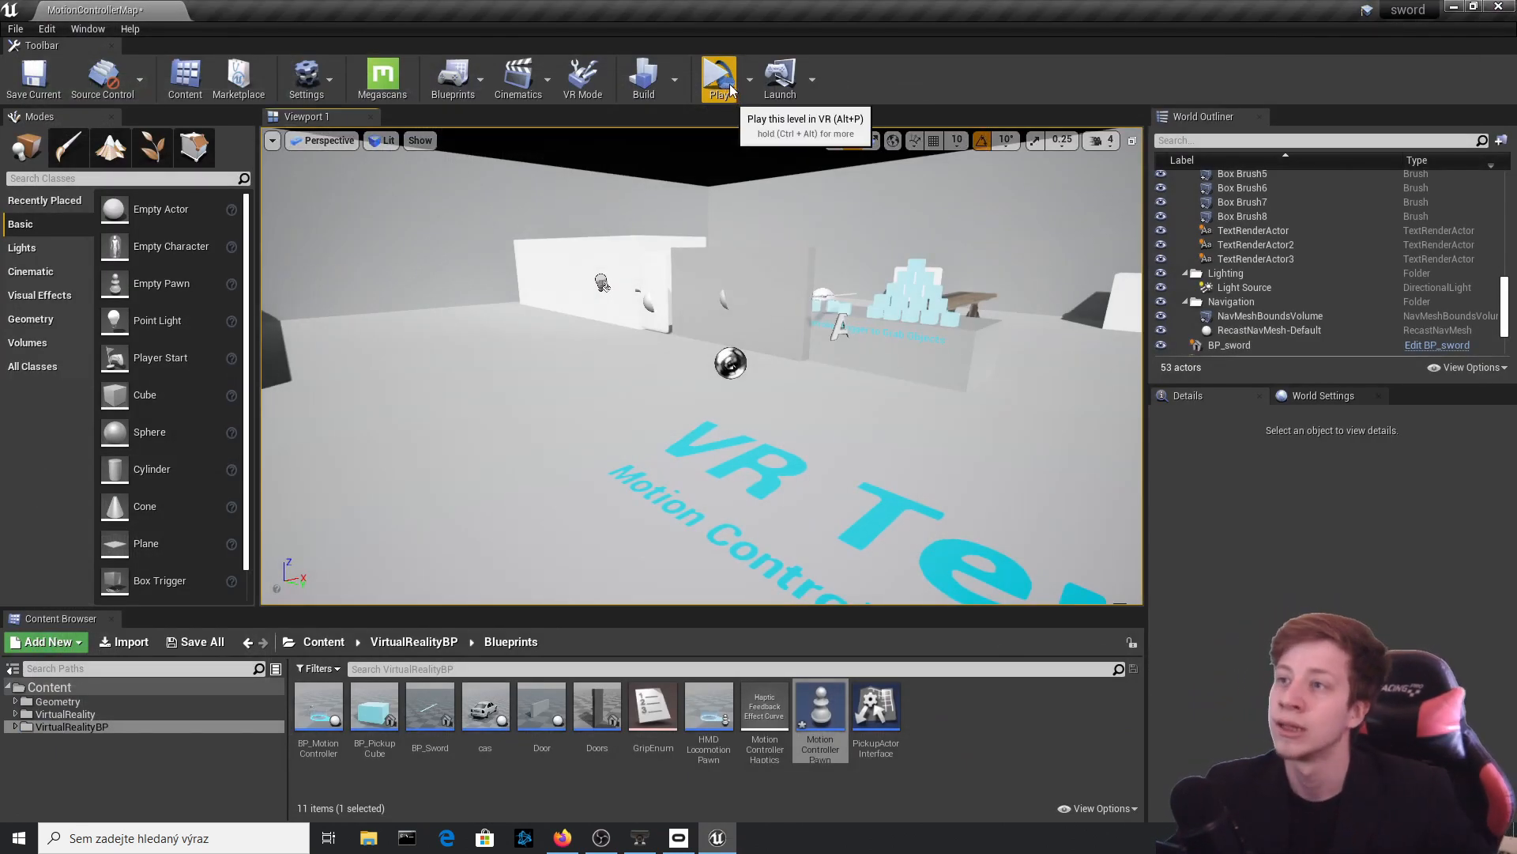
- Launch the level in VR Preview to test the slow-motion toggle
click(719, 78)
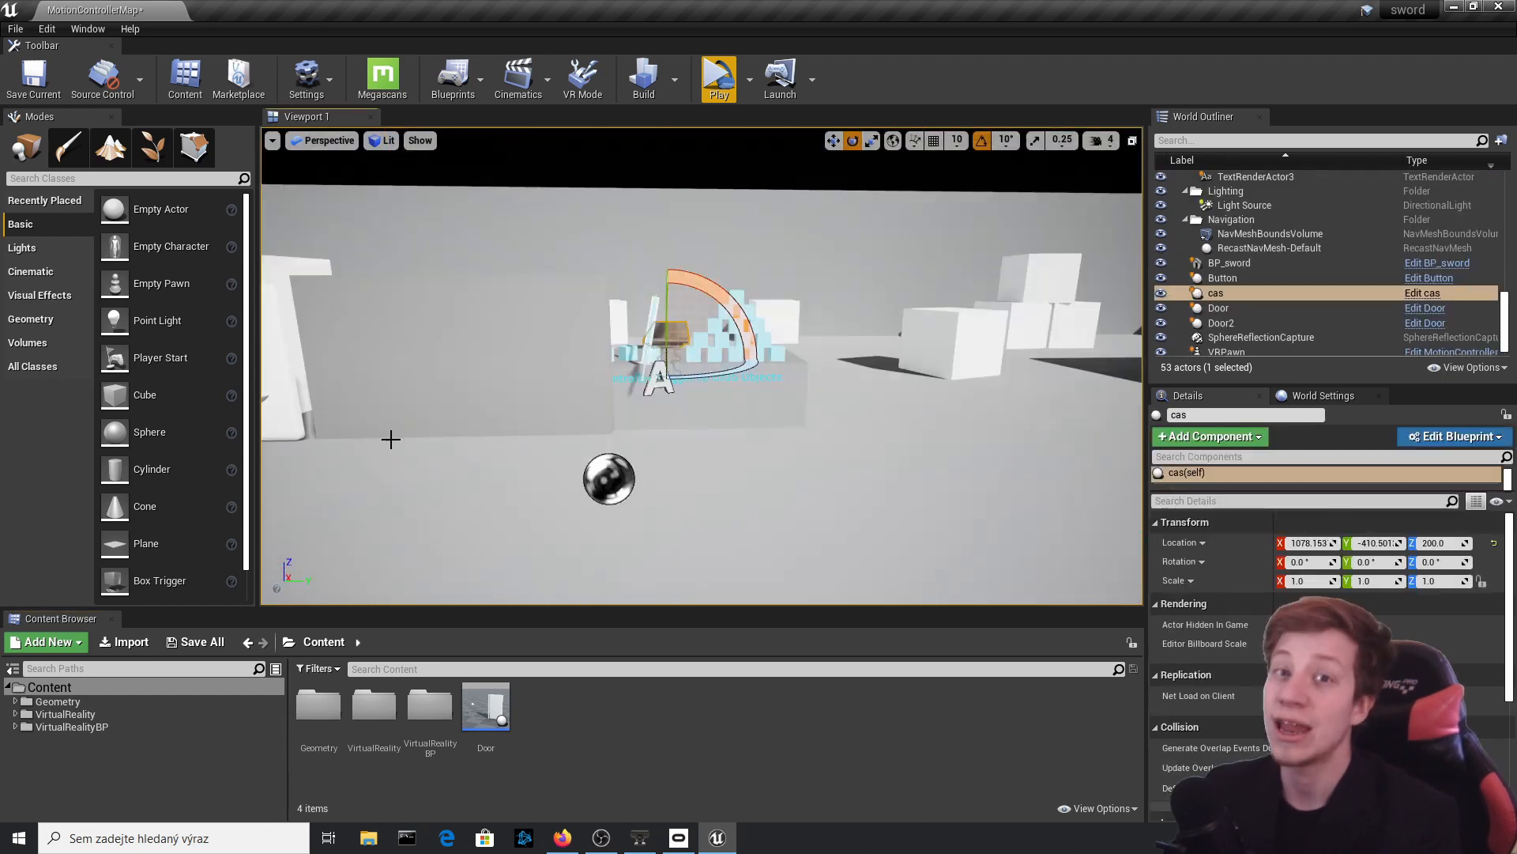
- Filter the built-in plugins by 'apex' to confirm Apex Destruction is enabled
click(46, 29)
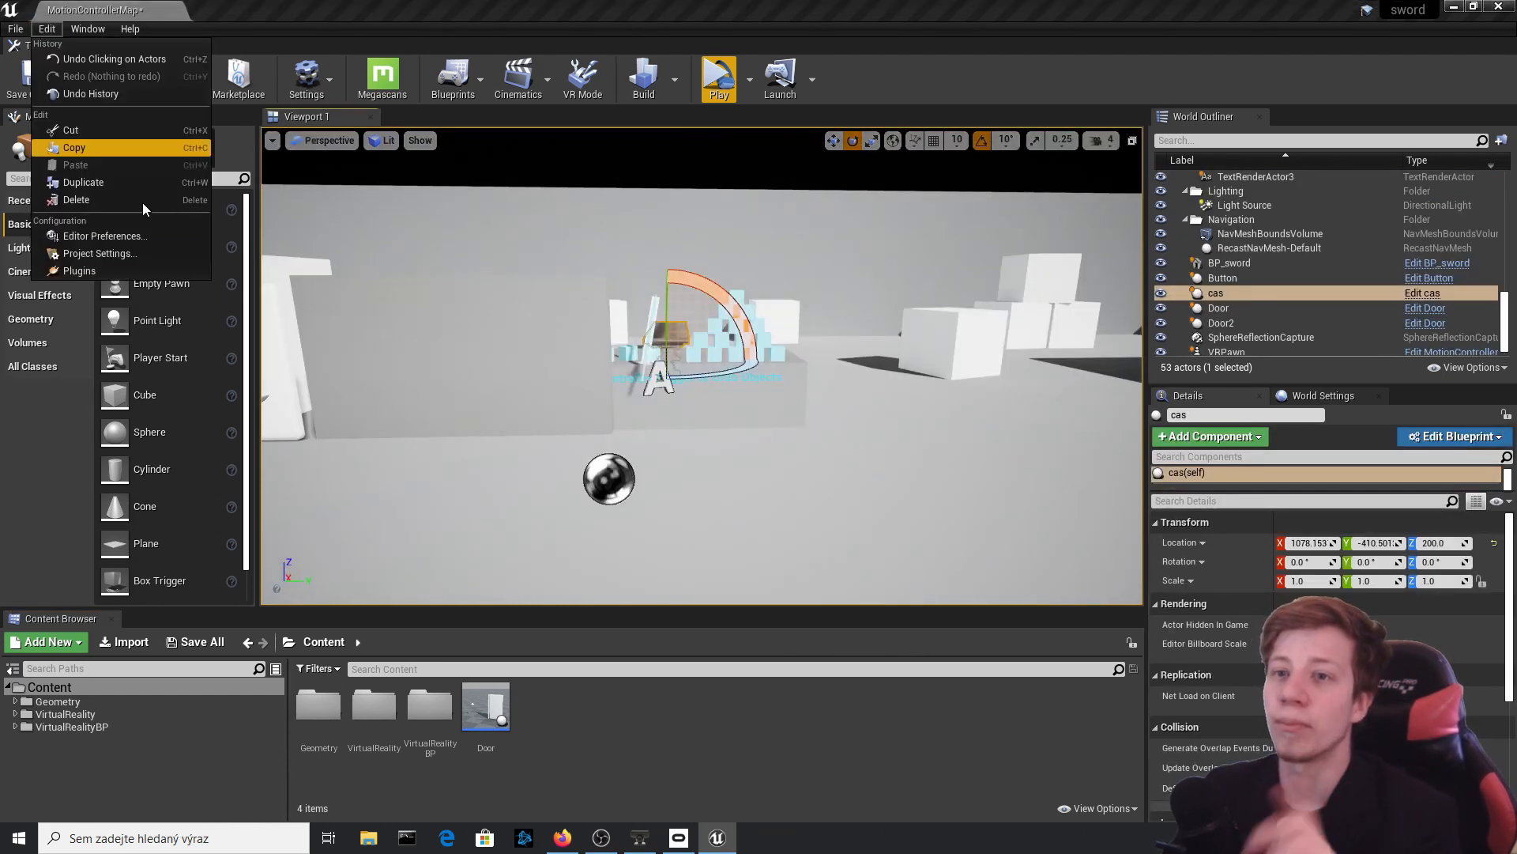
click(81, 270)
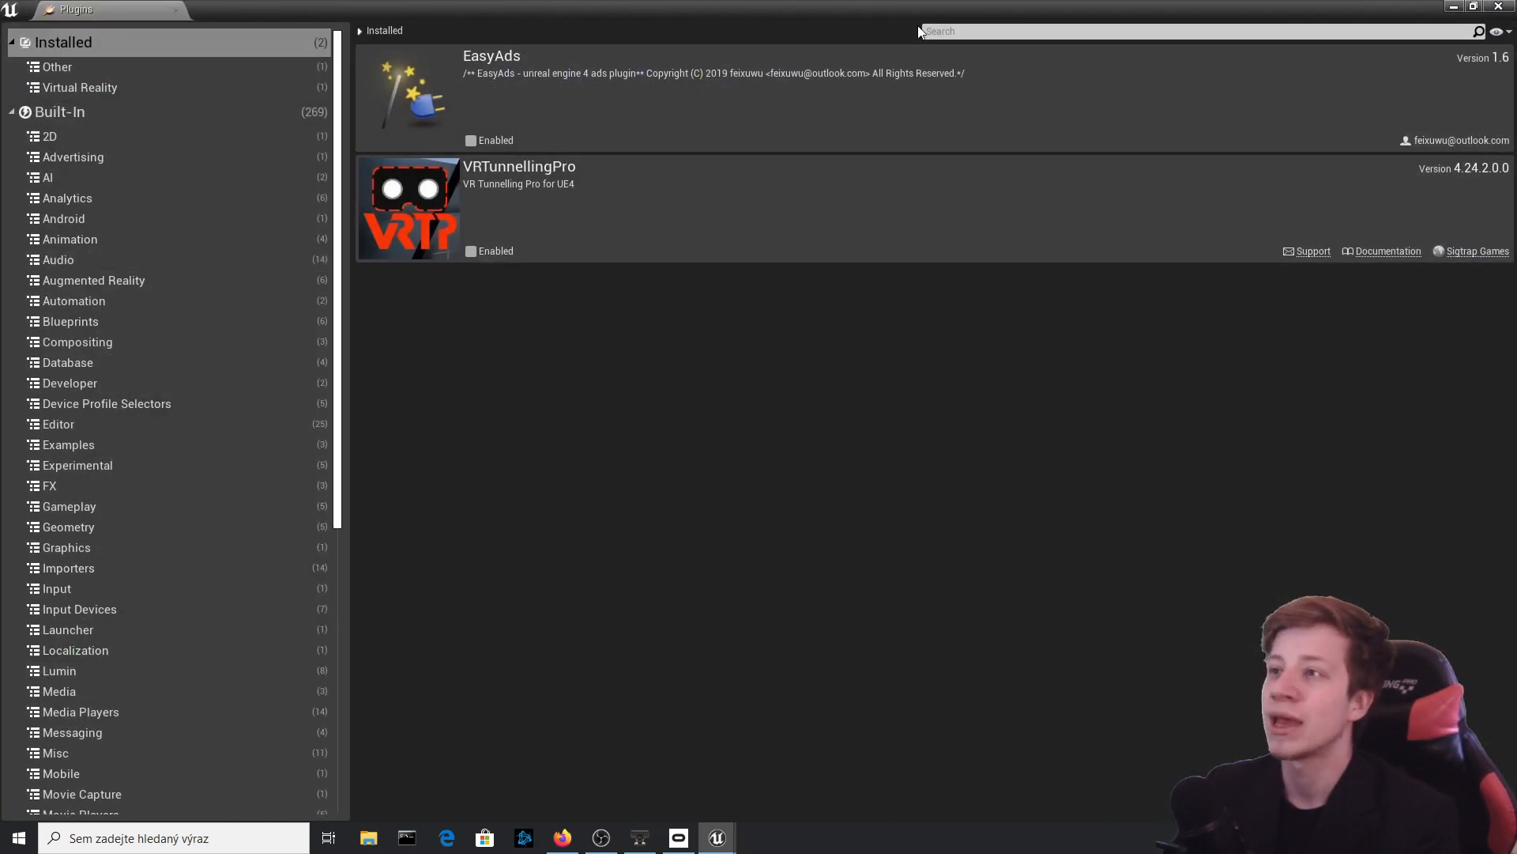
click(59, 111)
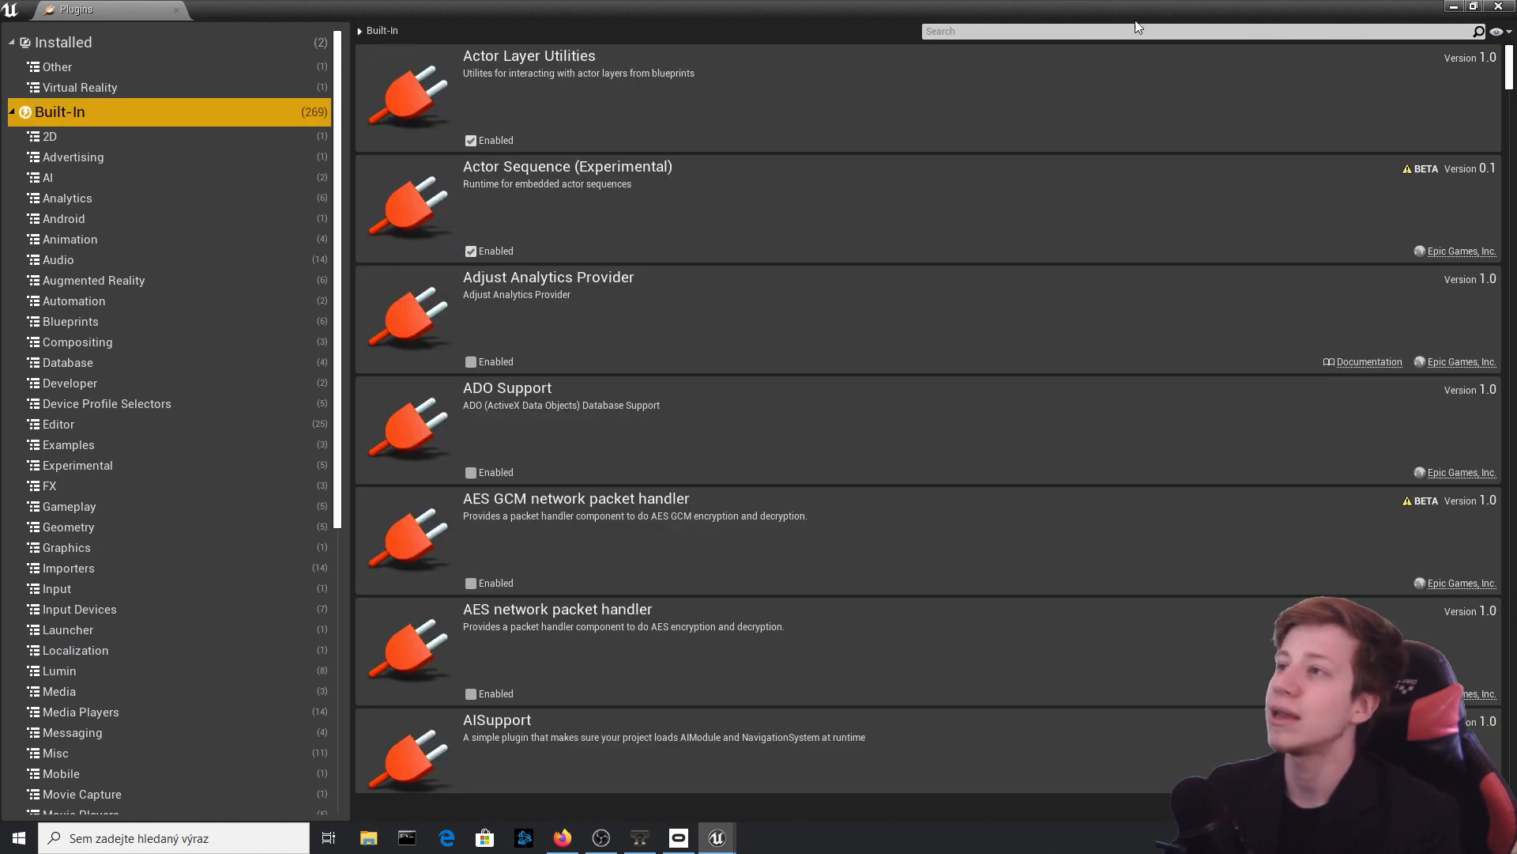
text(a)
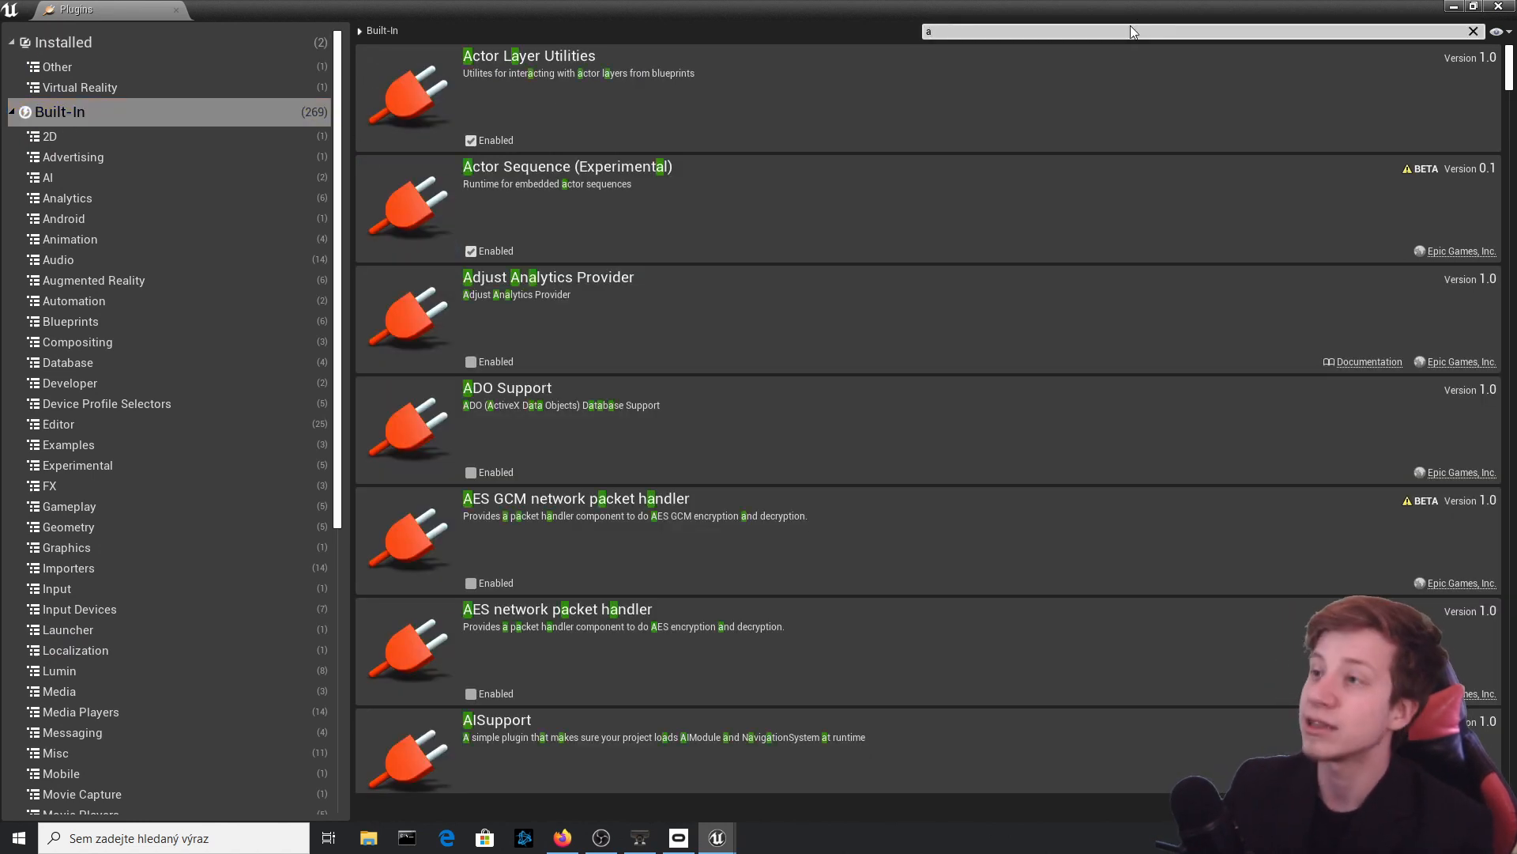
text(pex)
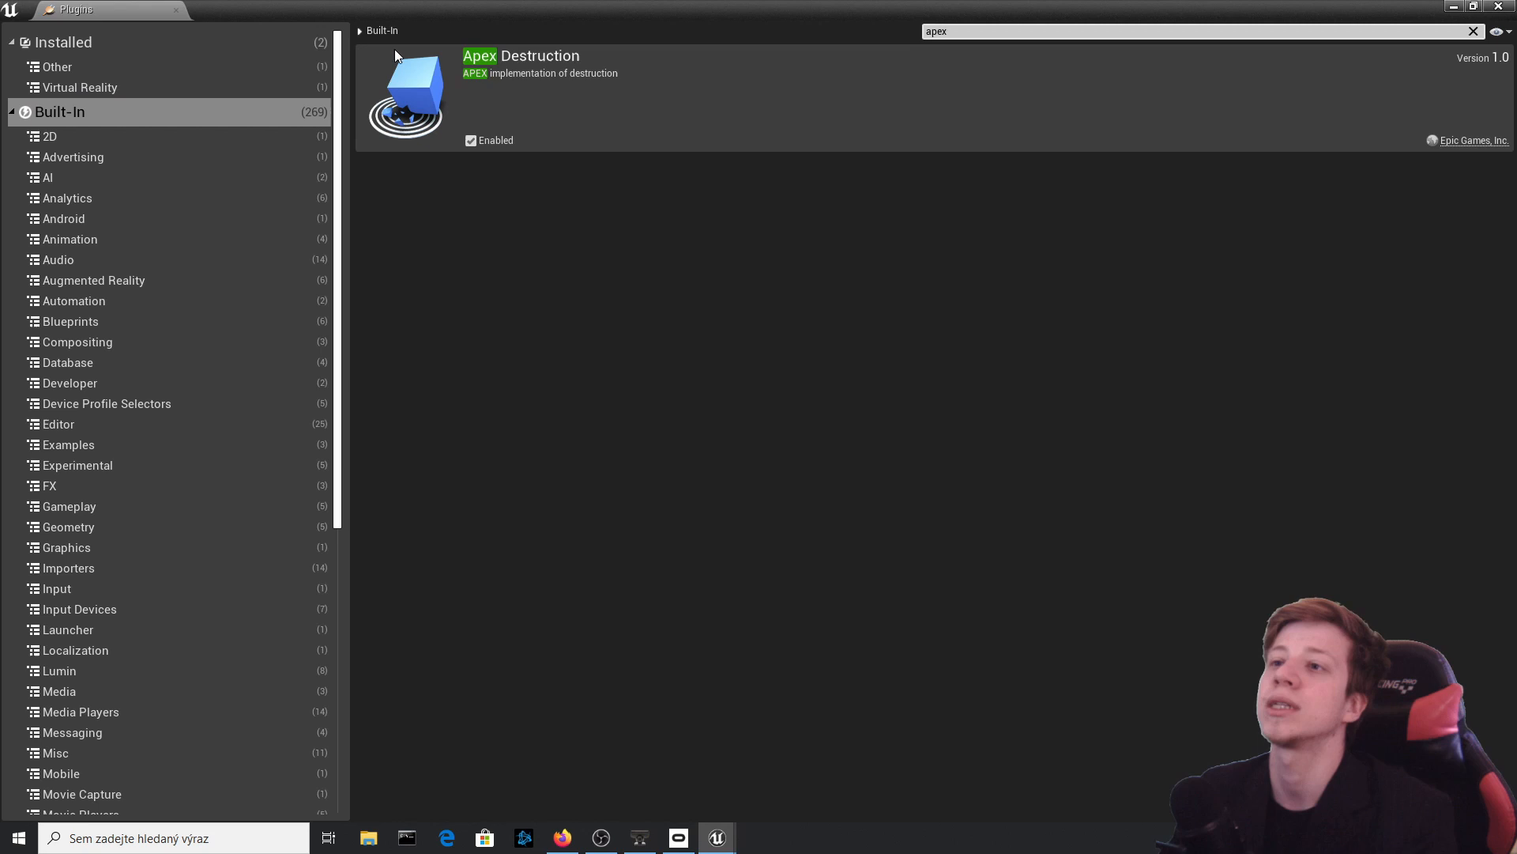
mouse_move(358, 157)
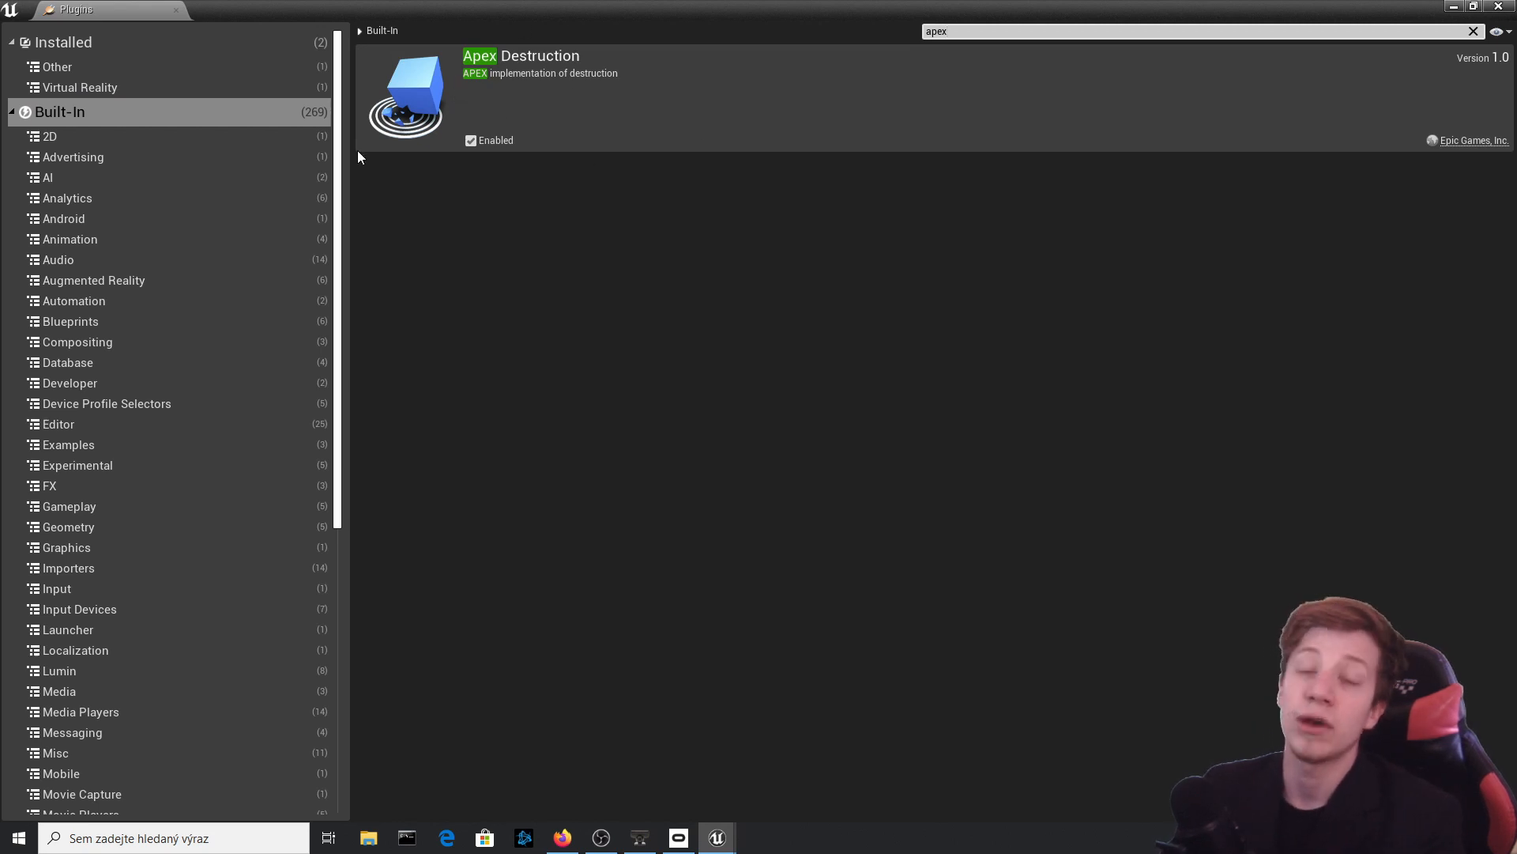
mouse_move(665, 175)
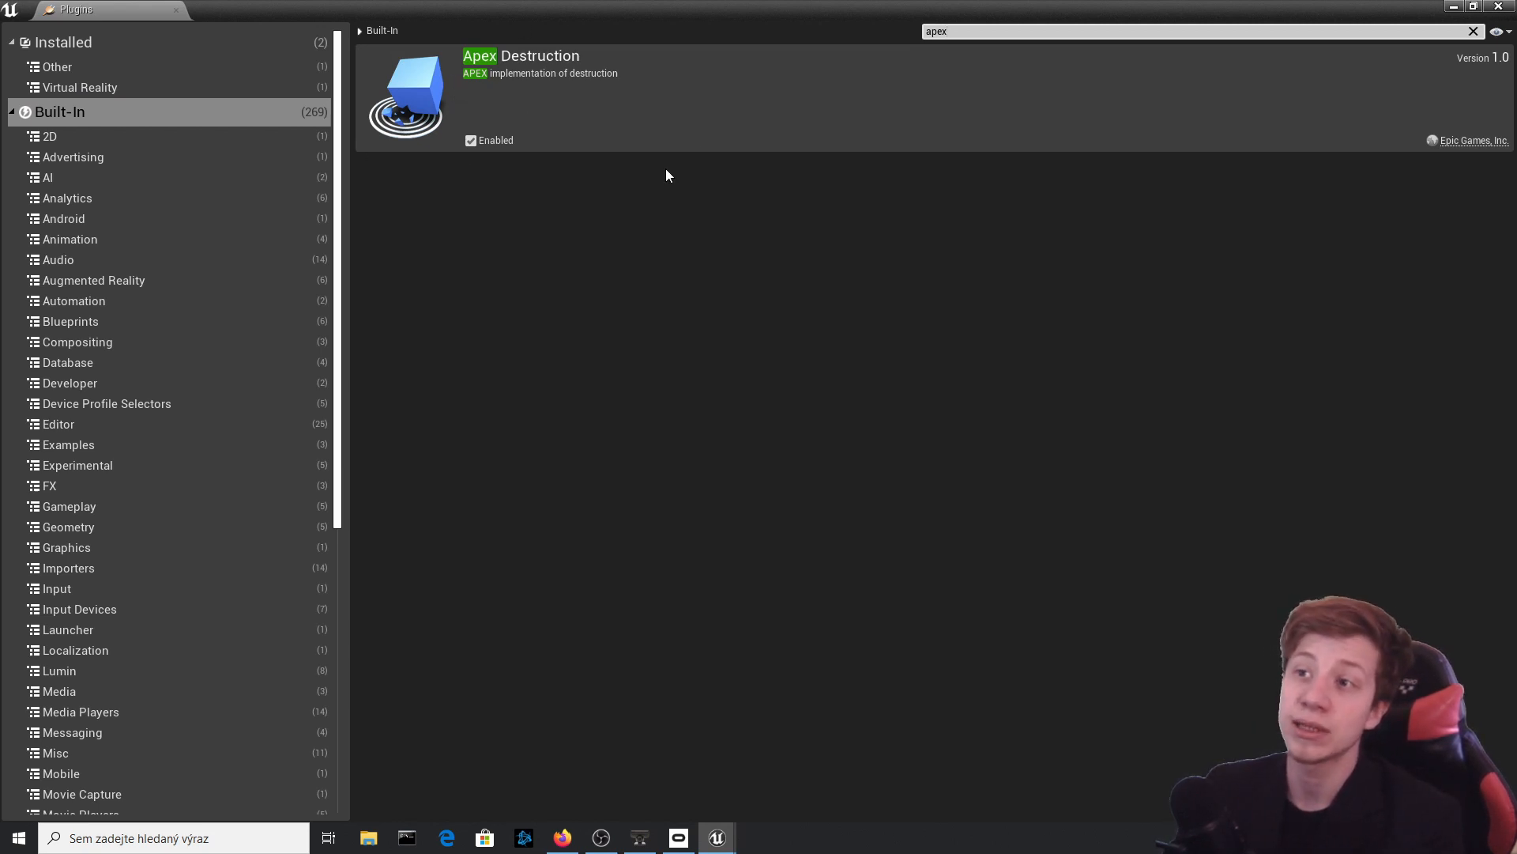
mouse_move(1202, 204)
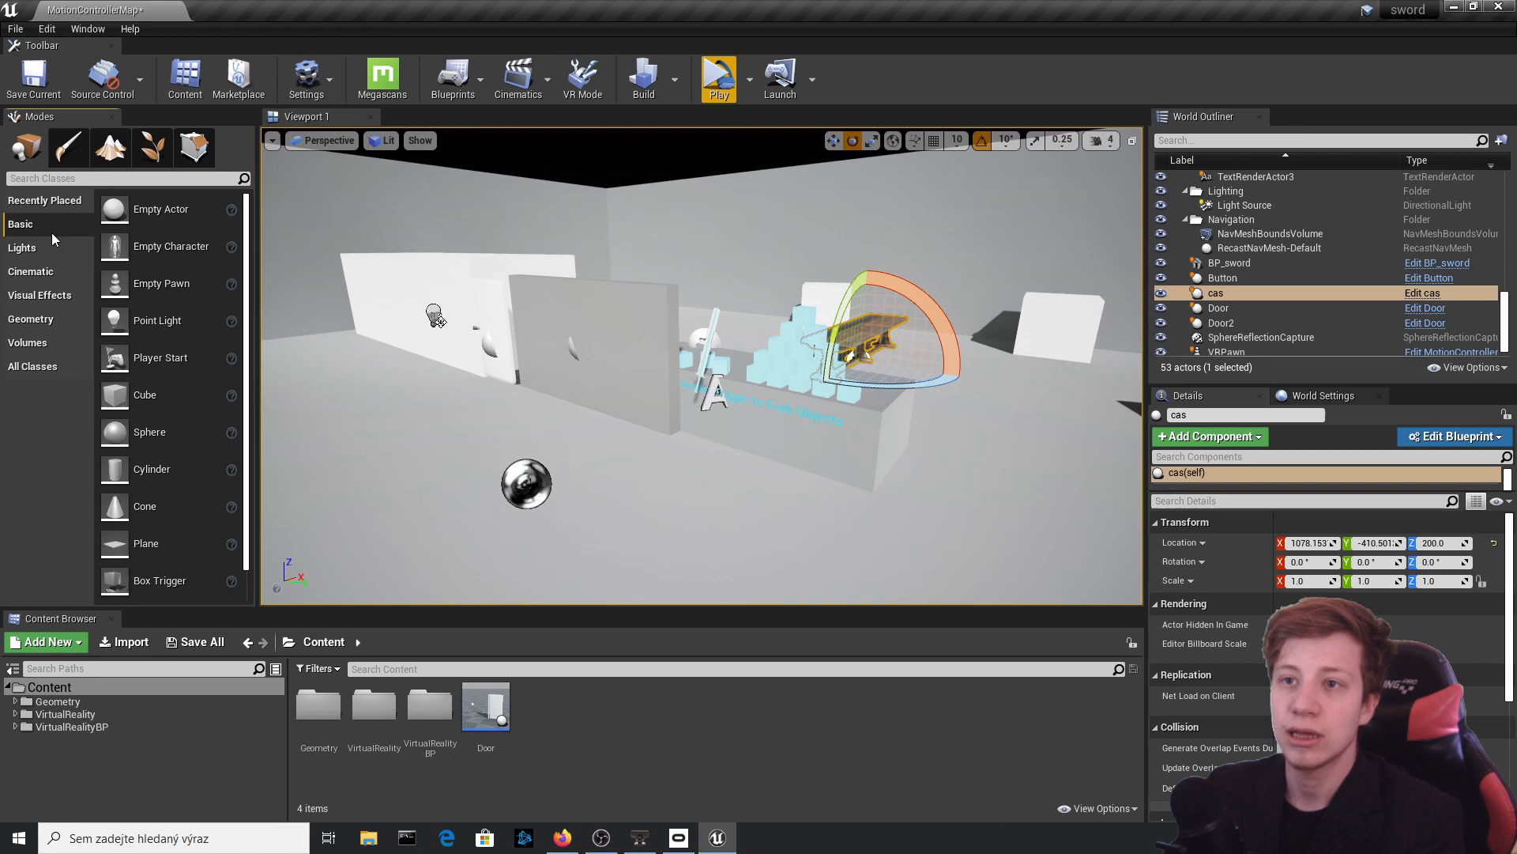
mouse_move(151, 432)
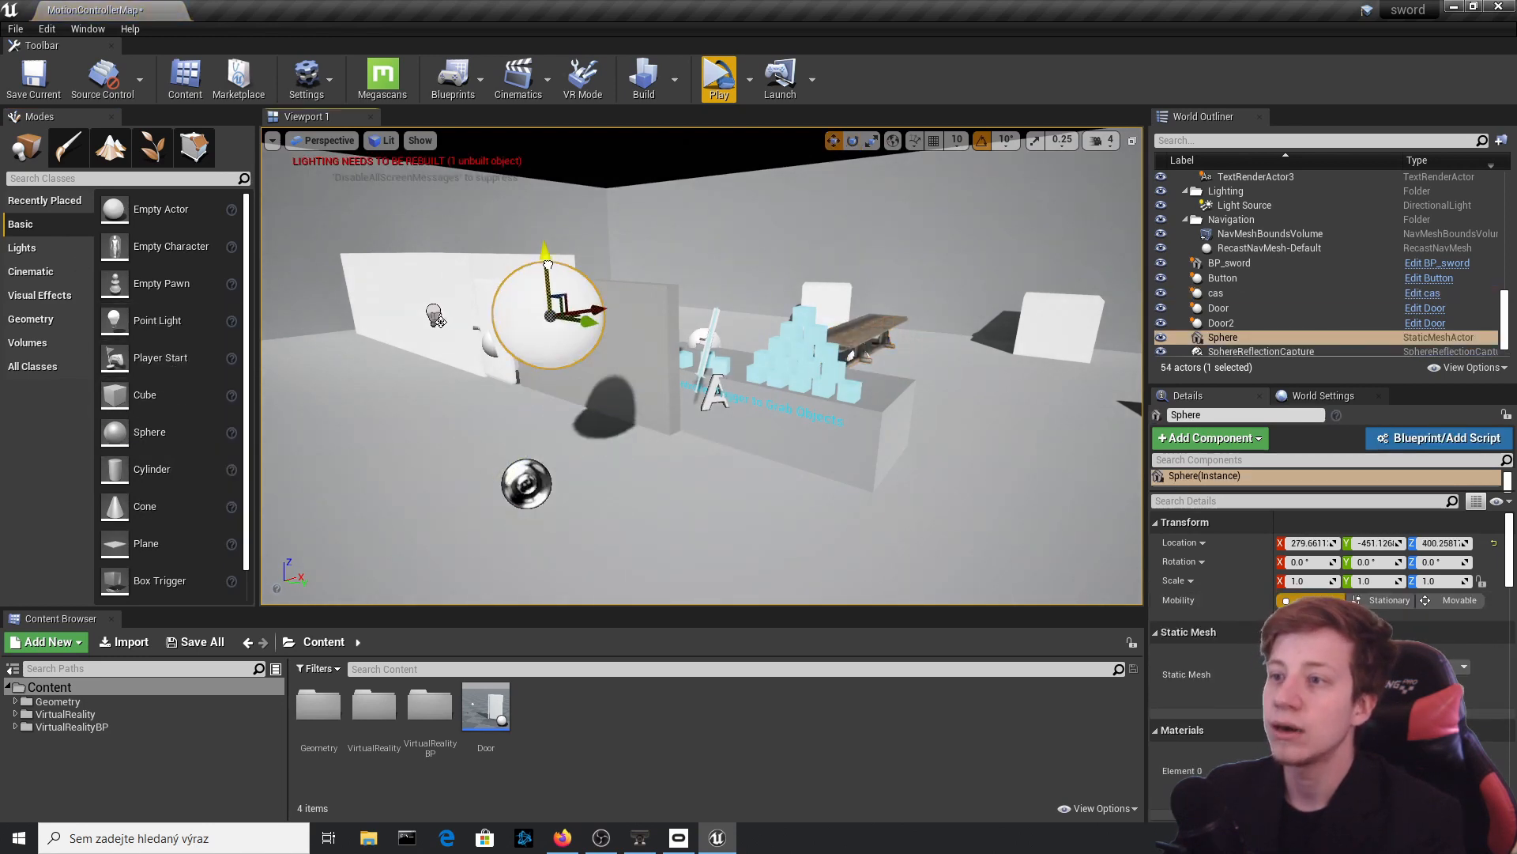
- Convert the Sphere actor to a static mesh named Idontknow in the Geometry folder
right_click(547, 310)
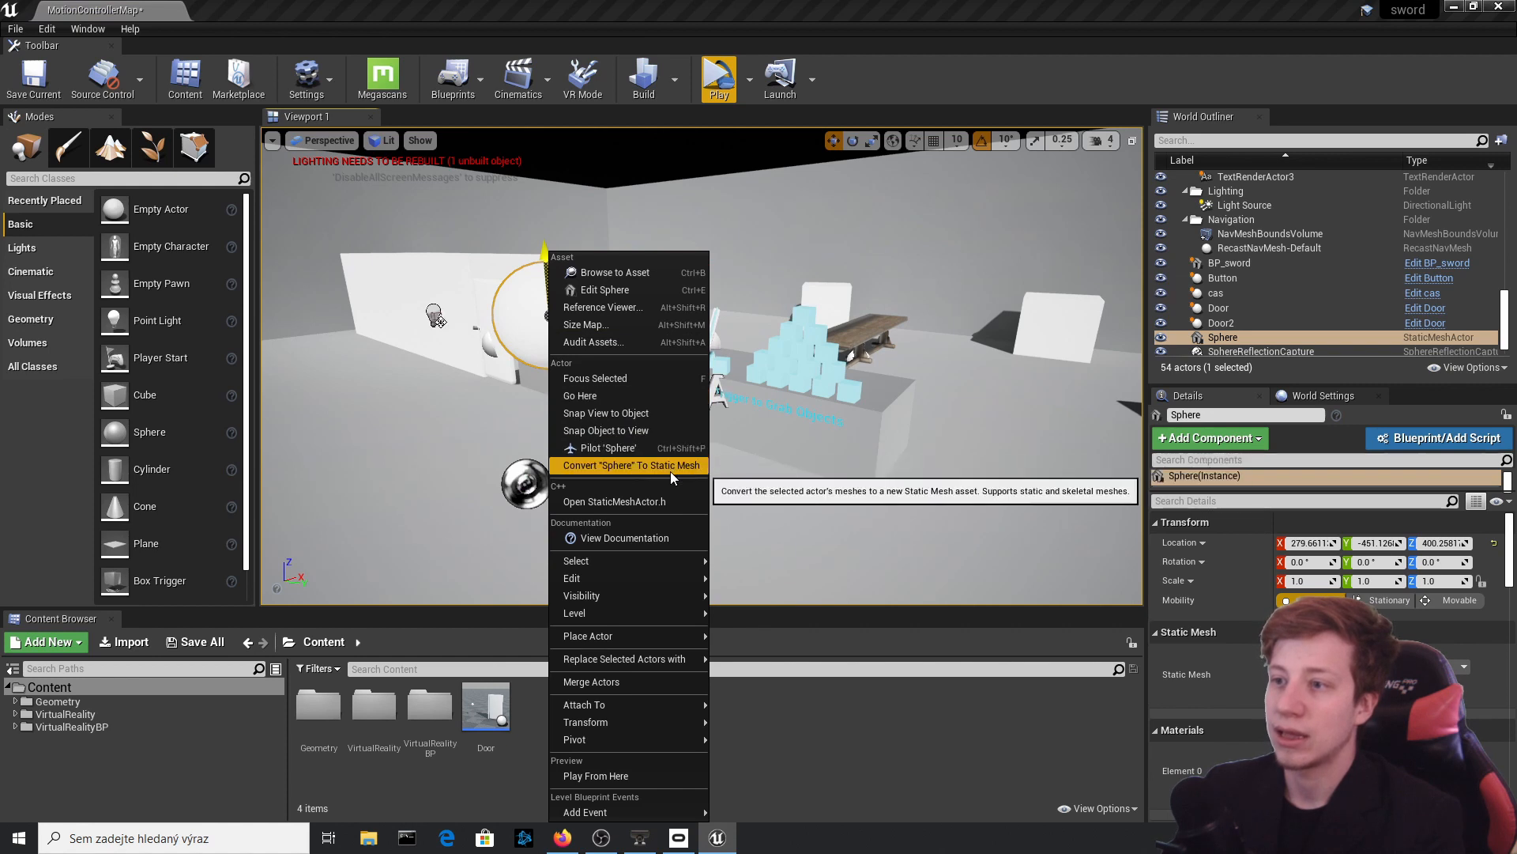
click(630, 464)
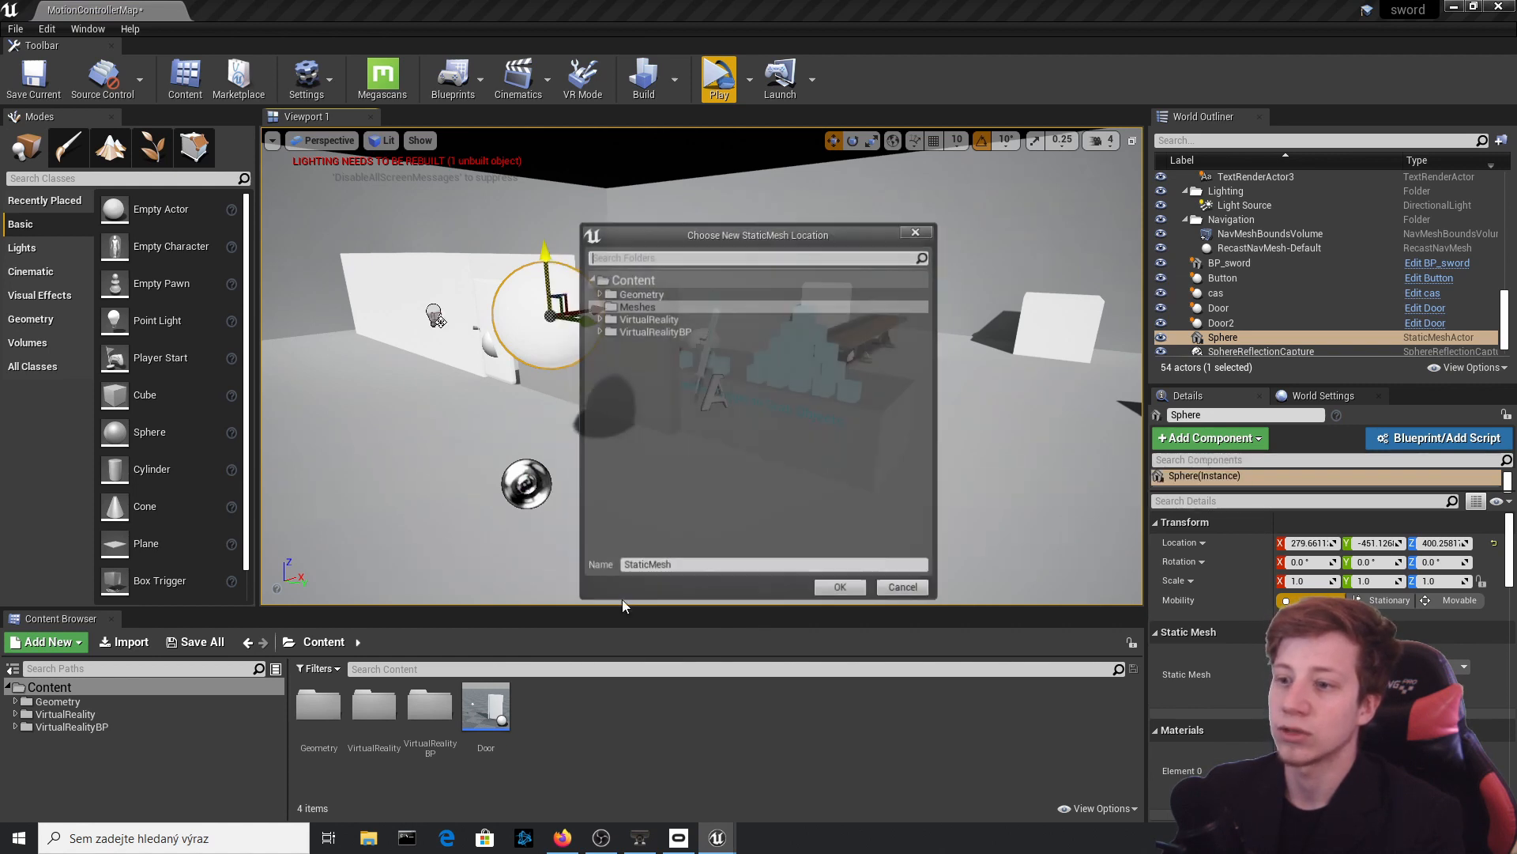
click(638, 293)
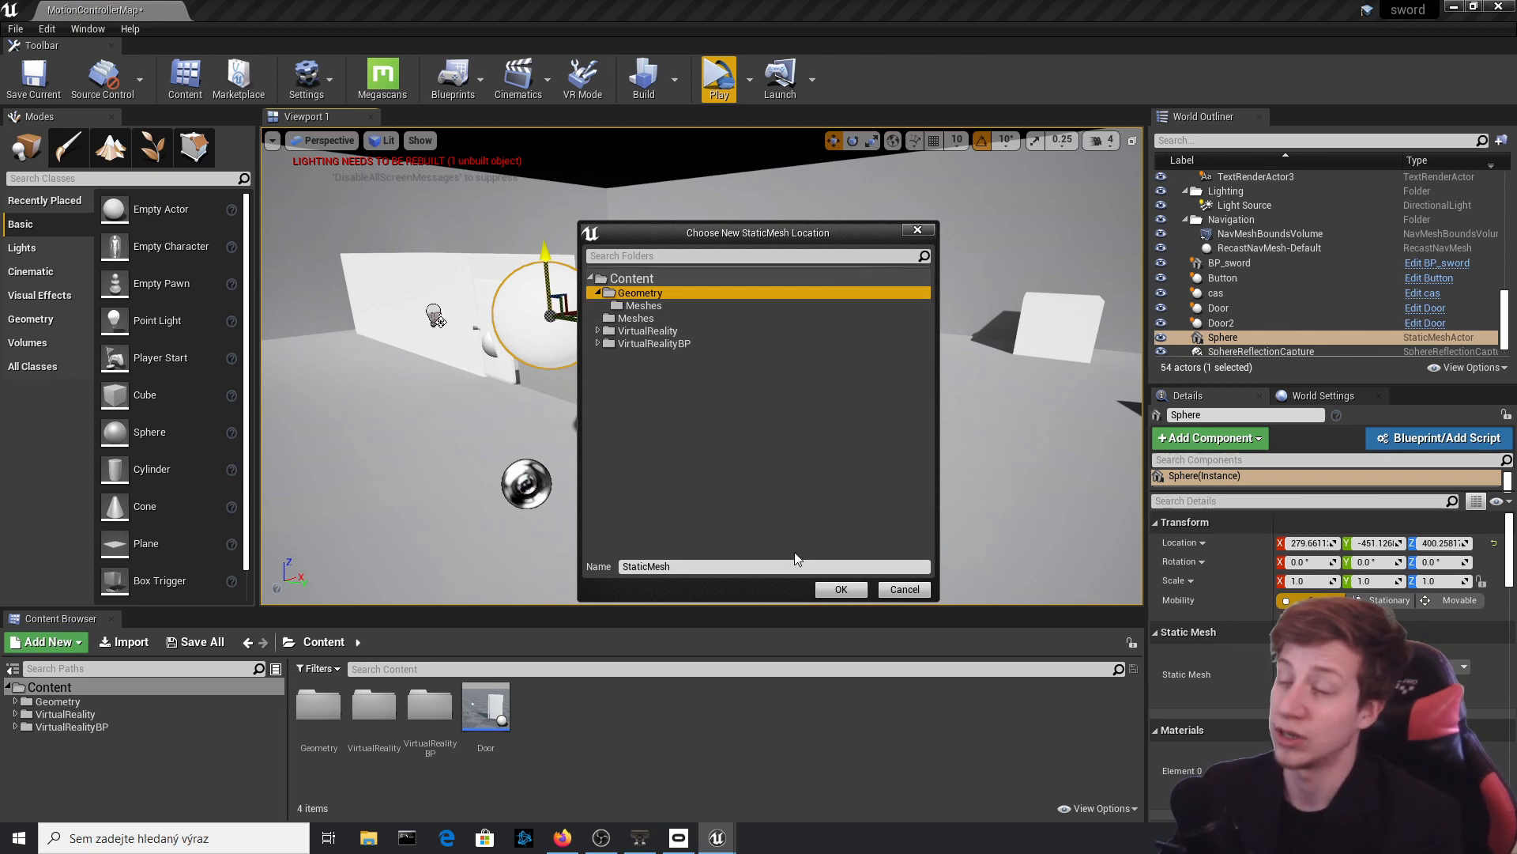
click(772, 566)
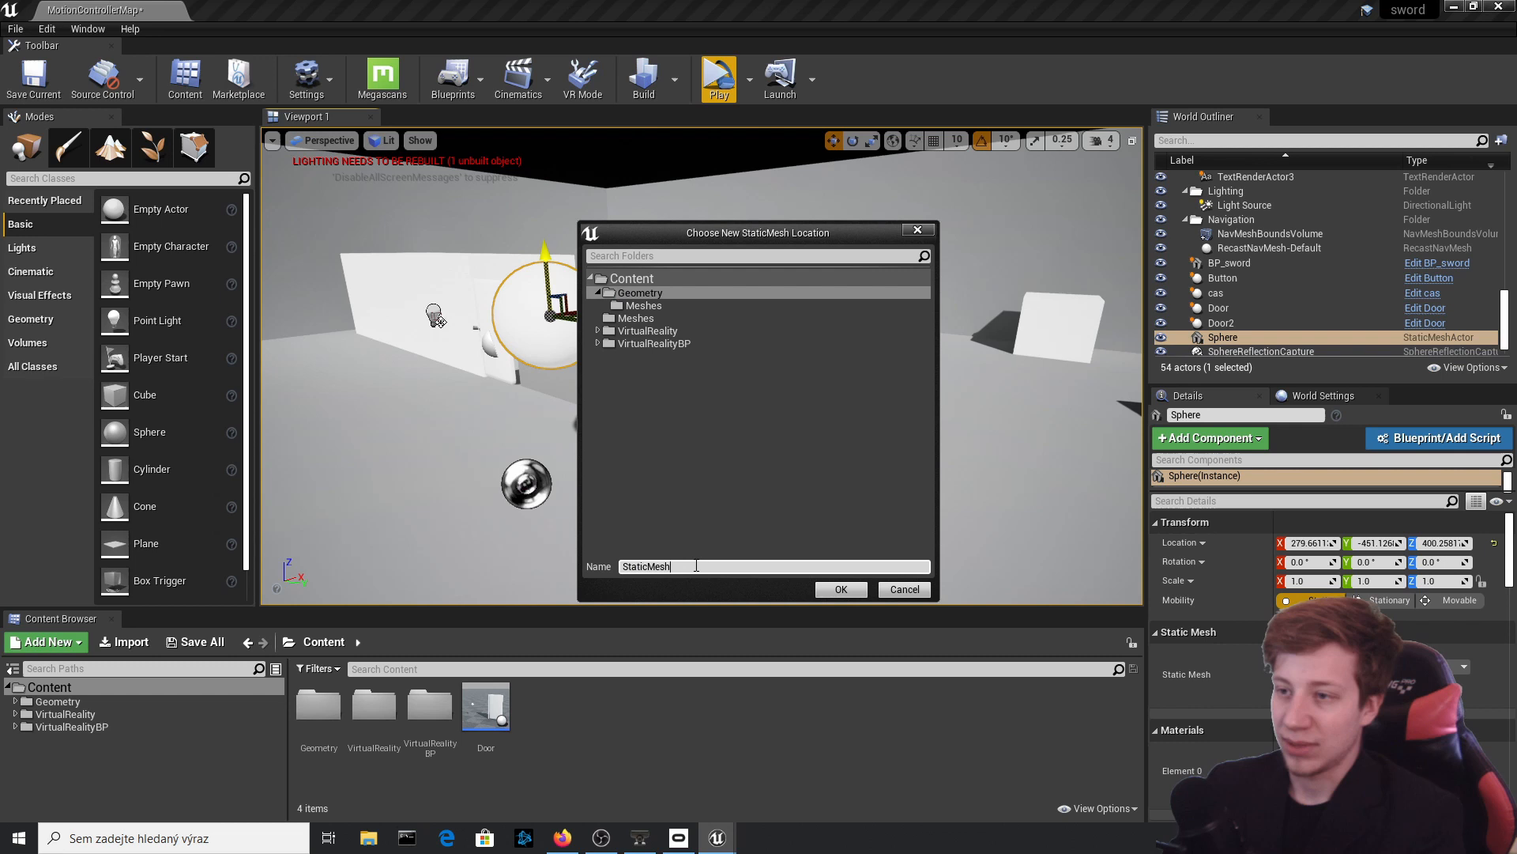
triple_click(645, 566)
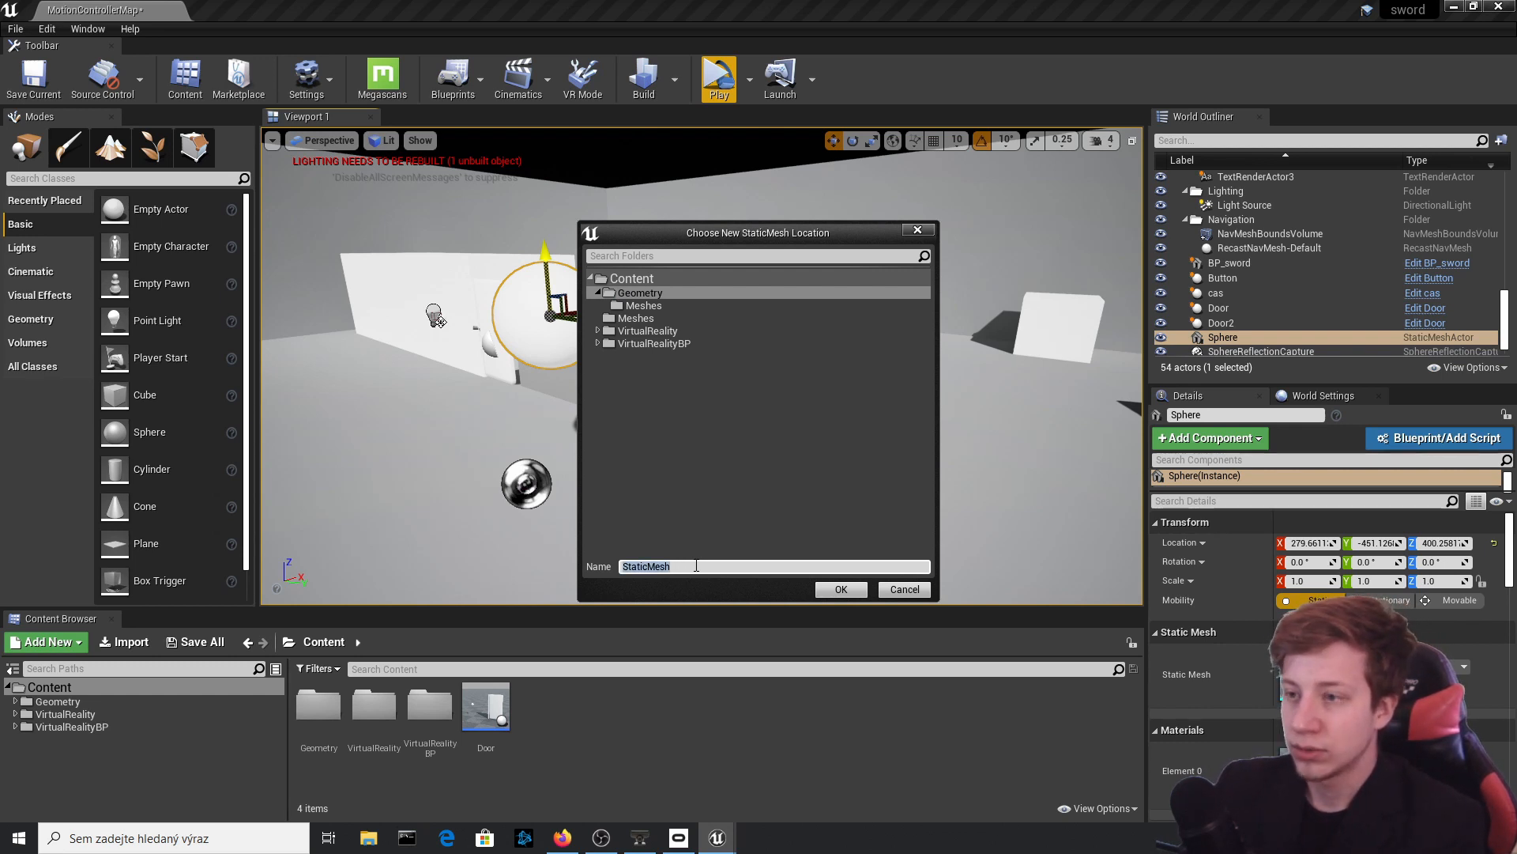
text(l dd)
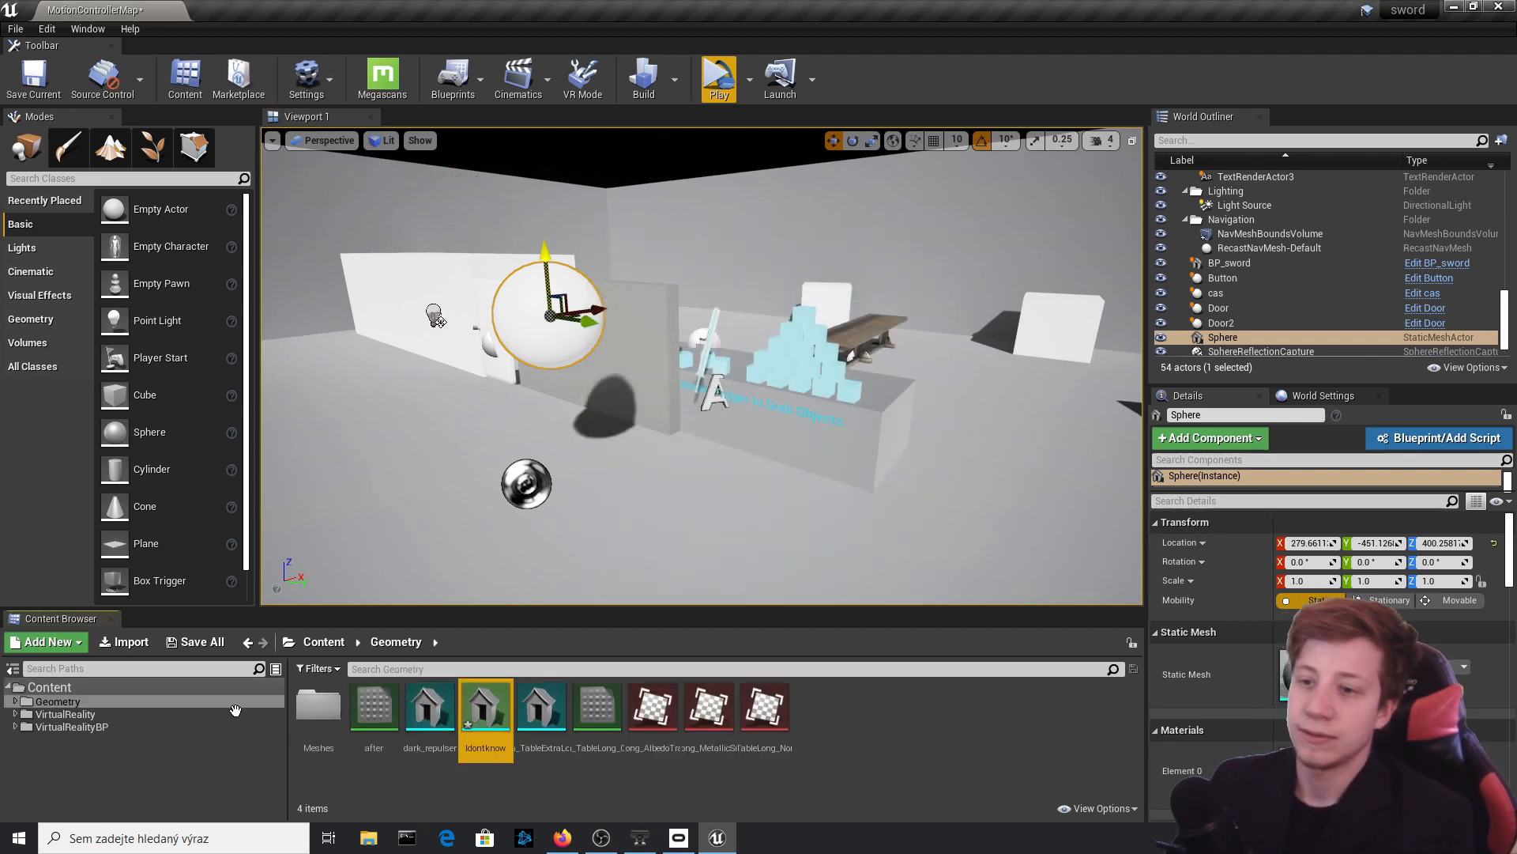
mouse_move(484, 703)
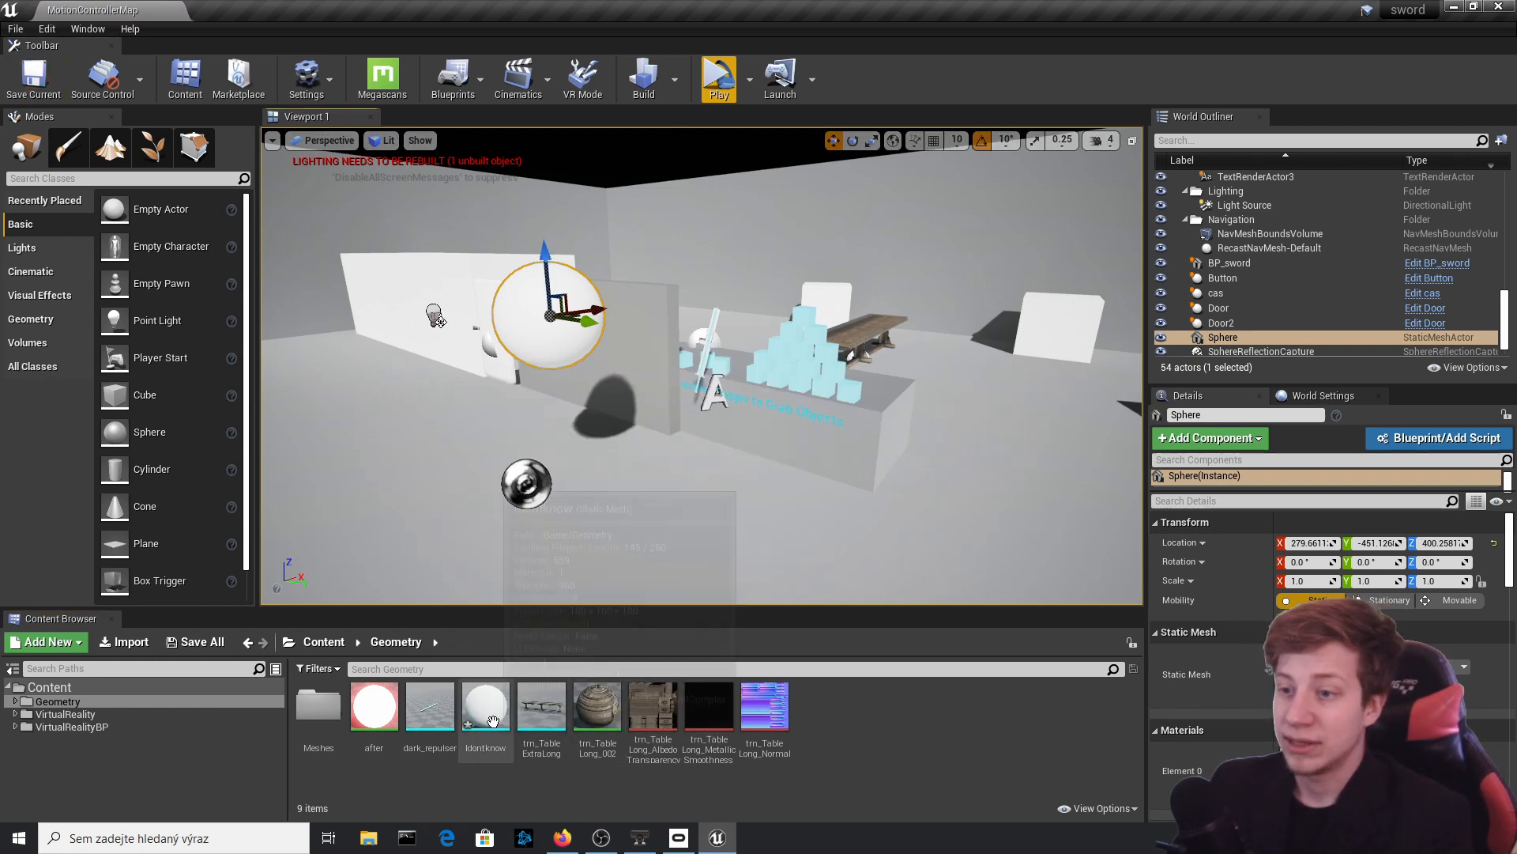
- Open the Idontknow mesh from the Geometry folder in the Static Mesh Editor
click(484, 703)
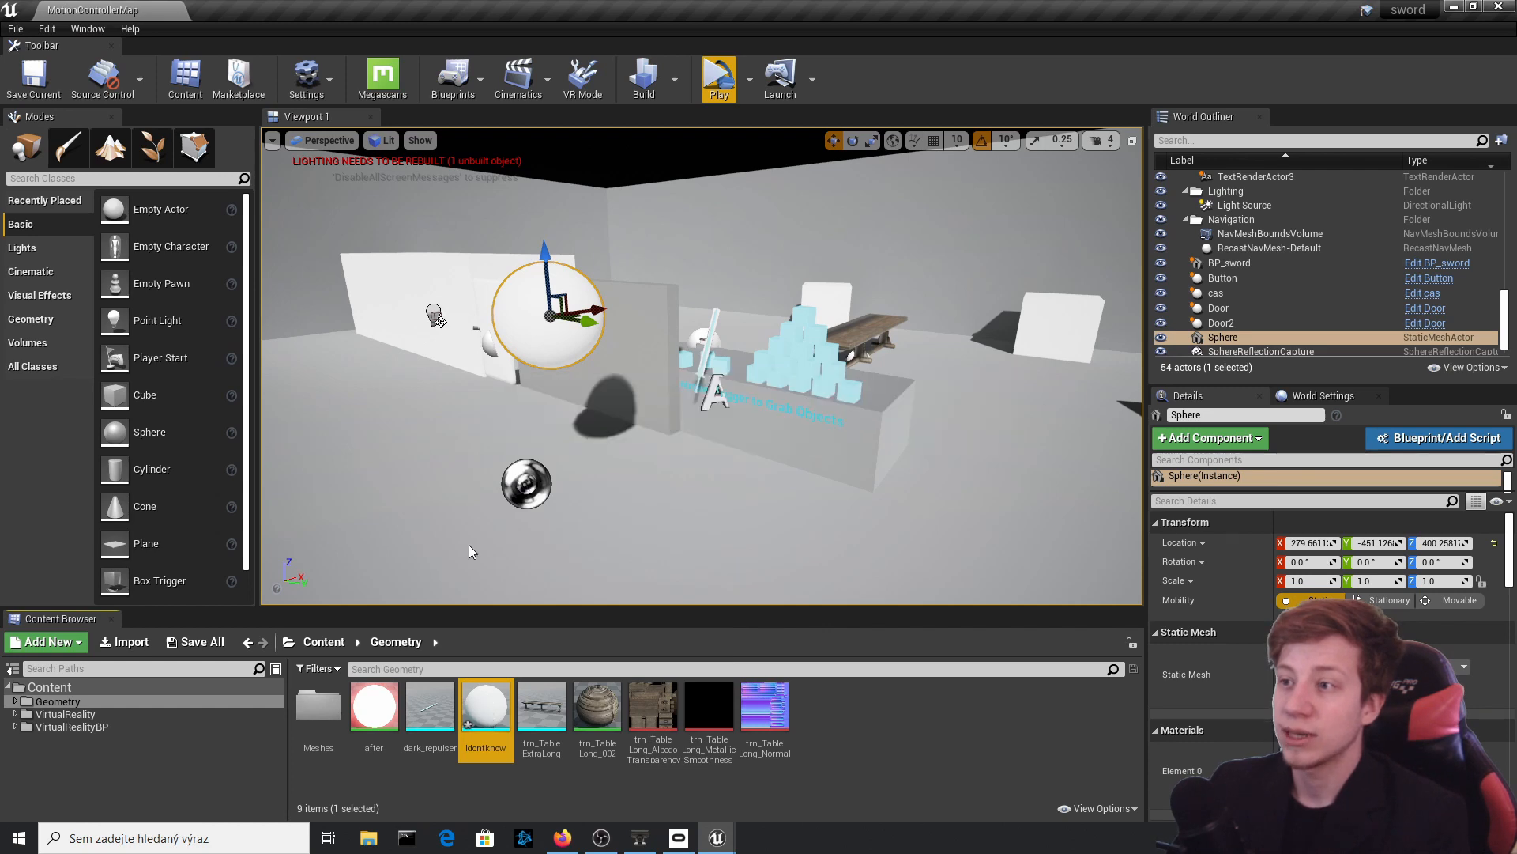
double_click(485, 702)
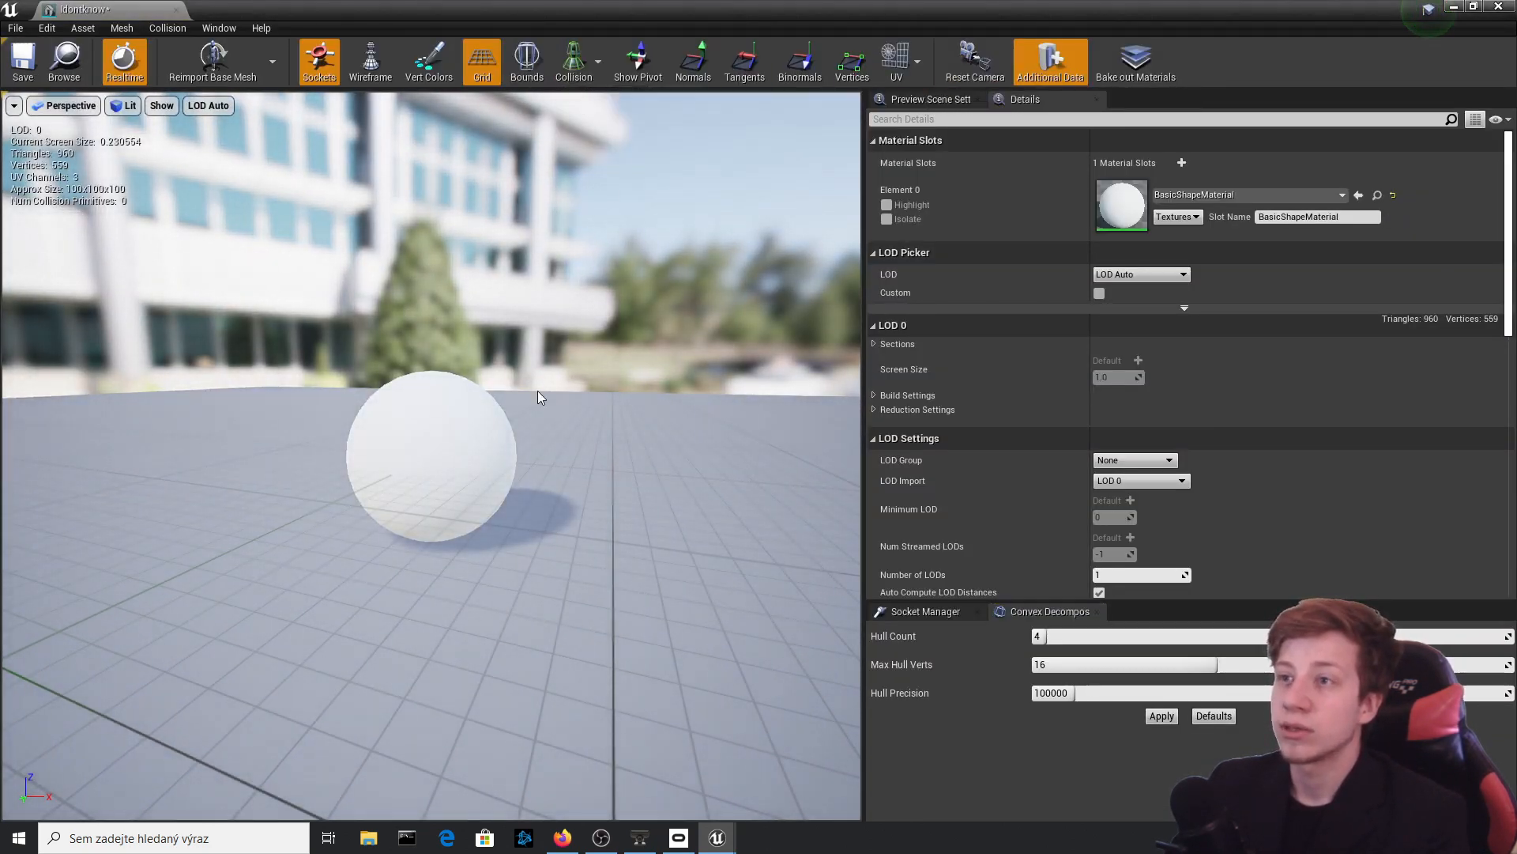
mouse_move(64, 61)
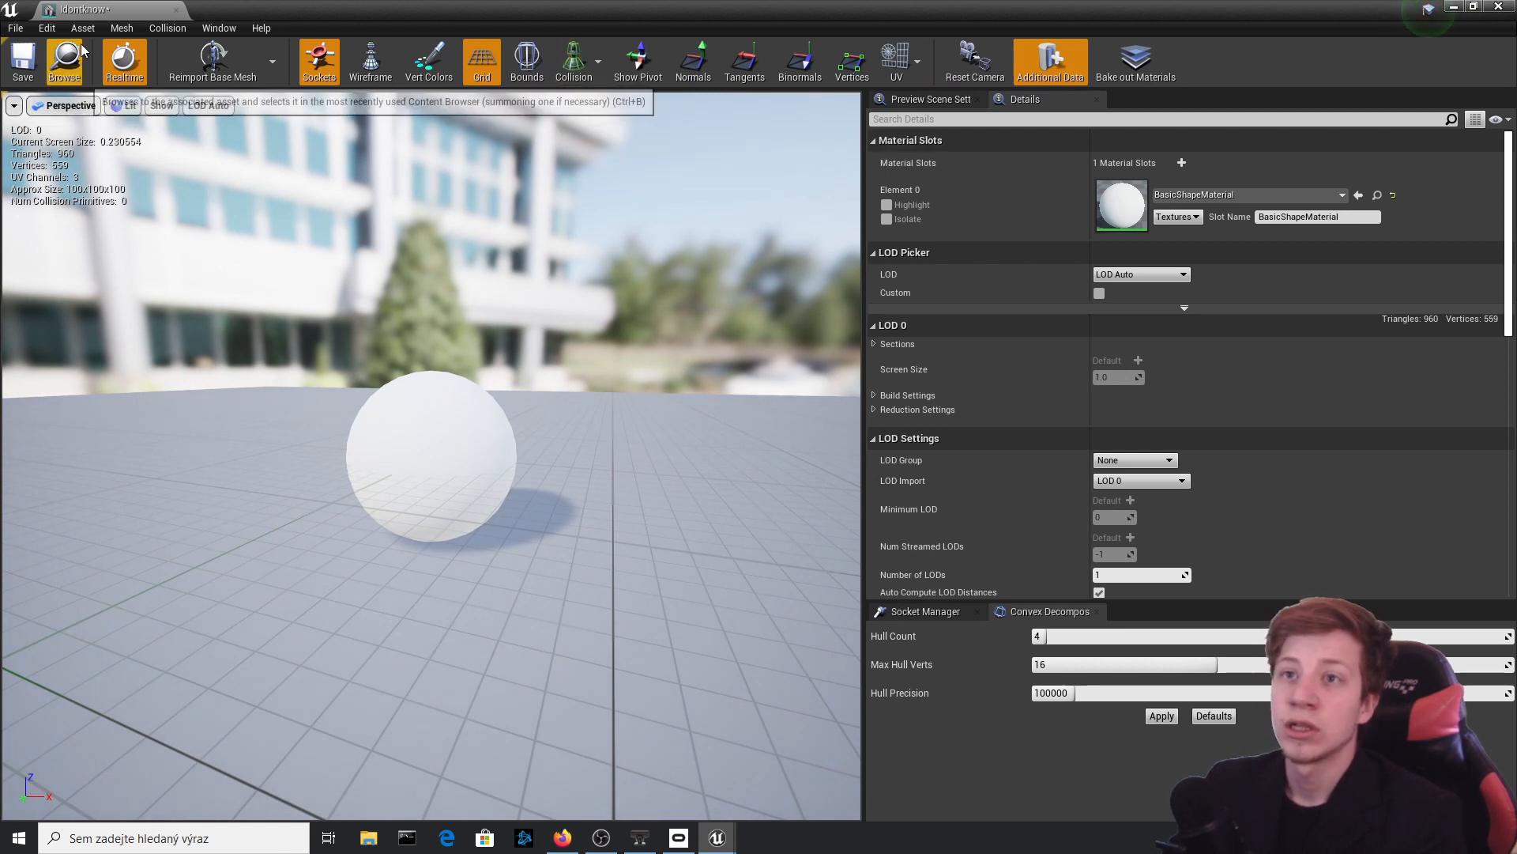
- Review the Idontknow sphere mesh, then switch back to the level editor tab
click(167, 27)
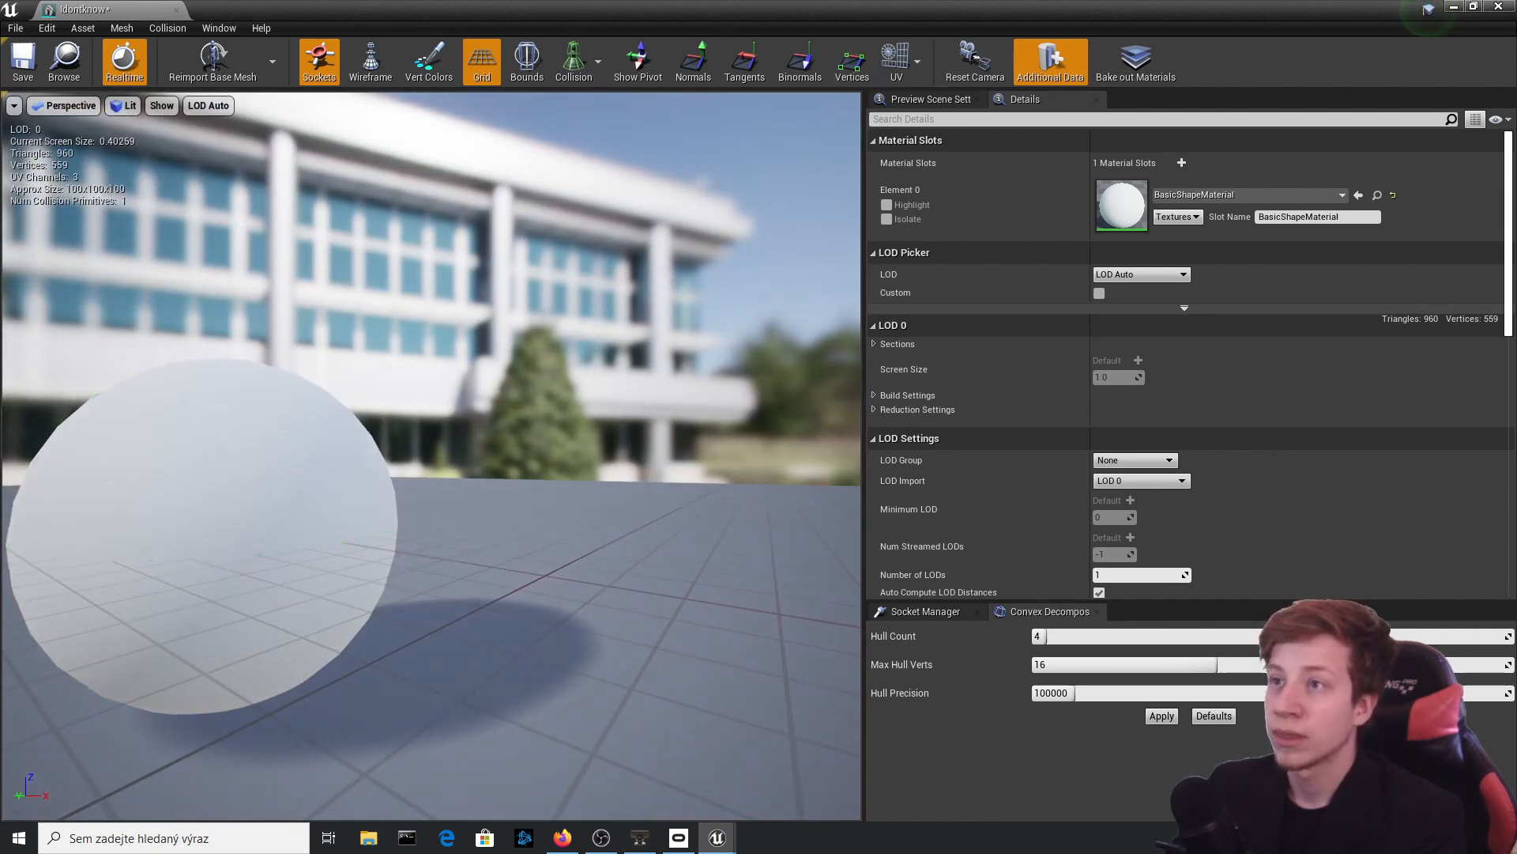
click(573, 76)
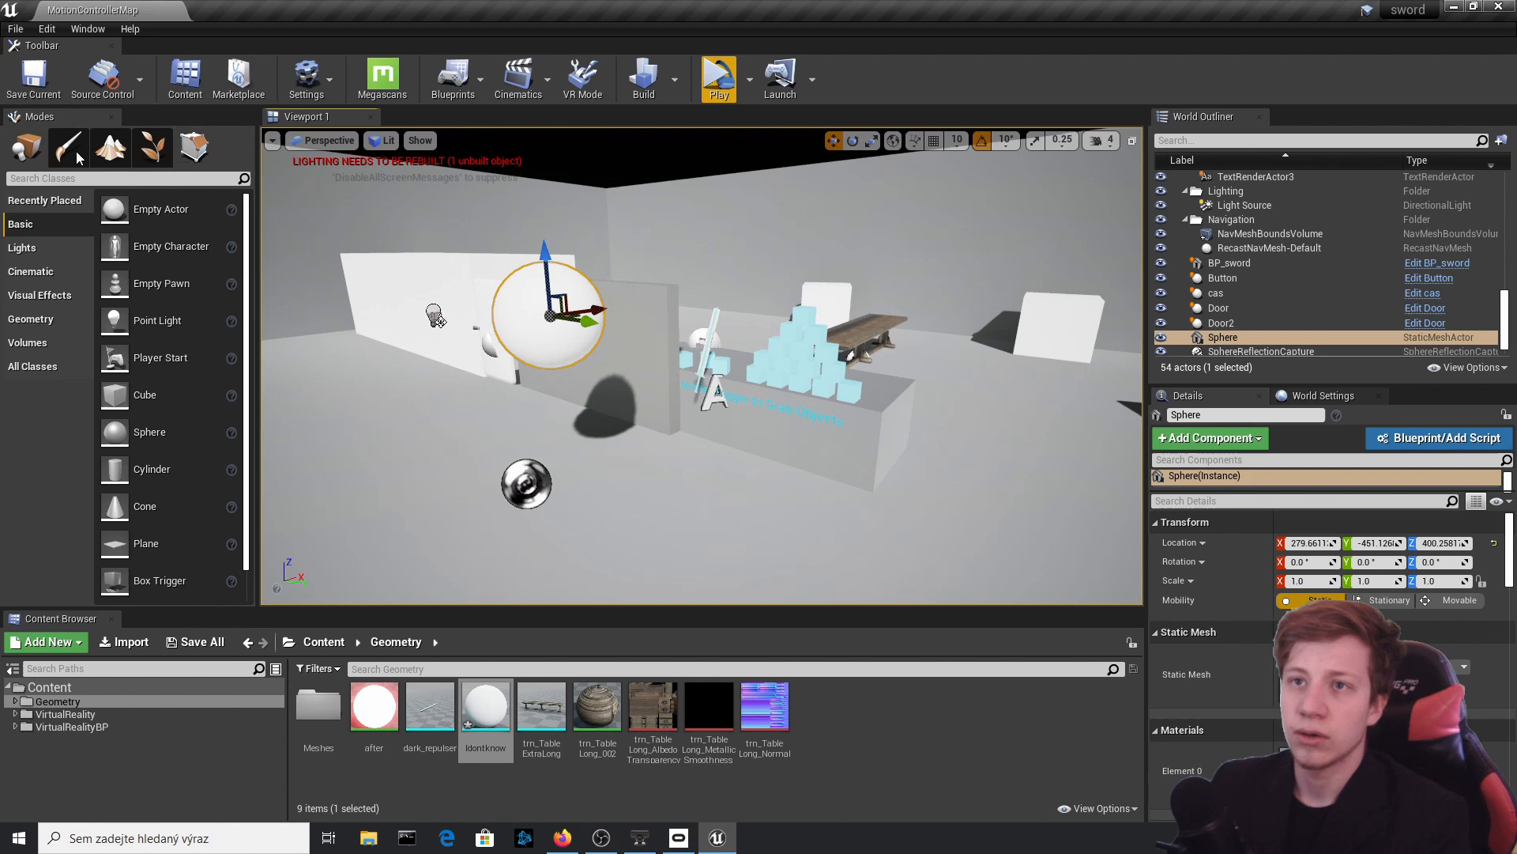
- Bring up the Idontknow asset's context actions, including Create Destructible Mesh
double_click(485, 703)
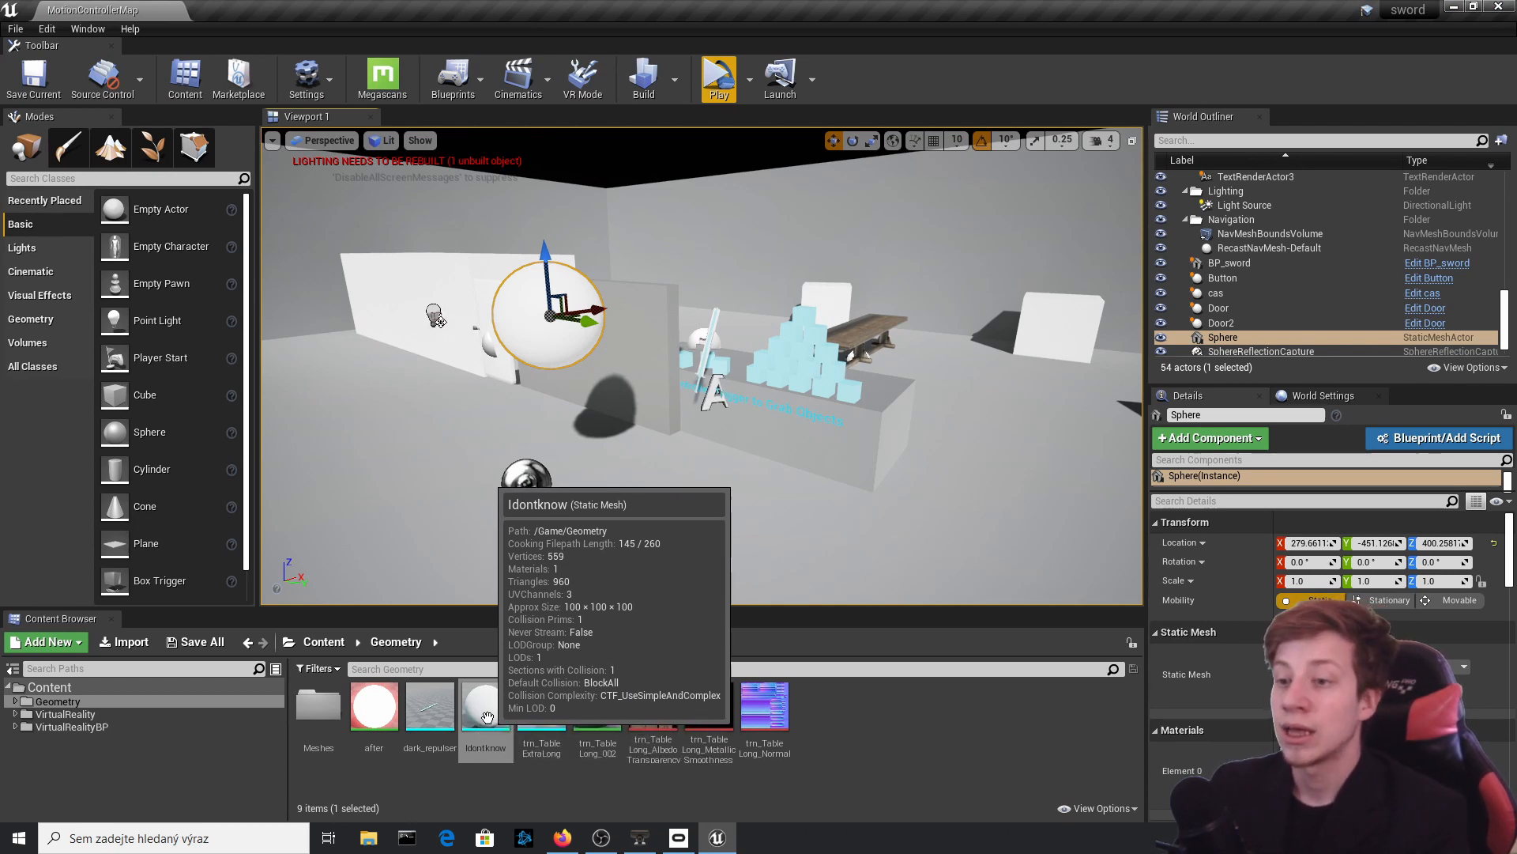
right_click(484, 704)
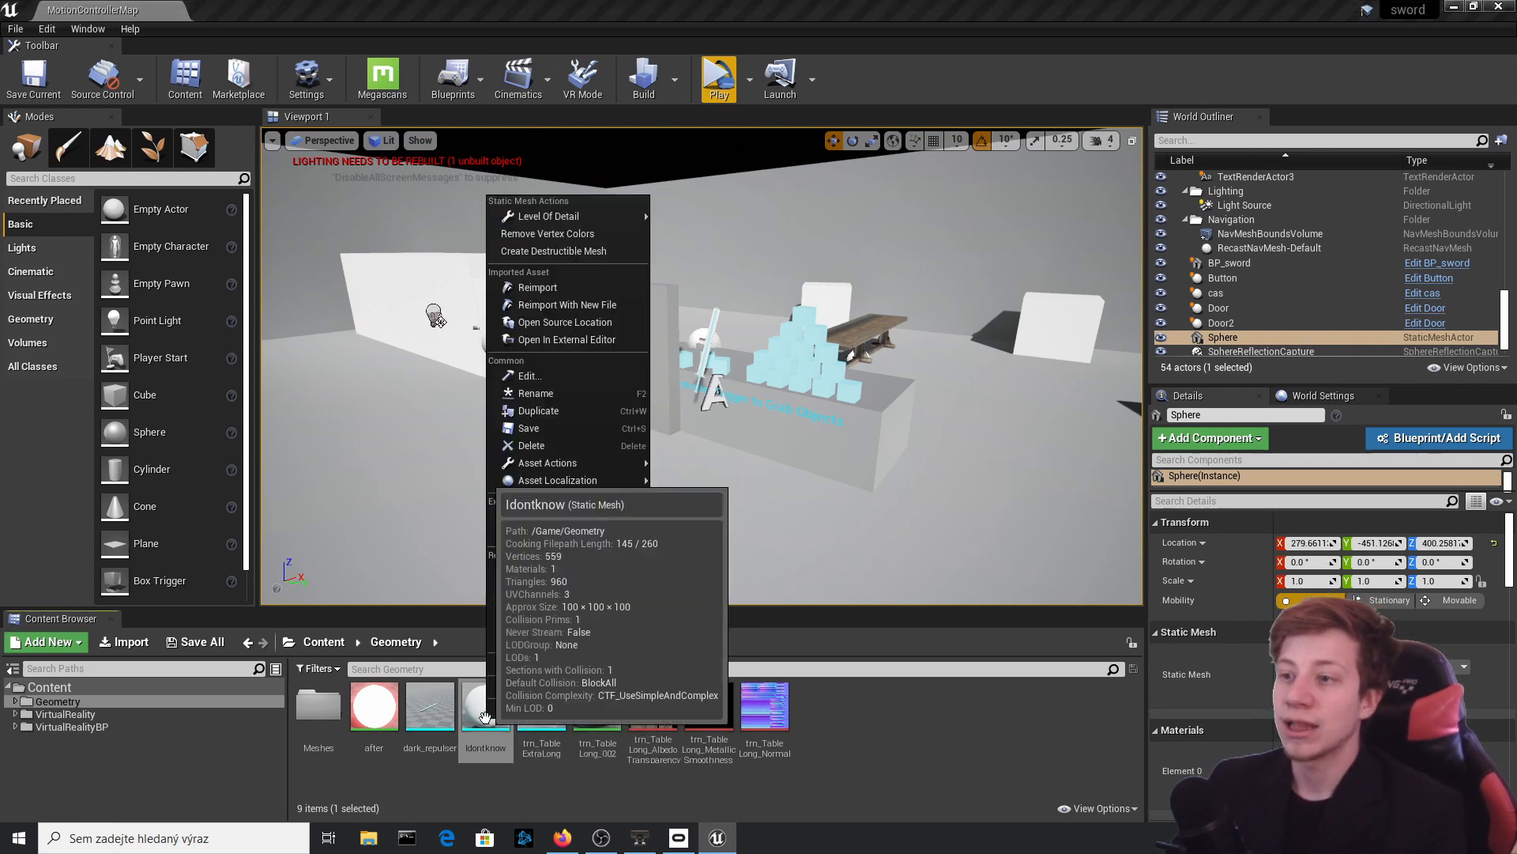
mouse_move(547, 233)
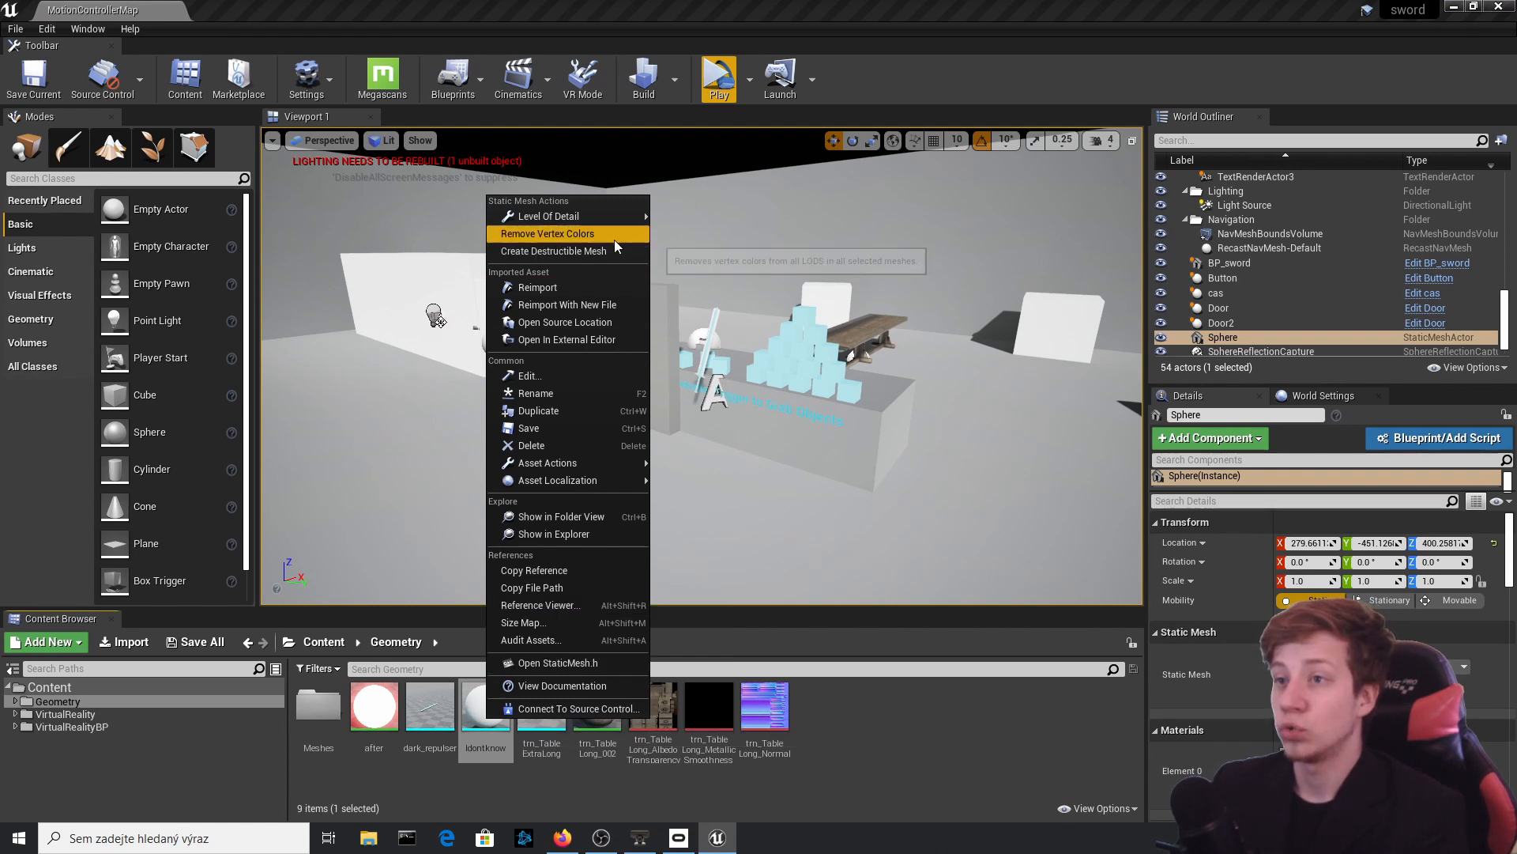
mouse_move(552, 250)
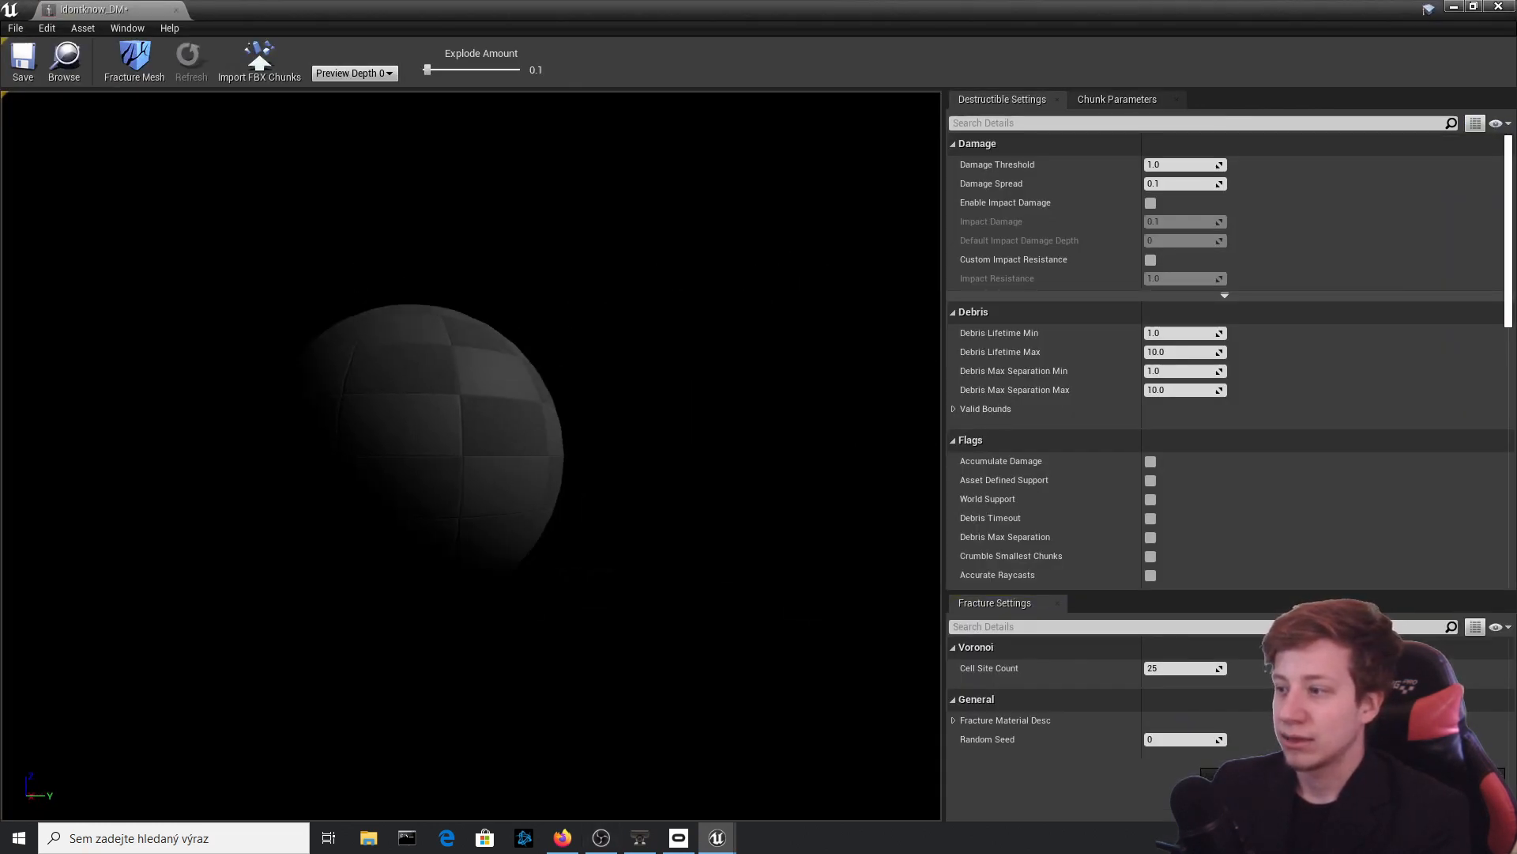
mouse_move(512, 215)
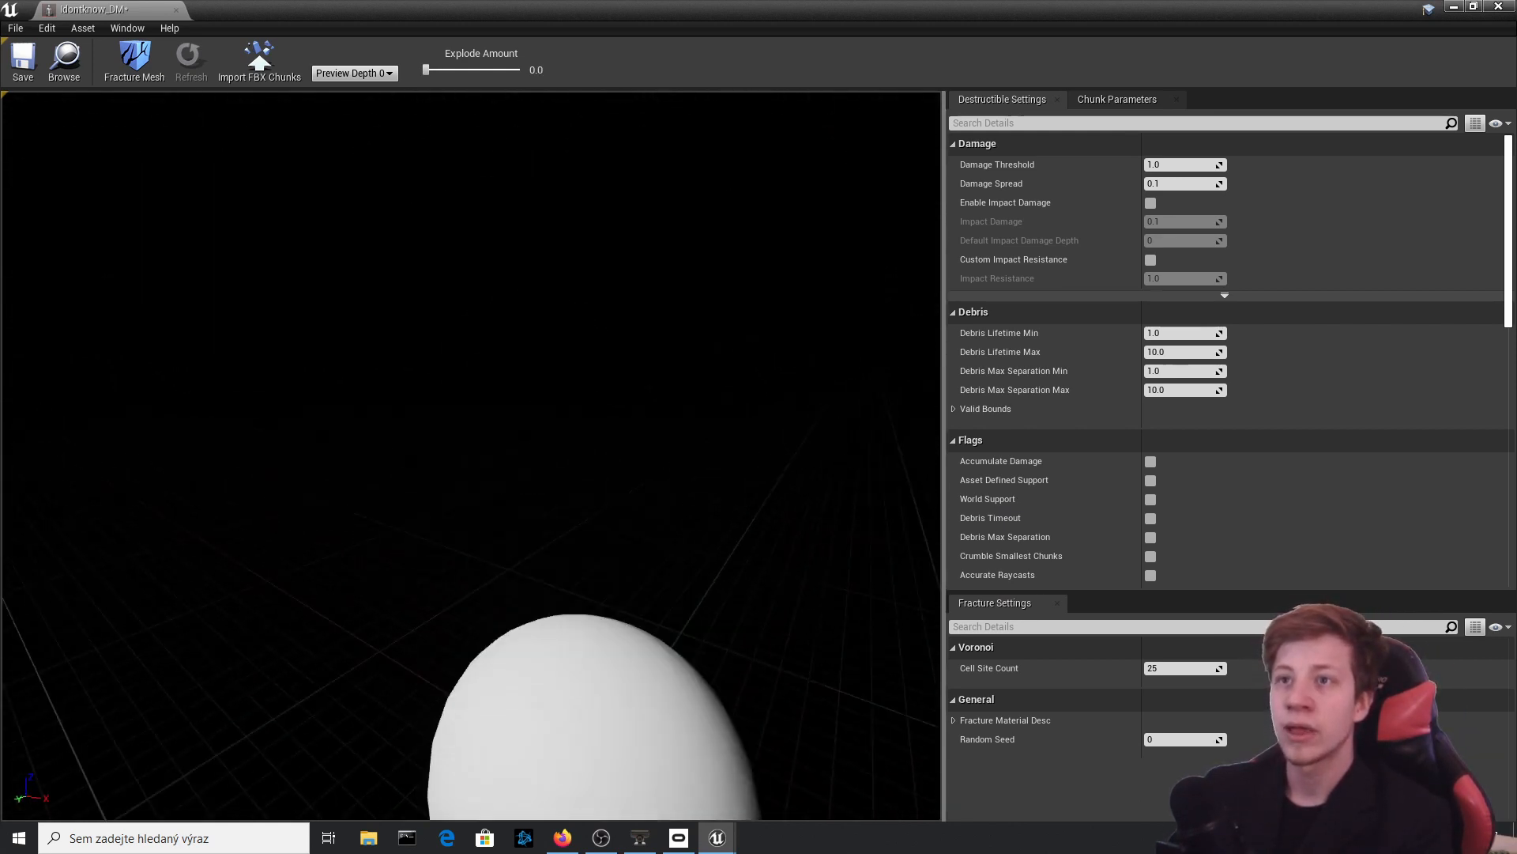
click(133, 60)
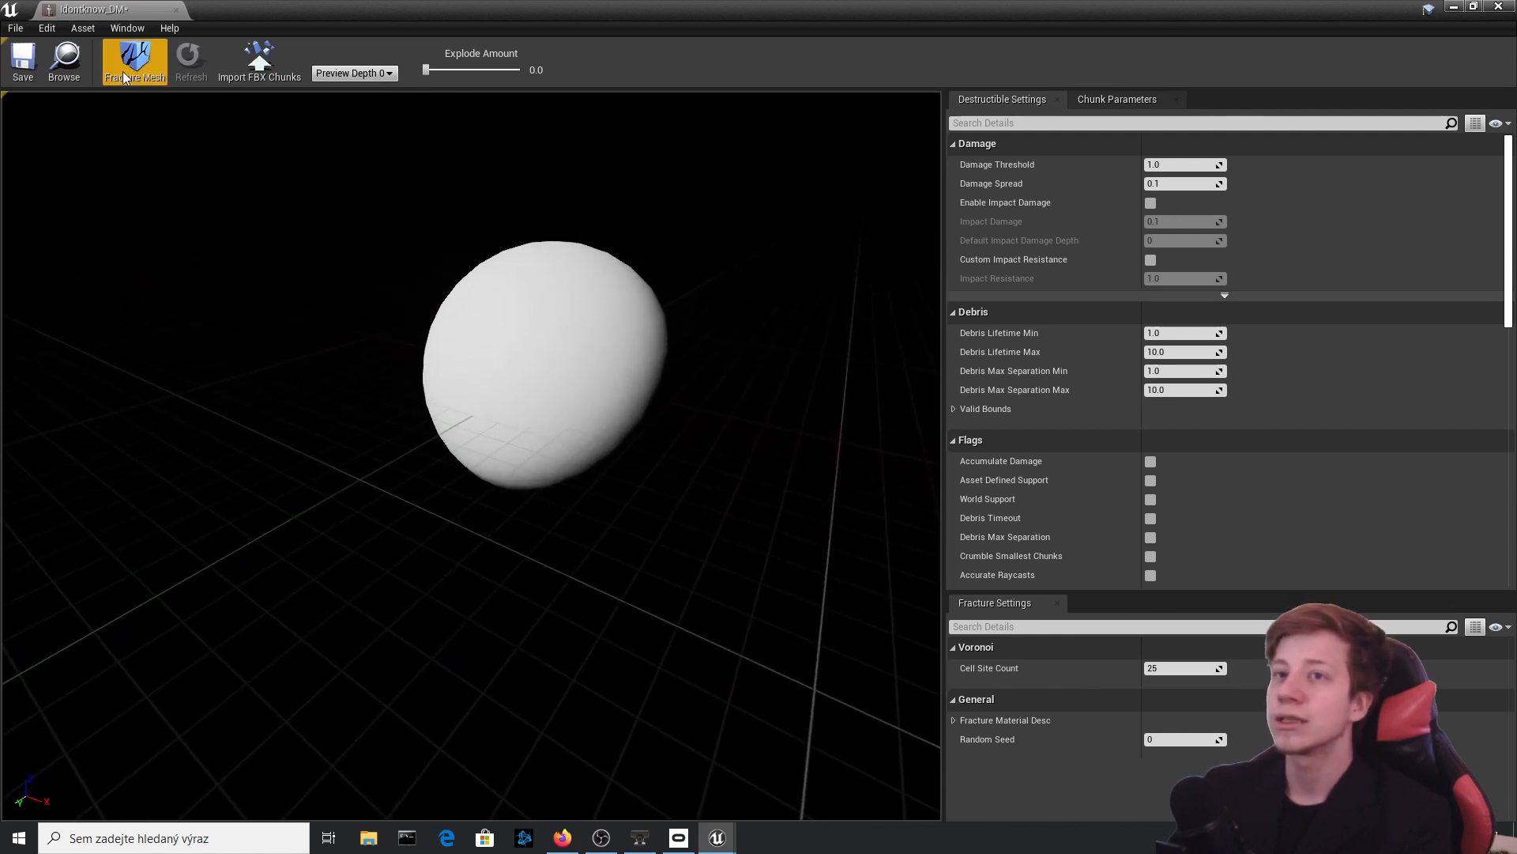
drag(426, 69, 505, 69)
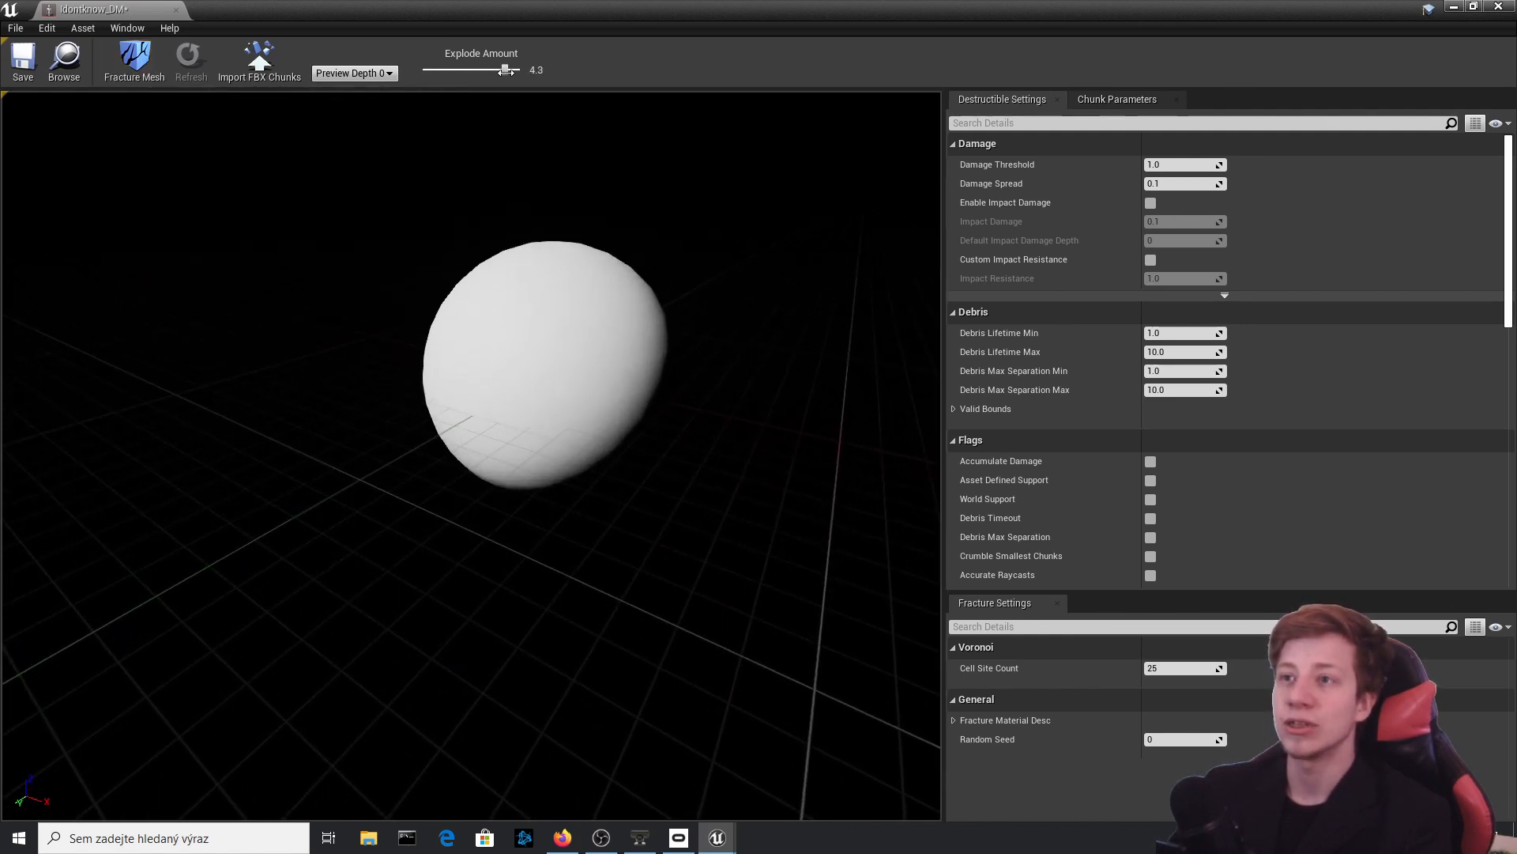
drag(505, 70, 426, 70)
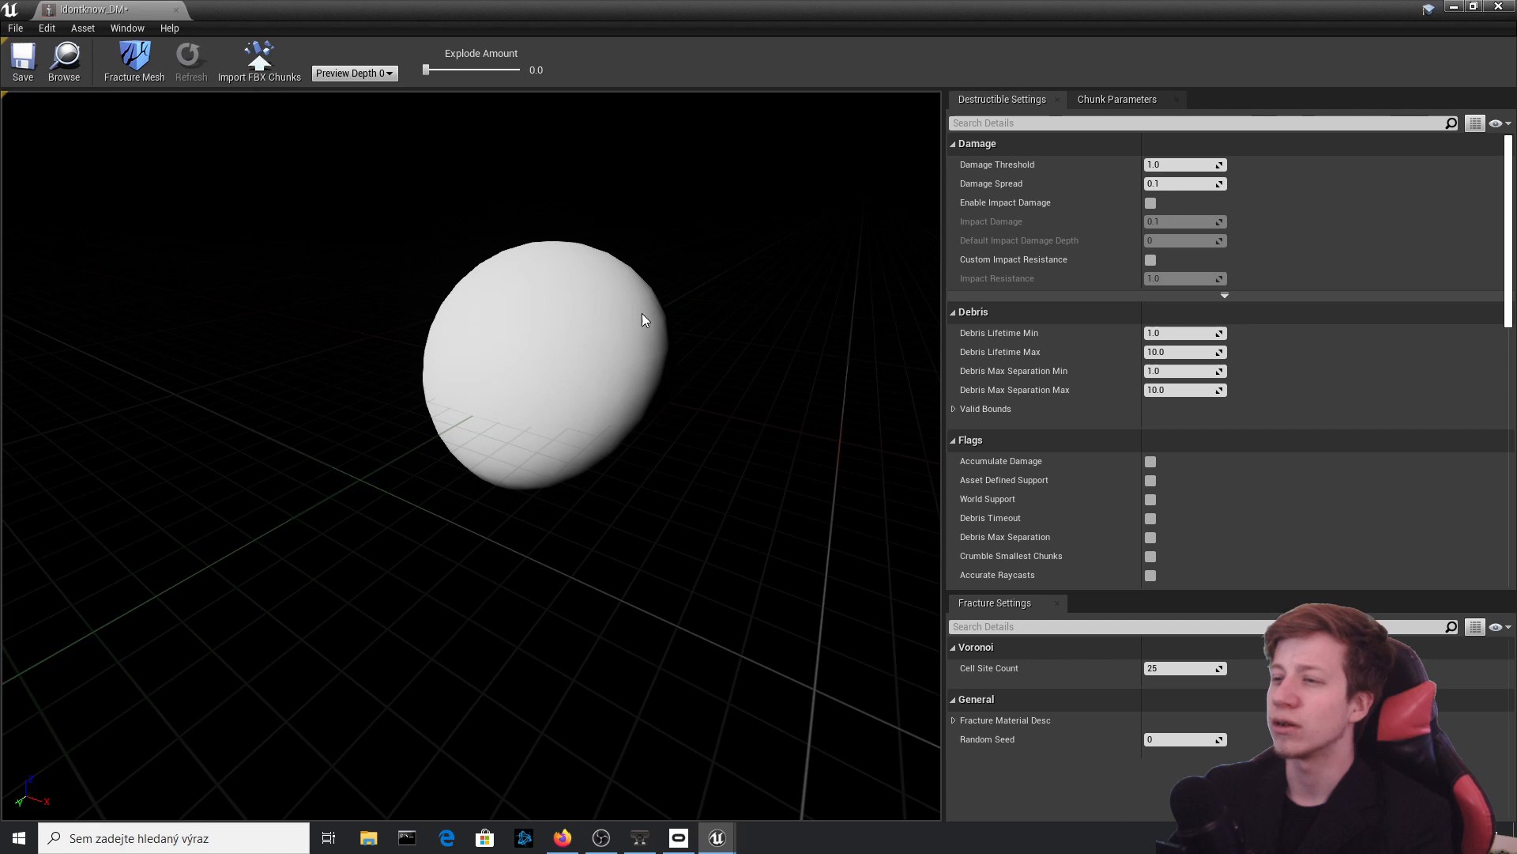
mouse_move(663, 322)
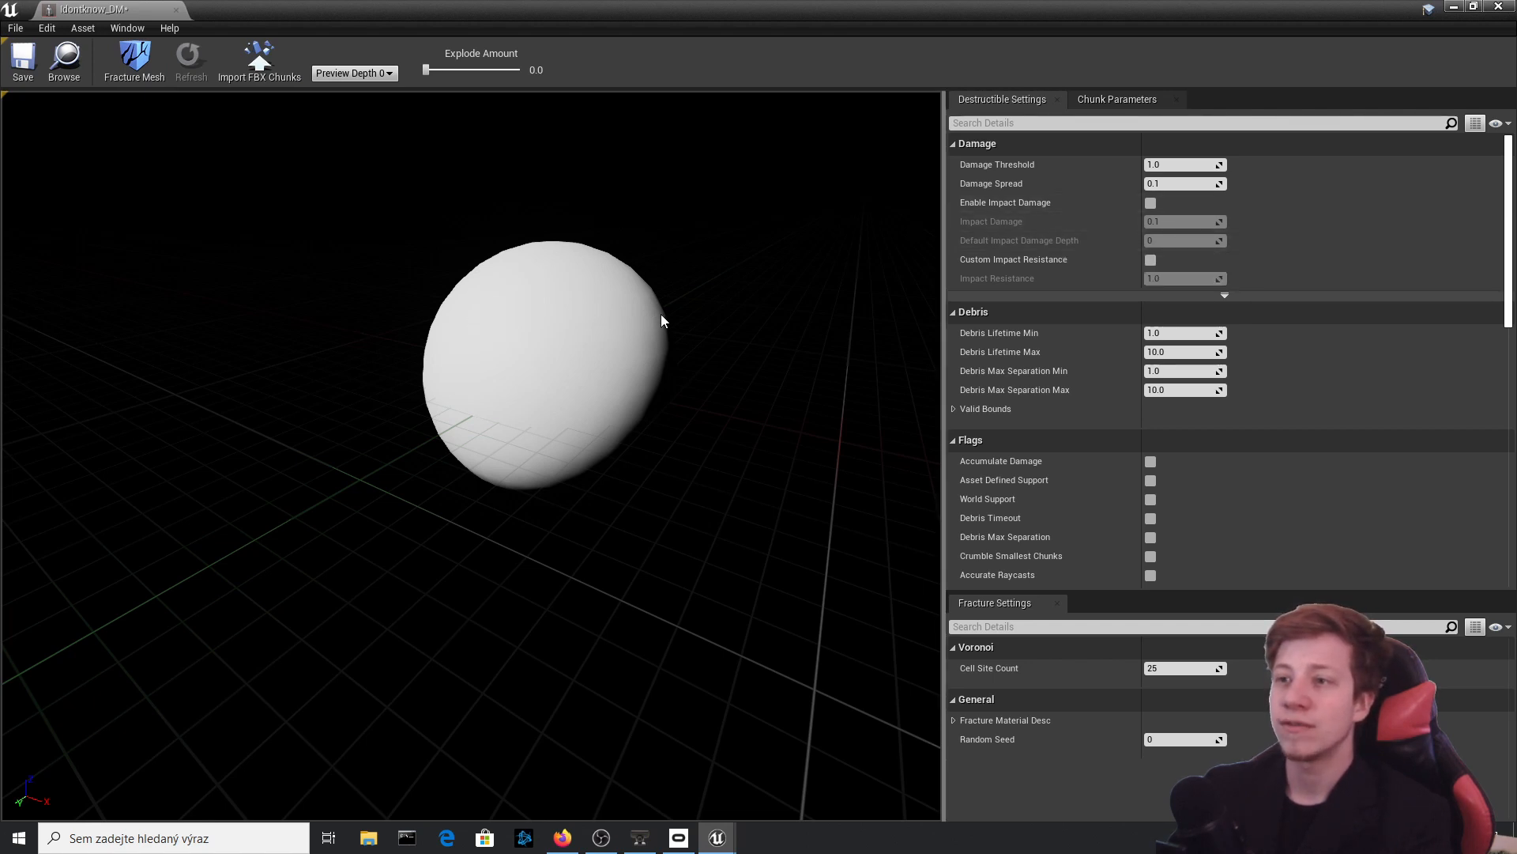
mouse_move(1182, 189)
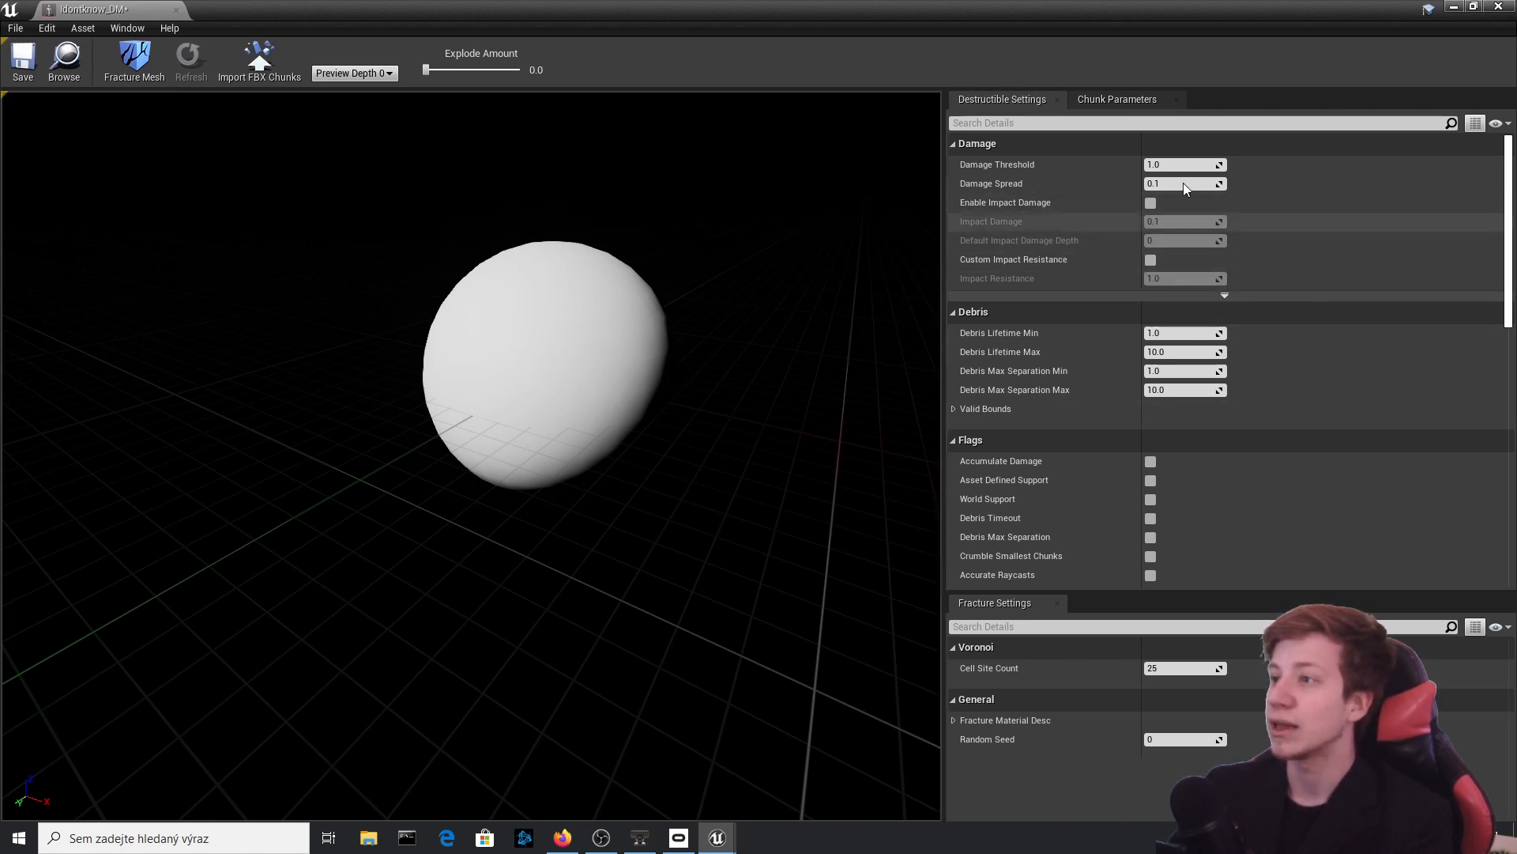
mouse_move(134, 60)
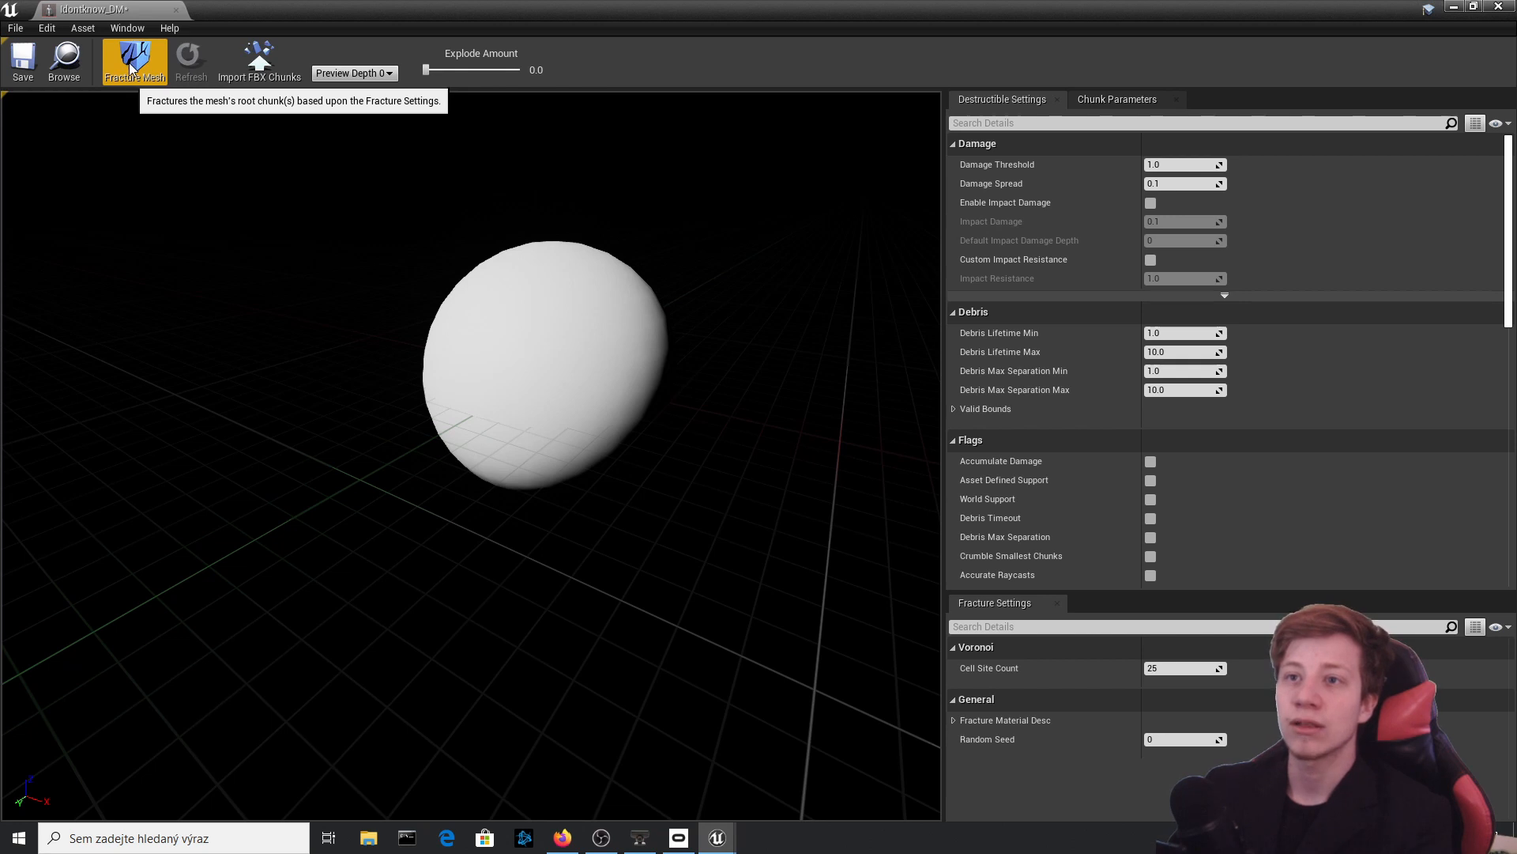
mouse_move(518, 385)
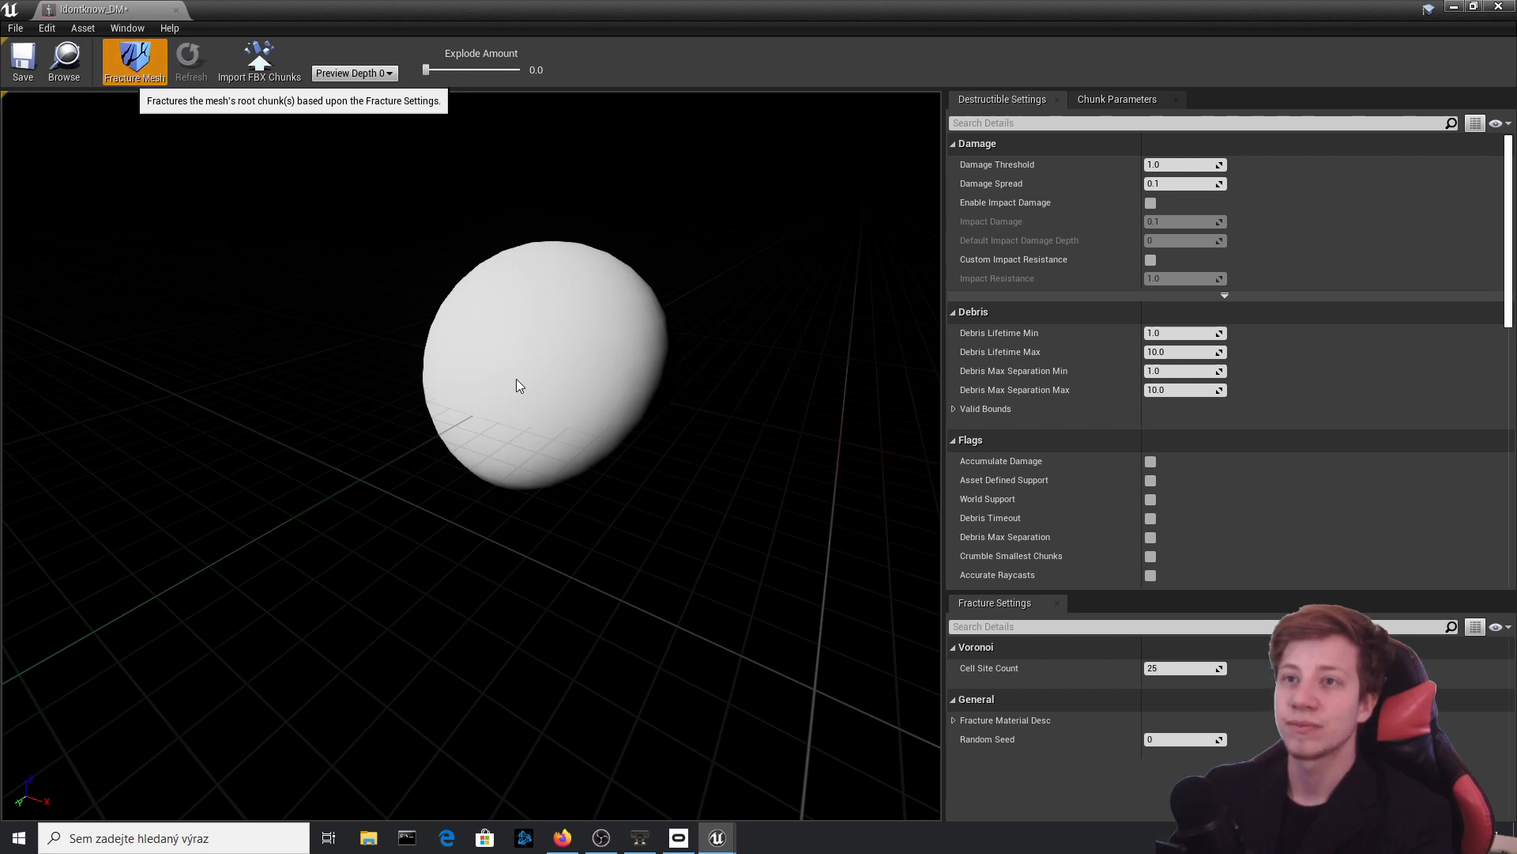
- Fracture the sphere, then preview the chunks with Explode Amount and reset it to 0
click(133, 61)
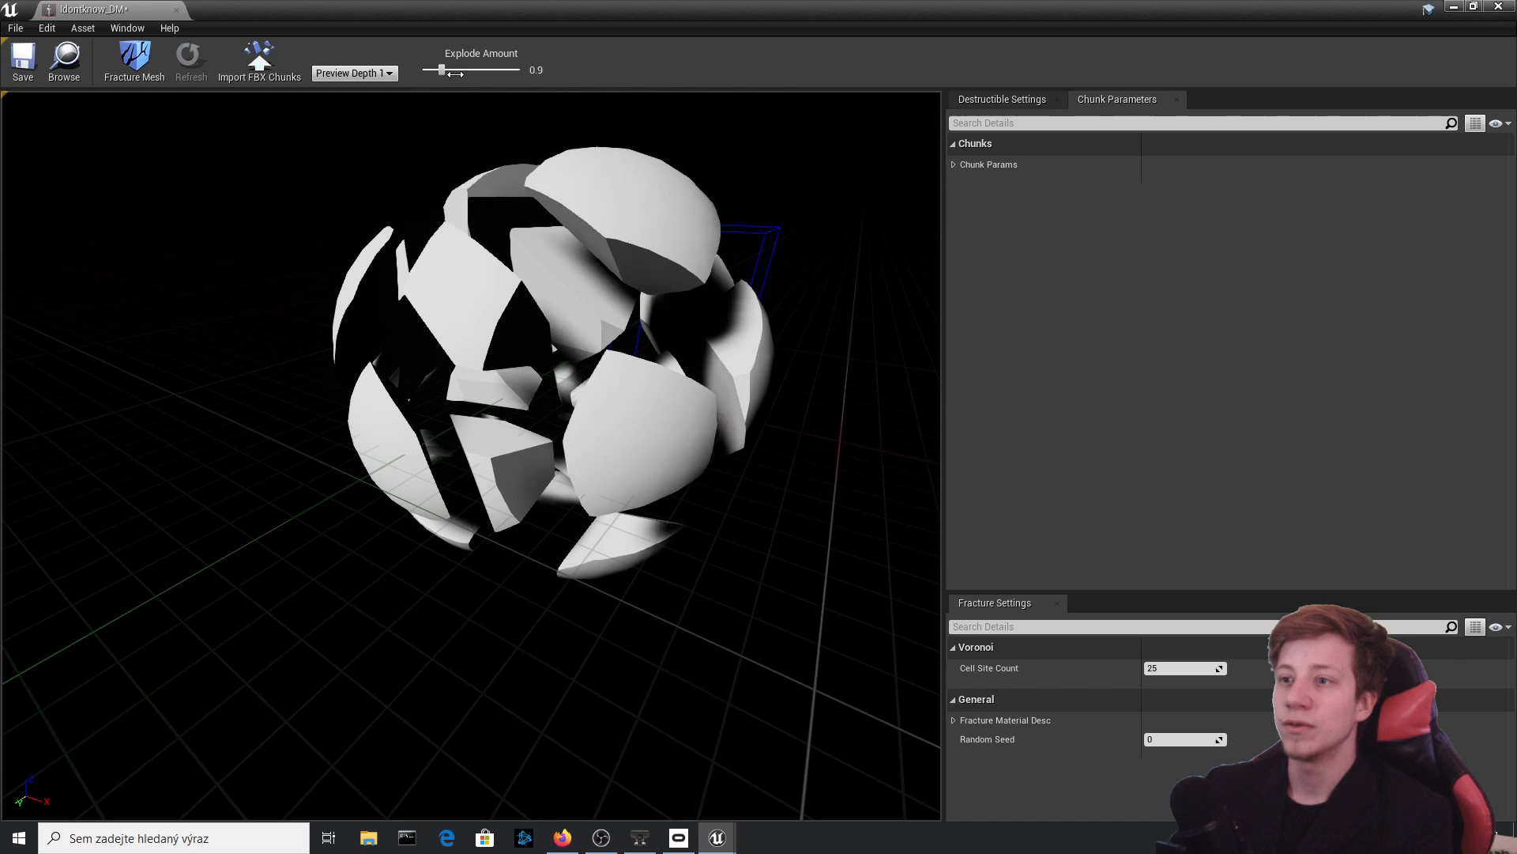
drag(441, 69, 450, 69)
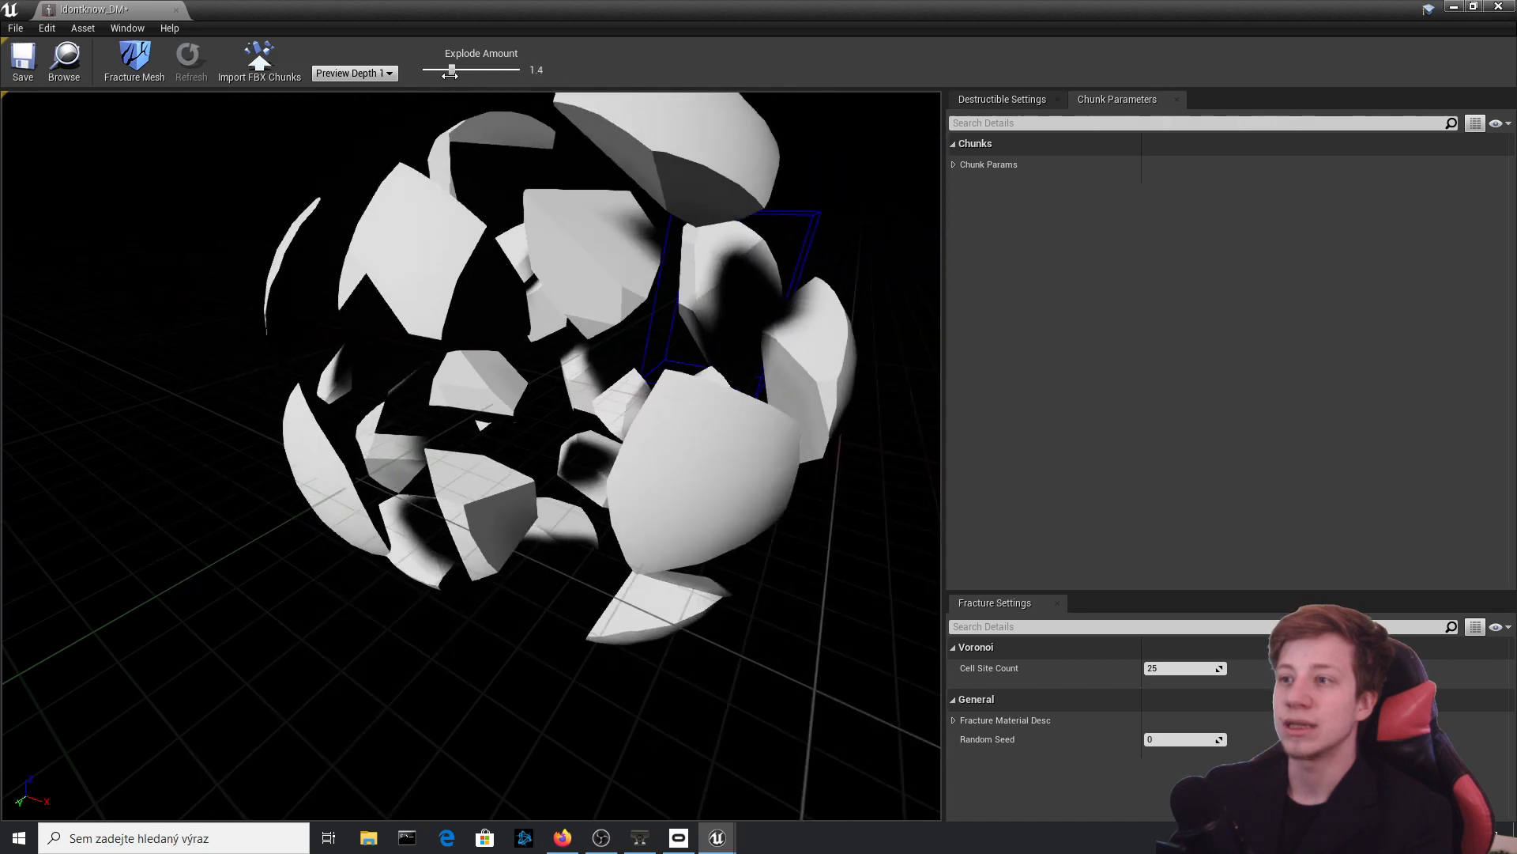
drag(449, 70, 460, 70)
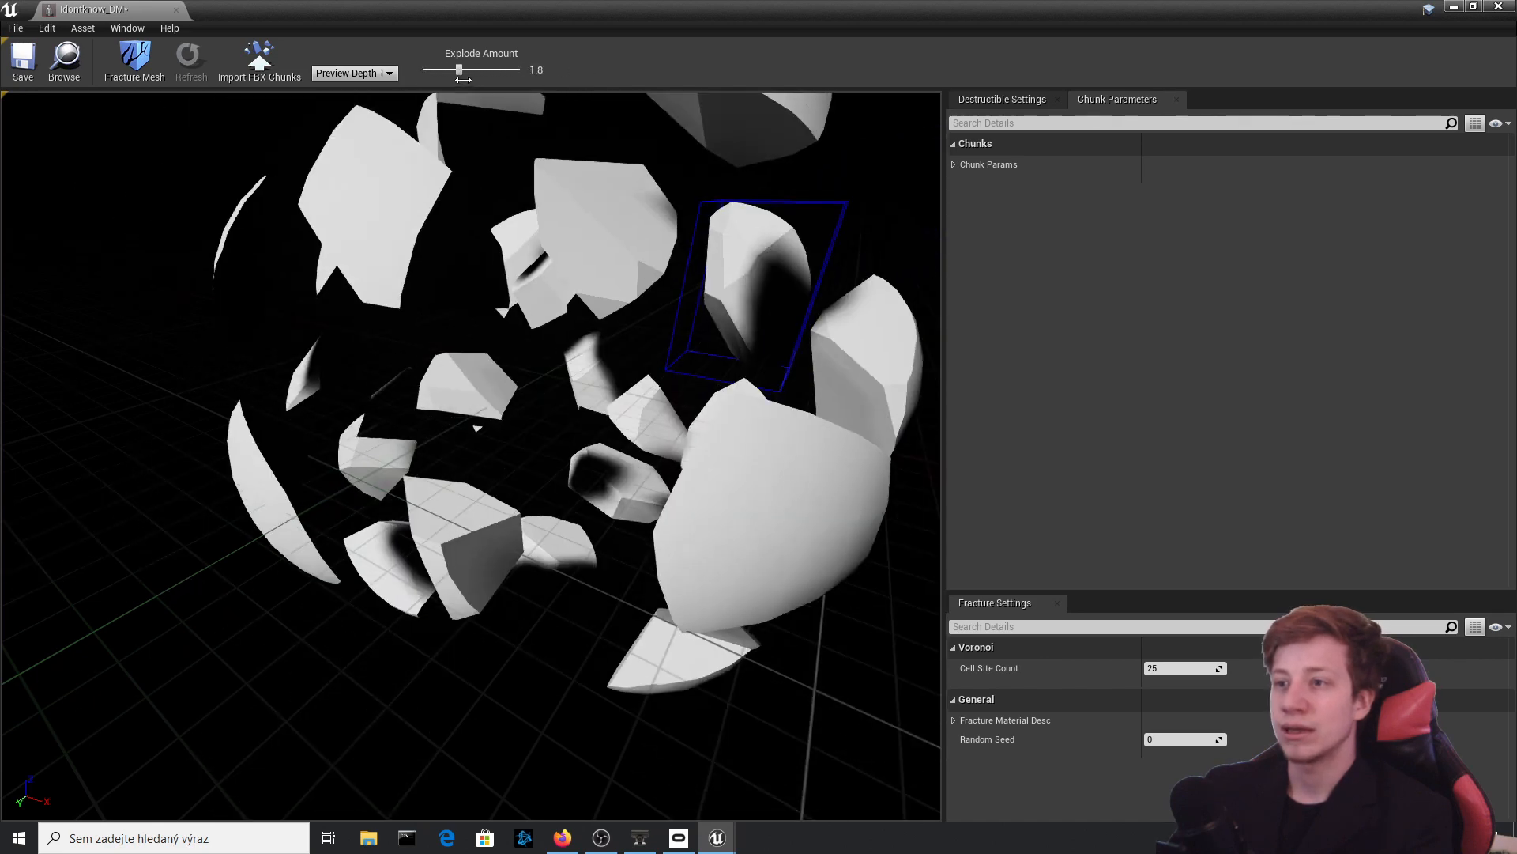
drag(459, 69, 504, 70)
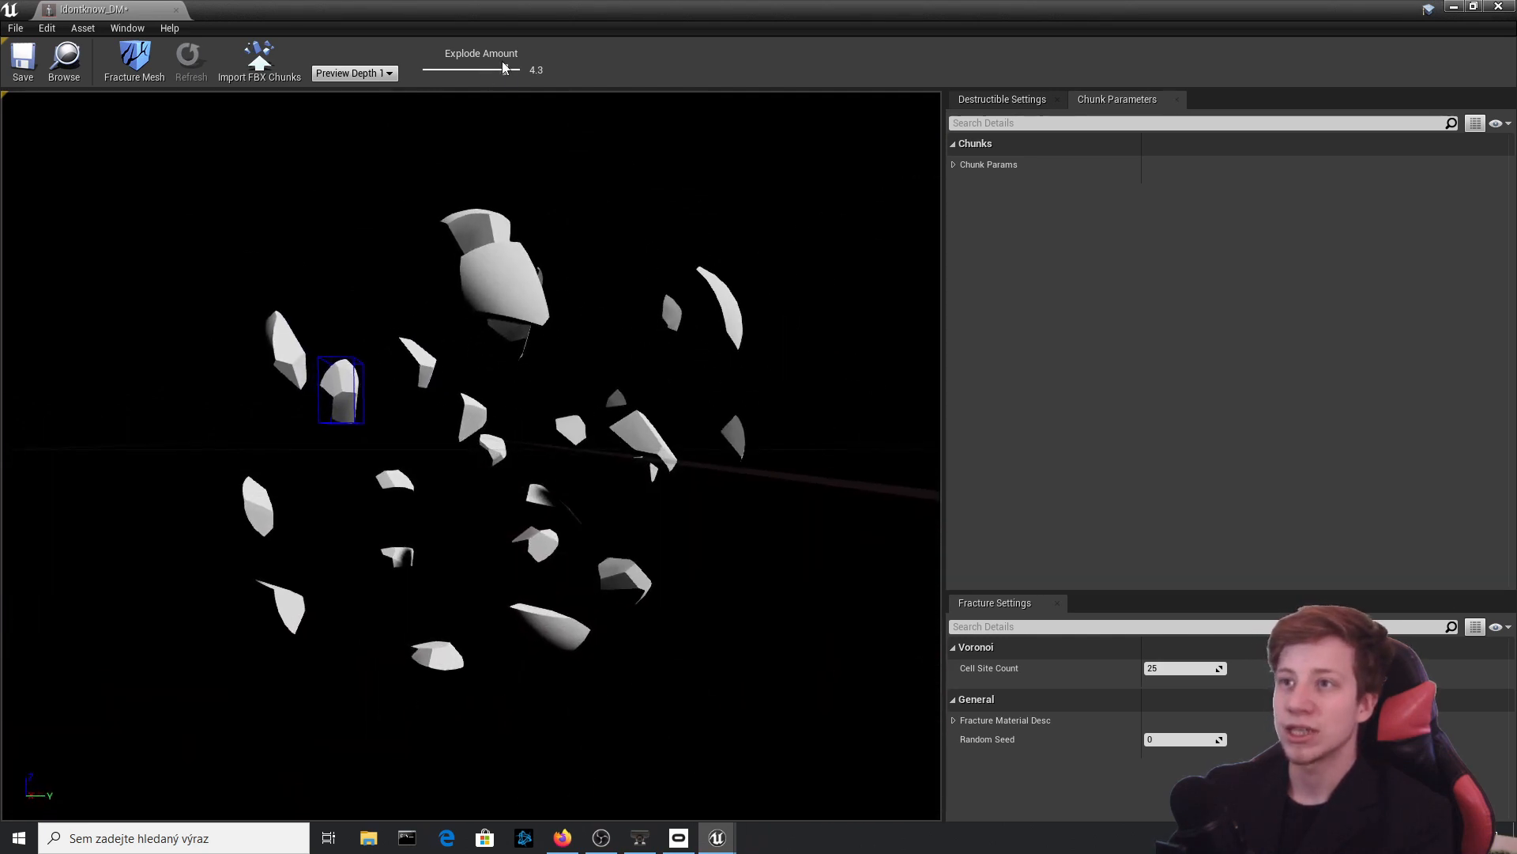
drag(513, 68, 424, 69)
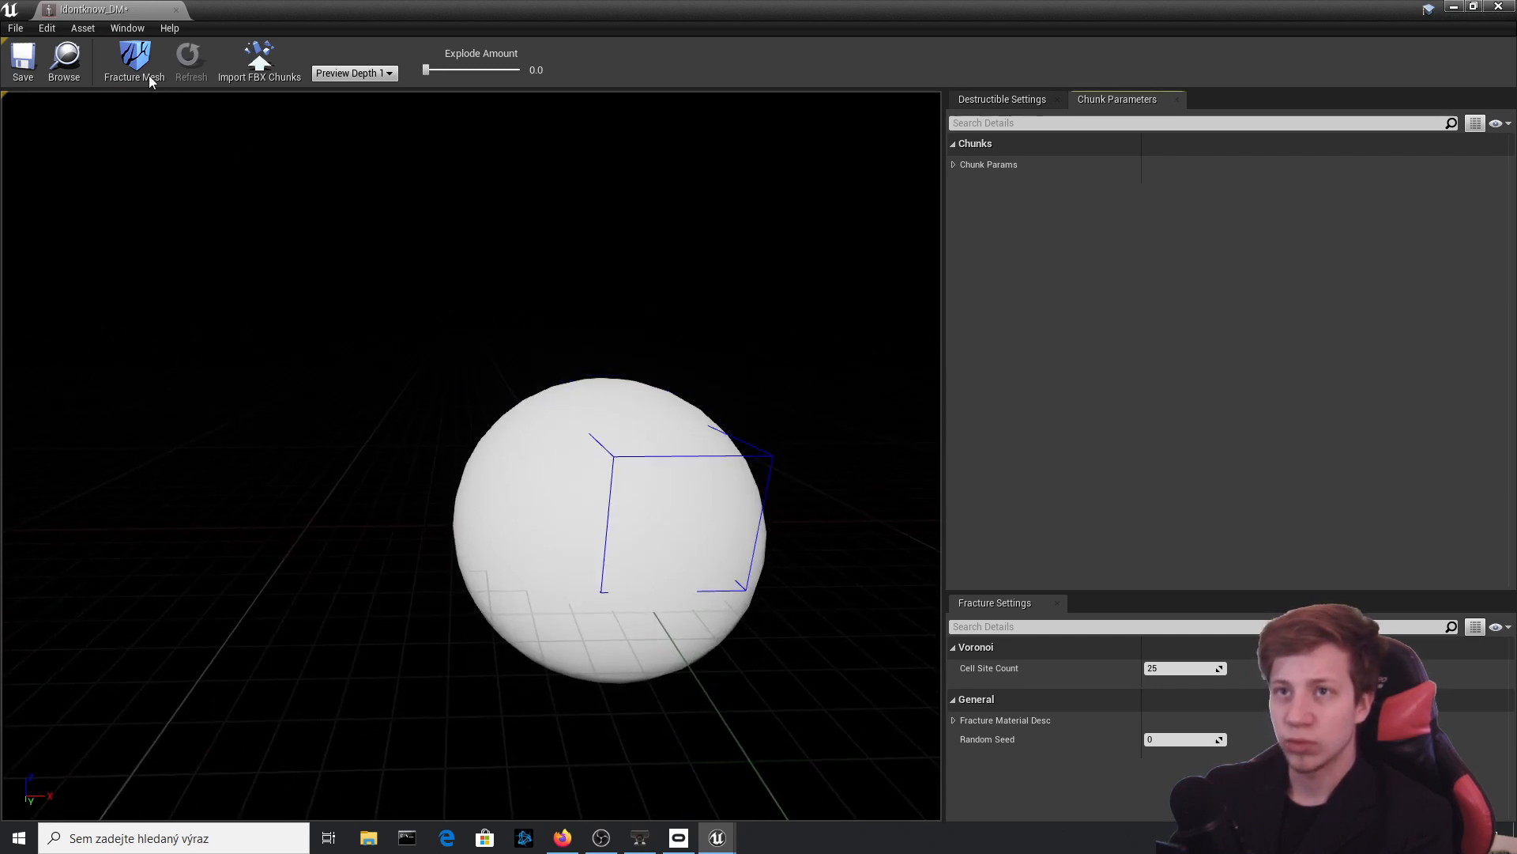
- Enable Impact Damage in Destructible Settings and review the Debris and Flags settings
click(1001, 99)
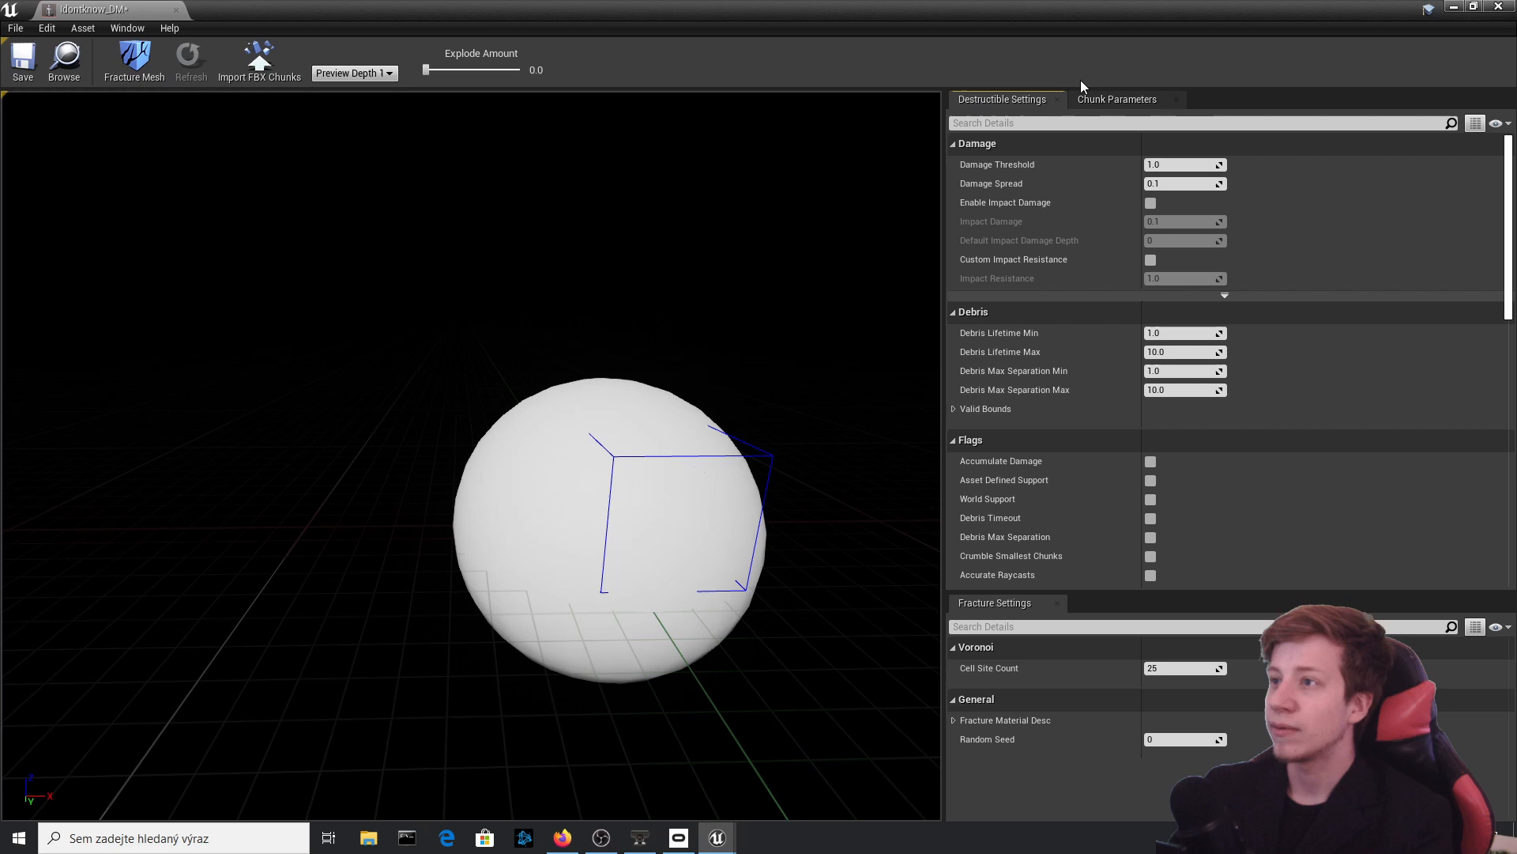
mouse_move(992, 172)
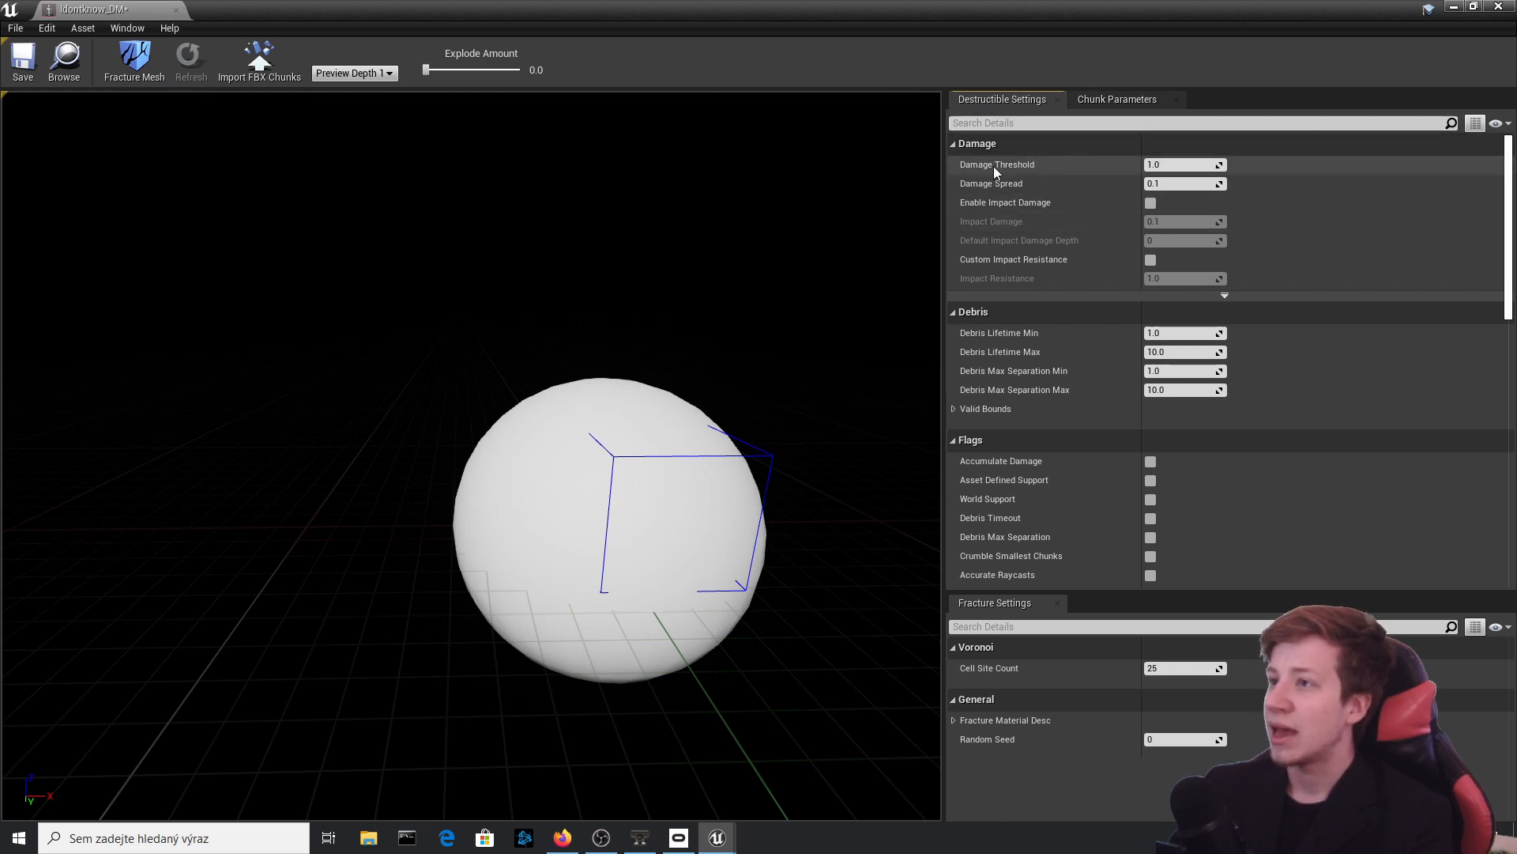
mouse_move(1151, 203)
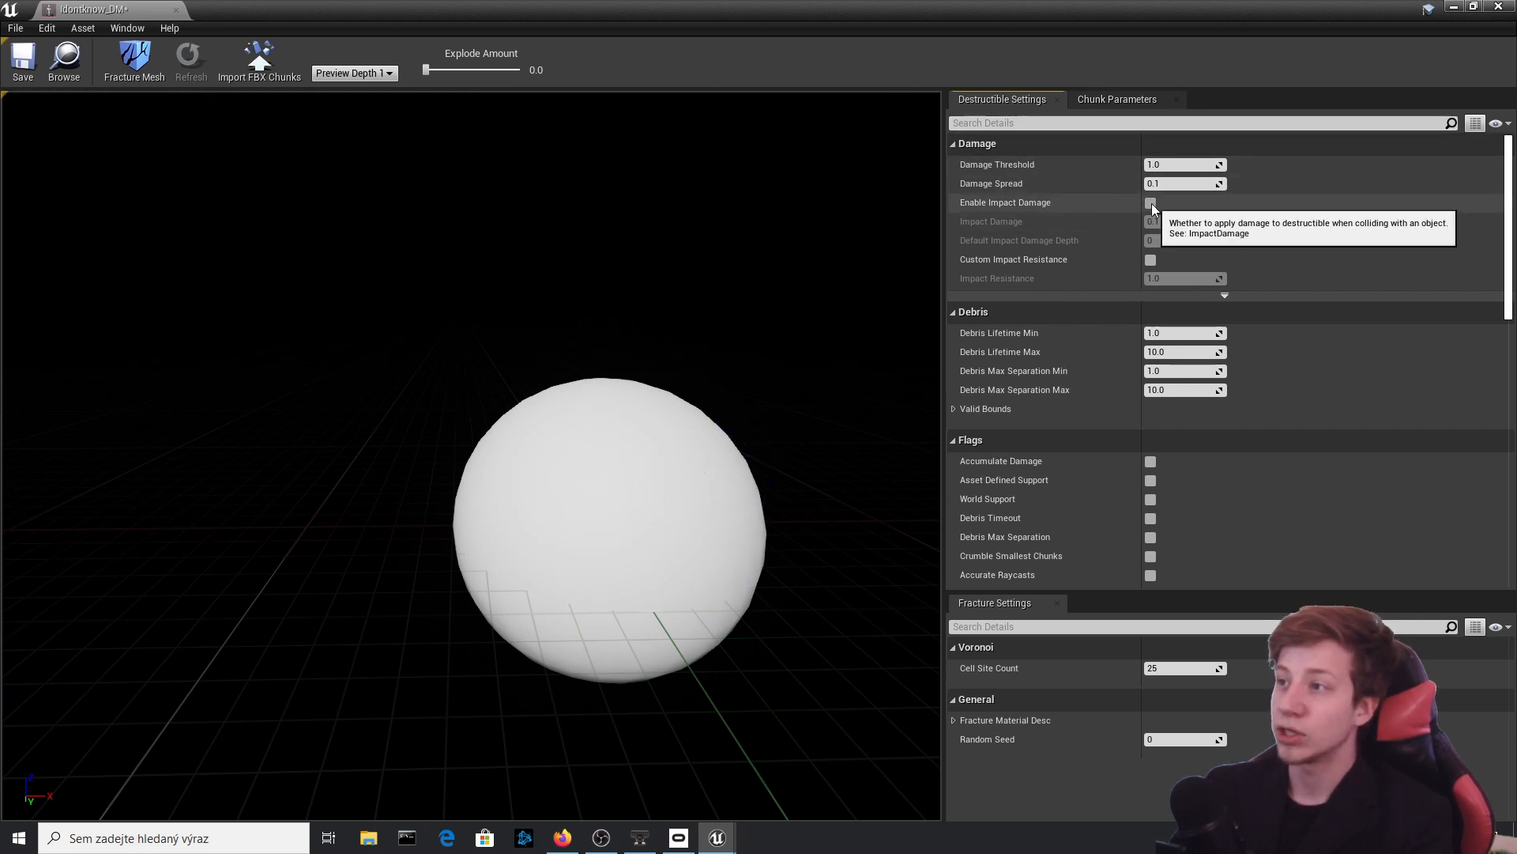
click(1149, 203)
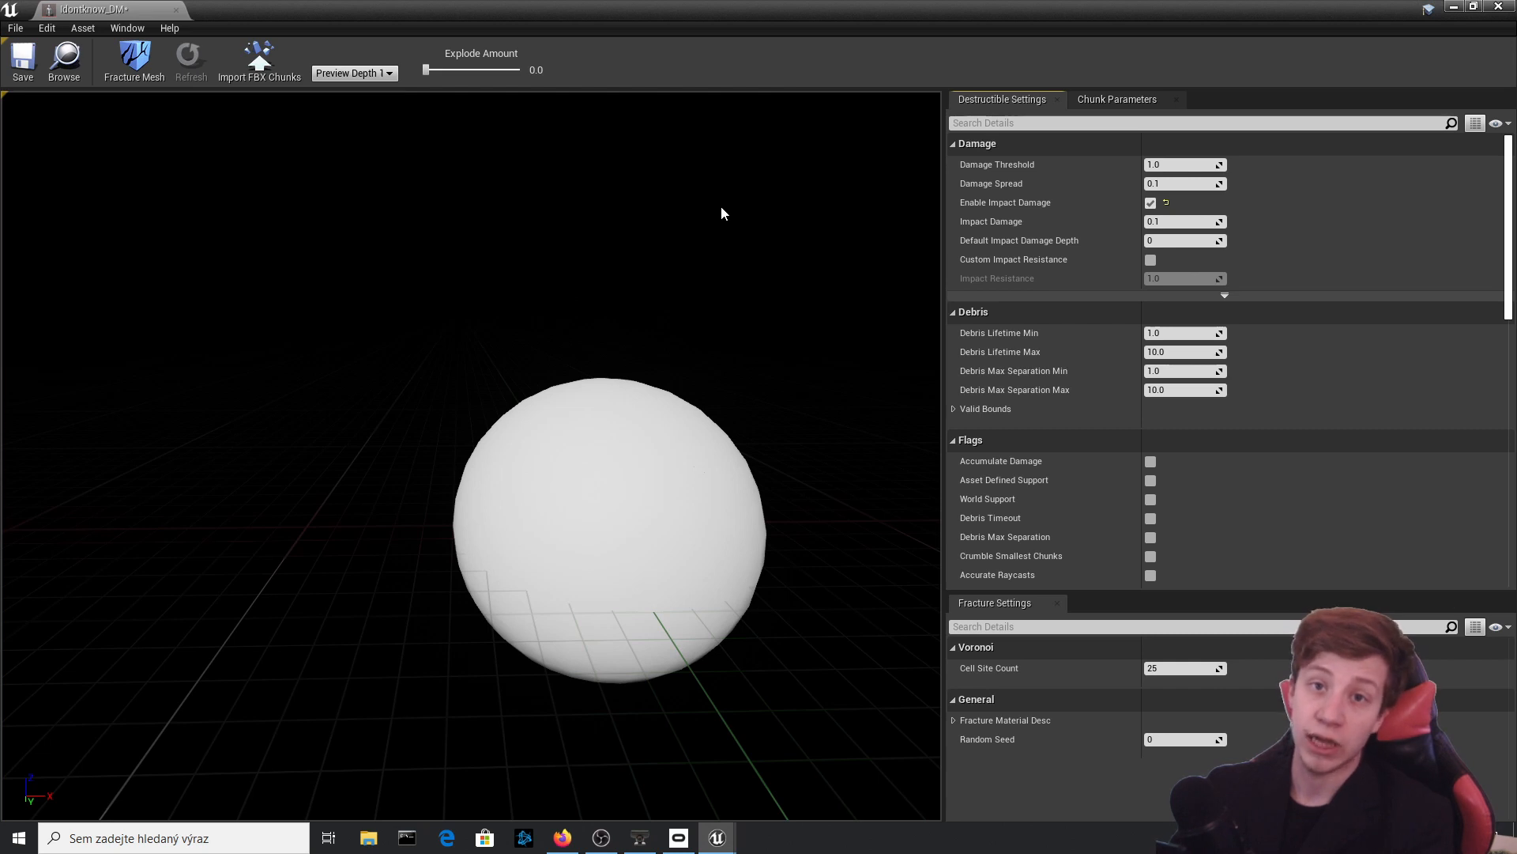
mouse_move(929, 182)
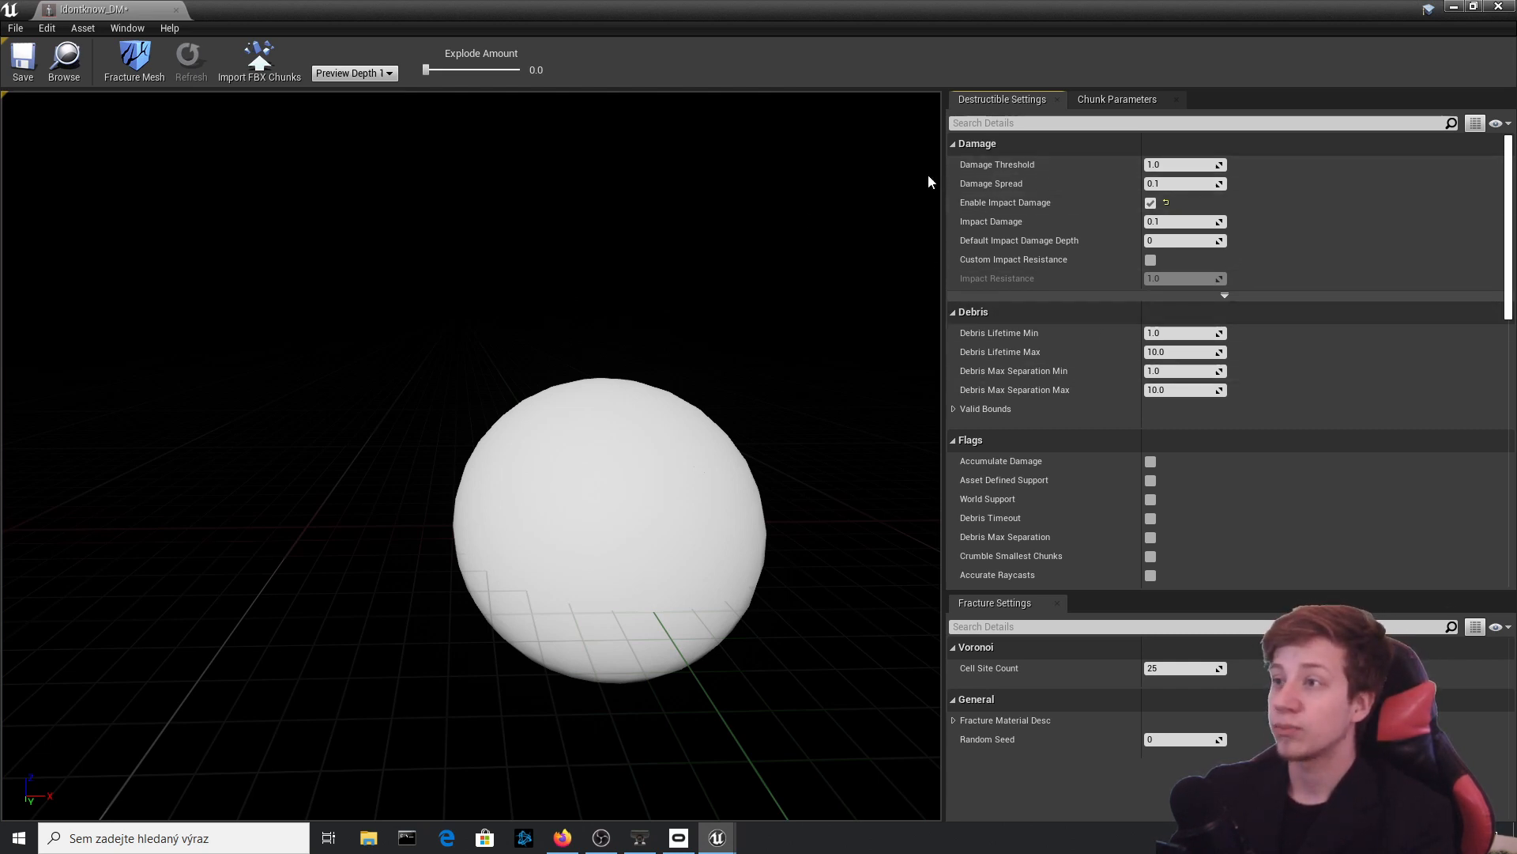
mouse_move(1263, 143)
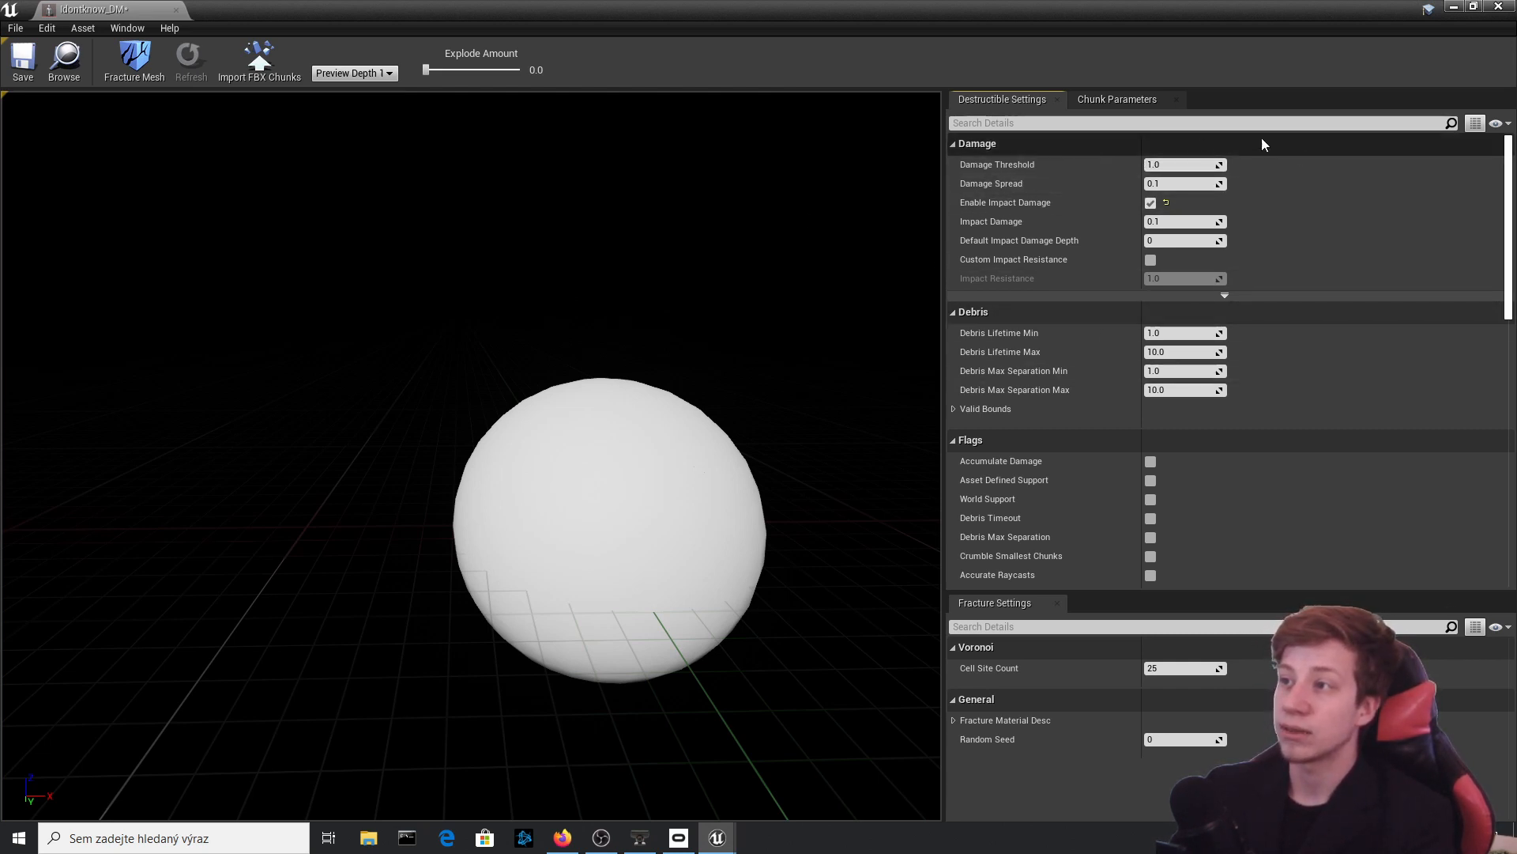
scroll(down, 3)
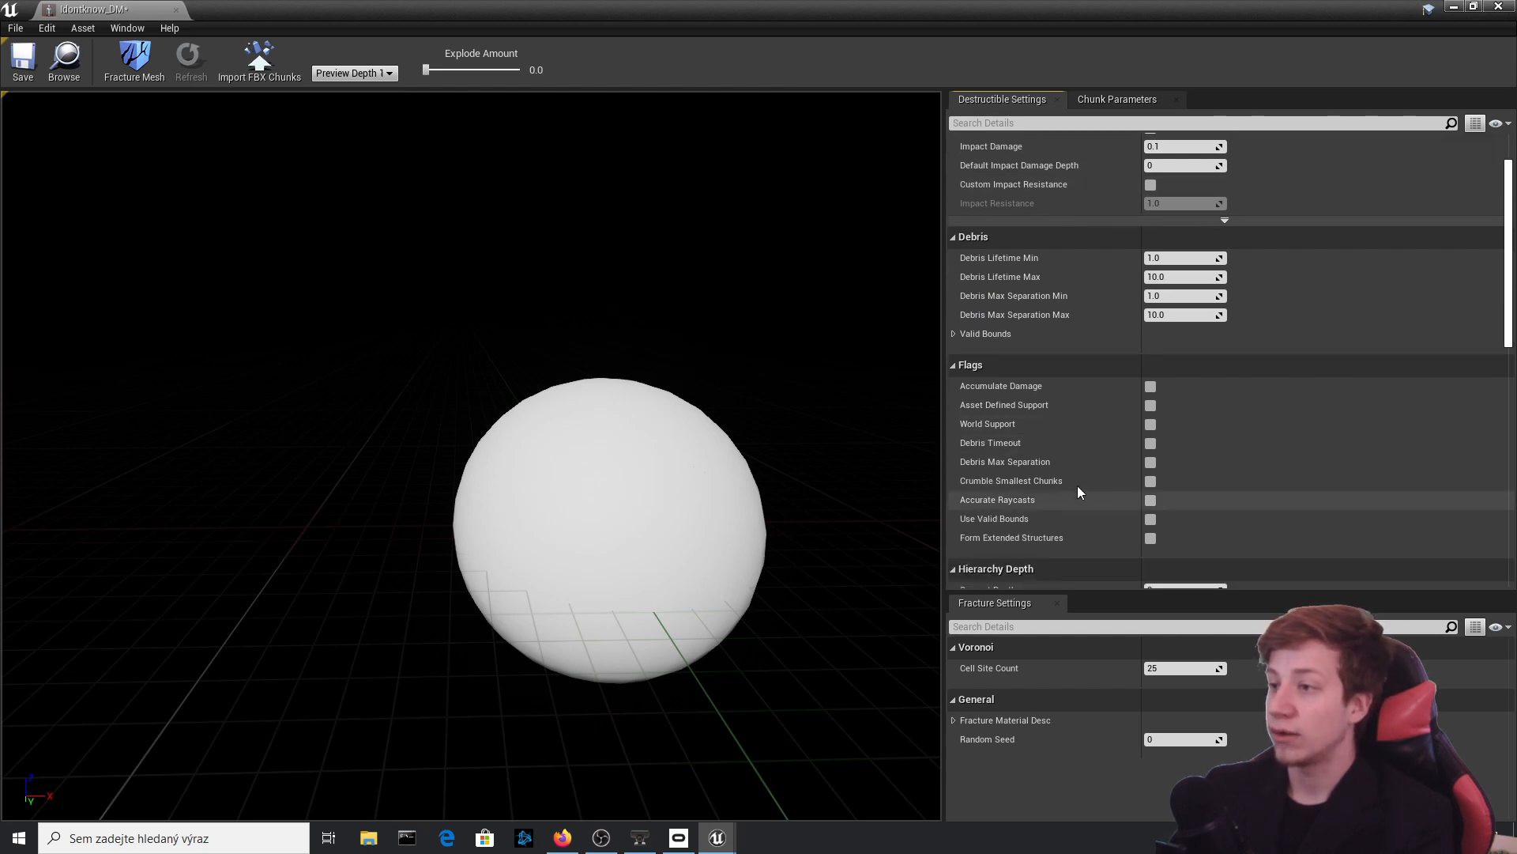
mouse_move(1038, 276)
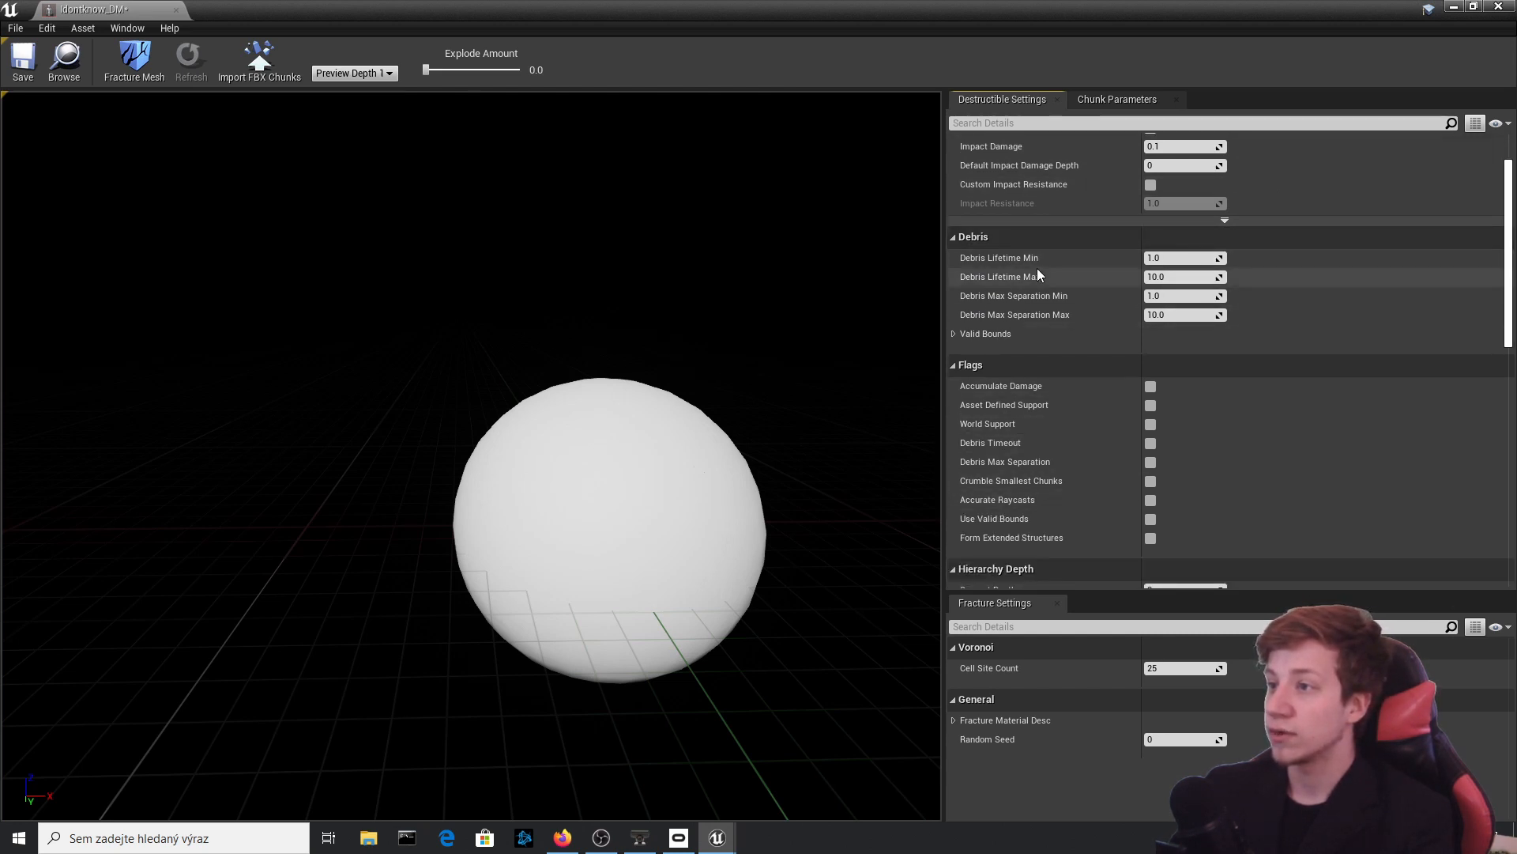
mouse_move(991, 668)
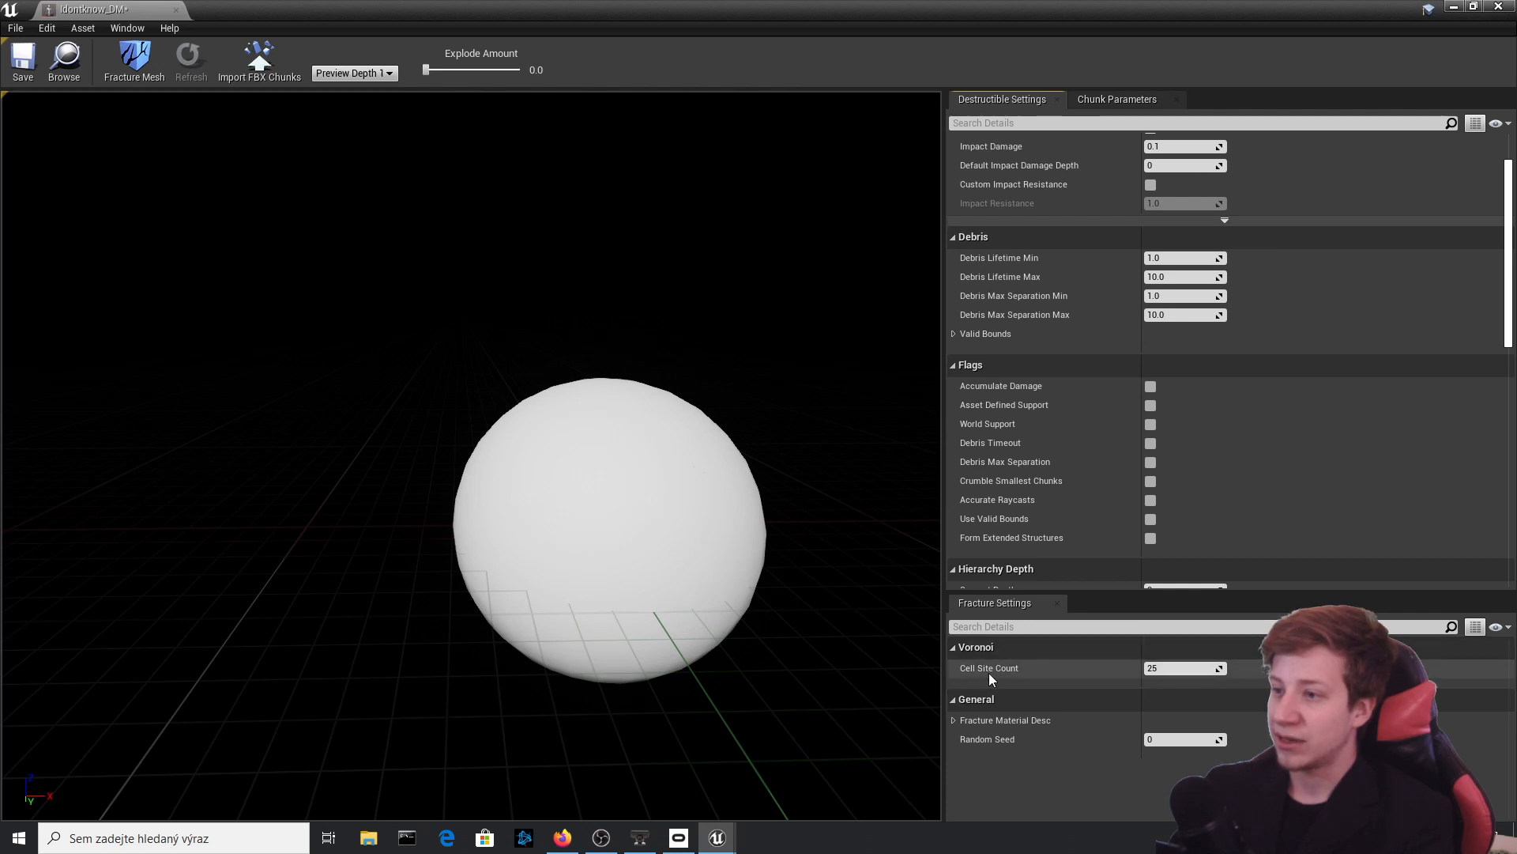
mouse_move(989, 668)
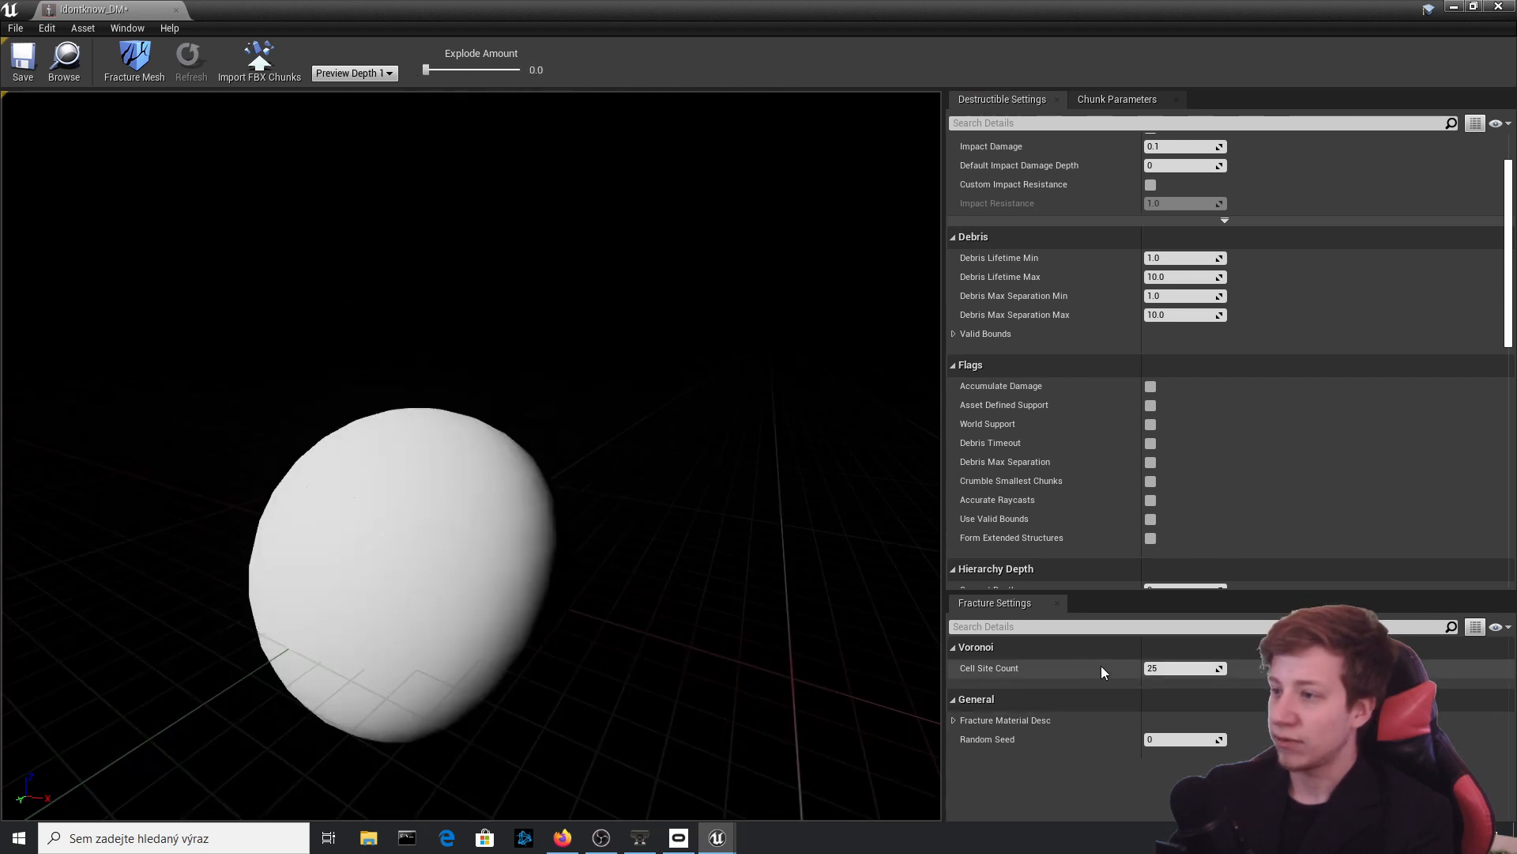
- Set Voronoi Cell Site Count to 50 and adjust the explode preview
click(1172, 667)
text(50)
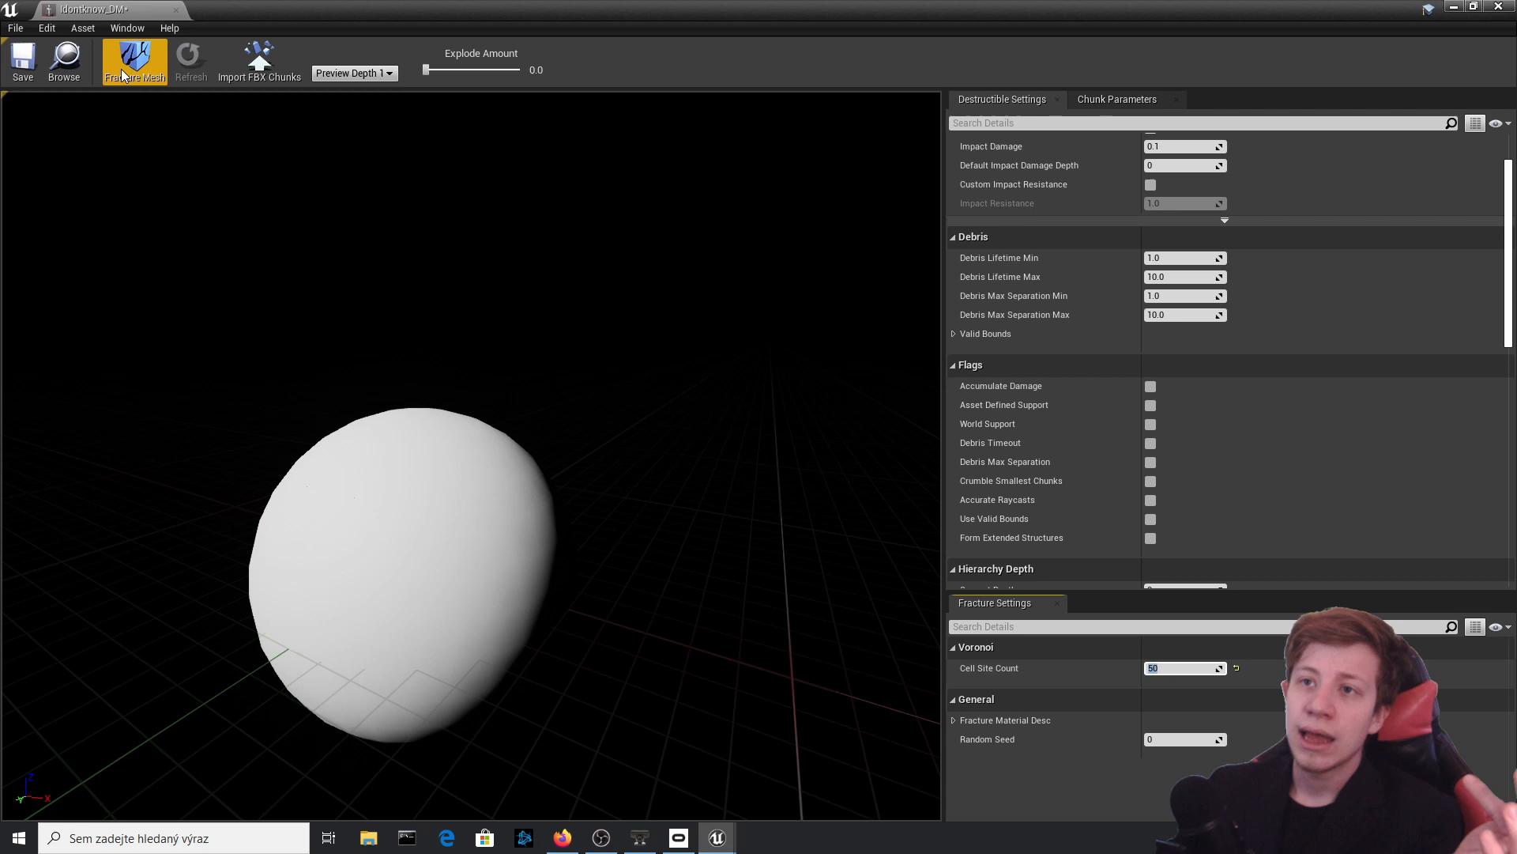
mouse_move(134, 61)
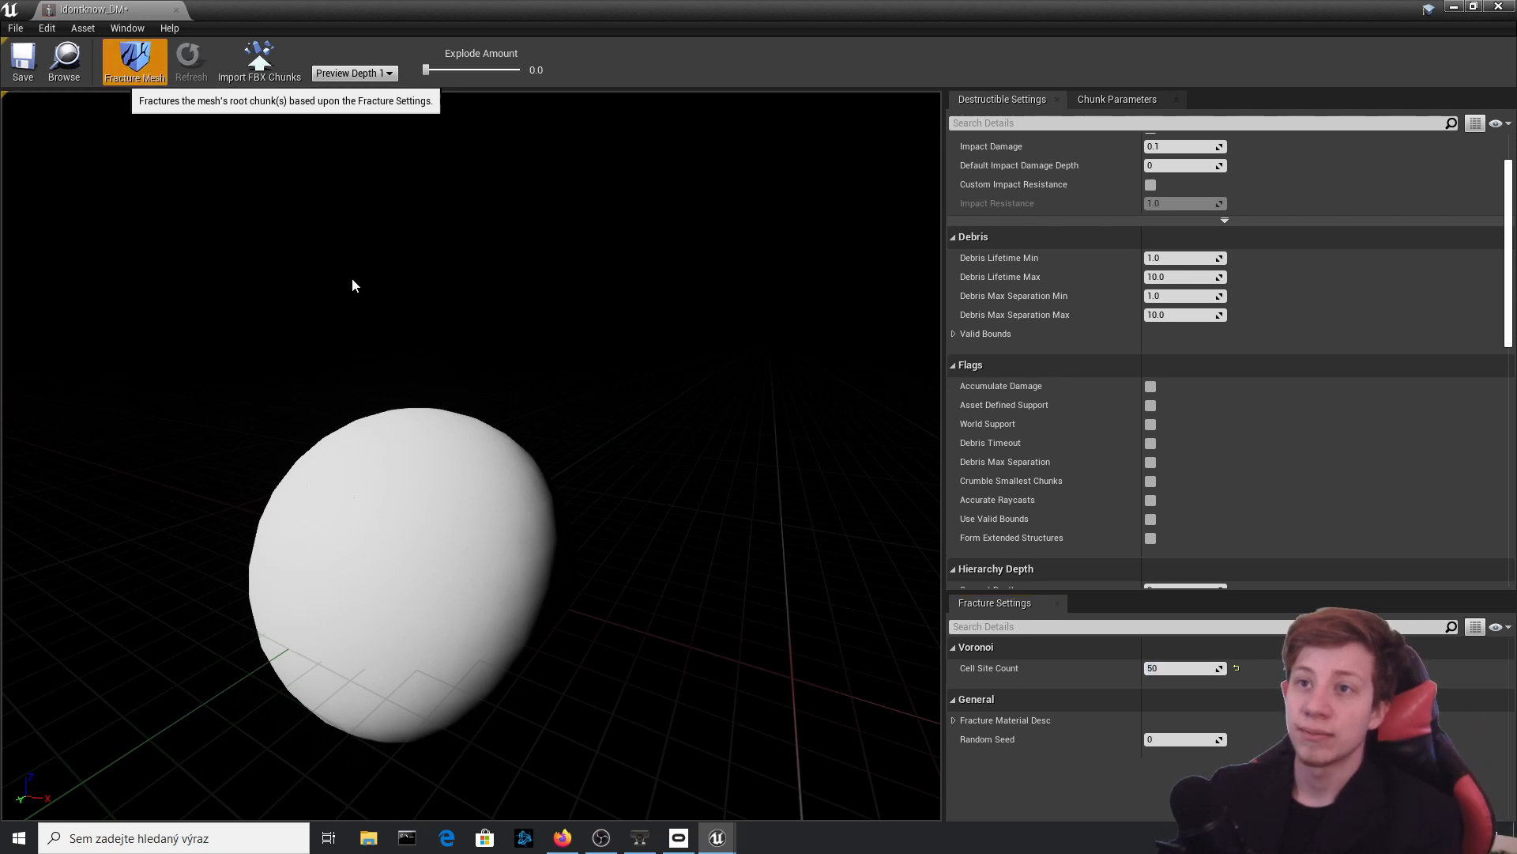
mouse_move(340, 79)
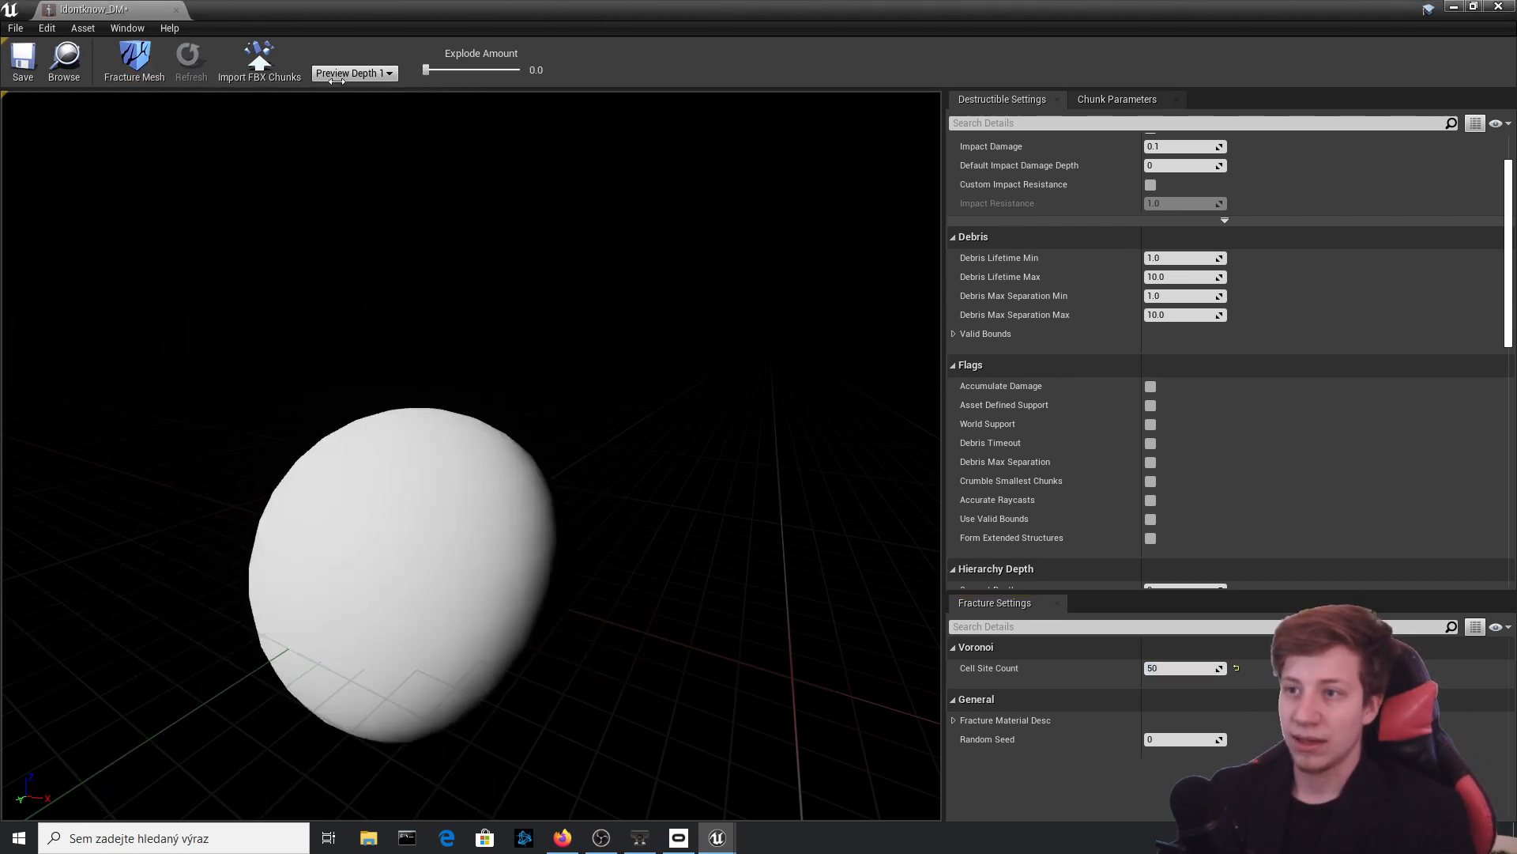
mouse_move(395, 110)
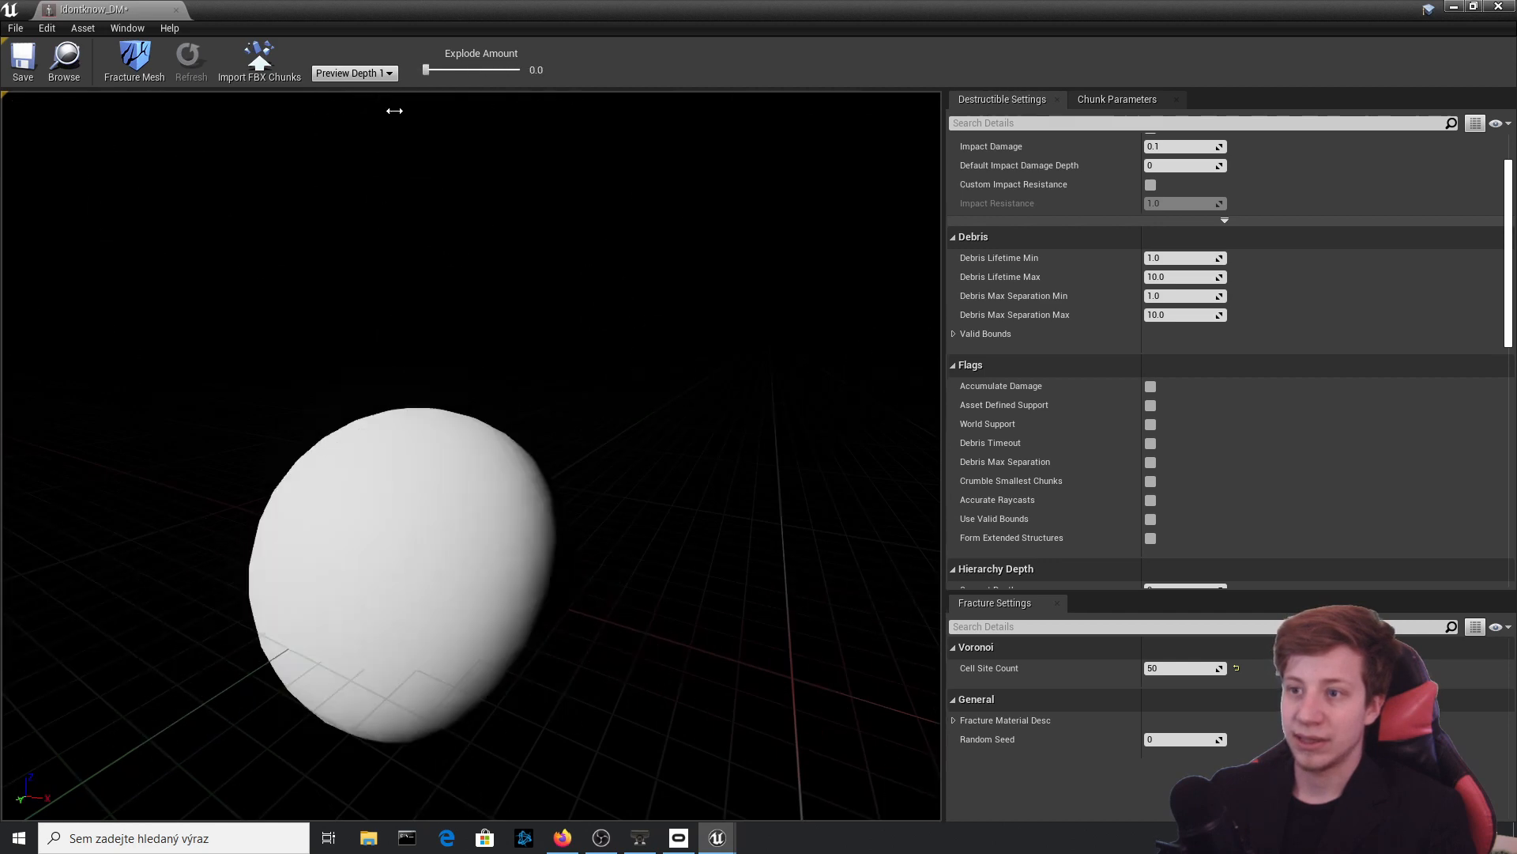
drag(426, 69, 466, 69)
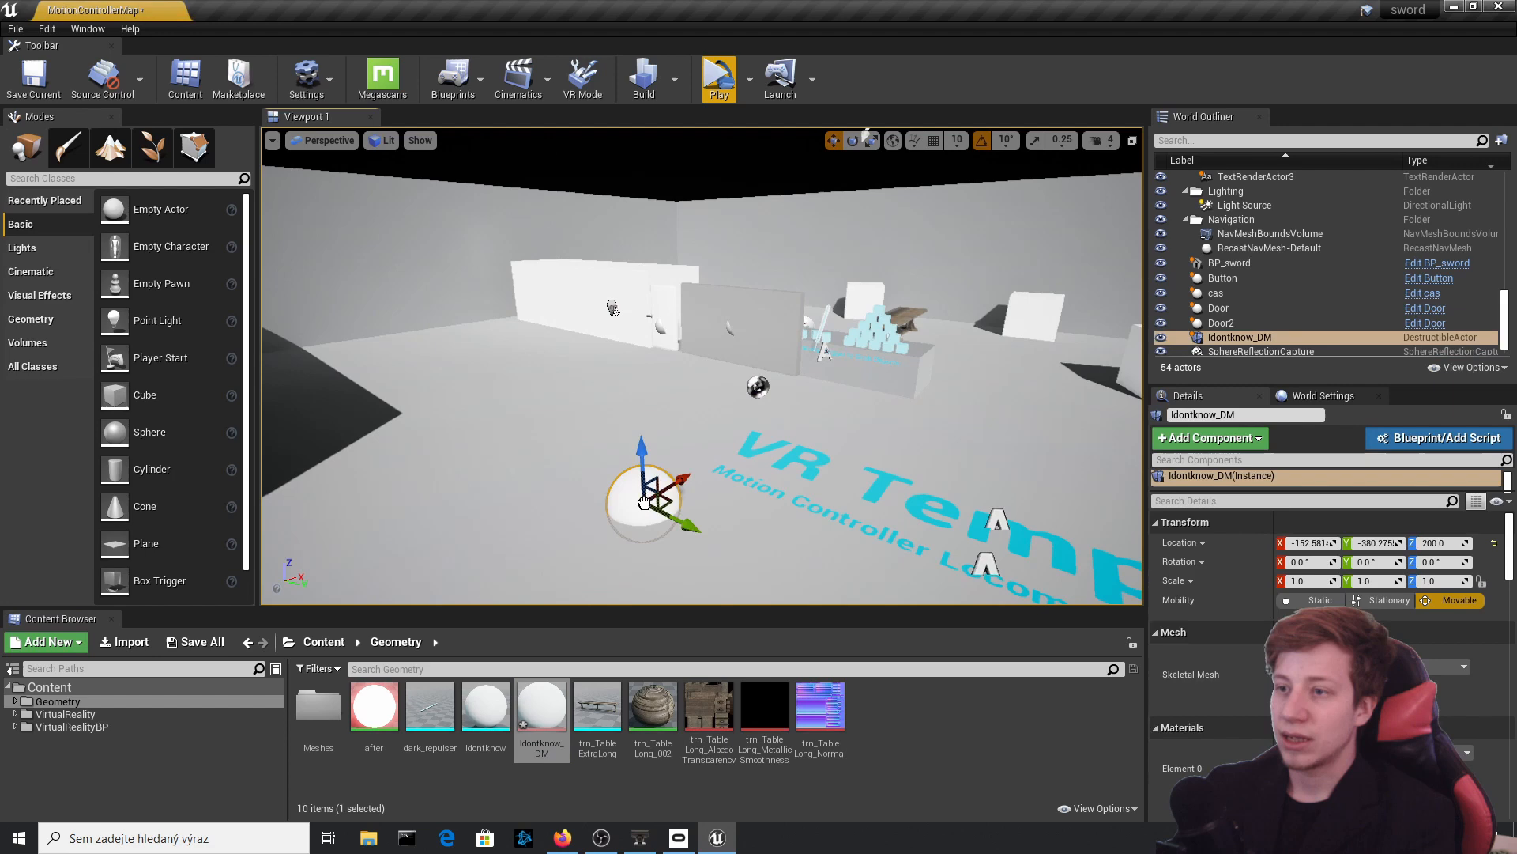
- Play the level to test the Idontknow_DM destructible sphere
click(741, 78)
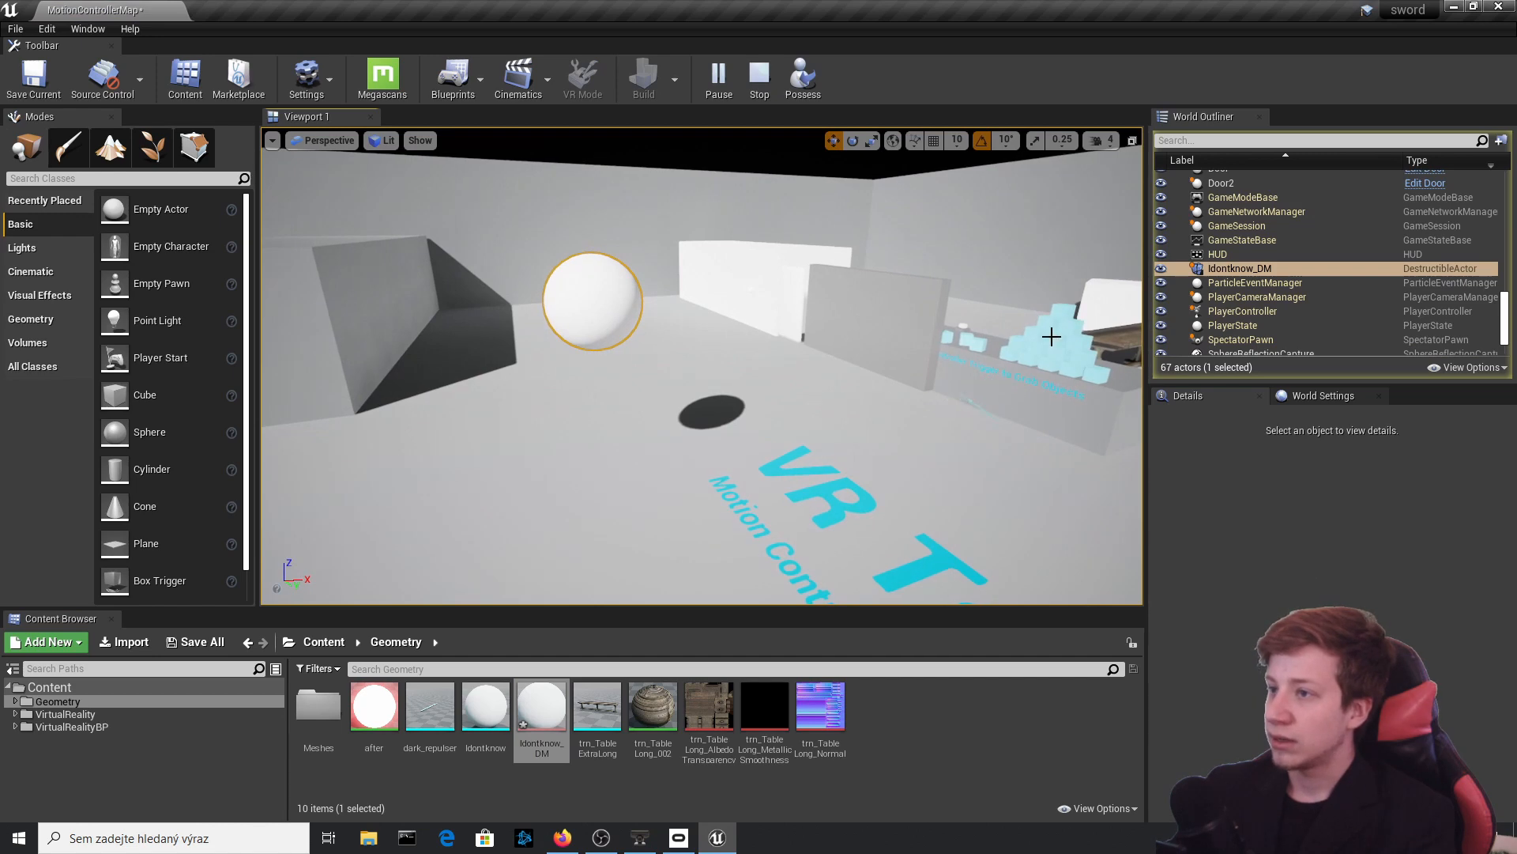
- Stop the test session and launch the level with many spheres as a Standalone Game
click(592, 406)
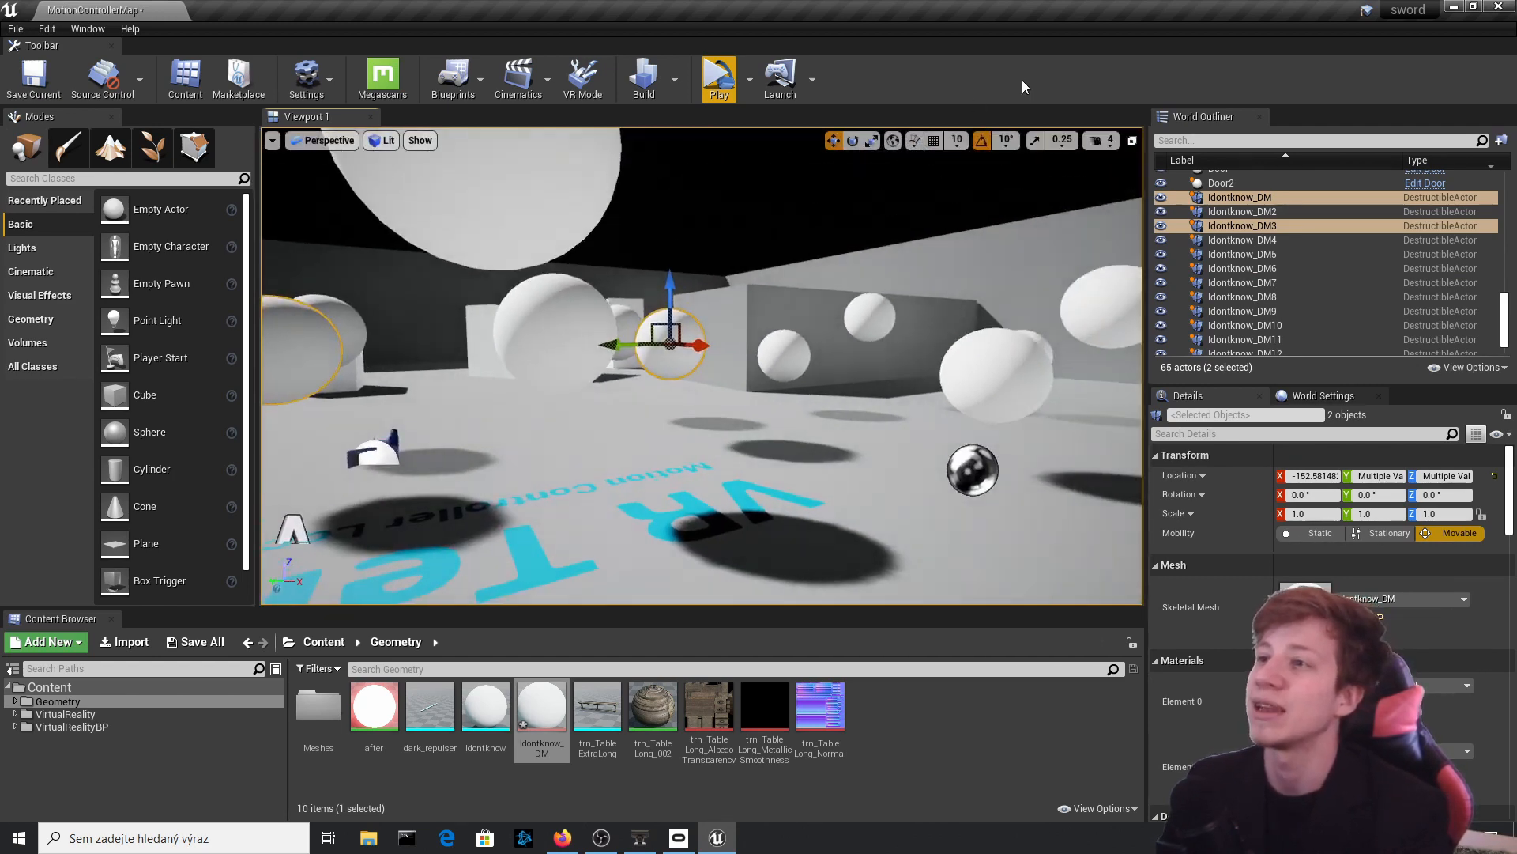
click(717, 73)
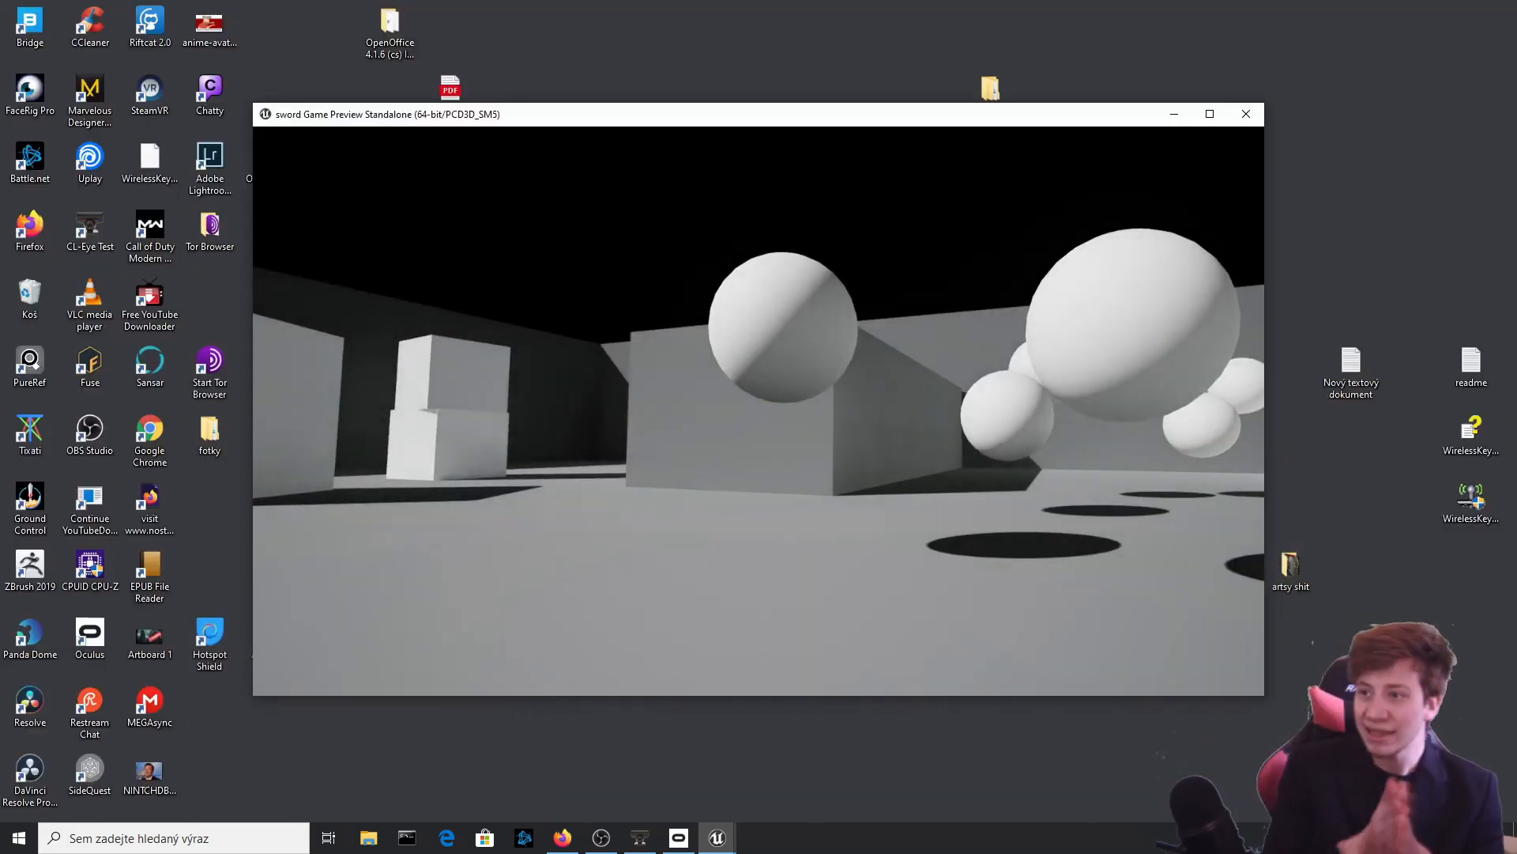